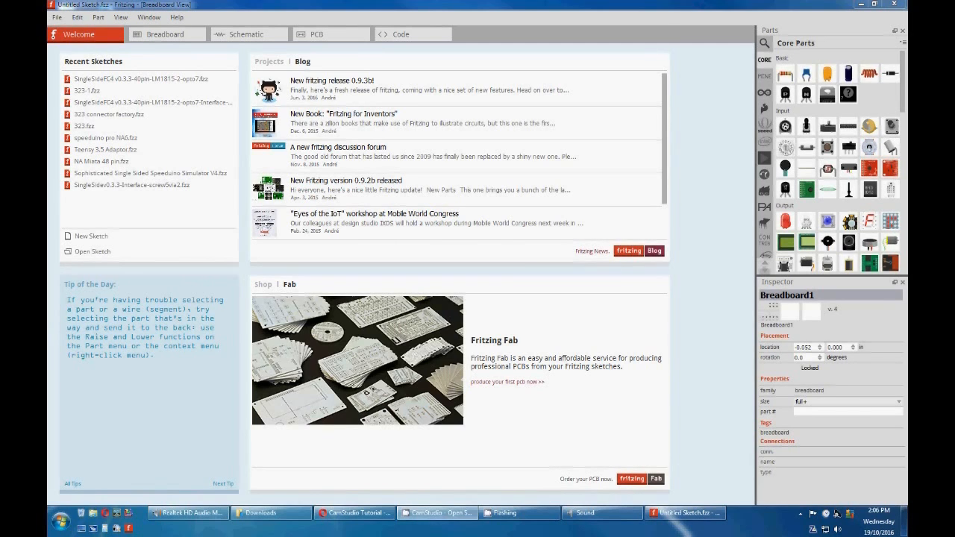
# In breadboard view, search the parts bin for 'diode' and place the SOD-323 diode D1
pyautogui.click(165, 34)
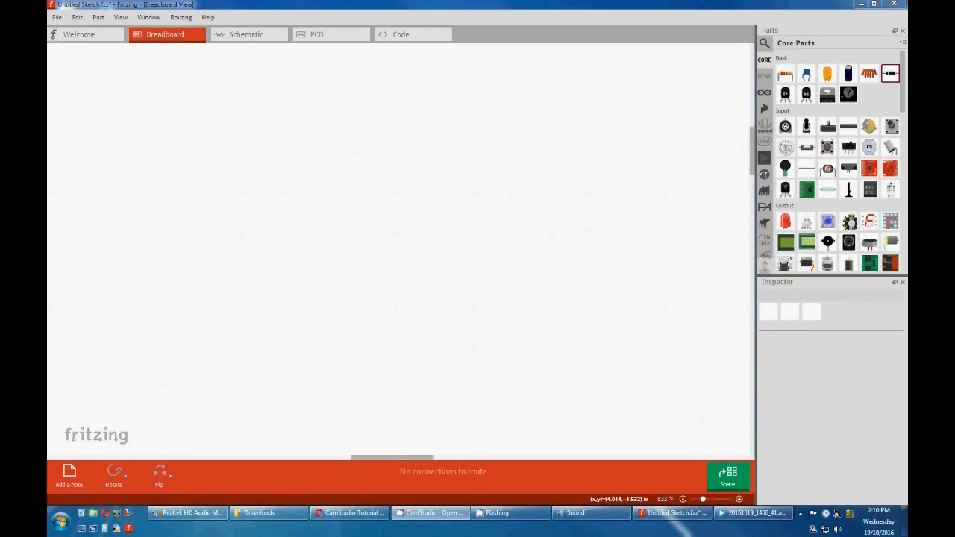
pyautogui.moveTo(793, 63)
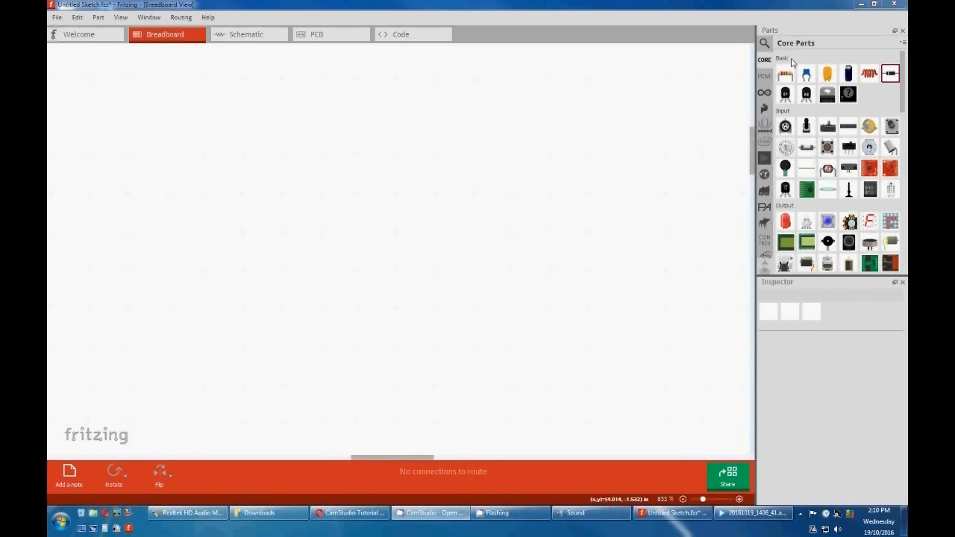
pyautogui.write('diode')
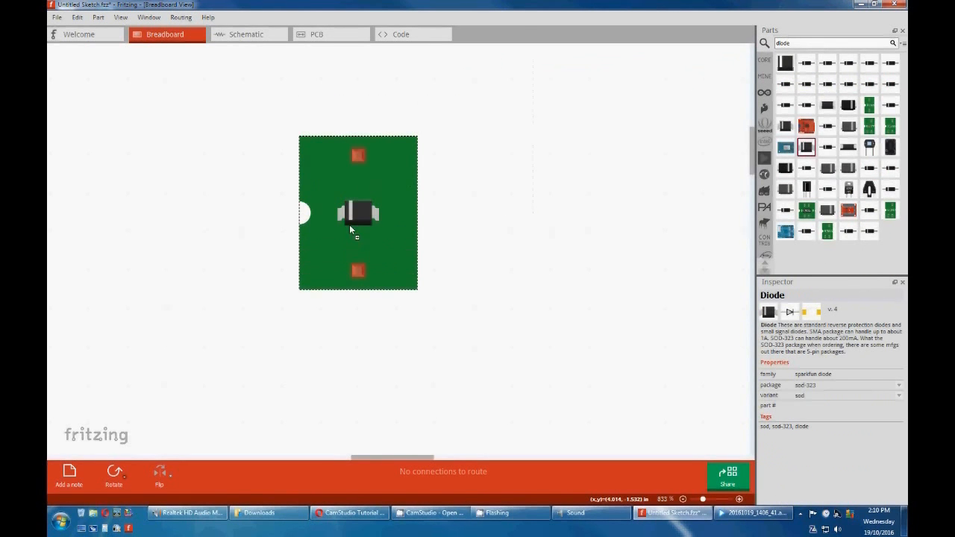
pyautogui.click(358, 213)
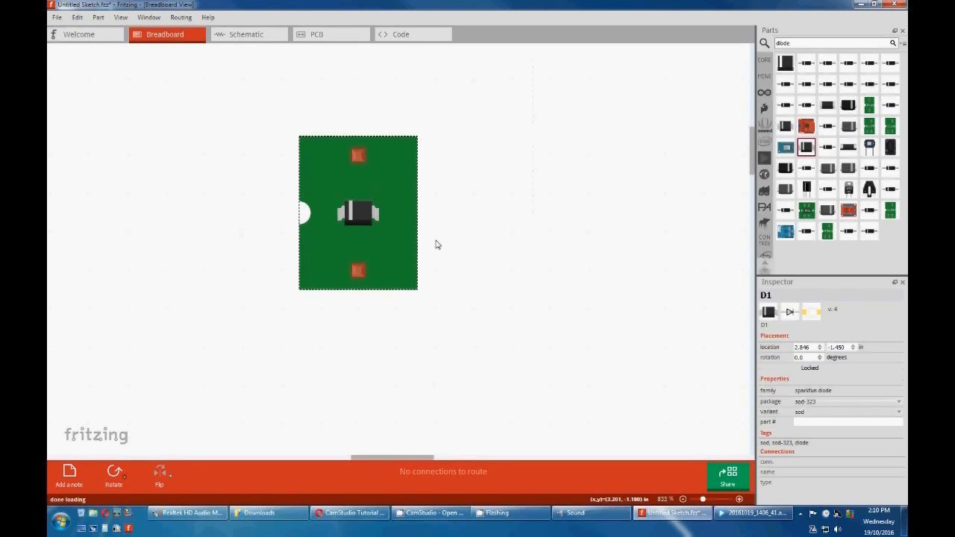
pyautogui.moveTo(332, 230)
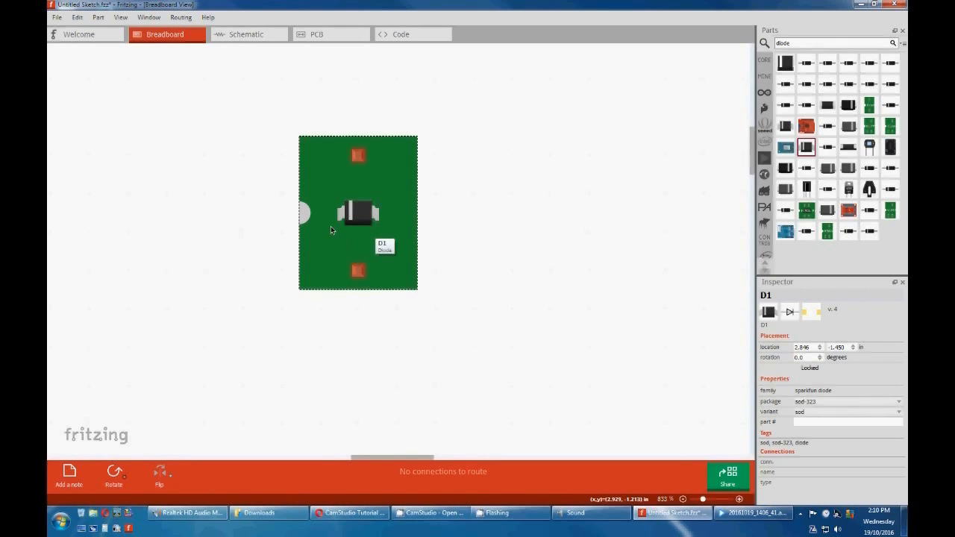
pyautogui.moveTo(354, 218)
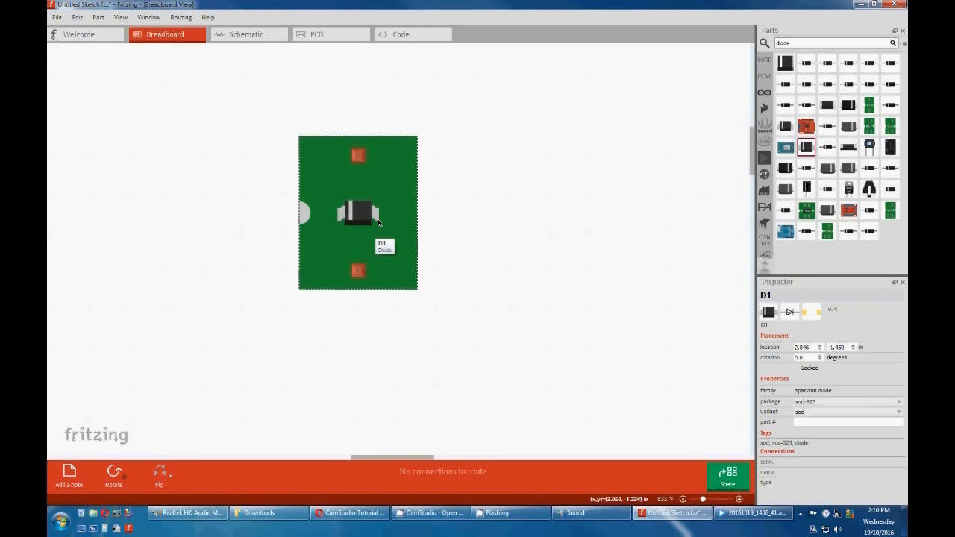
pyautogui.moveTo(398, 204)
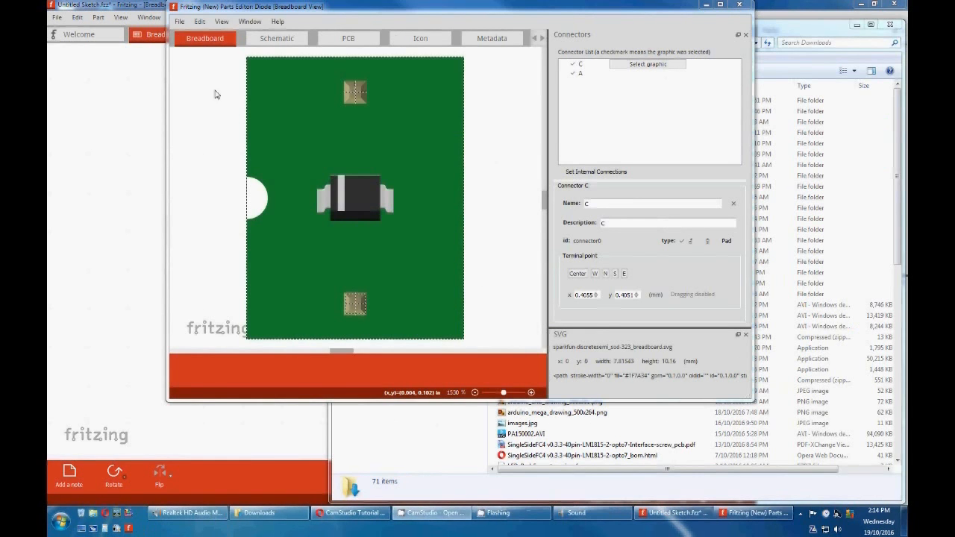
# In the Parts Editor, save the diode as a new part with prefix 'DIODE SMD'
pyautogui.click(179, 21)
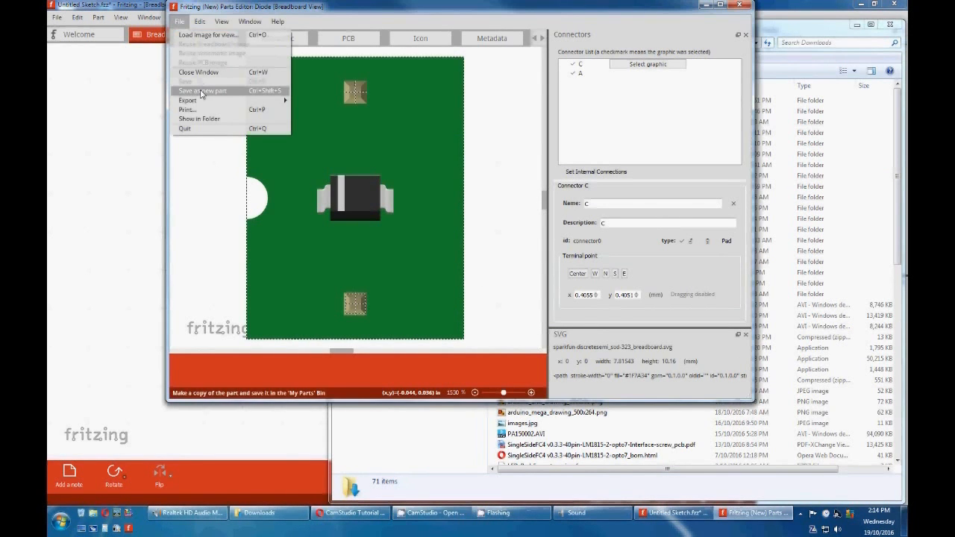
pyautogui.click(202, 90)
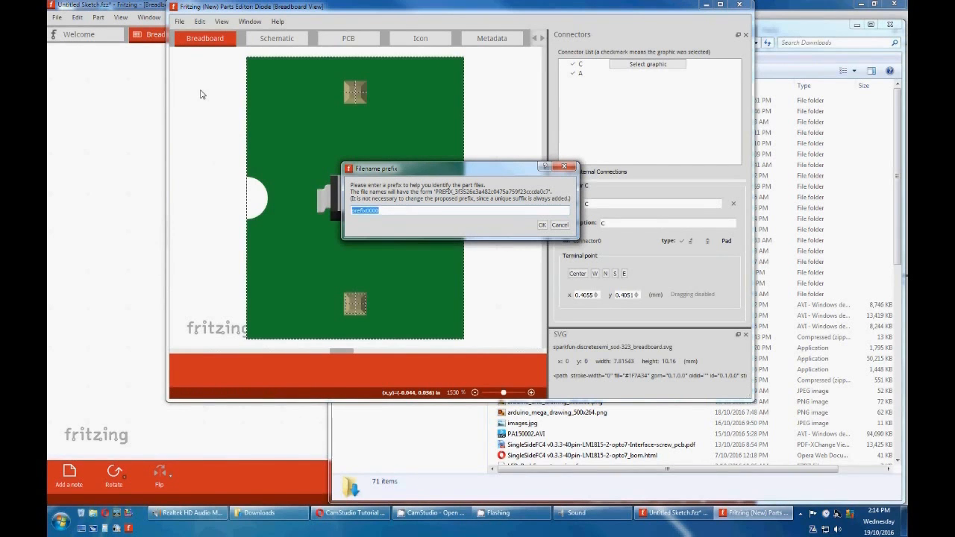
pyautogui.write('DIODE')
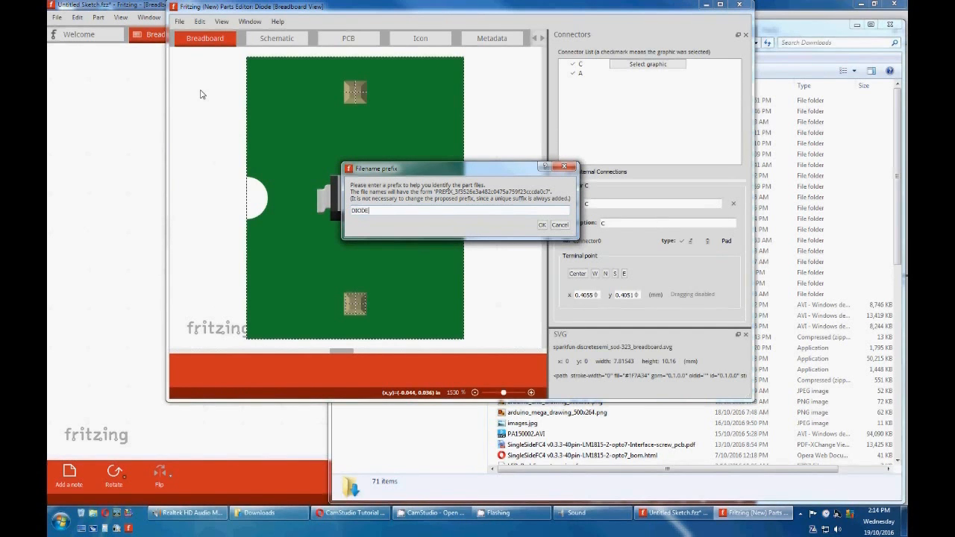
pyautogui.write('SM')
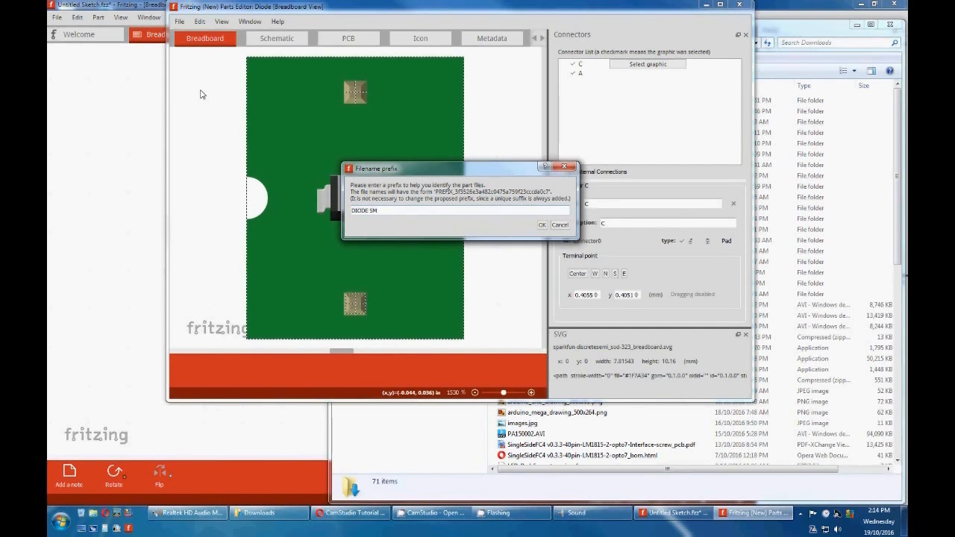
pyautogui.write('D')
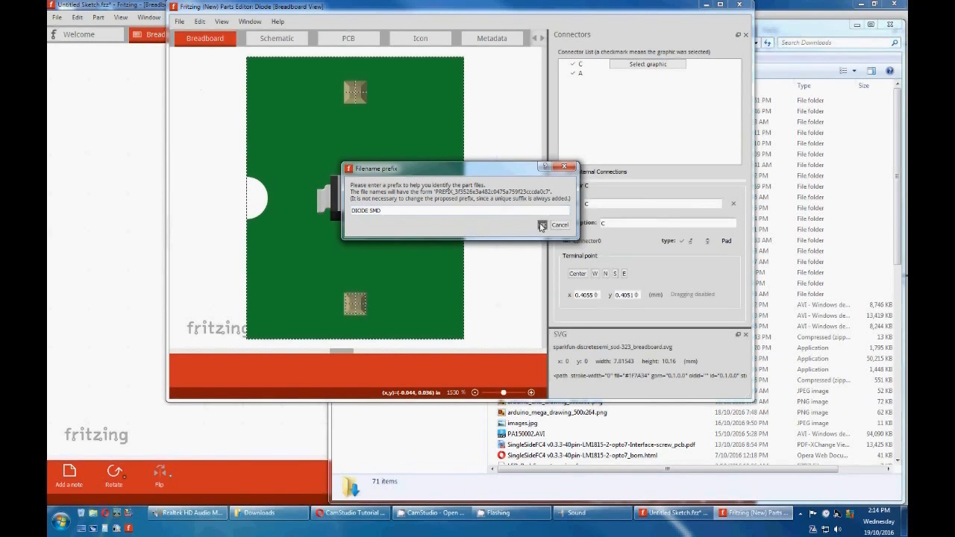
pyautogui.click(559, 225)
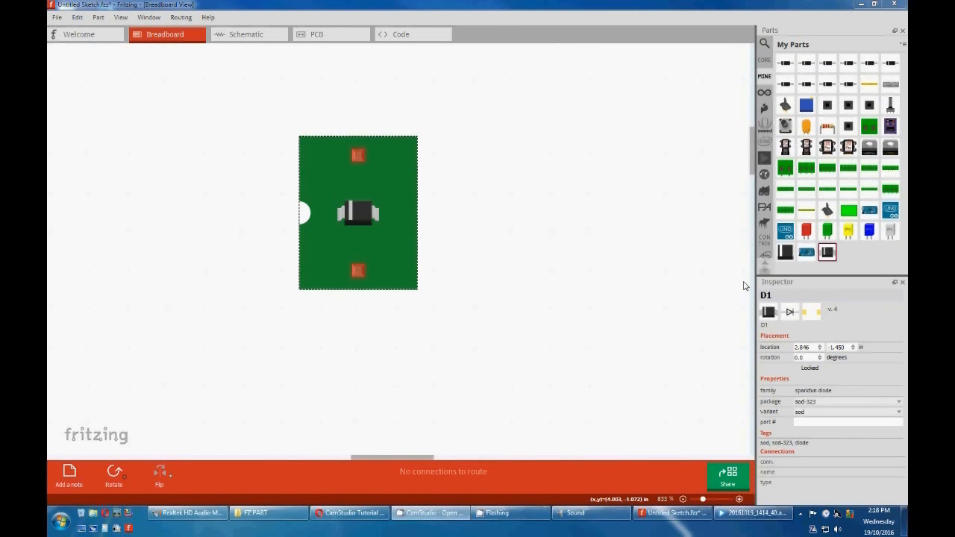
# Export the custom diode part as Diode.fzpz into Downloads > FZ PART
pyautogui.click(827, 253)
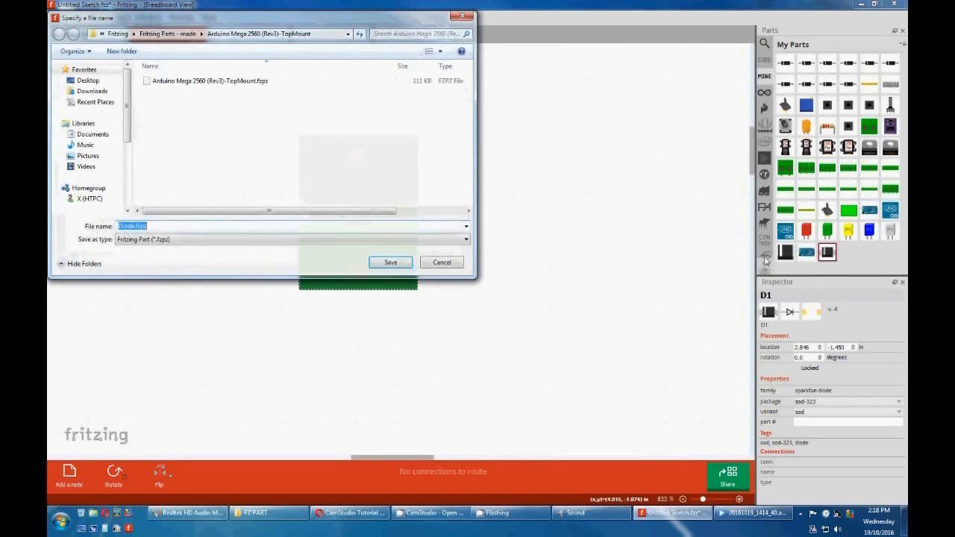
pyautogui.click(92, 91)
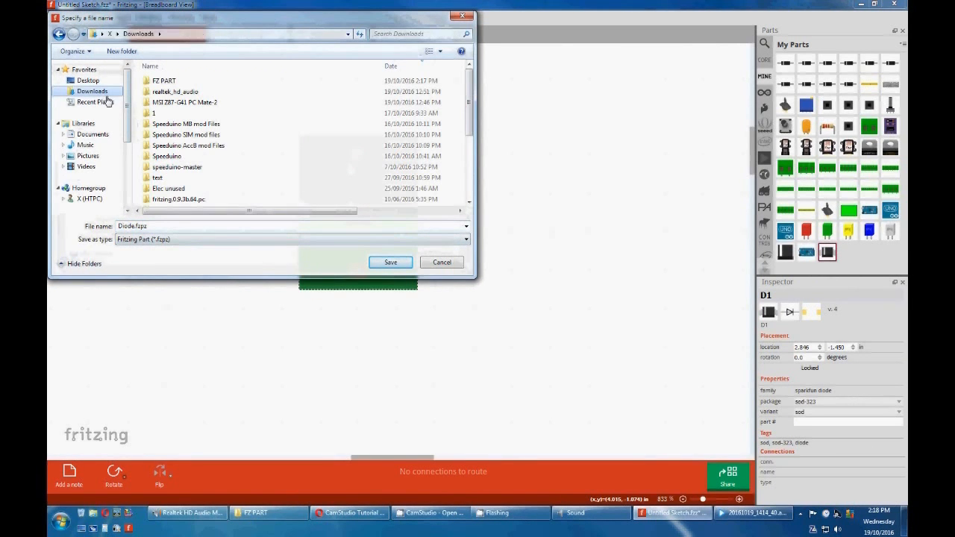
pyautogui.doubleClick(165, 81)
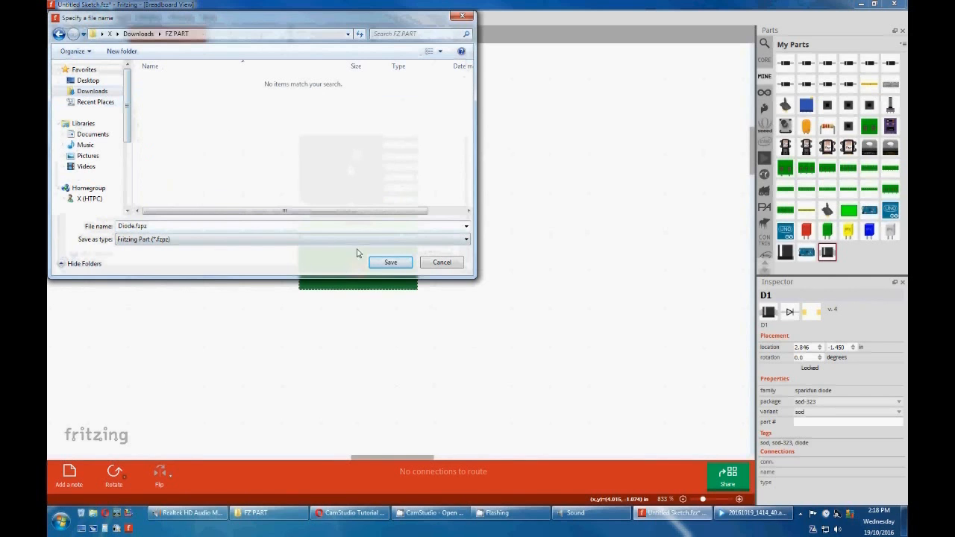
pyautogui.click(390, 262)
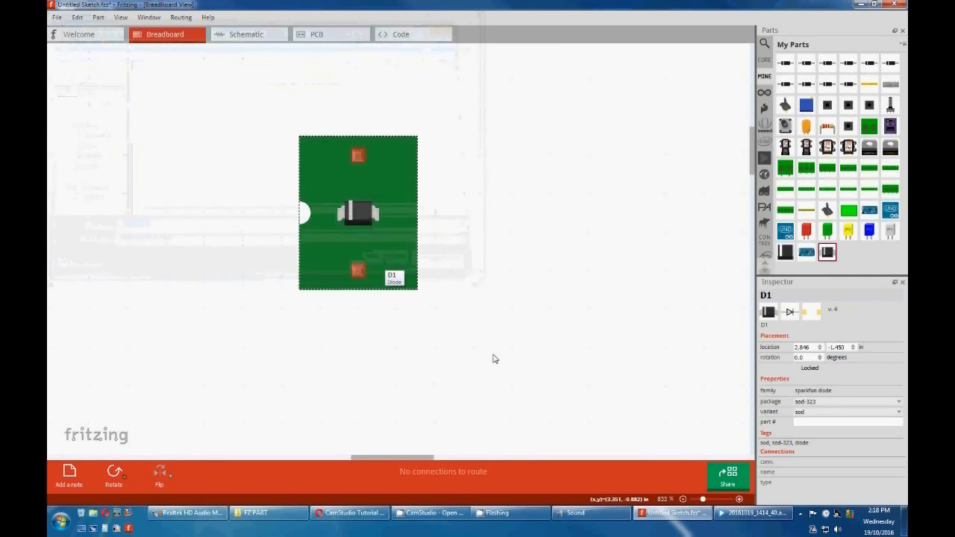
# Rename Diode.fzpz to Diode.ZIP, extract it, and select the breadboard SVG inside
pyautogui.click(264, 512)
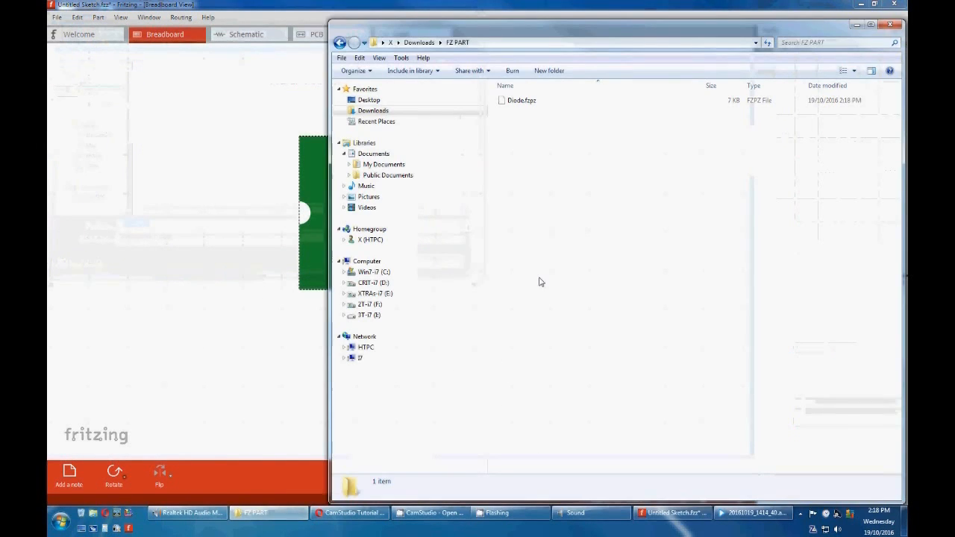
pyautogui.click(522, 100)
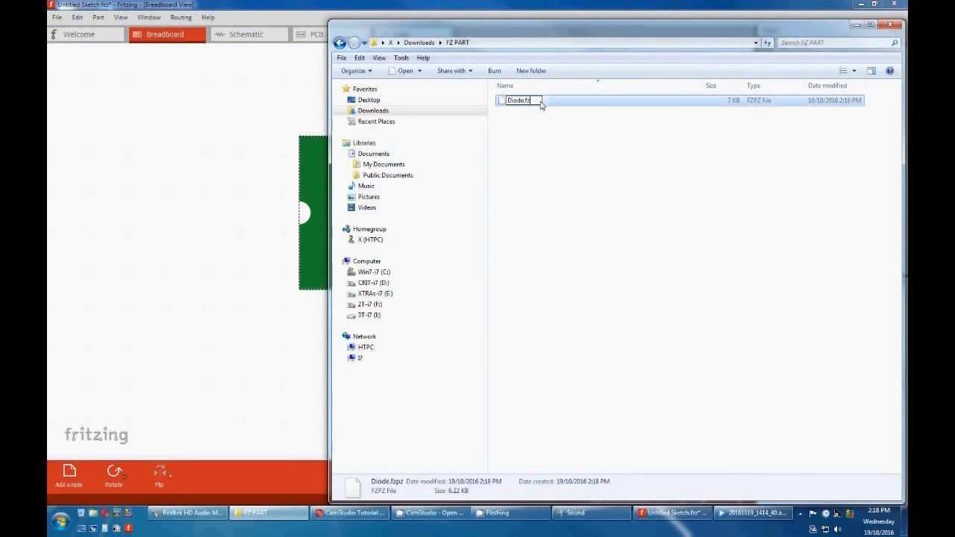
pyautogui.write('ZIP')
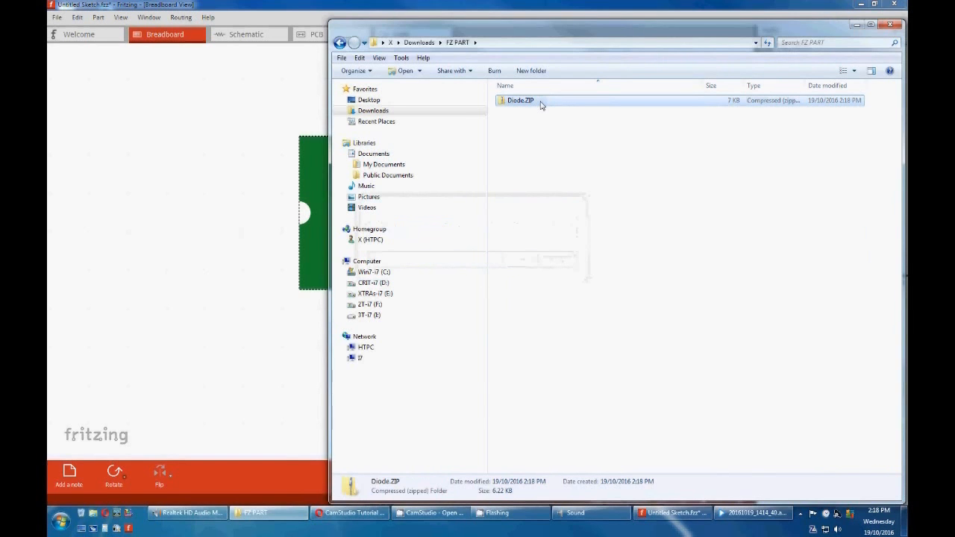
pyautogui.rightClick(520, 100)
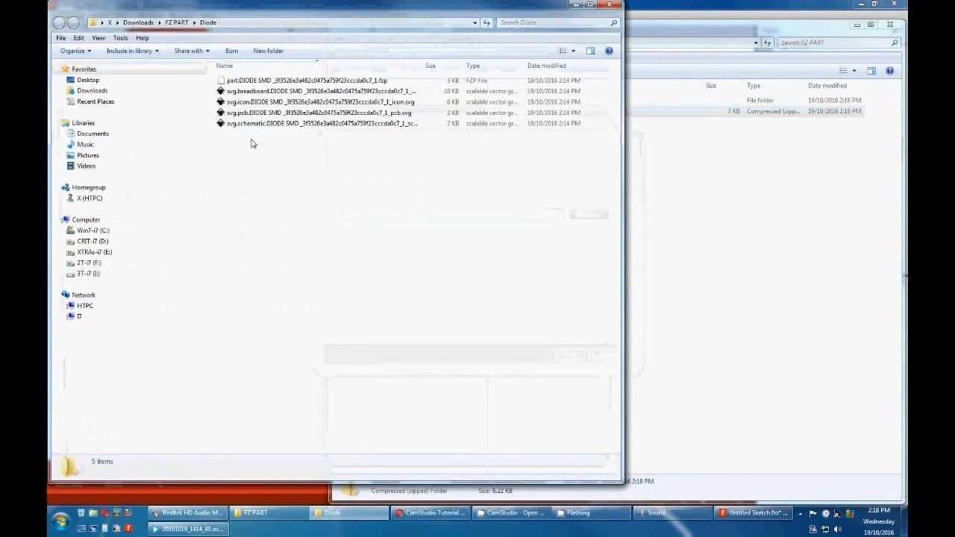
pyautogui.moveTo(258, 91)
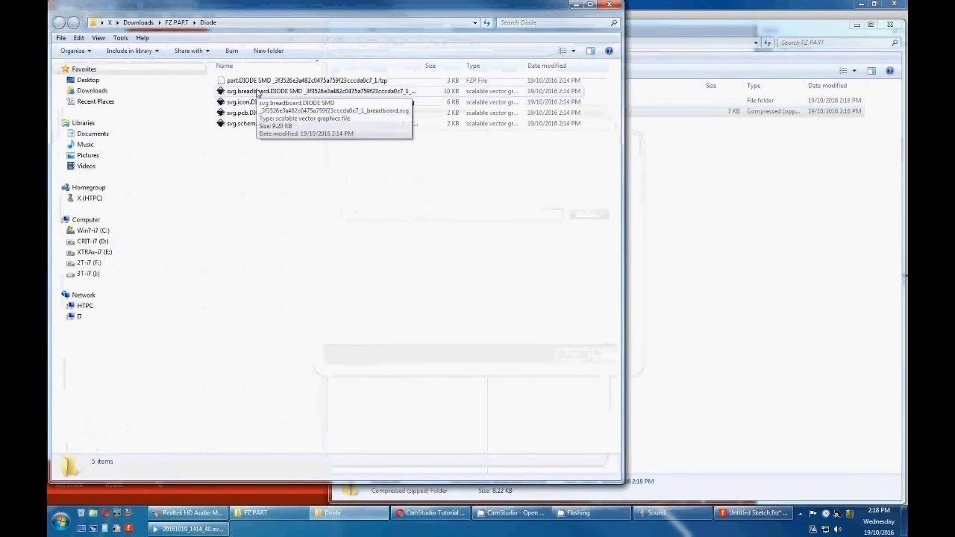
pyautogui.click(321, 91)
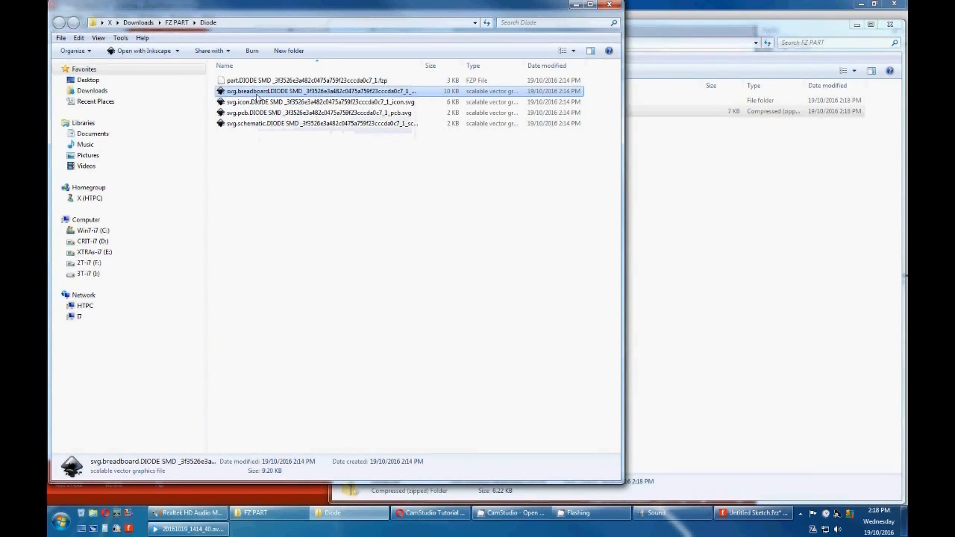
# Open the breadboard SVG in Inkscape and expand the XML tree to the connector pin groups
pyautogui.doubleClick(314, 91)
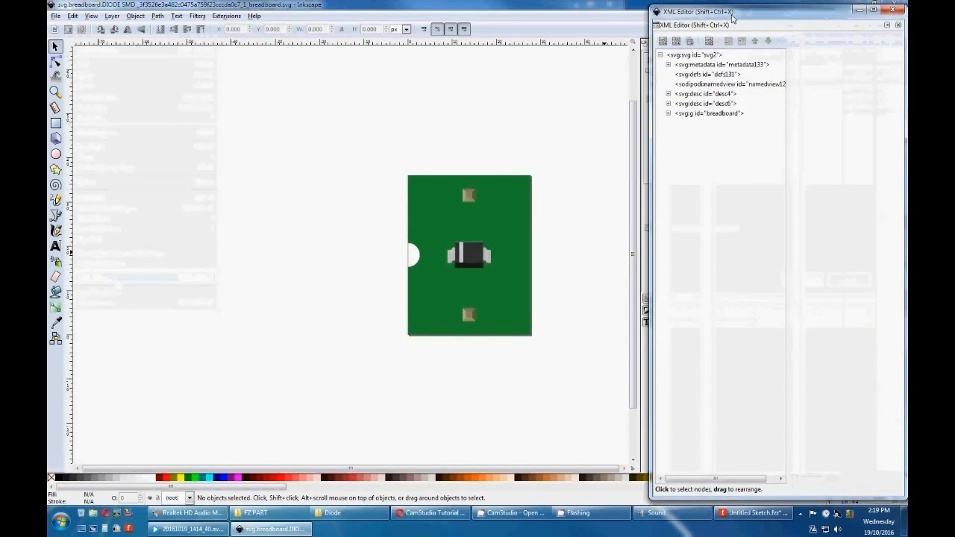
pyautogui.click(668, 112)
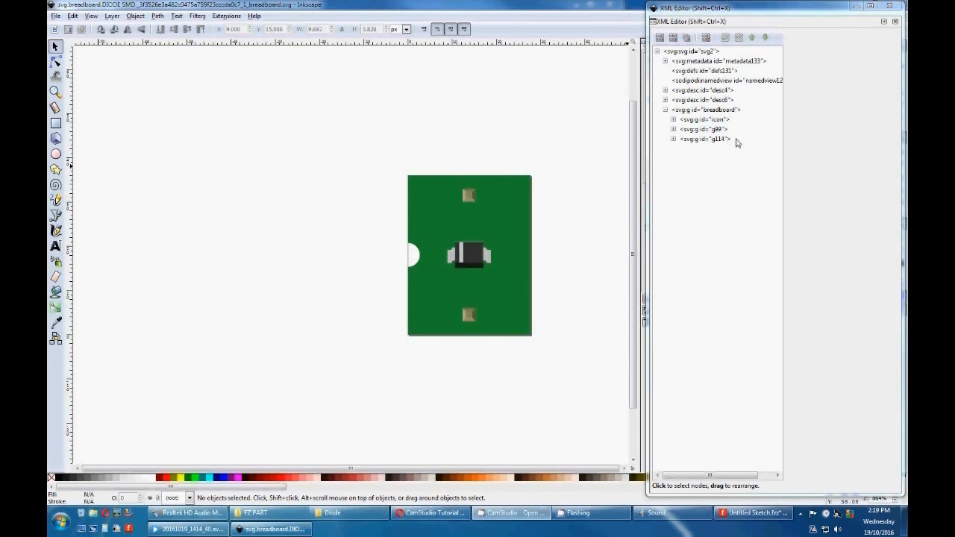
pyautogui.moveTo(682, 115)
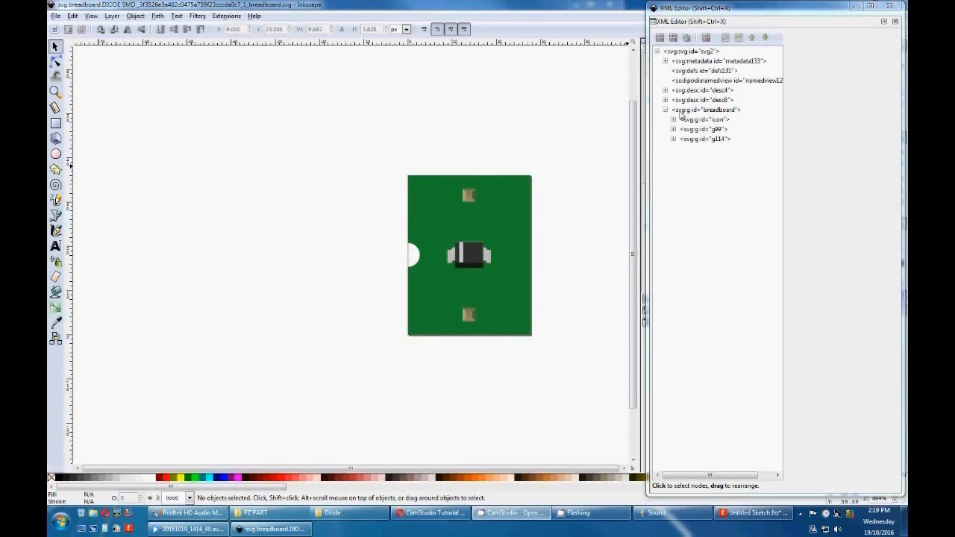
pyautogui.click(673, 129)
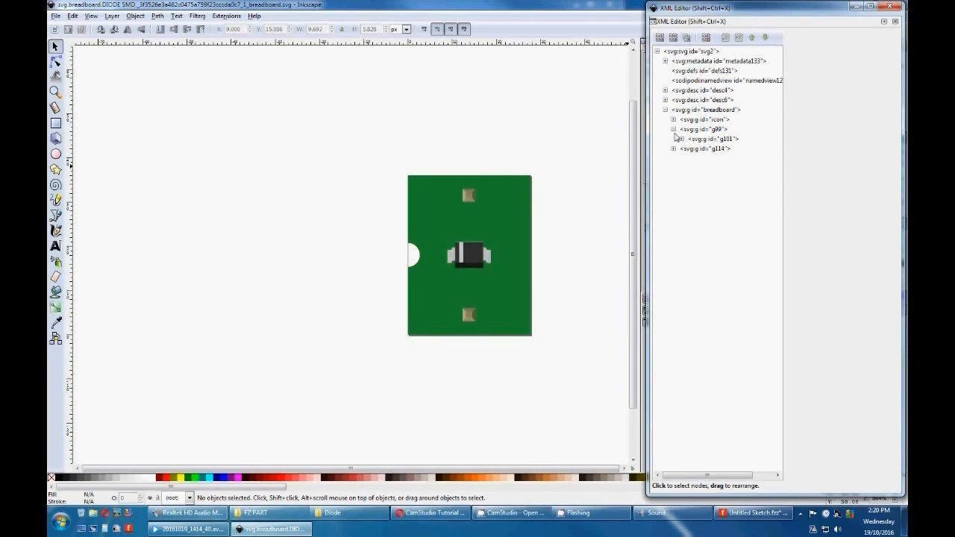
pyautogui.click(681, 139)
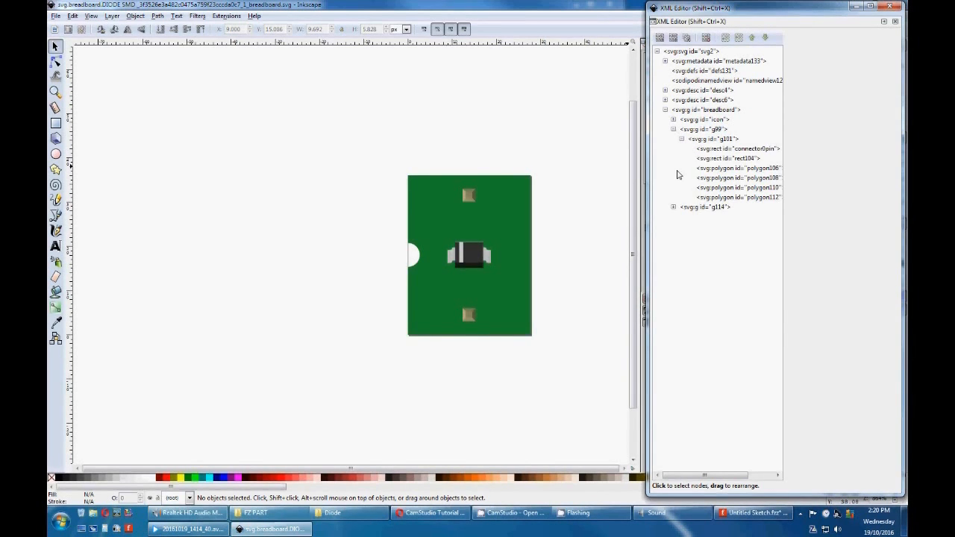
pyautogui.moveTo(722, 175)
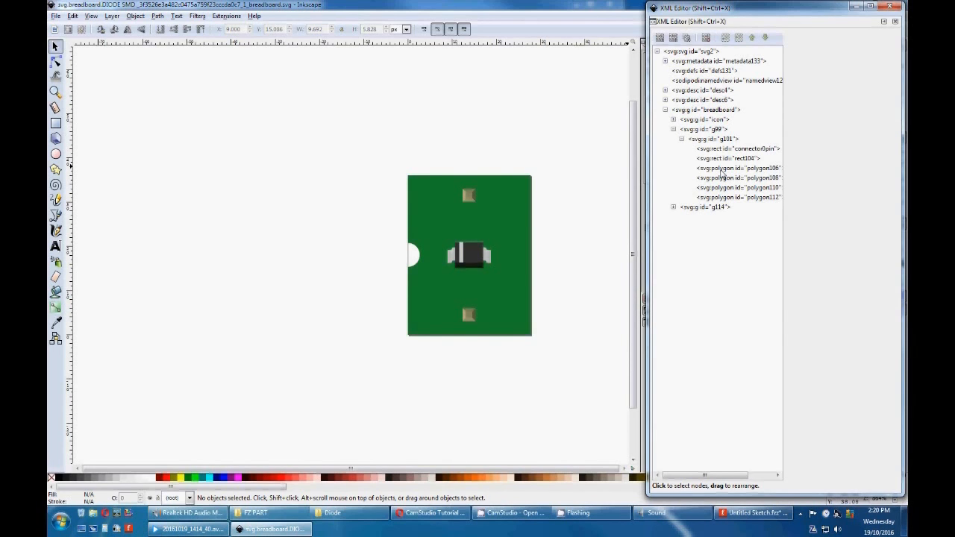
pyautogui.click(737, 168)
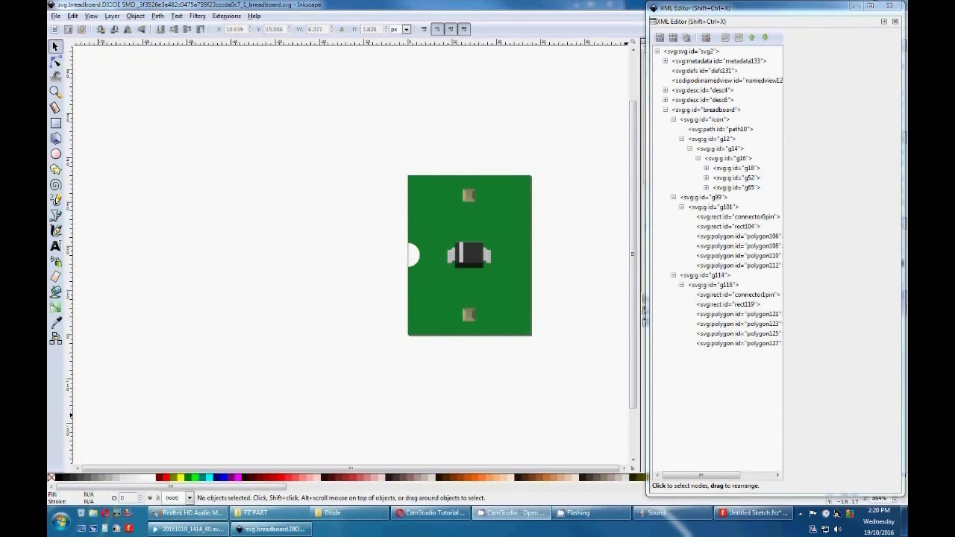
pyautogui.moveTo(344, 220)
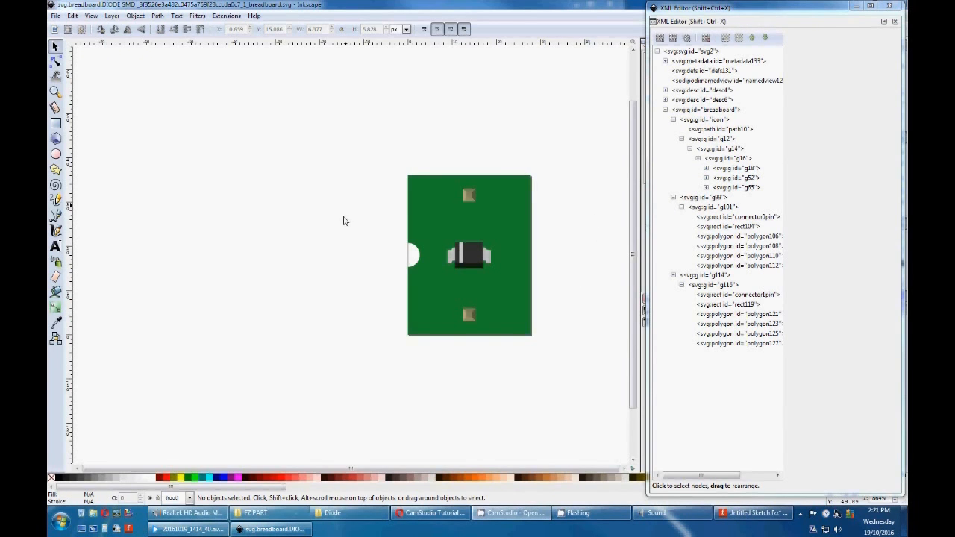
pyautogui.moveTo(546, 194)
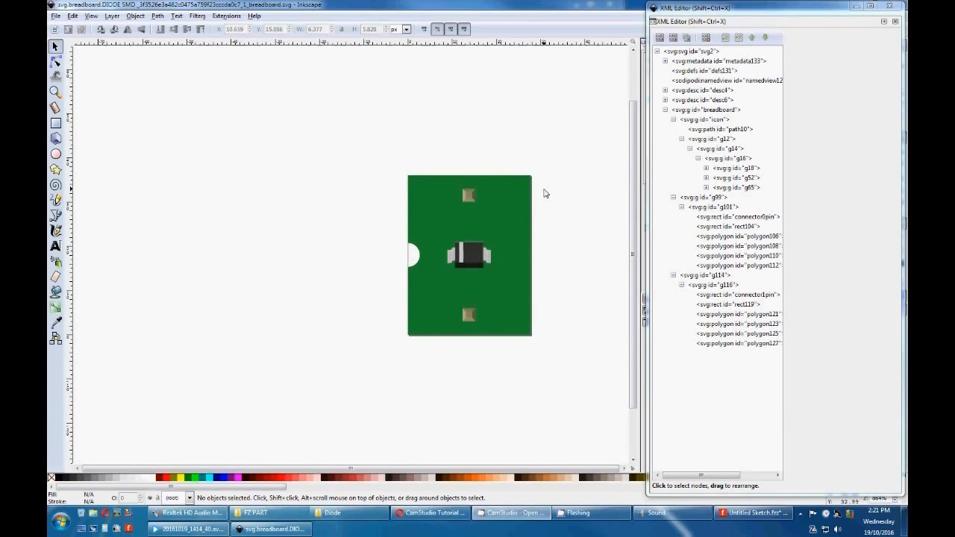
# Zoom in and select the g18 group forming the diode's right lead
pyautogui.scroll(3)
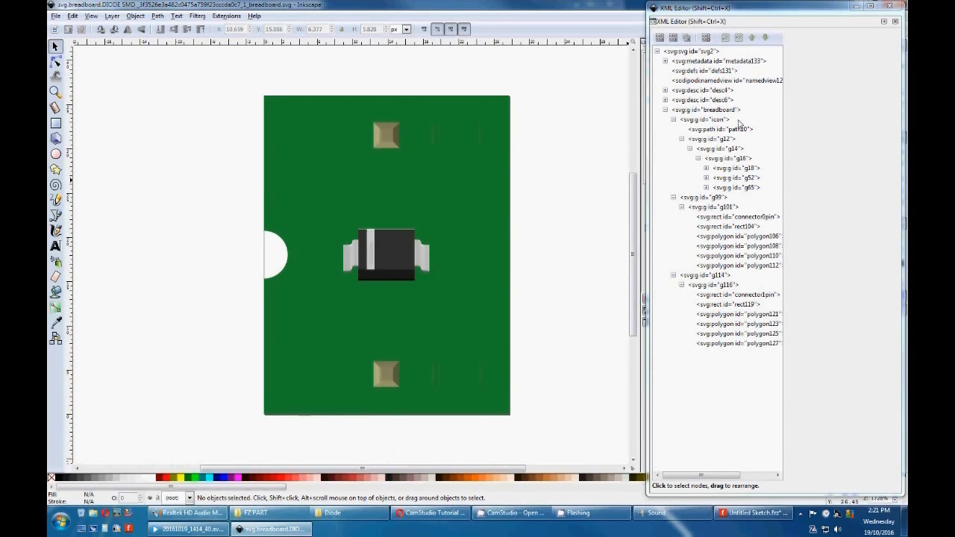
pyautogui.click(735, 167)
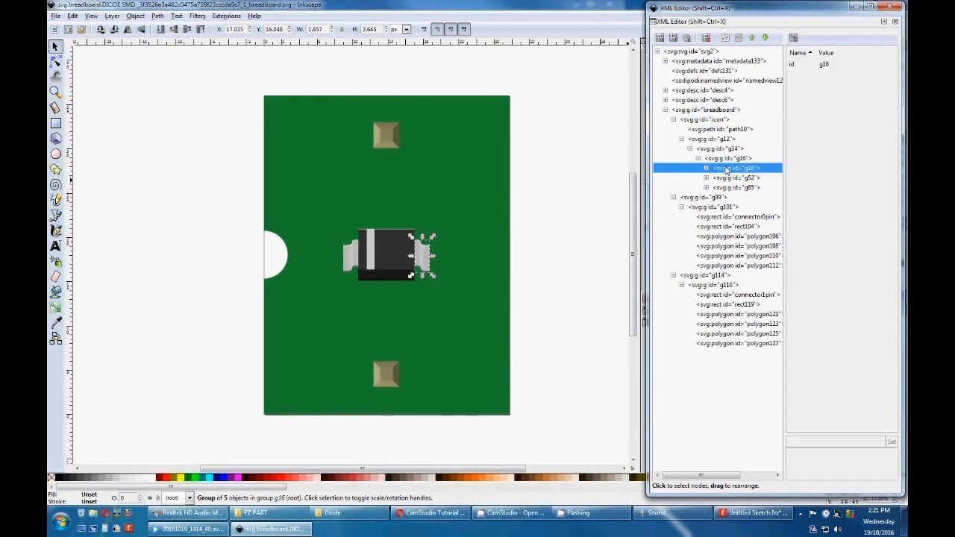
pyautogui.moveTo(429, 269)
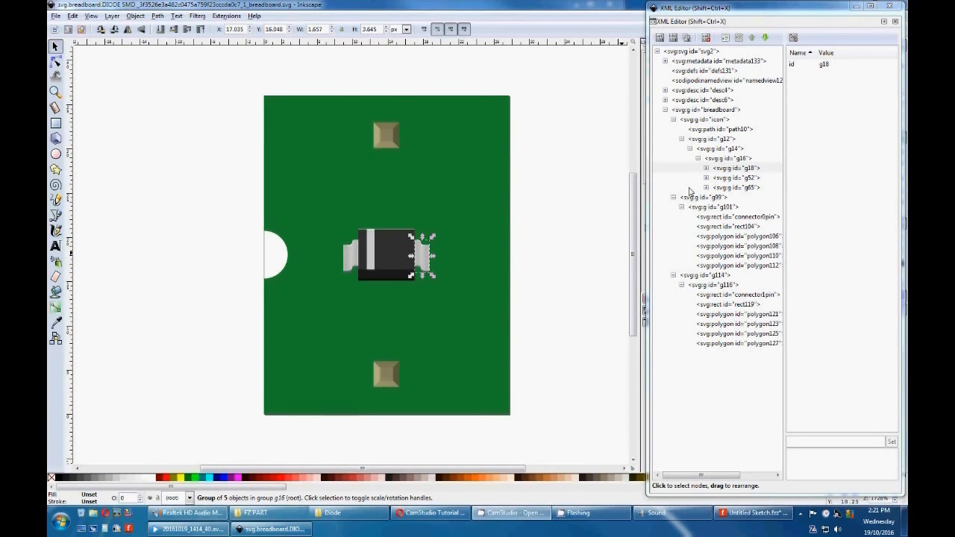
pyautogui.moveTo(428, 257)
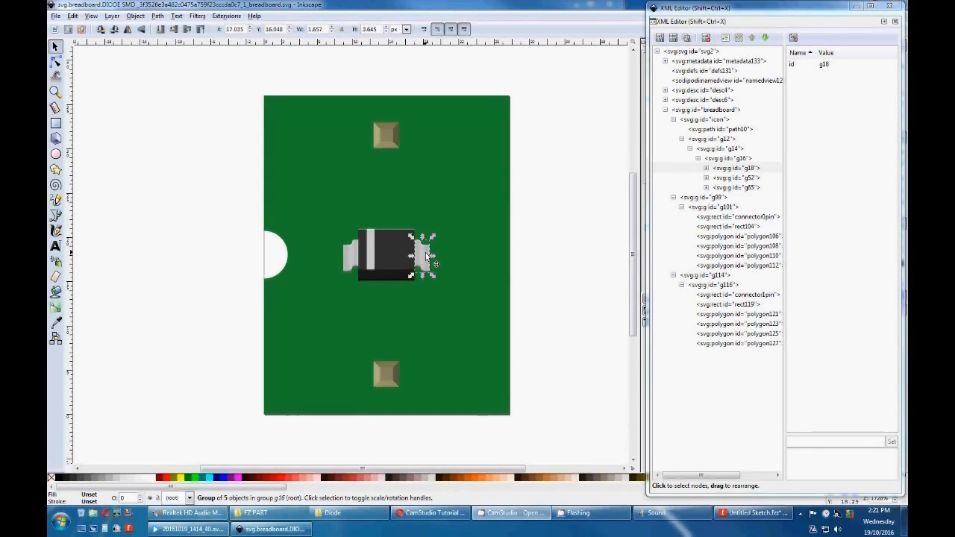
pyautogui.moveTo(488, 254)
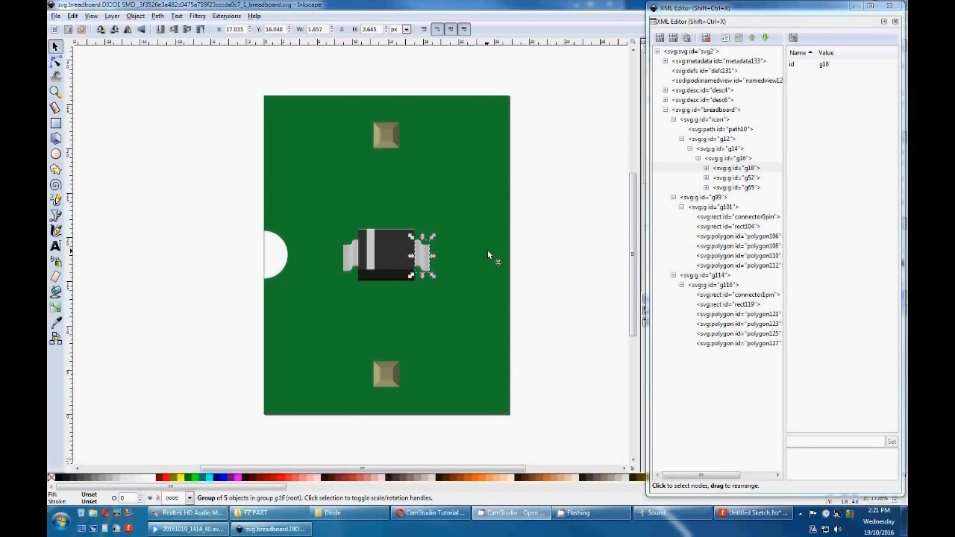
pyautogui.moveTo(724, 173)
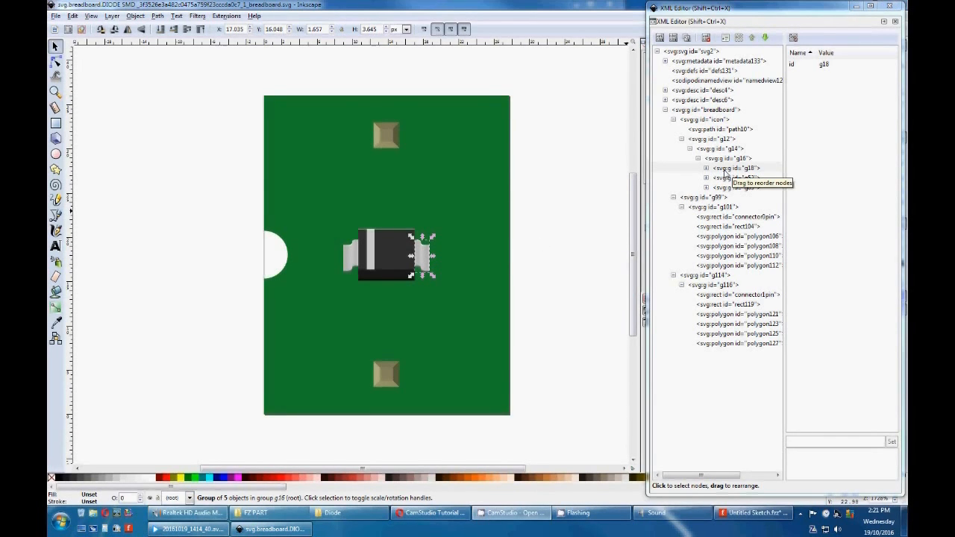
pyautogui.moveTo(705, 38)
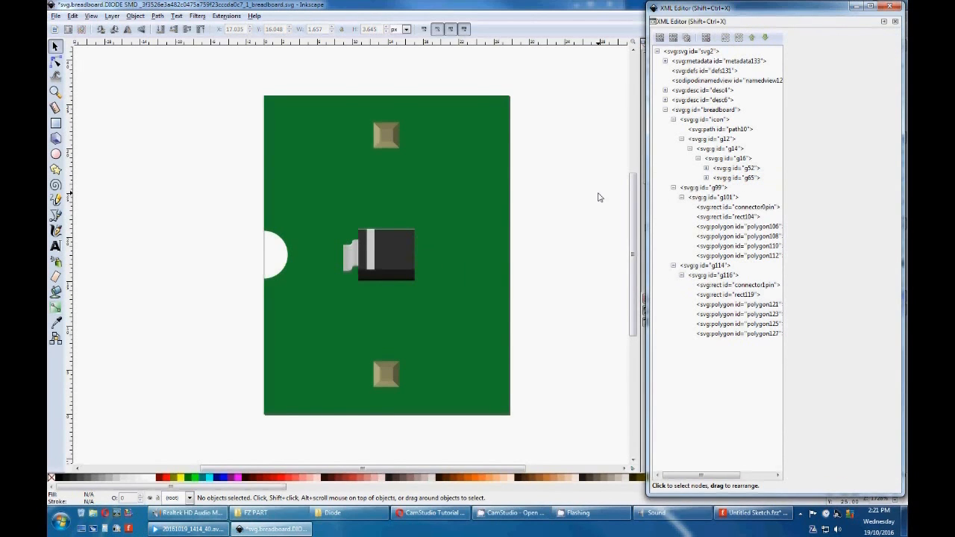
# Expand g65 and delete the left lead's shapes, including the g75 group and path69
pyautogui.click(706, 178)
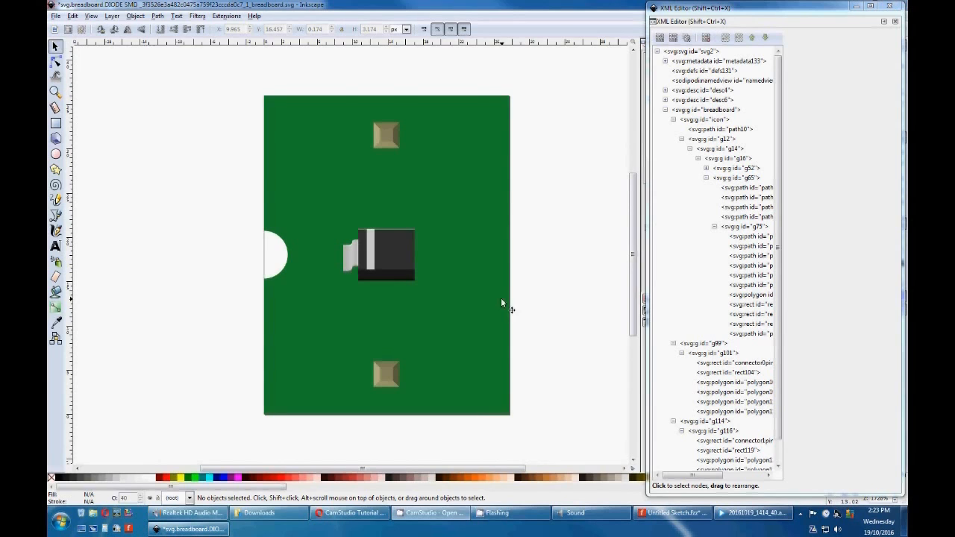
pyautogui.click(55, 62)
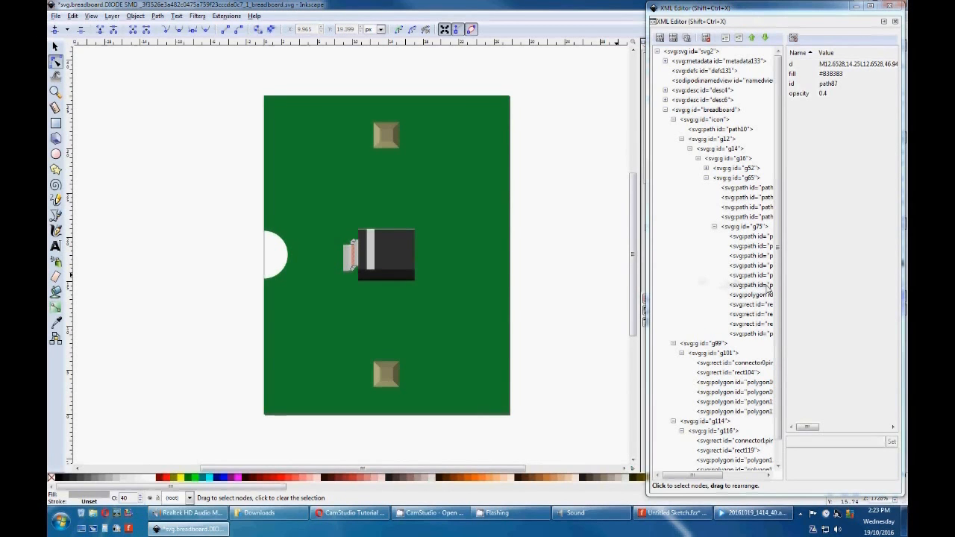
pyautogui.moveTo(748, 287)
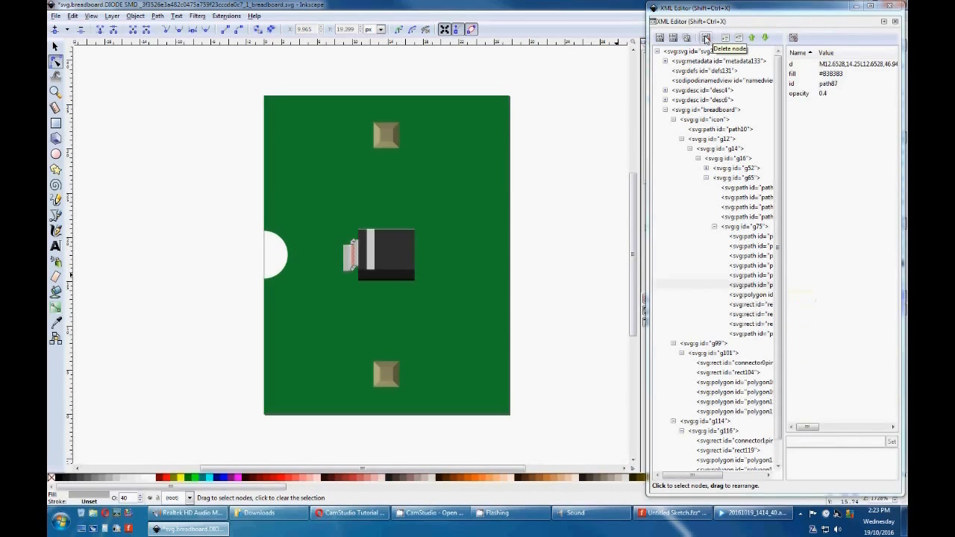
pyautogui.click(705, 38)
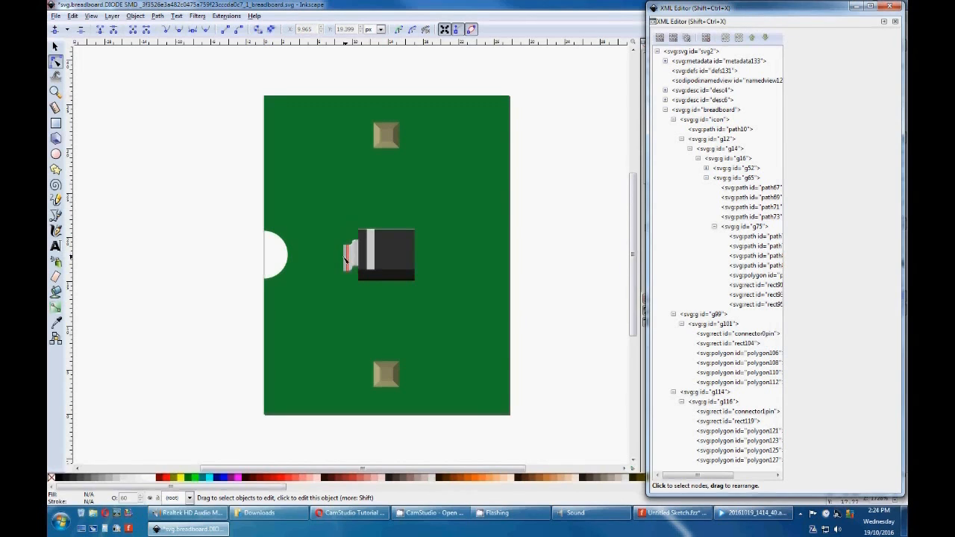
pyautogui.click(753, 284)
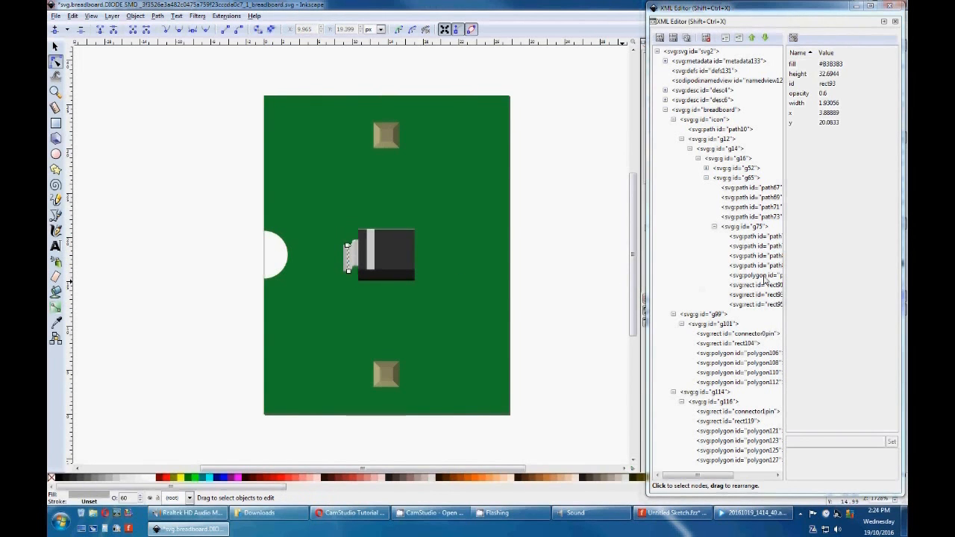
pyautogui.click(755, 226)
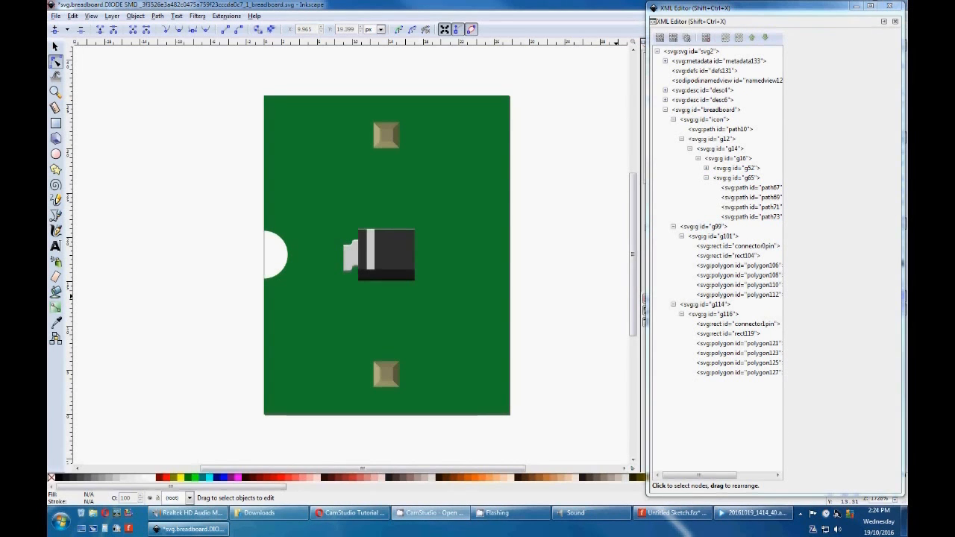
pyautogui.moveTo(354, 256)
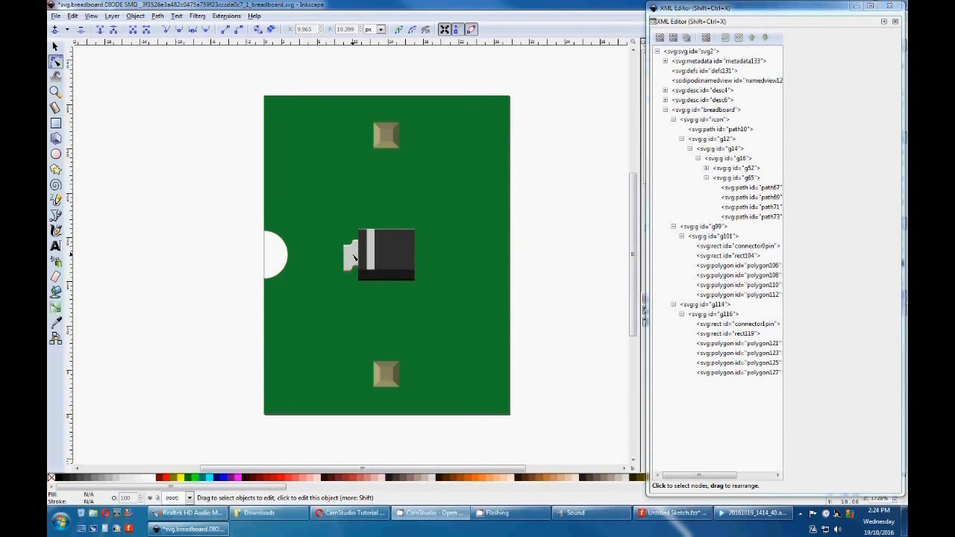
pyautogui.click(348, 254)
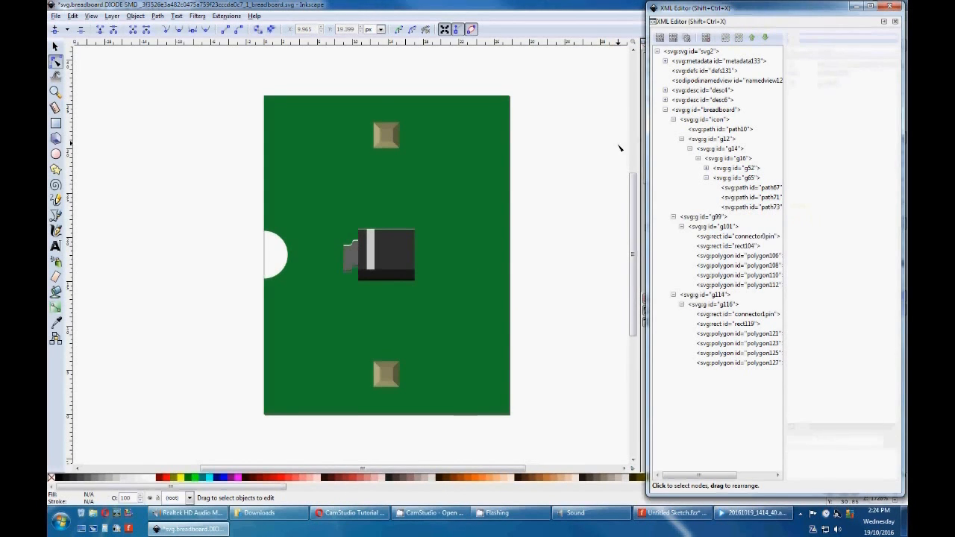
pyautogui.click(750, 188)
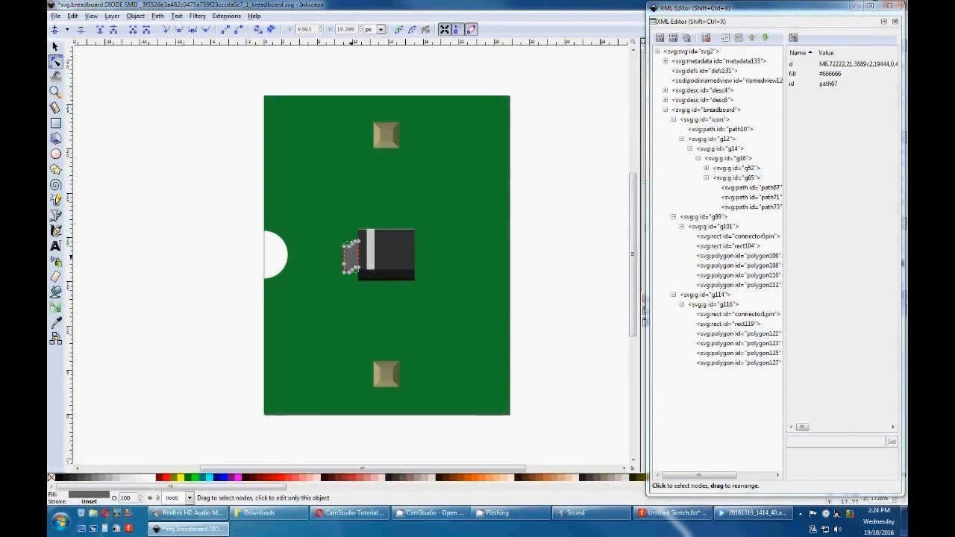
pyautogui.moveTo(747, 181)
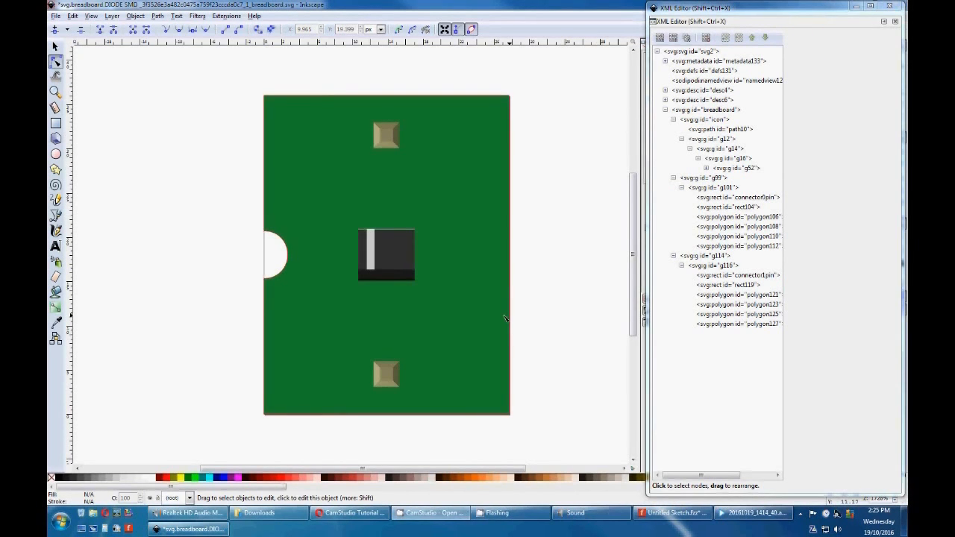
pyautogui.moveTo(433, 260)
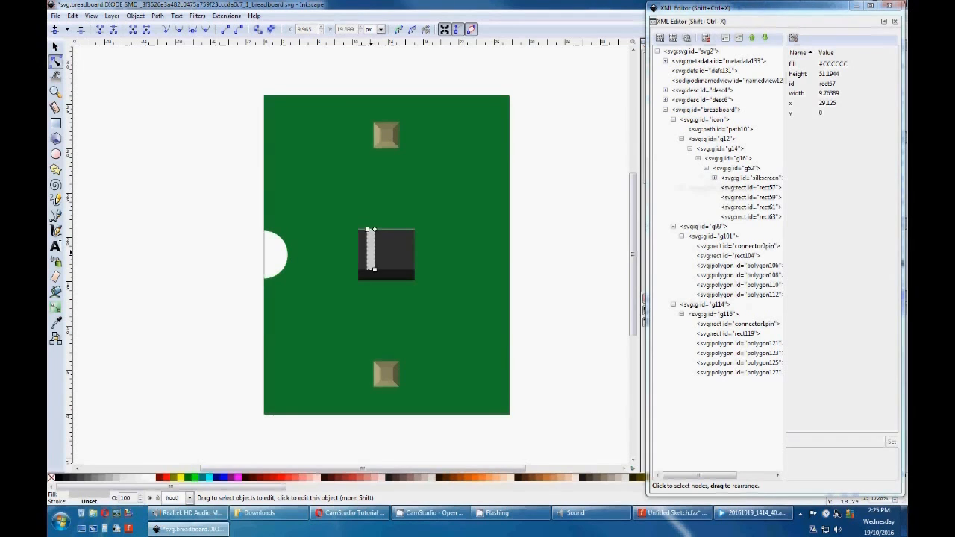
pyautogui.moveTo(731, 189)
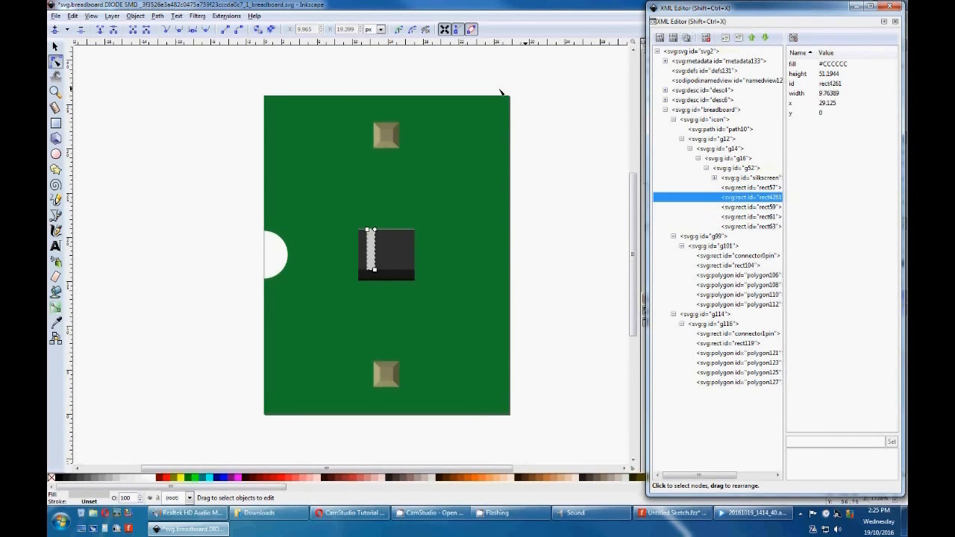
# Set toolbar units to mm and make stripe copy rect4261 0.150 mm wide at X 3.000
pyautogui.click(386, 255)
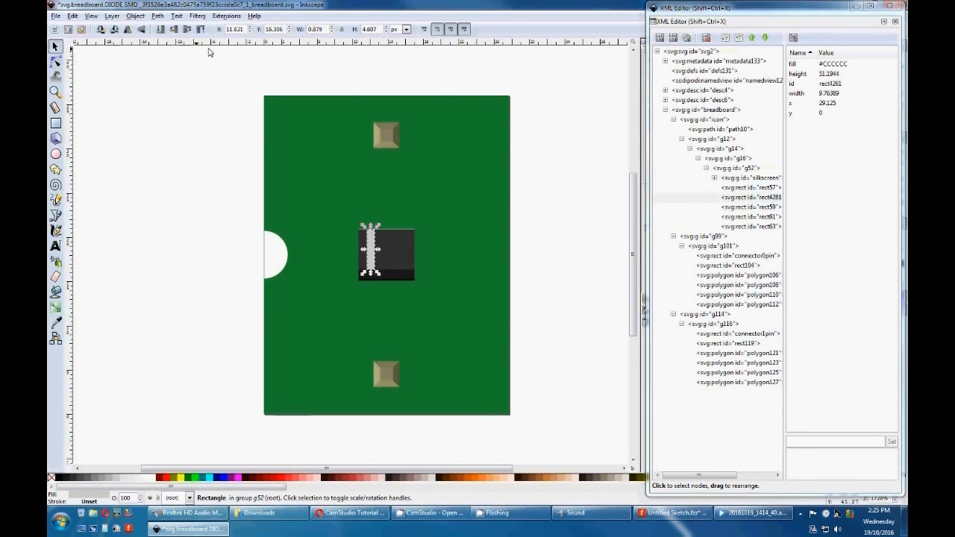
pyautogui.moveTo(351, 221)
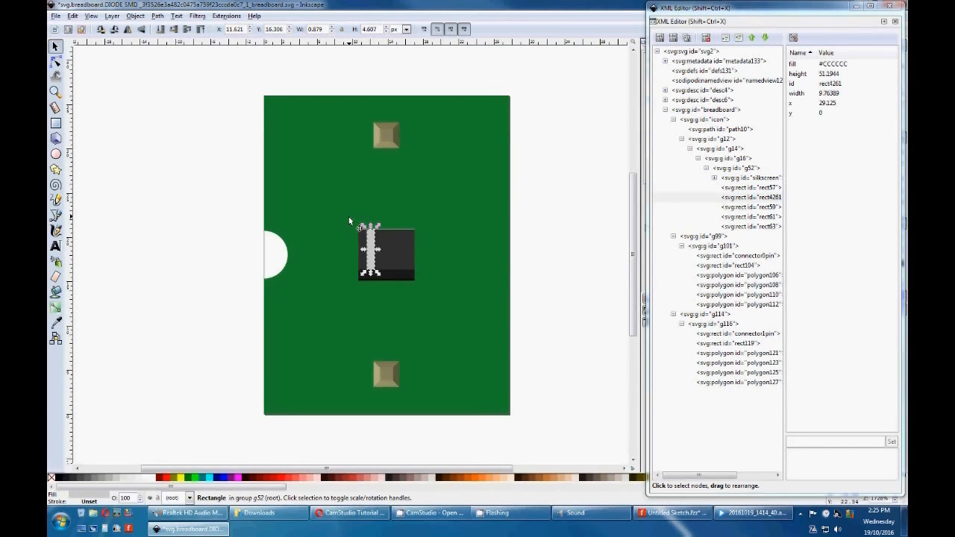
pyautogui.moveTo(313, 114)
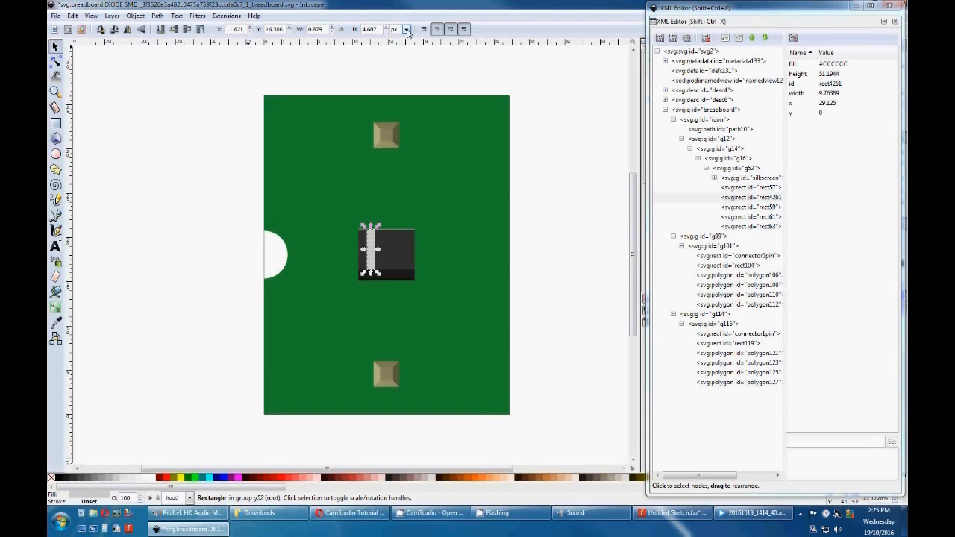
pyautogui.click(406, 29)
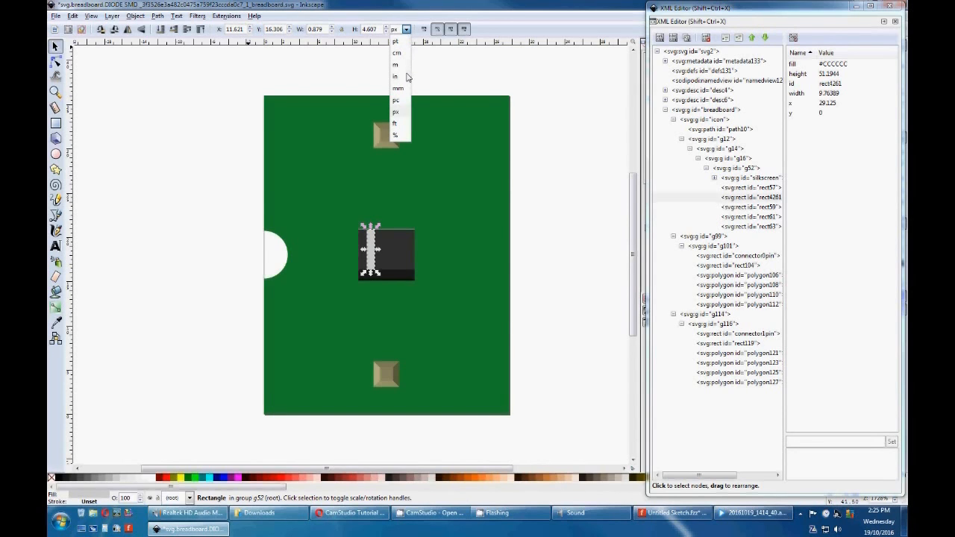
pyautogui.click(398, 88)
pyautogui.write('3.000')
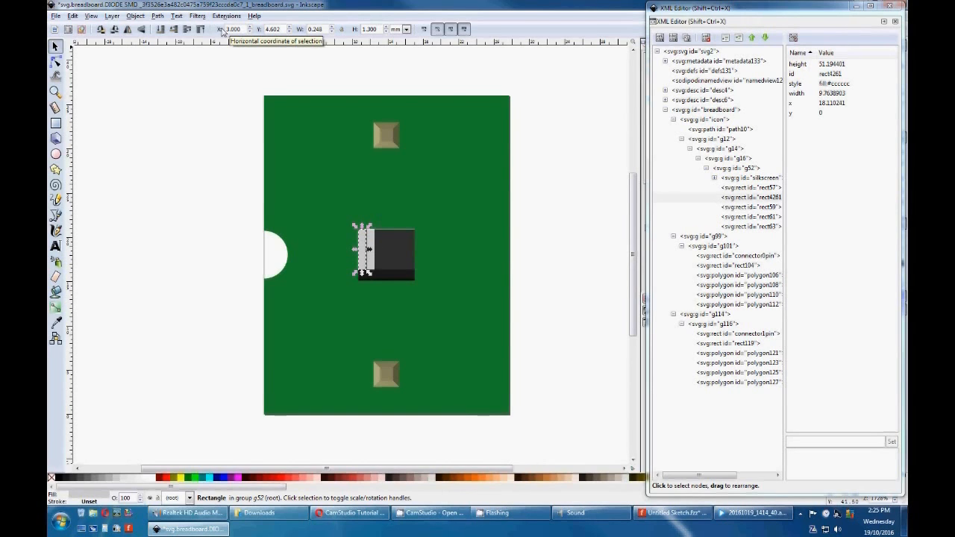
pyautogui.moveTo(324, 37)
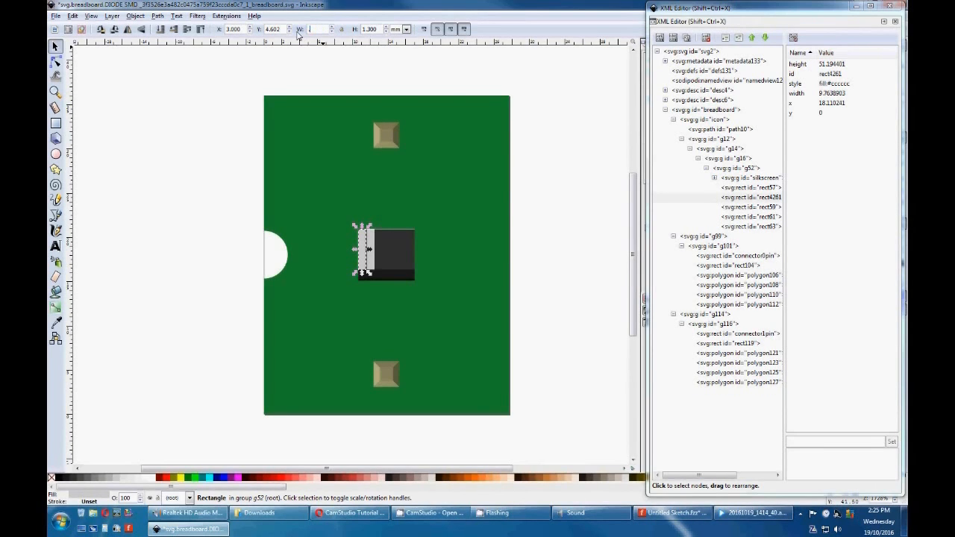
pyautogui.write('0.150')
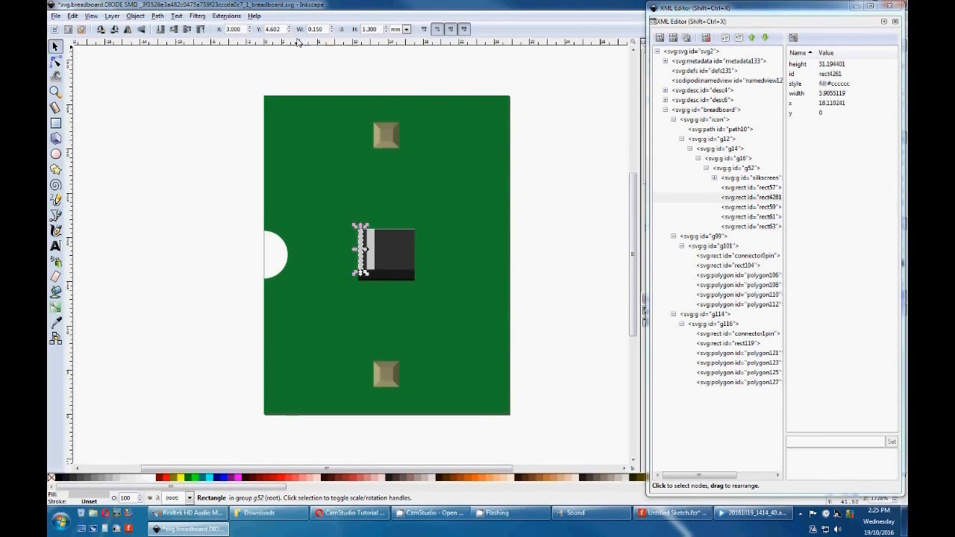
pyautogui.click(750, 197)
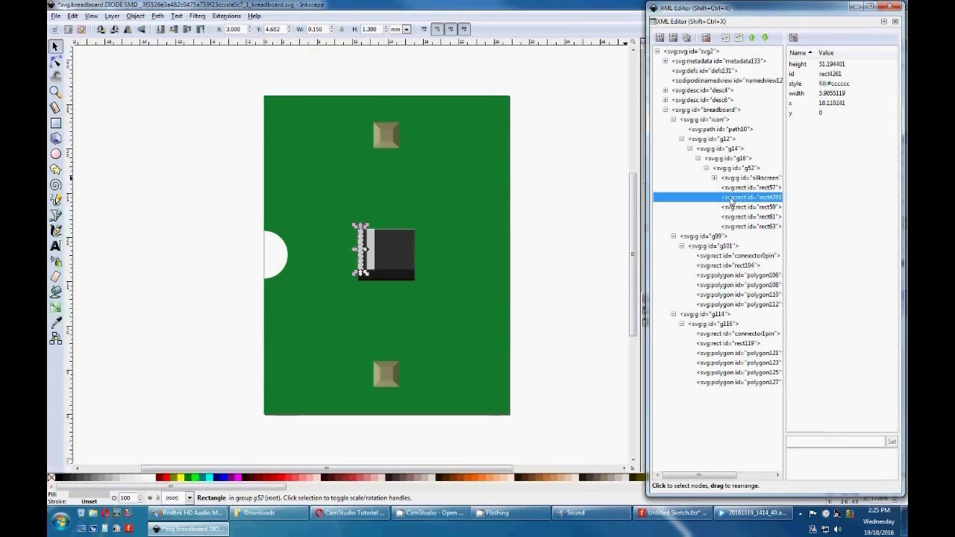
pyautogui.click(754, 207)
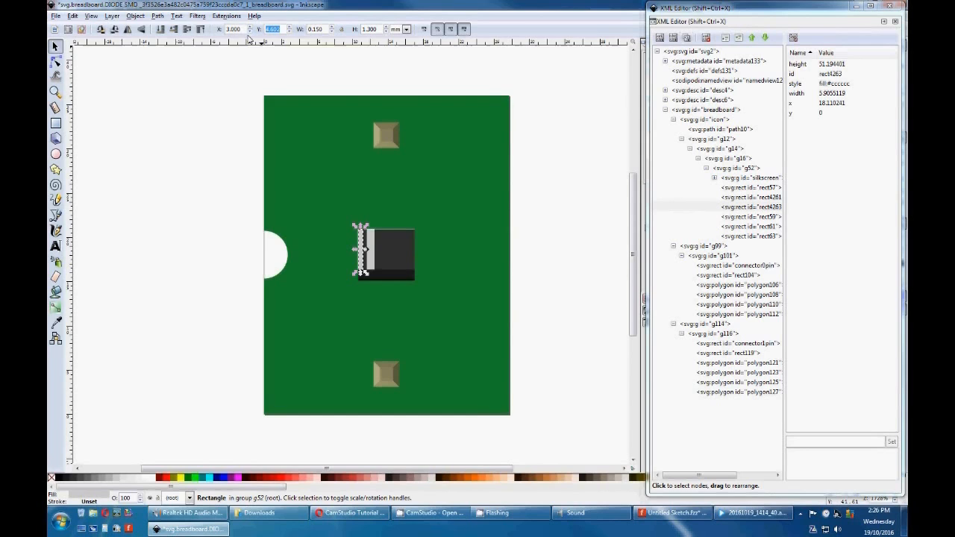
pyautogui.moveTo(268, 29)
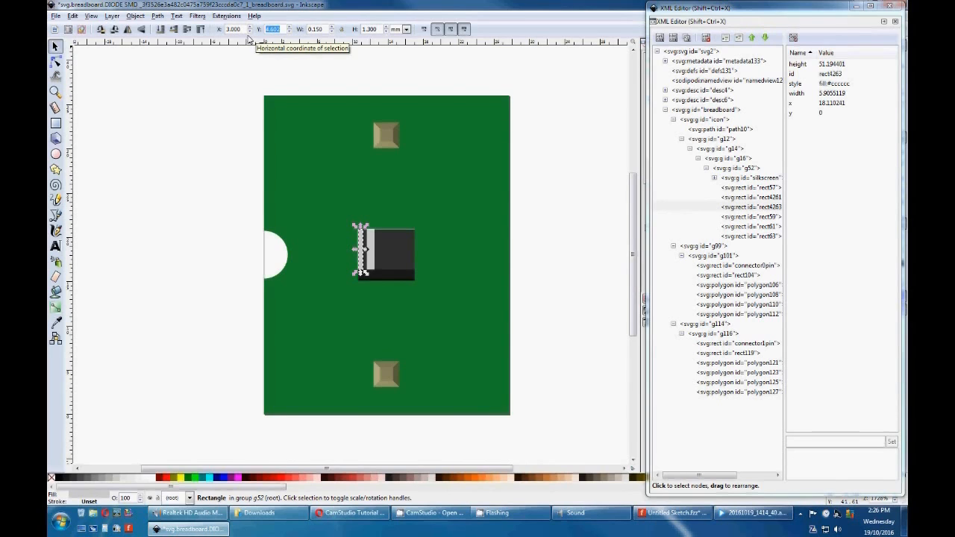
pyautogui.write('4.400')
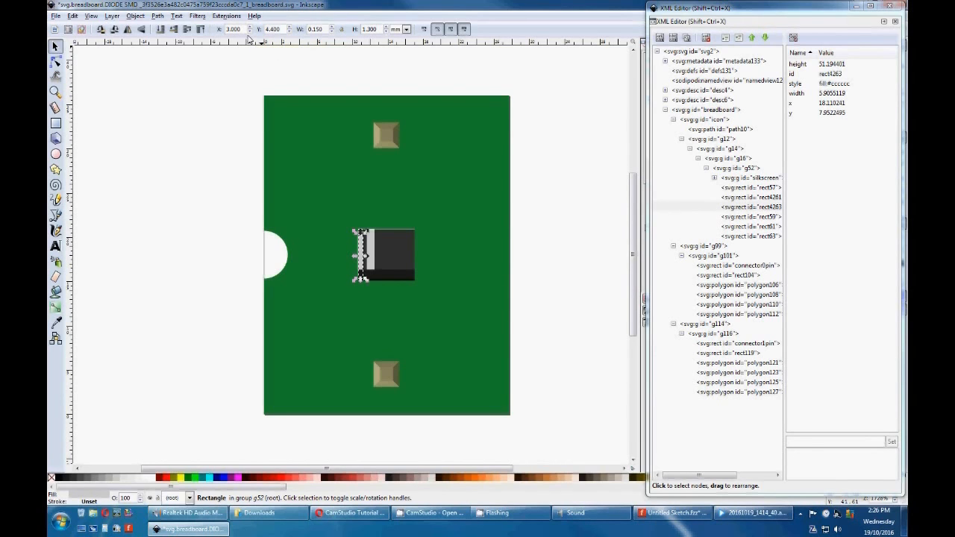
pyautogui.moveTo(235, 29)
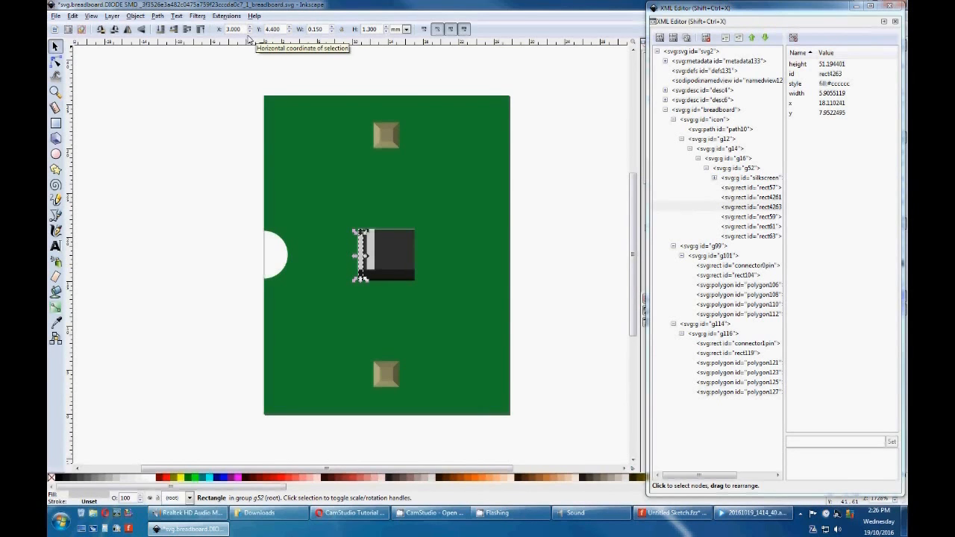
pyautogui.moveTo(358, 282)
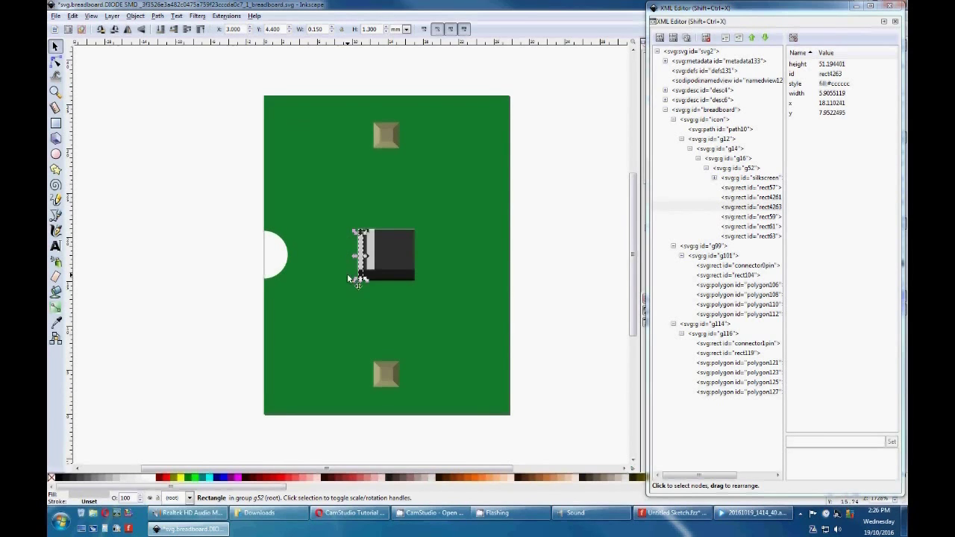
pyautogui.moveTo(271, 99)
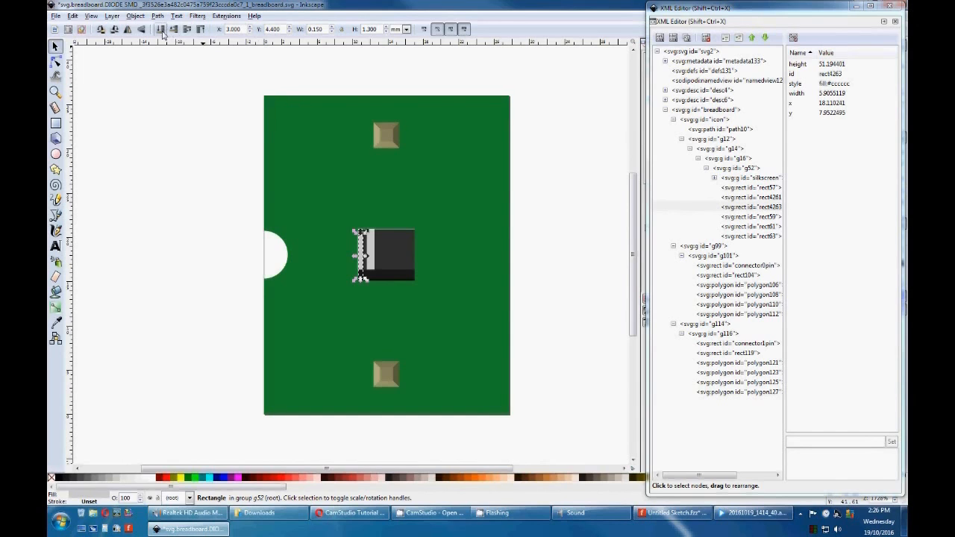
pyautogui.moveTo(183, 35)
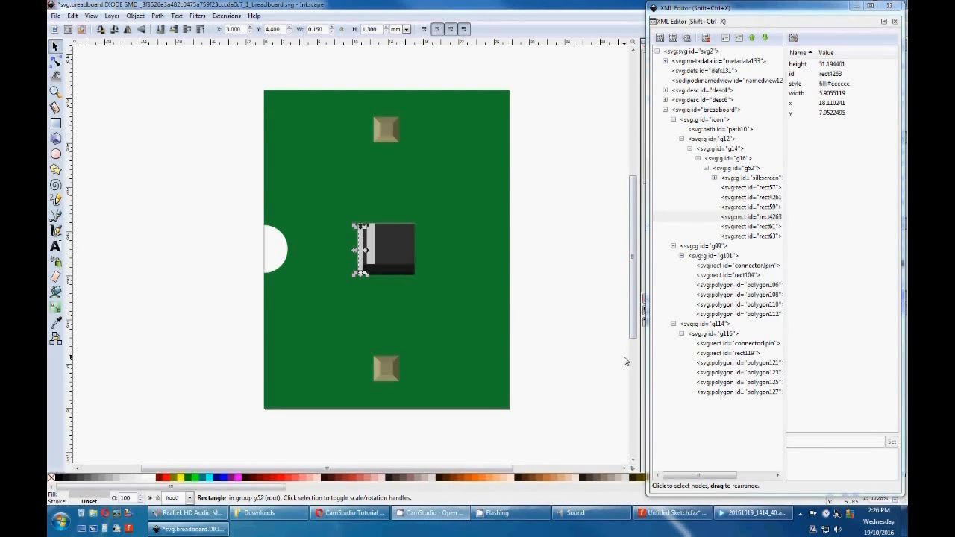
pyautogui.moveTo(601, 394)
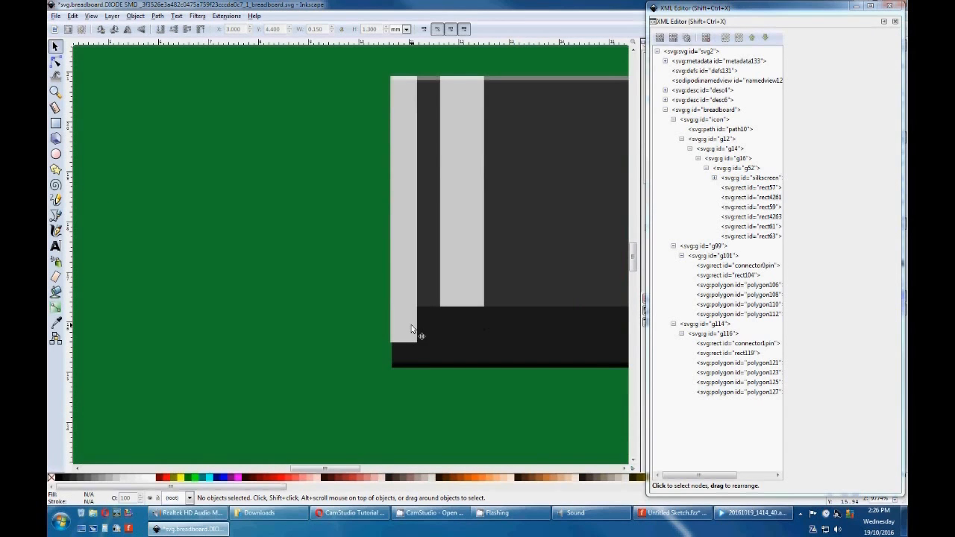
# Resize the duplicated strip rect4263 to 0.400 mm tall at Y 4.250 mm
pyautogui.click(55, 74)
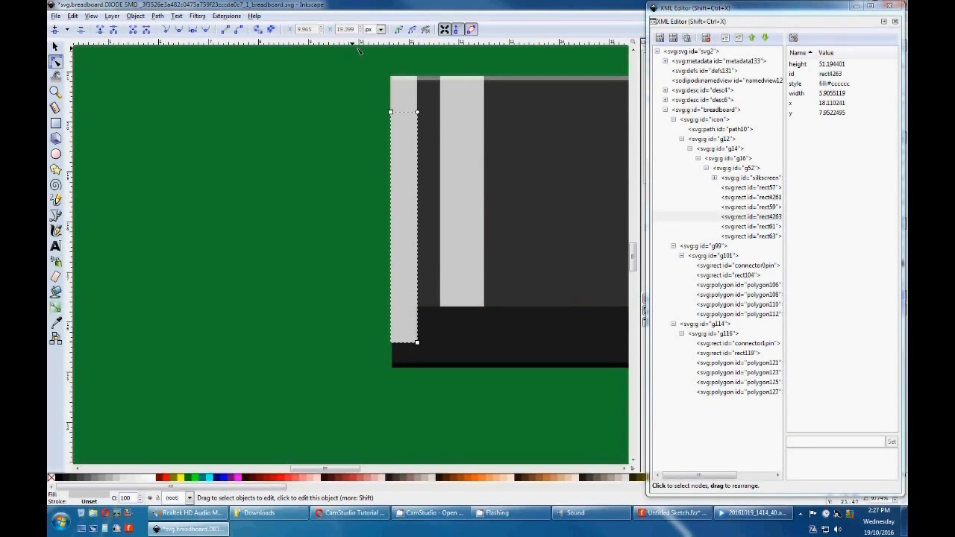
pyautogui.click(405, 228)
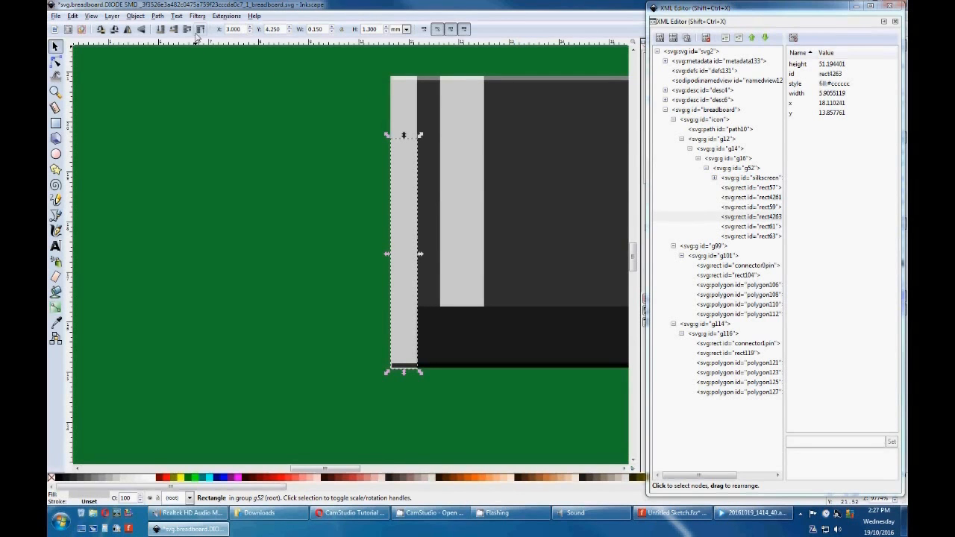
pyautogui.moveTo(197, 64)
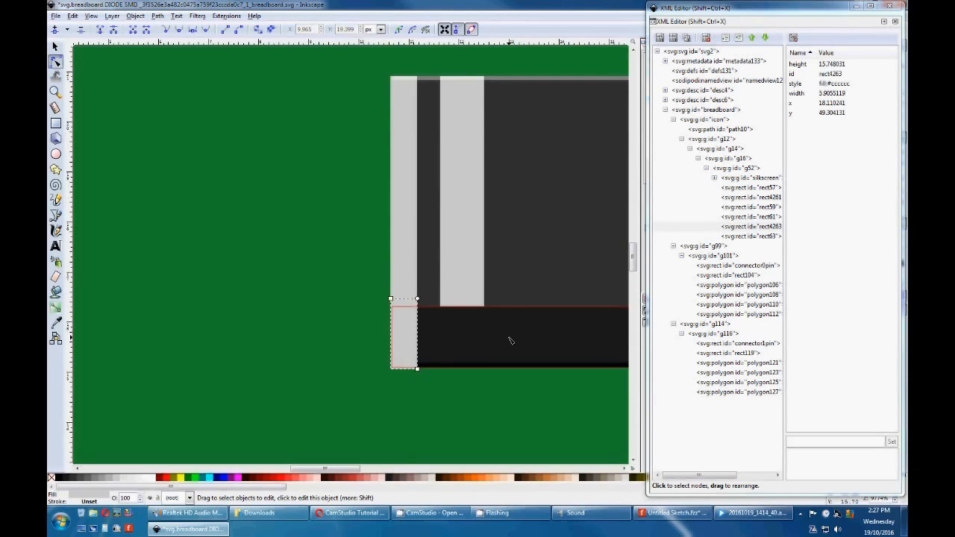
pyautogui.click(508, 334)
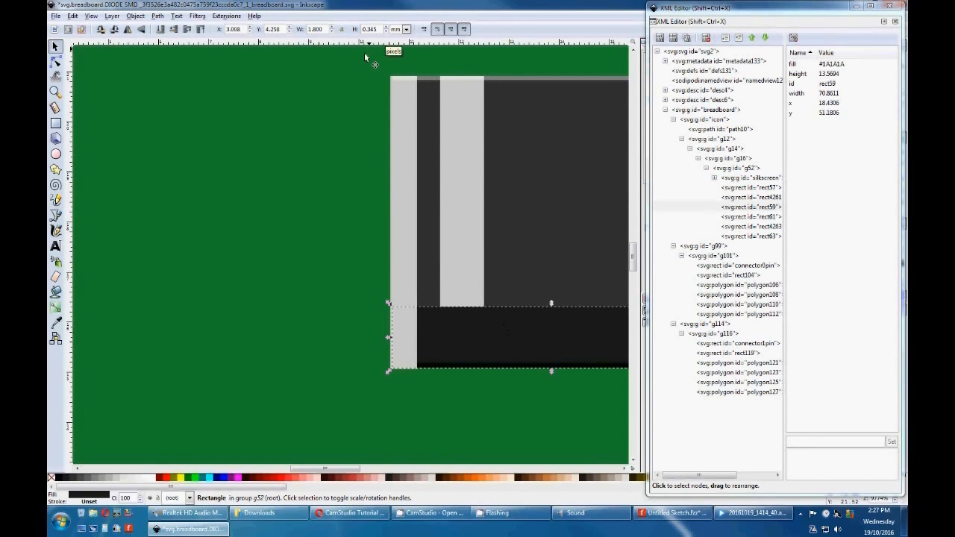
pyautogui.click(55, 60)
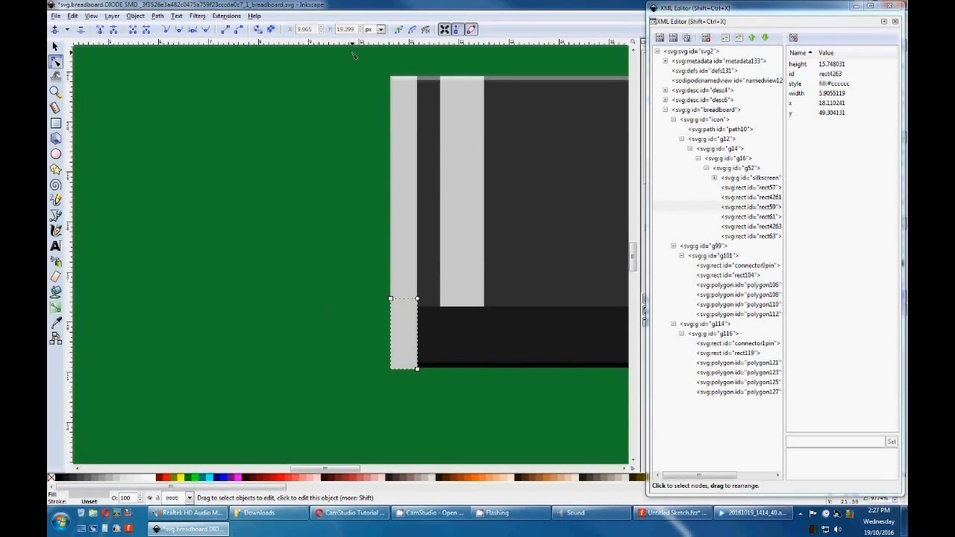
pyautogui.click(403, 333)
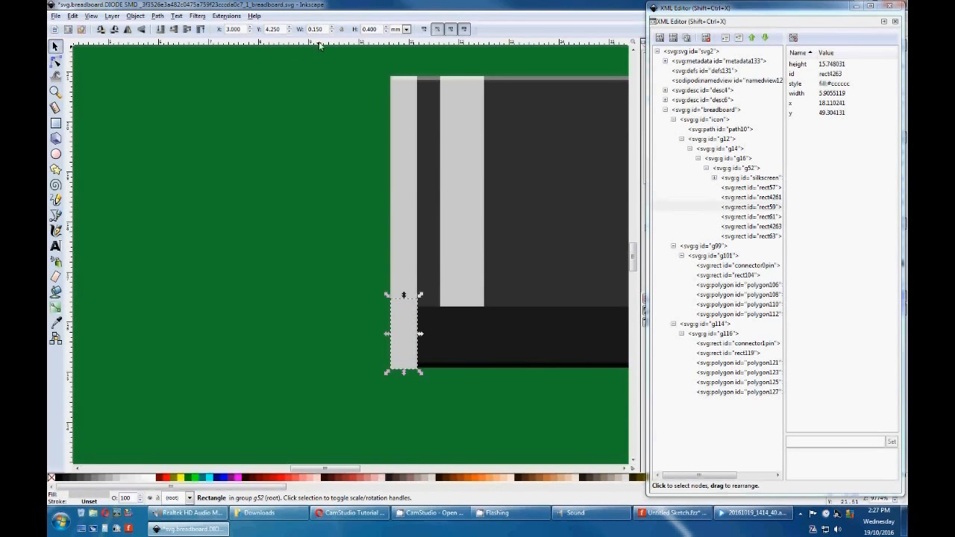
# Set block rect4263 to 0.350 mm tall and fill it dark grey
pyautogui.tripleClick(370, 30)
pyautogui.write('0.350')
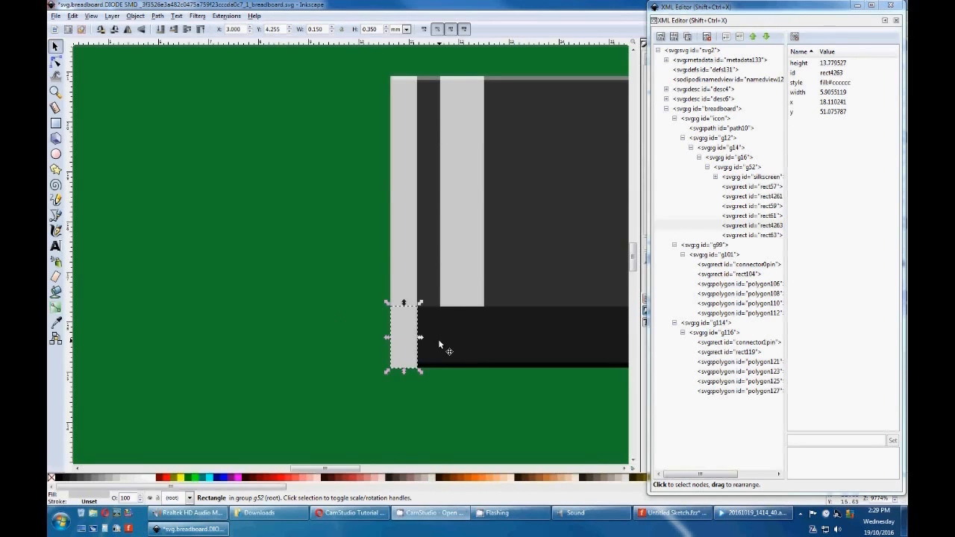
pyautogui.moveTo(424, 283)
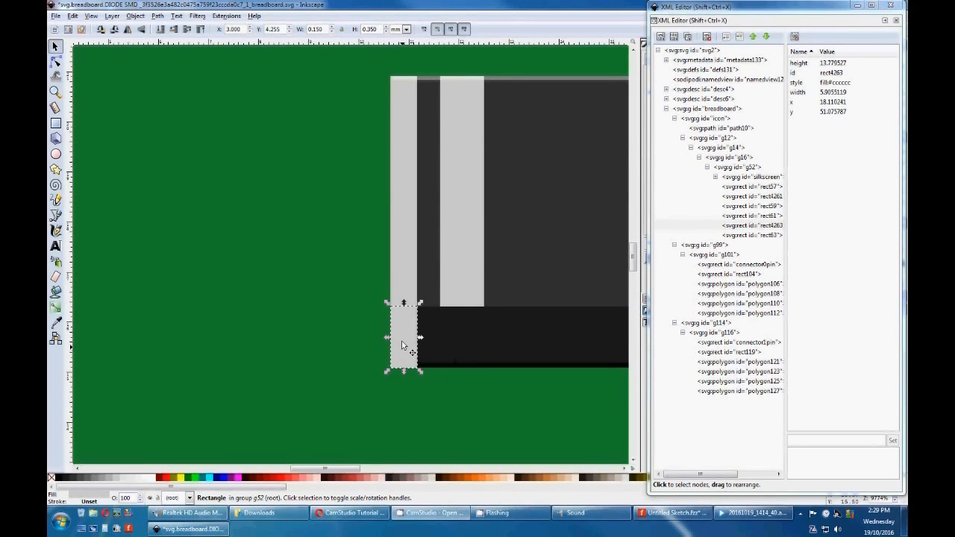
pyautogui.moveTo(382, 328)
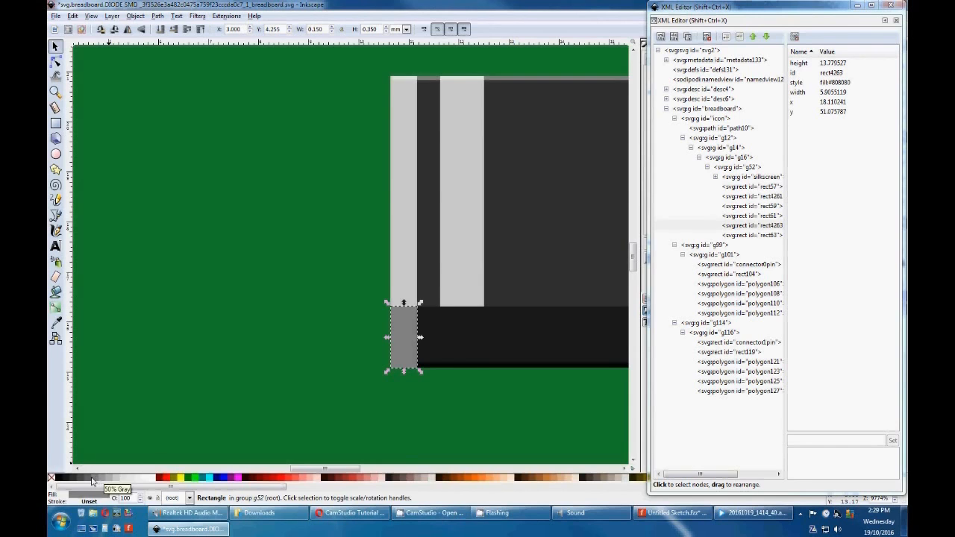
pyautogui.click(97, 478)
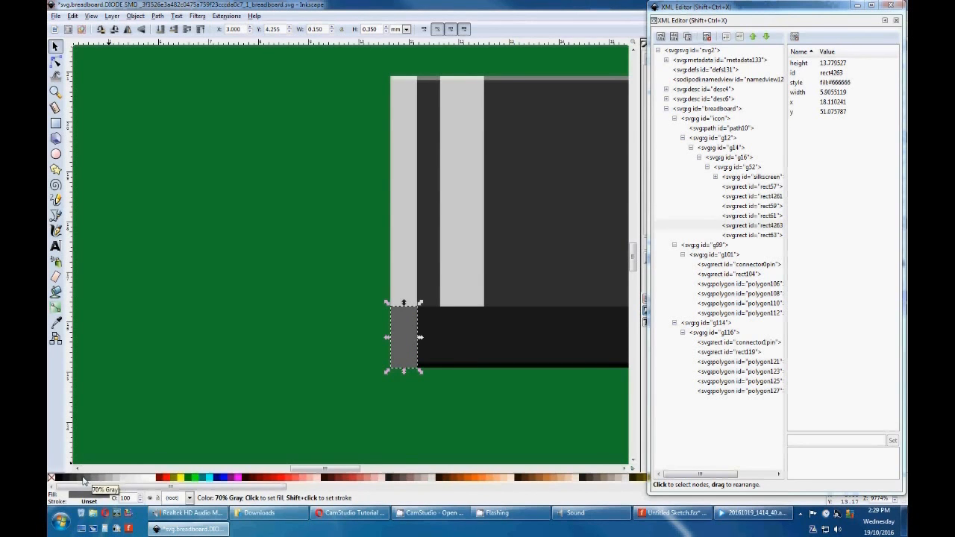
pyautogui.click(112, 478)
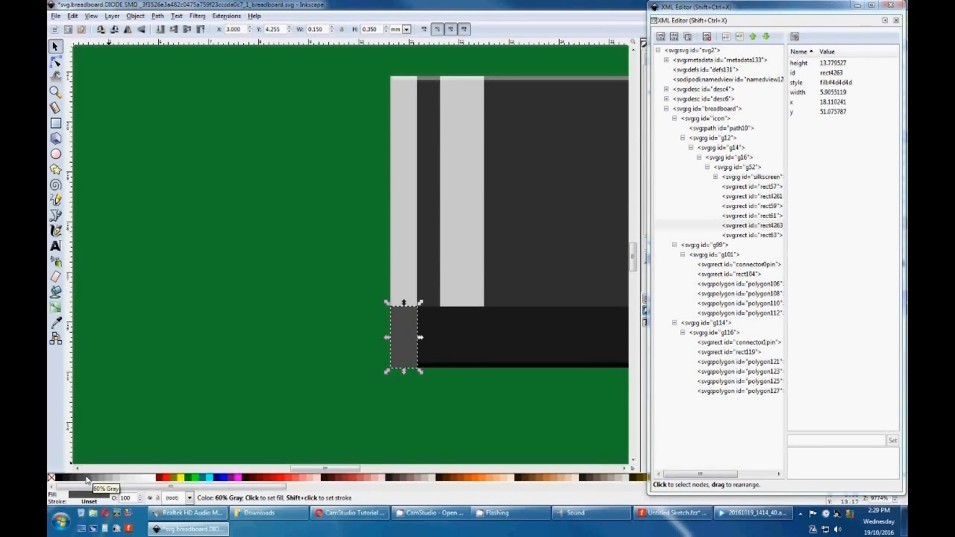
pyautogui.click(97, 478)
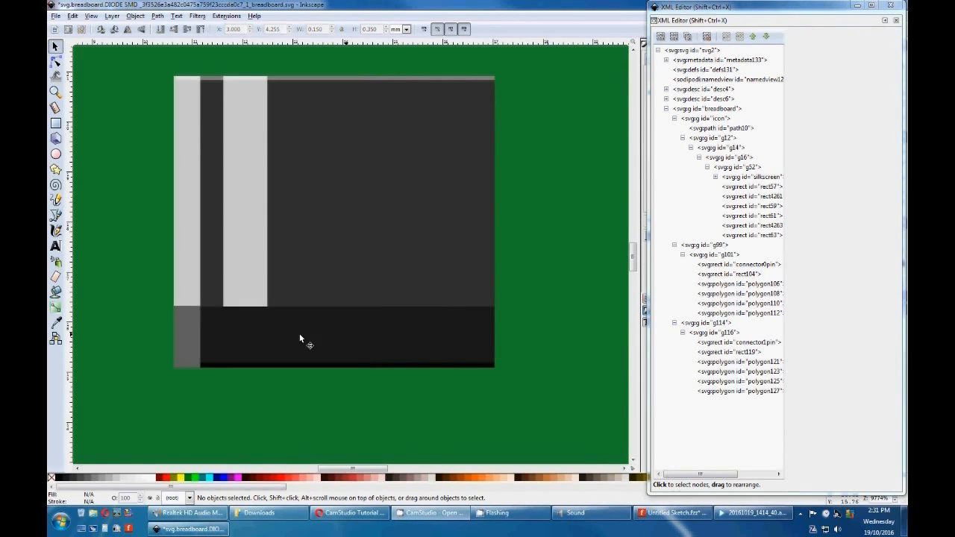
pyautogui.moveTo(459, 280)
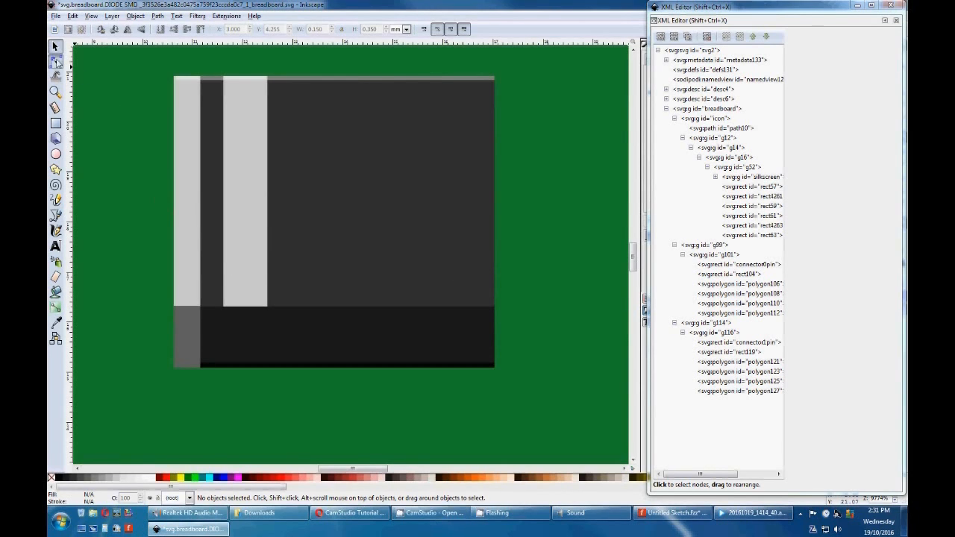
# Duplicate the light left strip and drag the copy onto the diode body's right edge
pyautogui.click(186, 186)
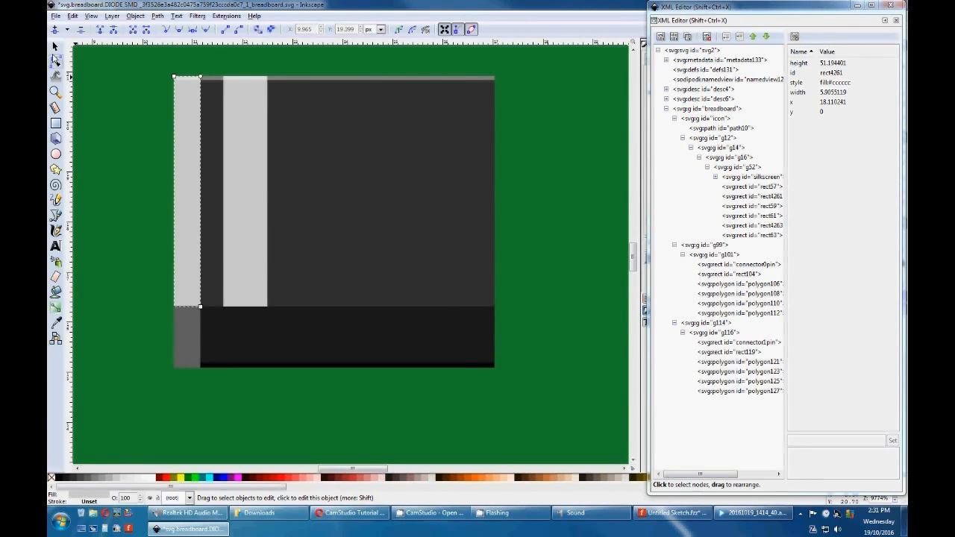
pyautogui.click(754, 196)
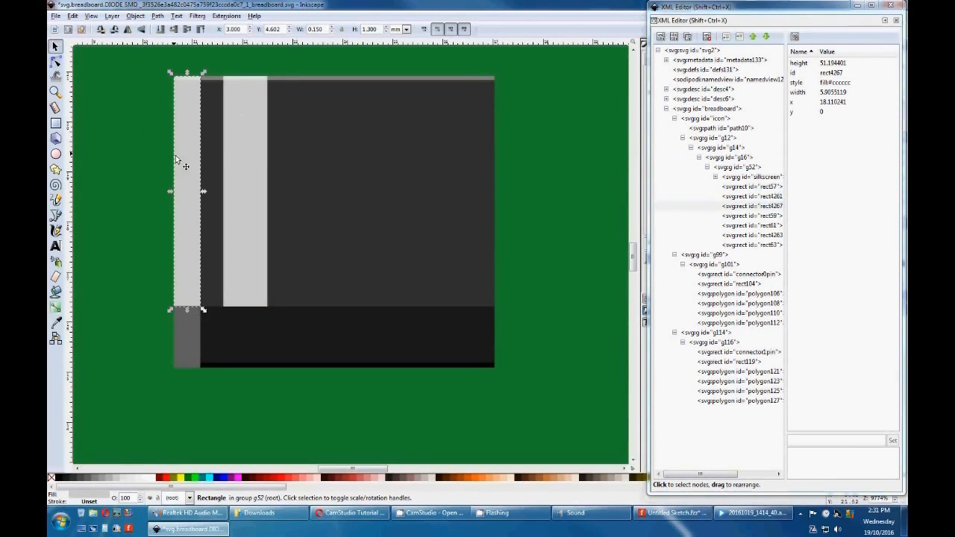
pyautogui.moveTo(186, 190); pyautogui.dragTo(377, 190)
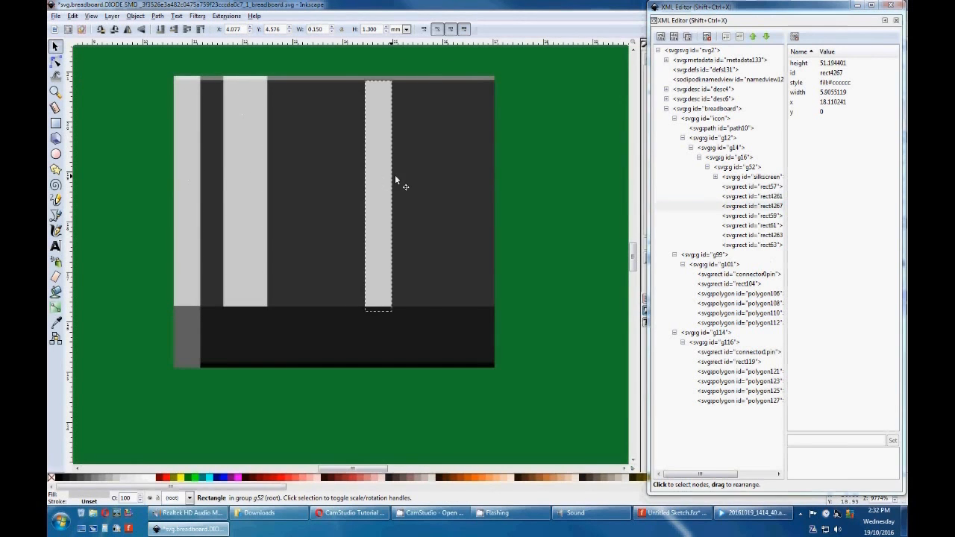
pyautogui.moveTo(377, 190); pyautogui.dragTo(478, 191)
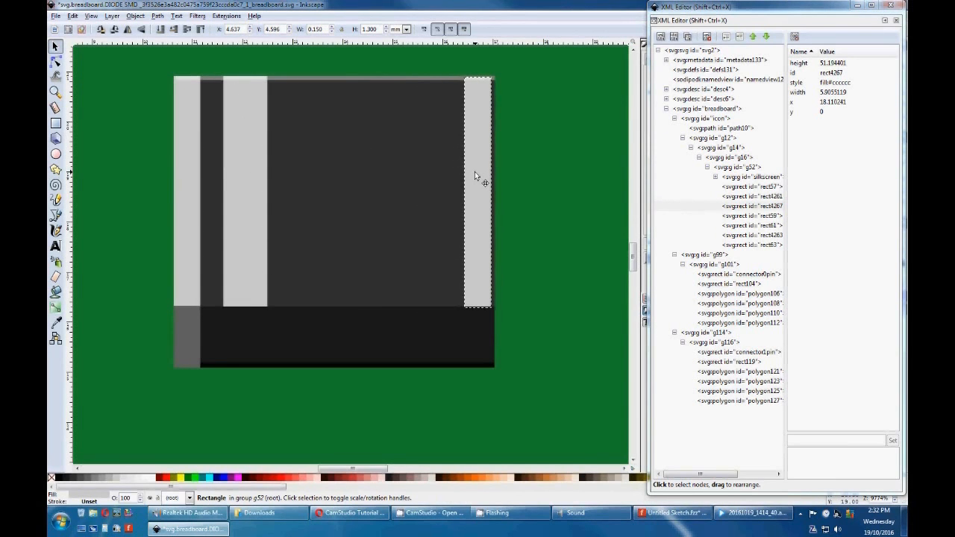
pyautogui.moveTo(478, 190); pyautogui.dragTo(485, 190)
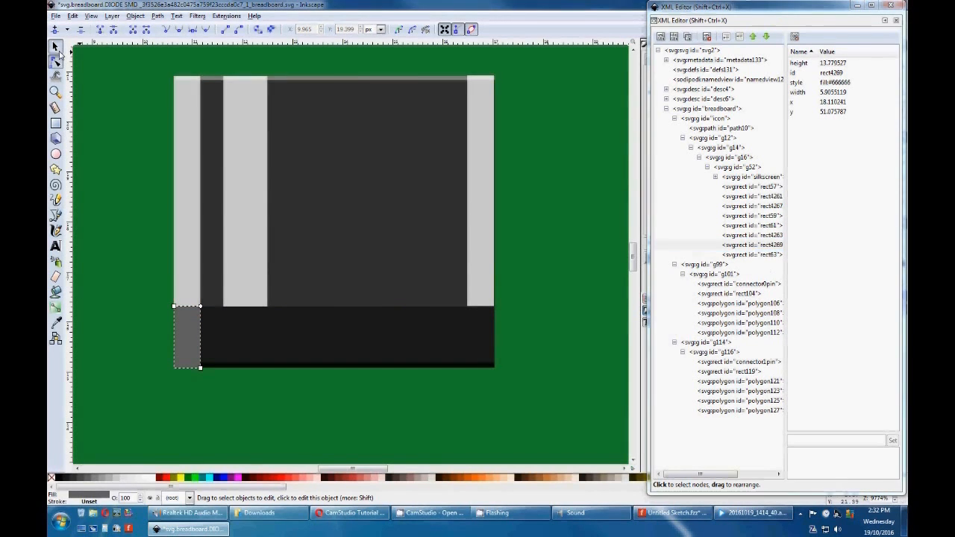
# Place the grey block copy at the body's bottom-right corner, X 4.655 mm
pyautogui.click(444, 336)
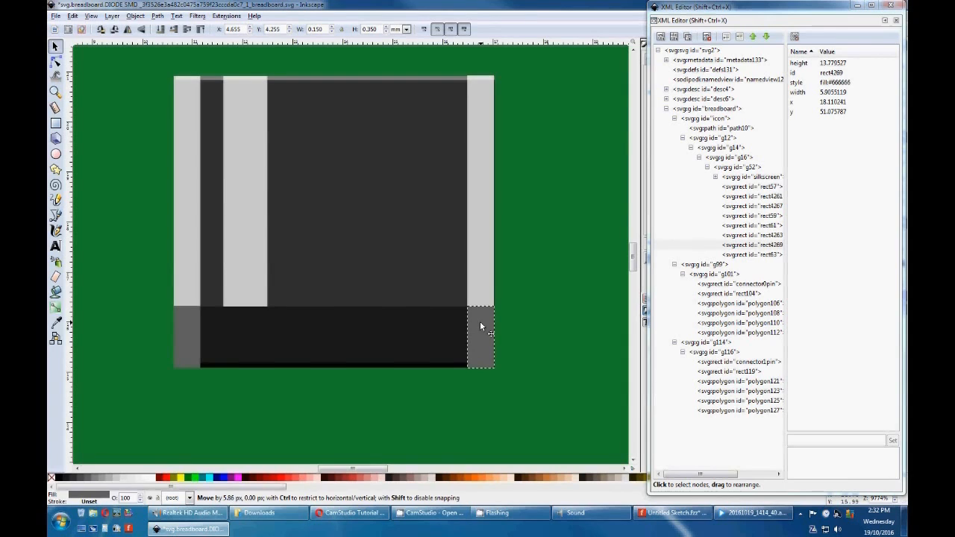
pyautogui.click(482, 337)
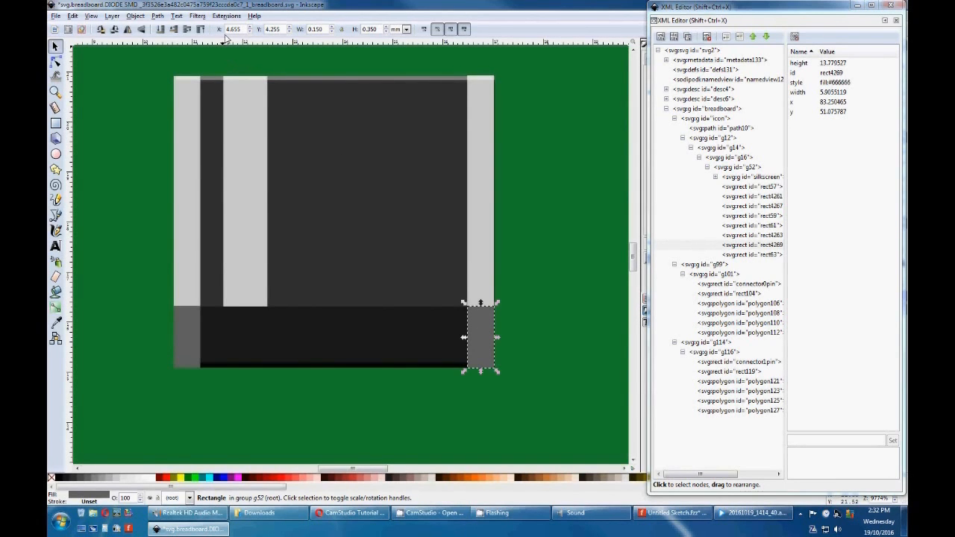
pyautogui.moveTo(233, 29)
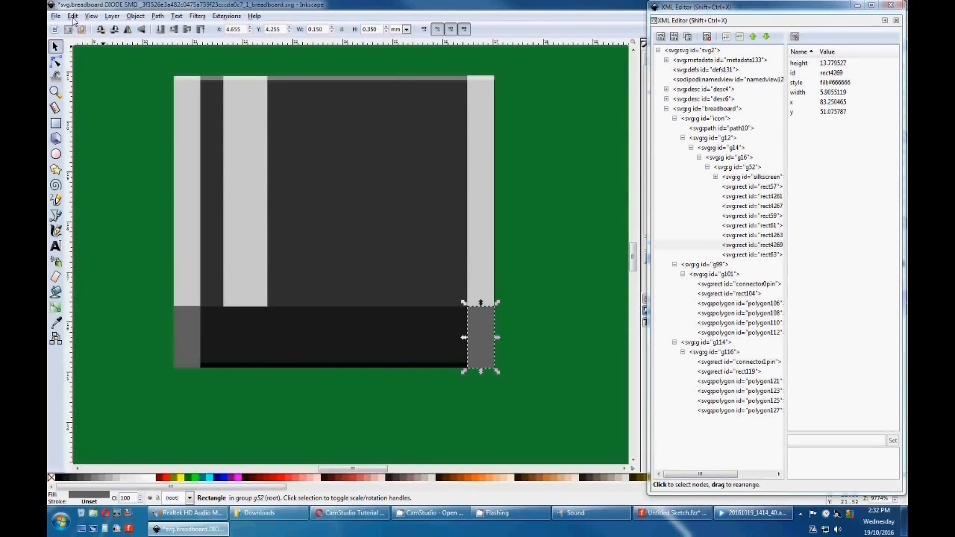
pyautogui.moveTo(482, 336); pyautogui.dragTo(187, 335)
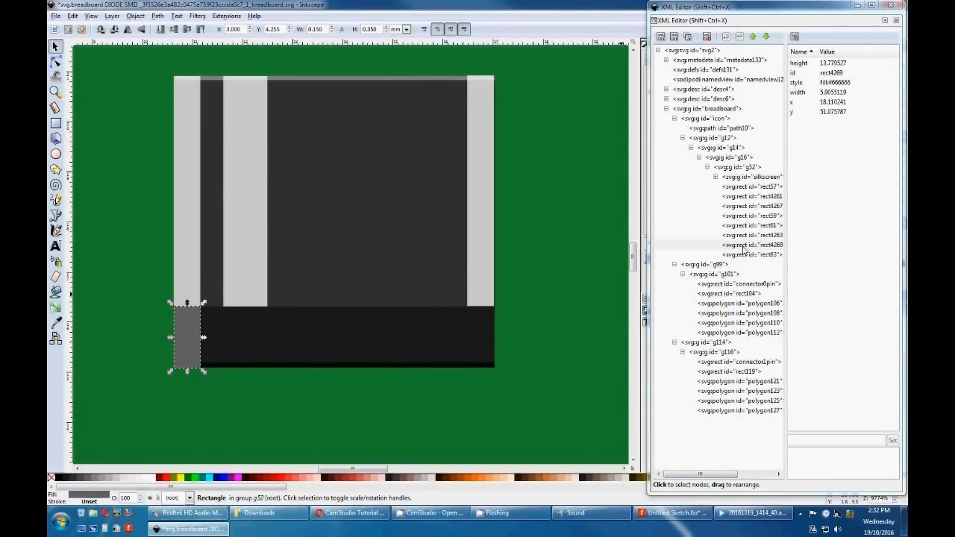
pyautogui.click(753, 245)
pyautogui.write('4')
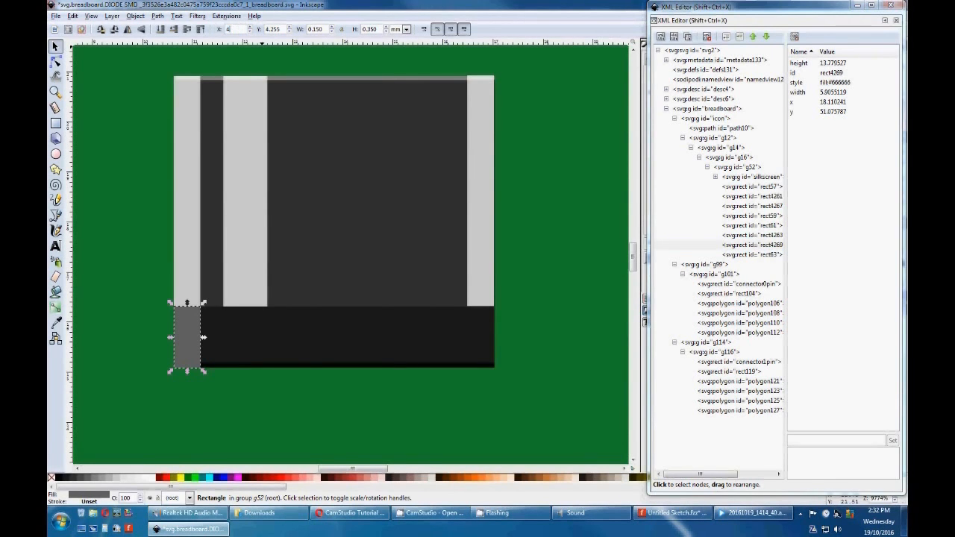
pyautogui.moveTo(186, 336); pyautogui.dragTo(482, 336)
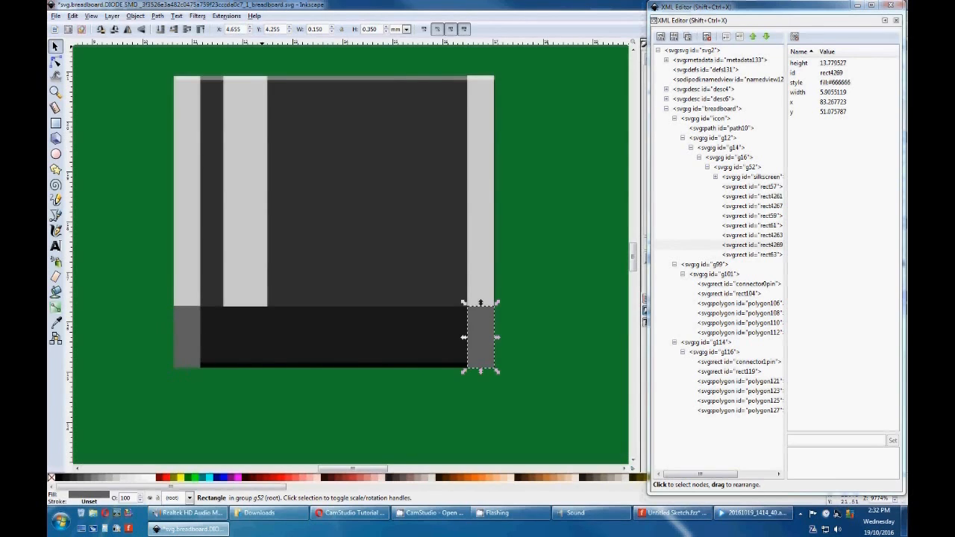
pyautogui.moveTo(176, 20)
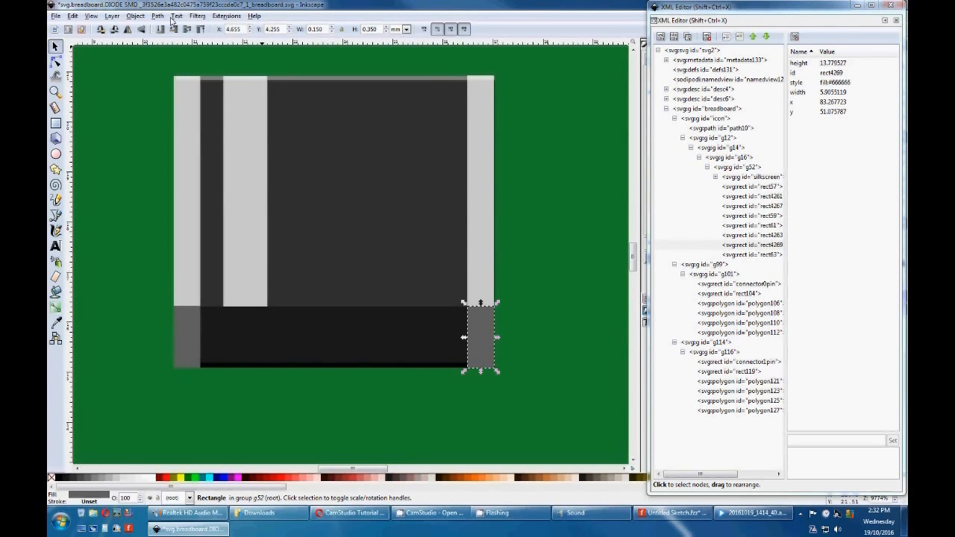
pyautogui.moveTo(248, 184)
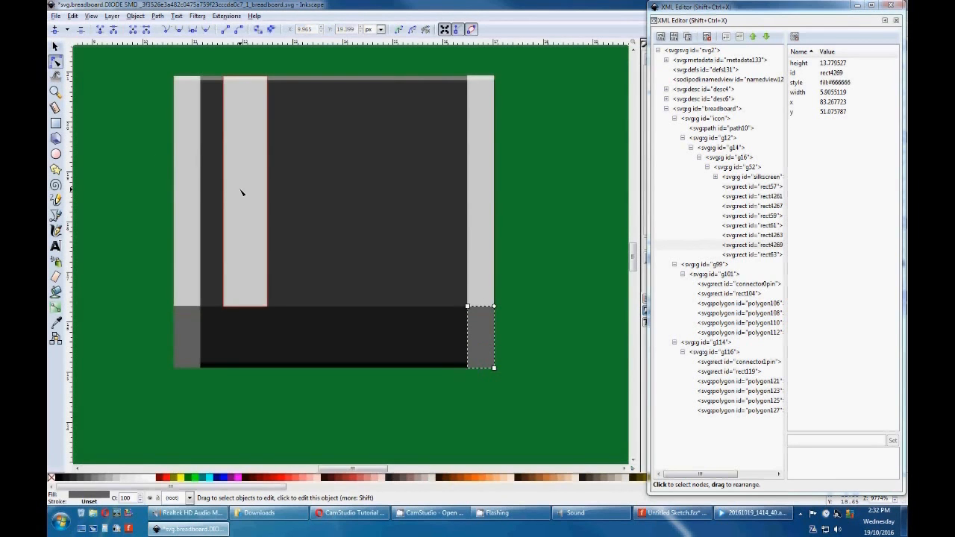
# Fill the inner light stripe rect57 with white
pyautogui.click(244, 190)
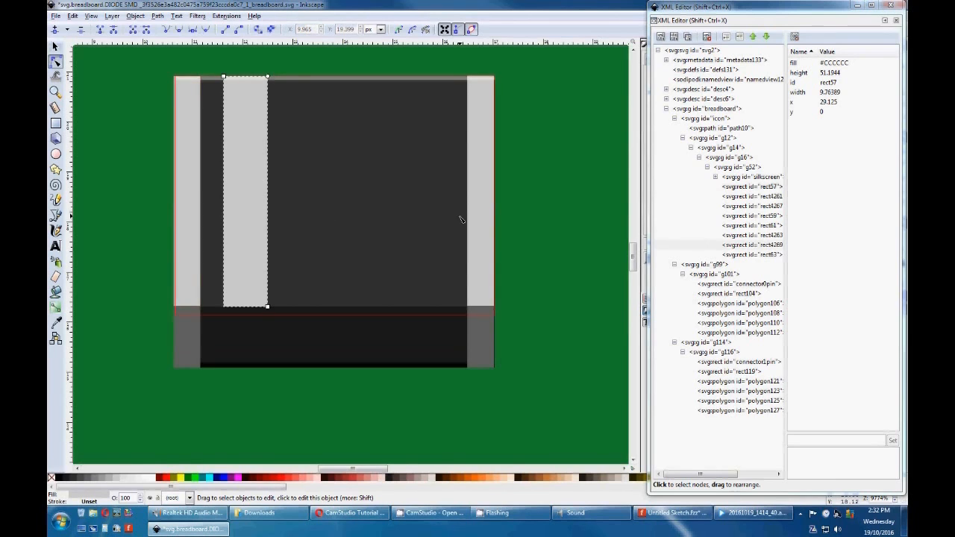
pyautogui.click(150, 478)
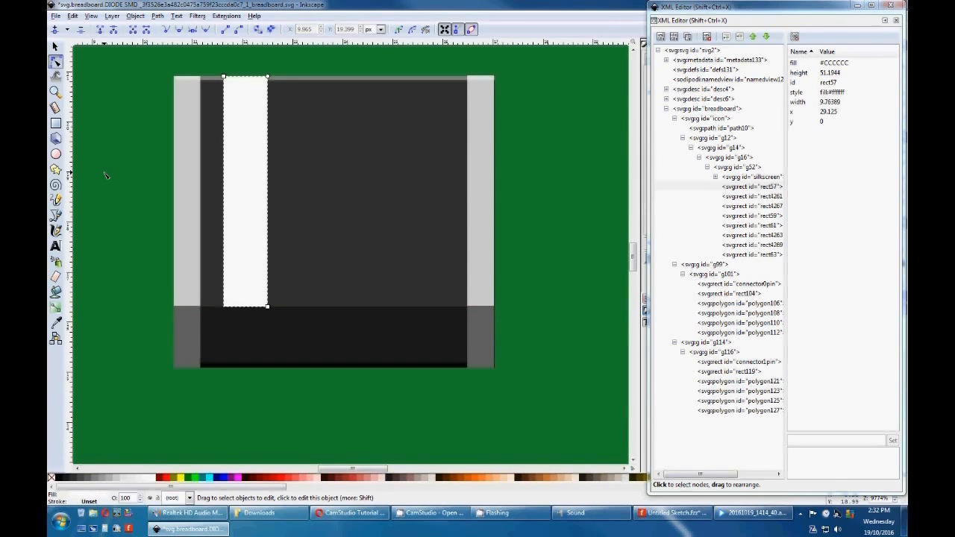
pyautogui.click(722, 128)
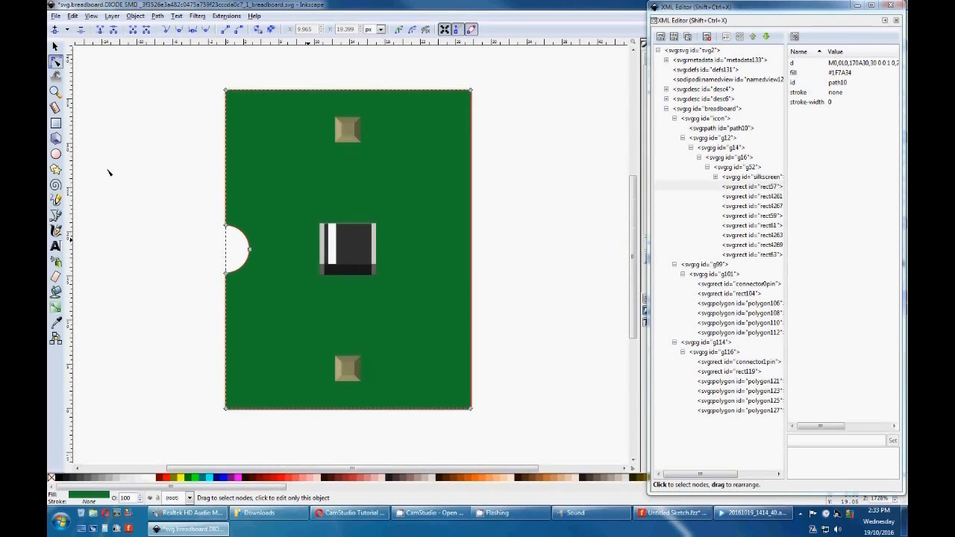
pyautogui.moveTo(104, 91)
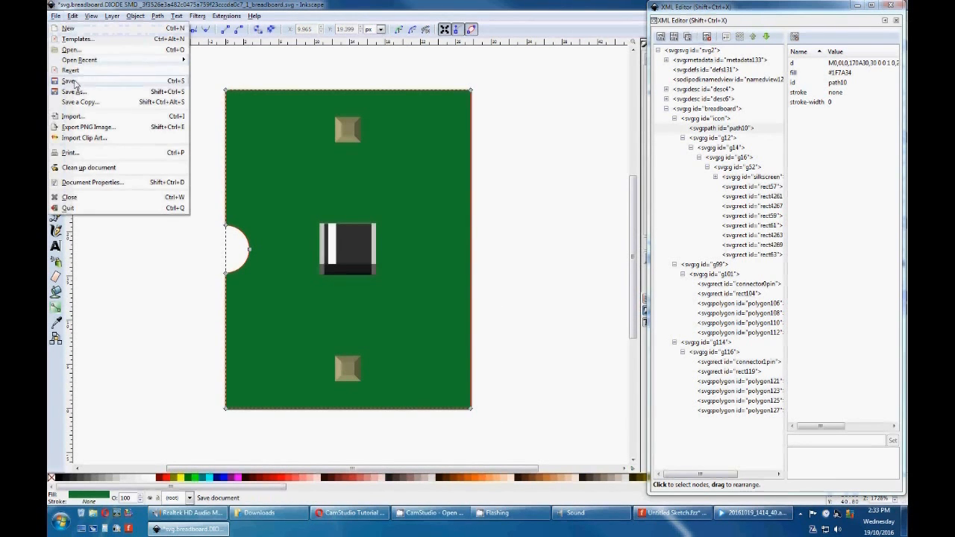
# Save the drawing as Plain SVG under the _2_breadboard file name
pyautogui.click(74, 91)
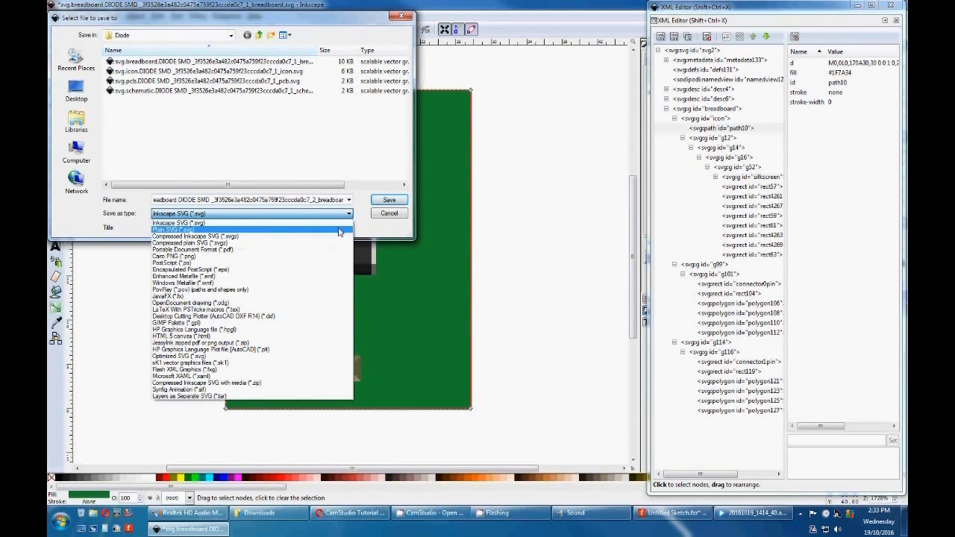
pyautogui.click(389, 199)
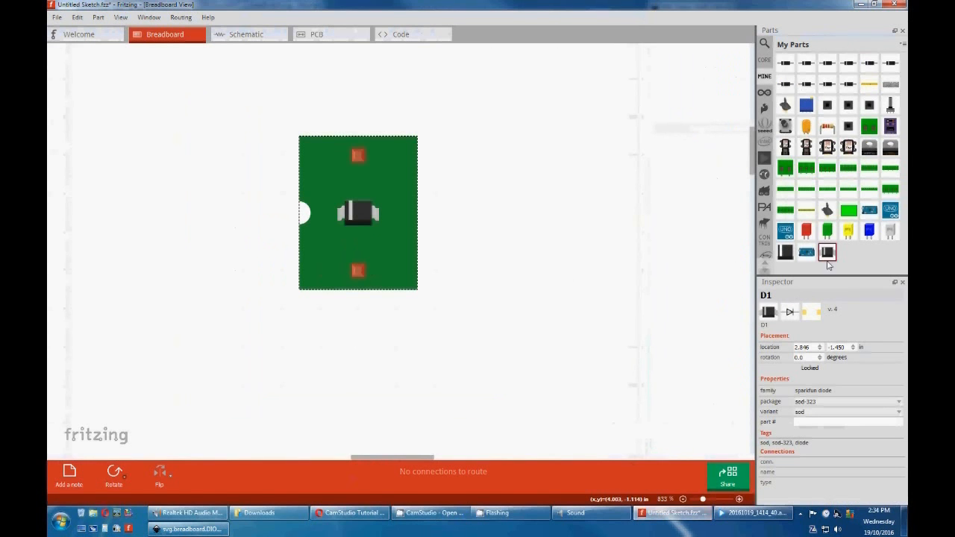
pyautogui.moveTo(294, 124)
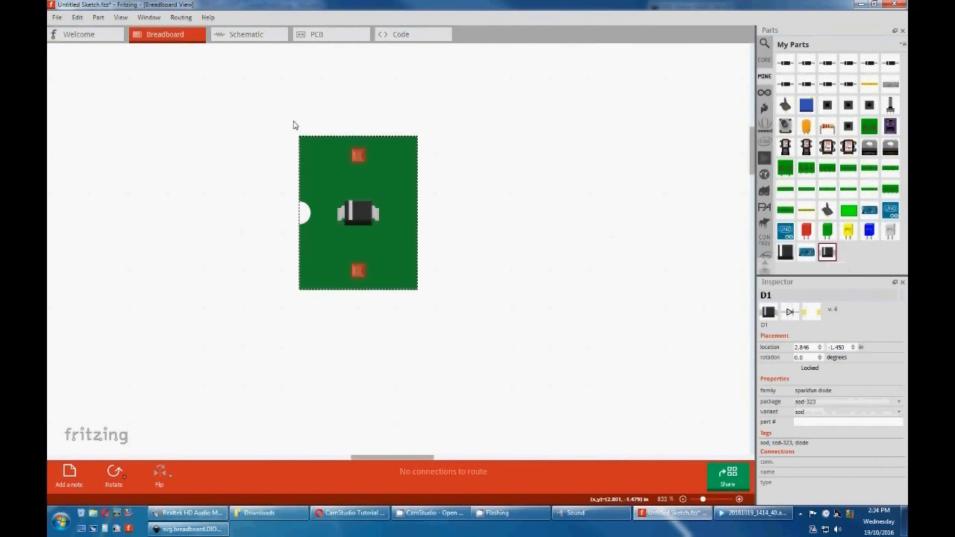
pyautogui.moveTo(379, 261)
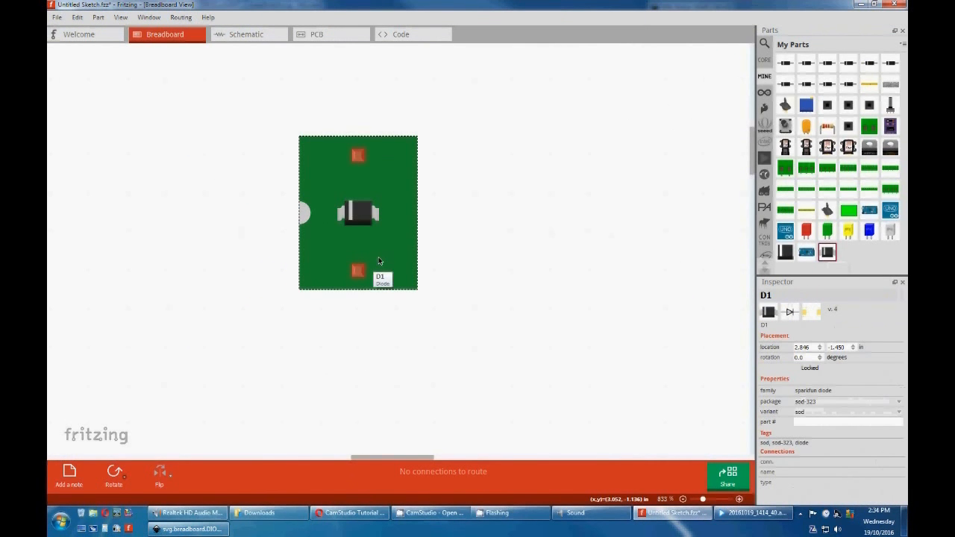
# Load Diode folder's _2_breadboard.svg into the custom diode part and save with DIODE SMD prefix
pyautogui.rightClick(827, 251)
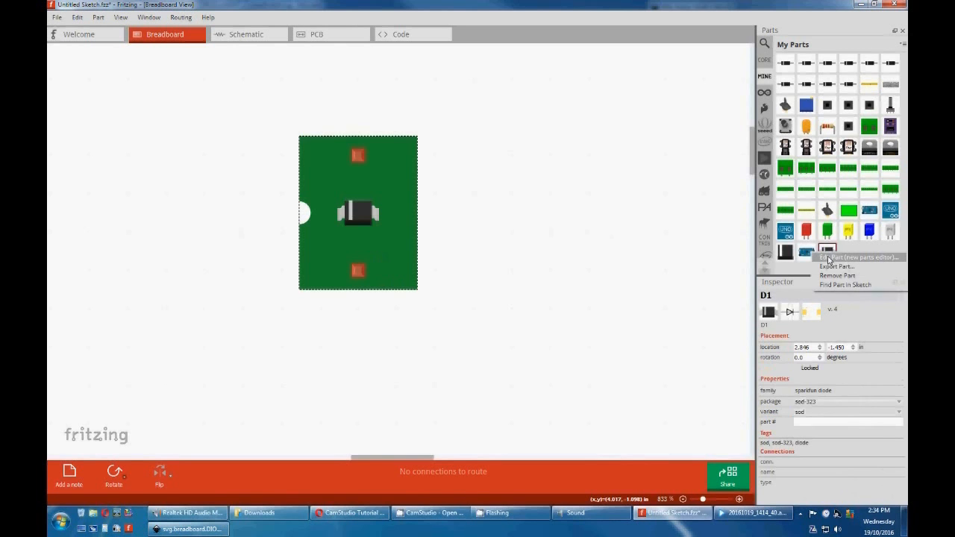
pyautogui.click(859, 258)
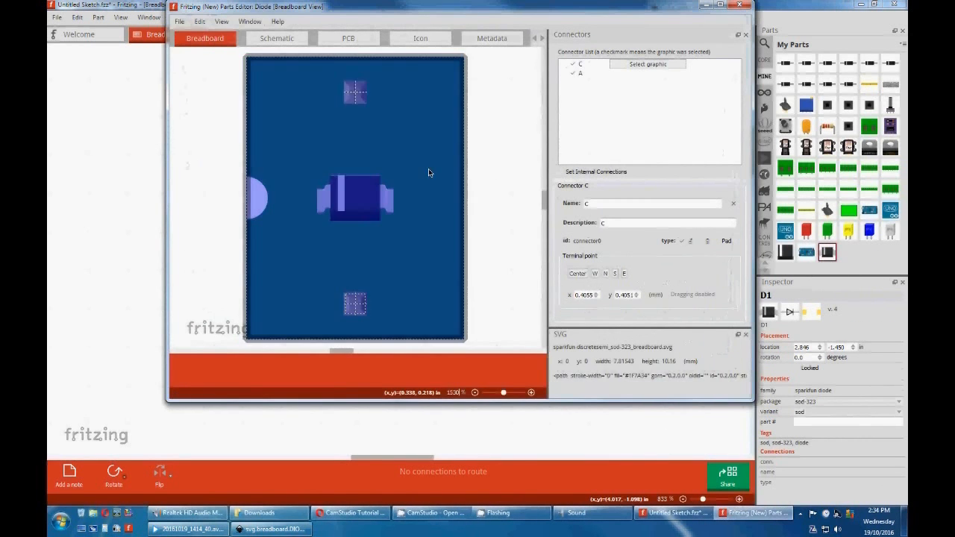
pyautogui.click(199, 21)
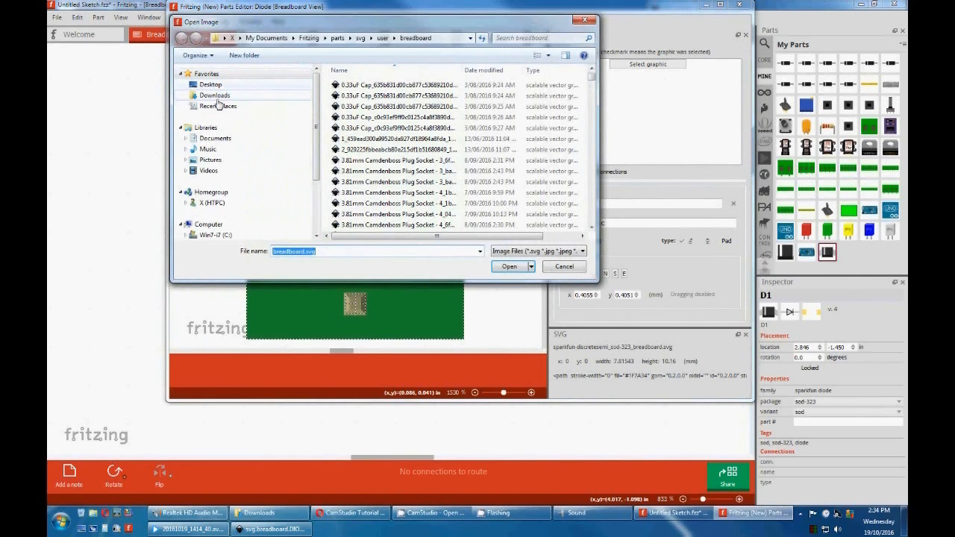
pyautogui.click(215, 94)
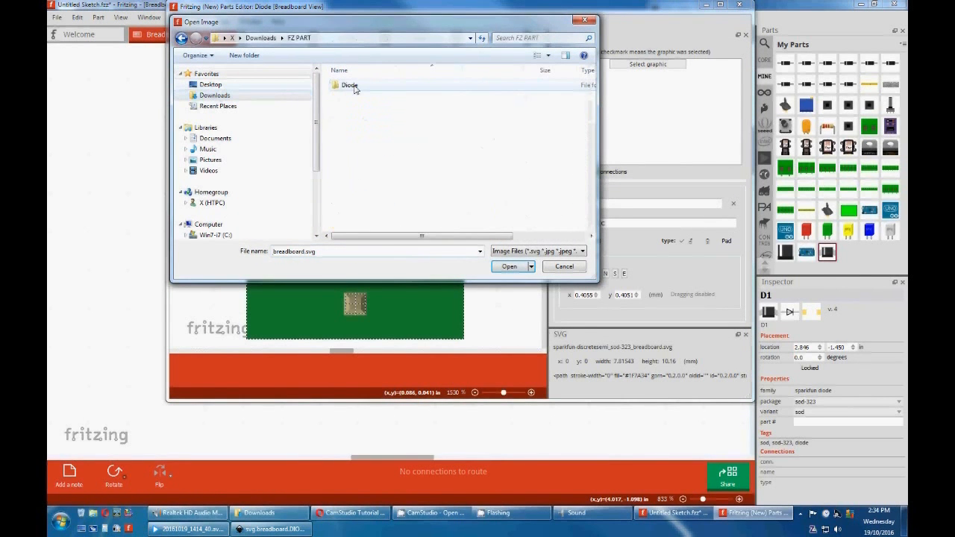
pyautogui.doubleClick(349, 85)
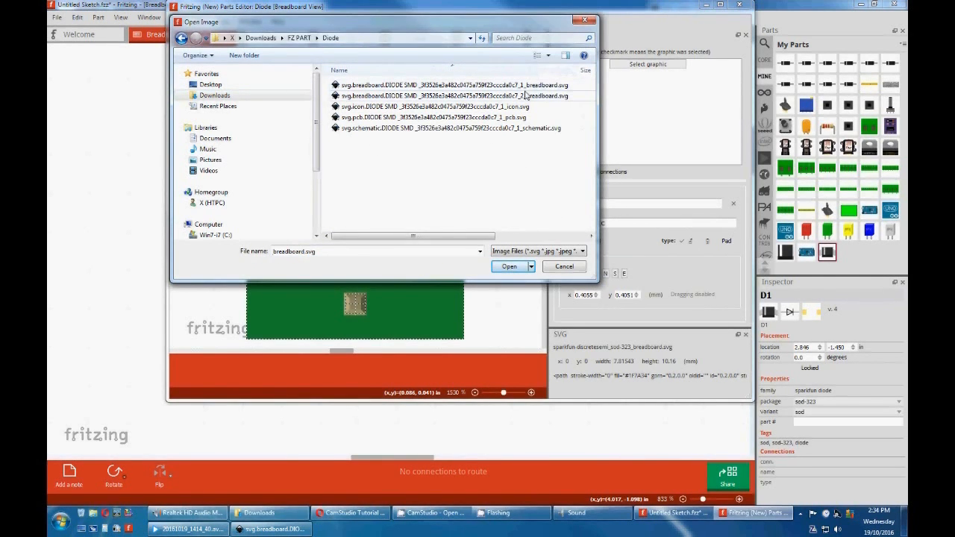
pyautogui.click(452, 96)
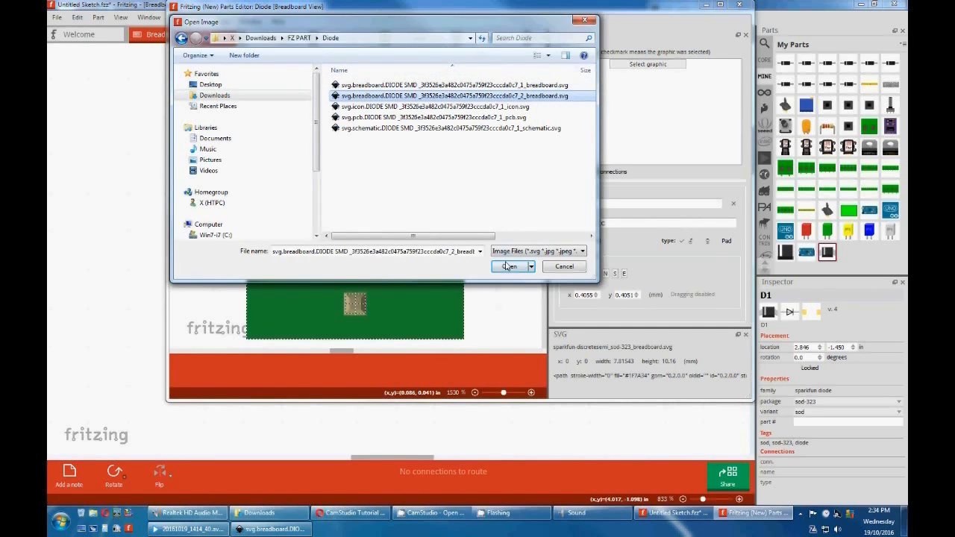
pyautogui.click(509, 267)
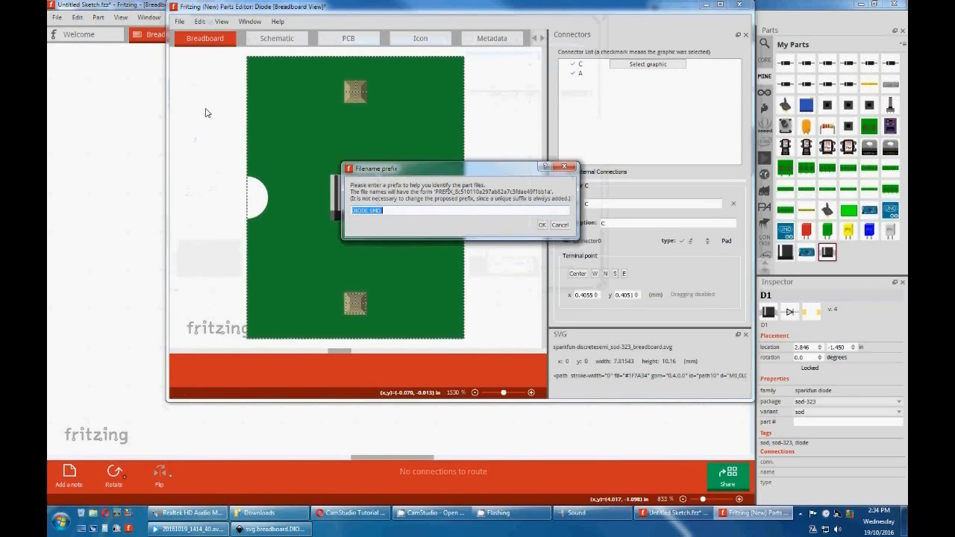
pyautogui.click(542, 225)
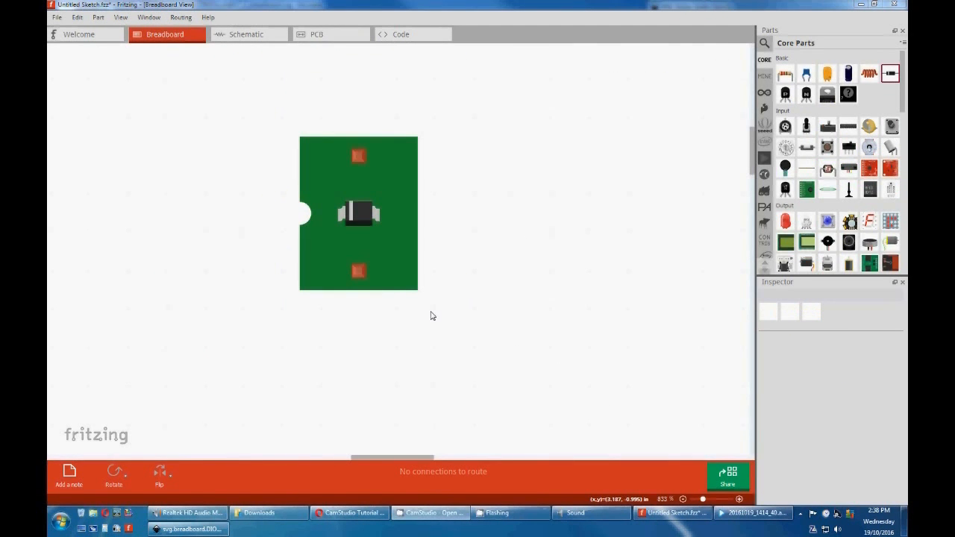
pyautogui.moveTo(230, 56)
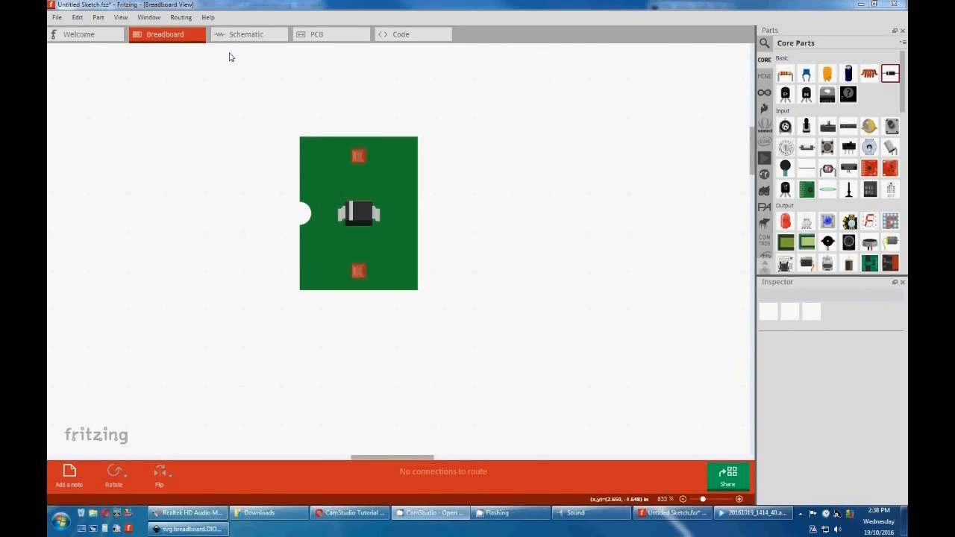
# Search 'diode ZENER', place the 1N4732A Zener diode in schematic, and save it as new part
pyautogui.click(248, 34)
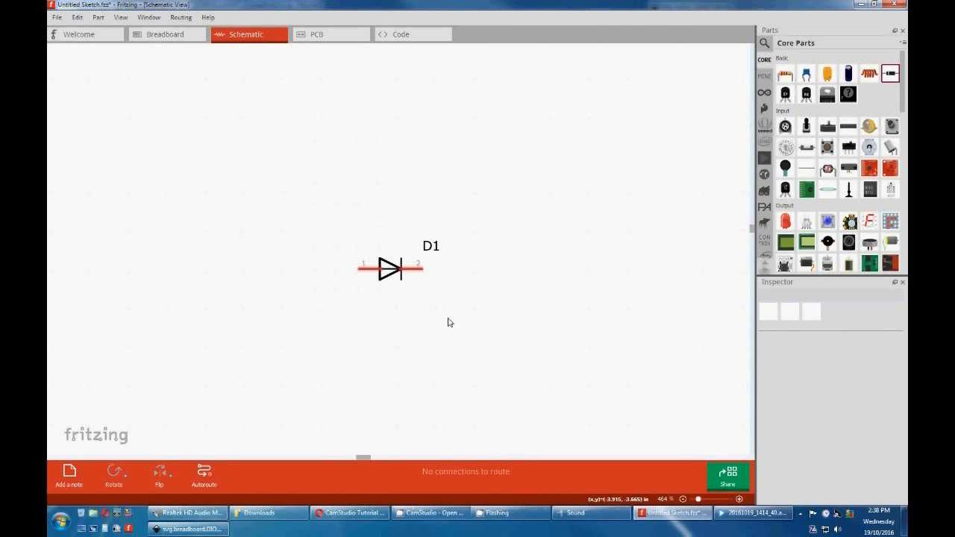
pyautogui.moveTo(357, 292)
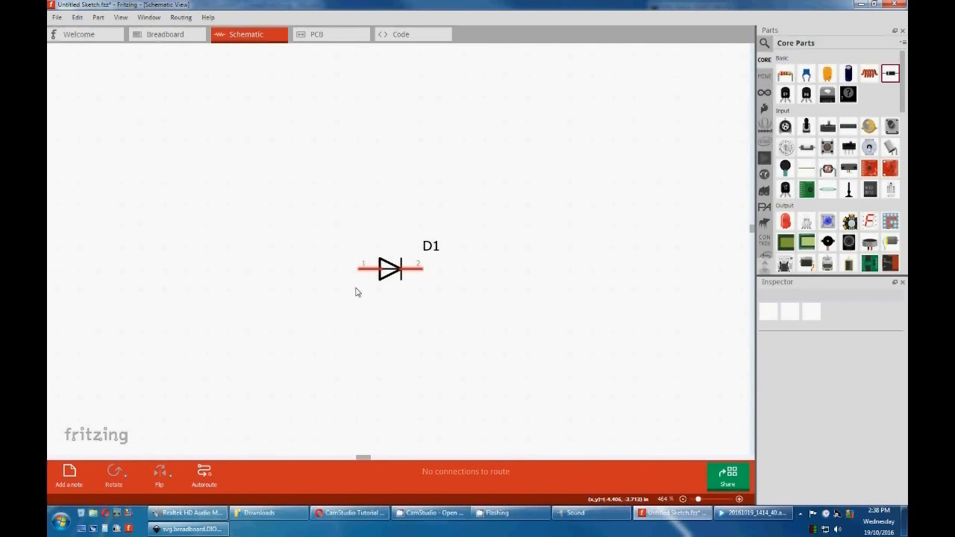
pyautogui.write('diode')
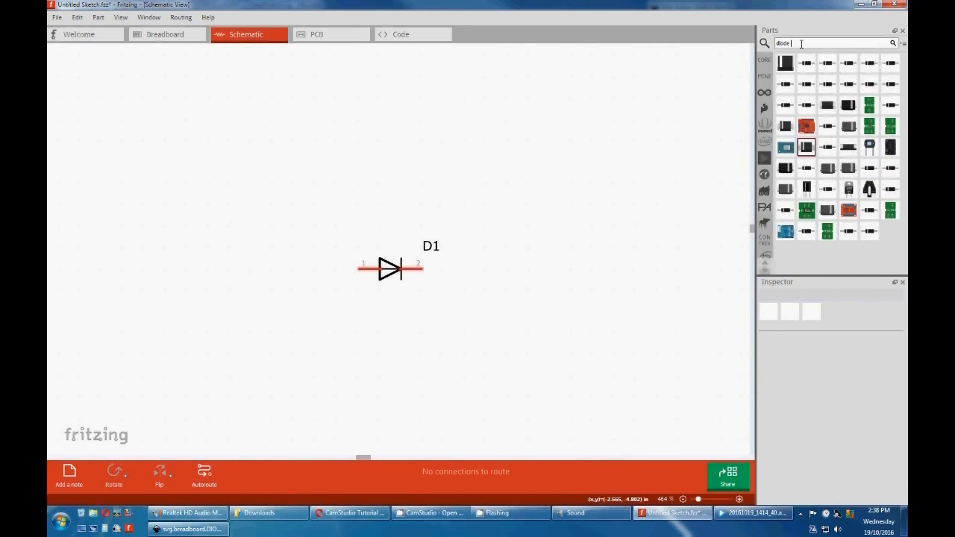
pyautogui.write('ZENER')
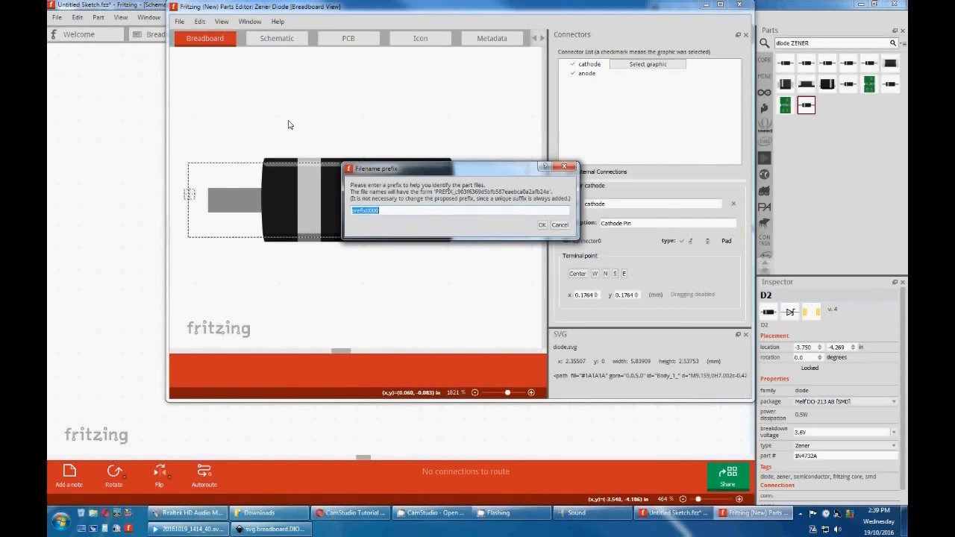
pyautogui.click(542, 225)
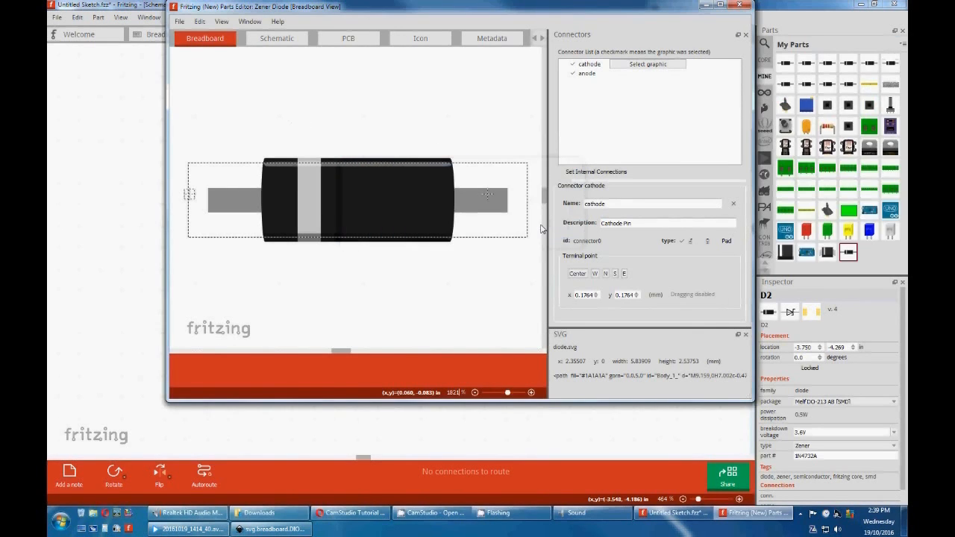
pyautogui.click(247, 35)
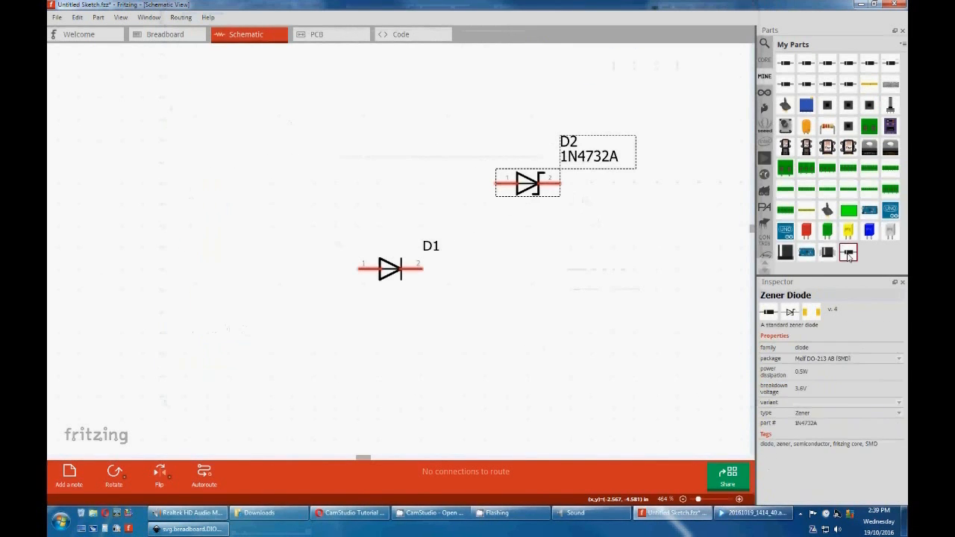
# Export the Zener part as Zener Diode.fzpz into Downloads > FZ PART
pyautogui.rightClick(847, 252)
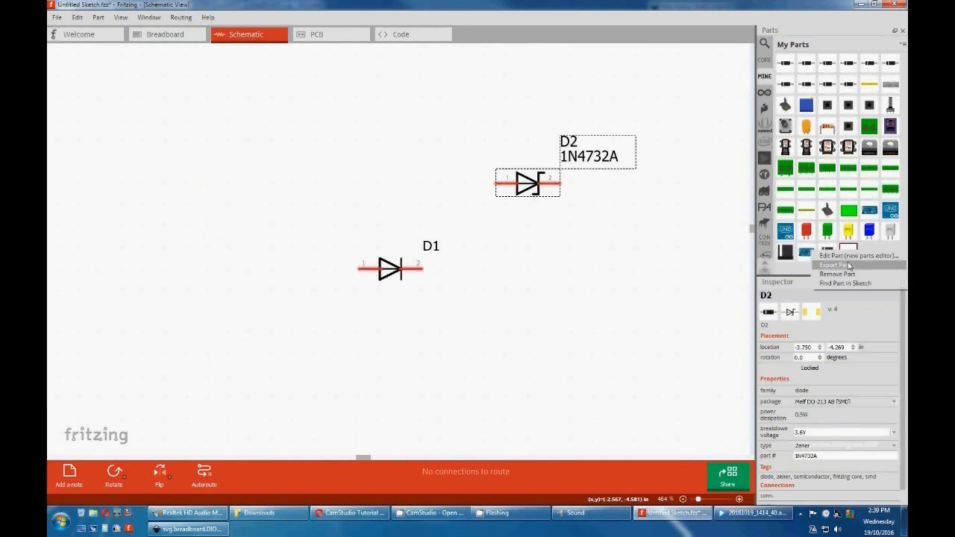
pyautogui.click(836, 264)
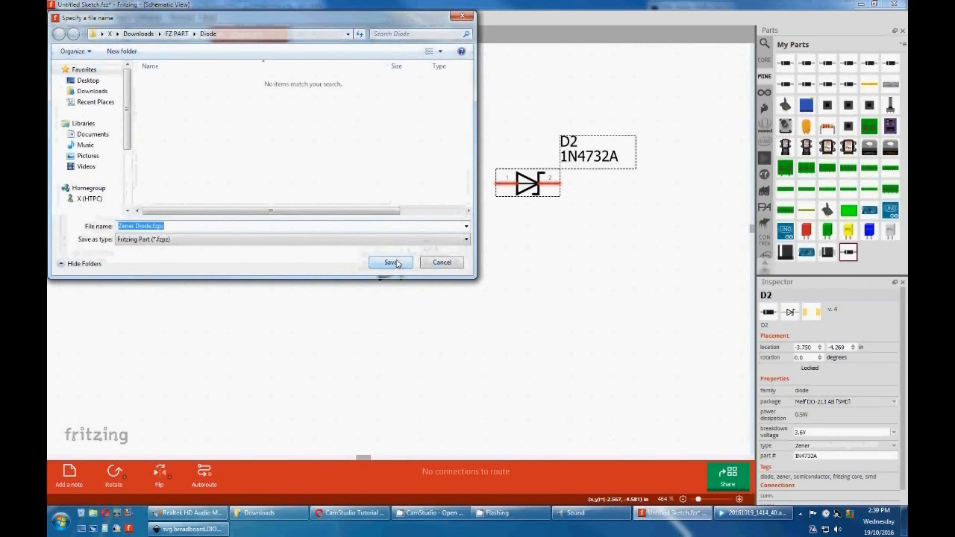
pyautogui.click(59, 34)
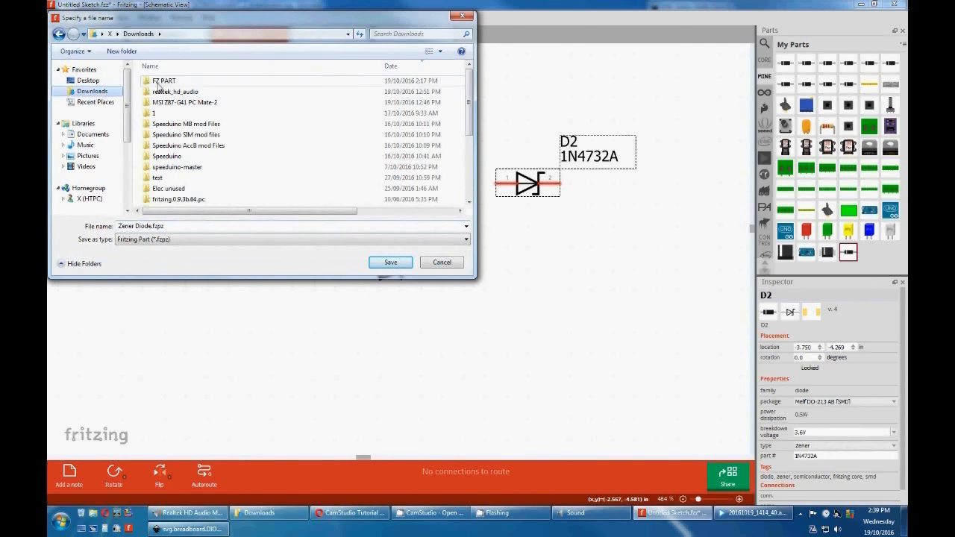
pyautogui.doubleClick(163, 81)
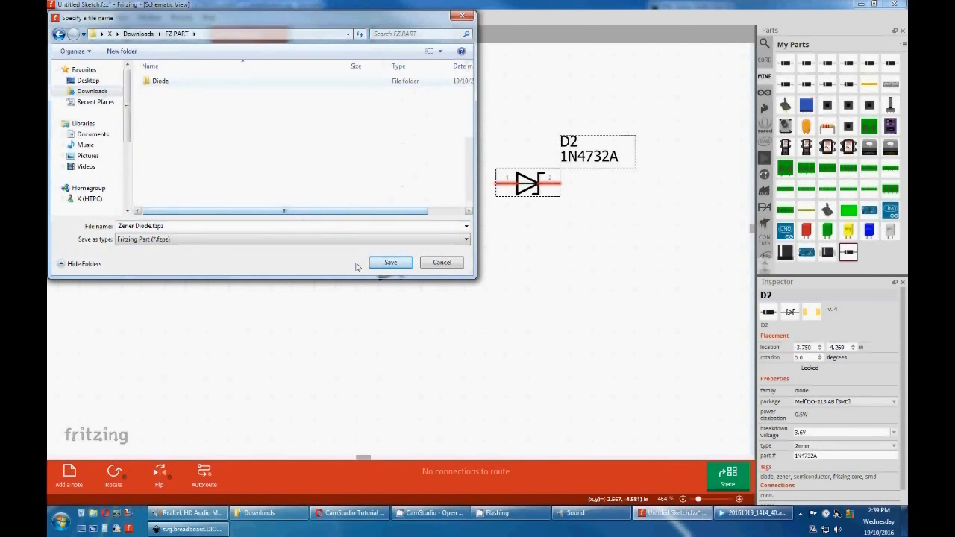
pyautogui.click(390, 262)
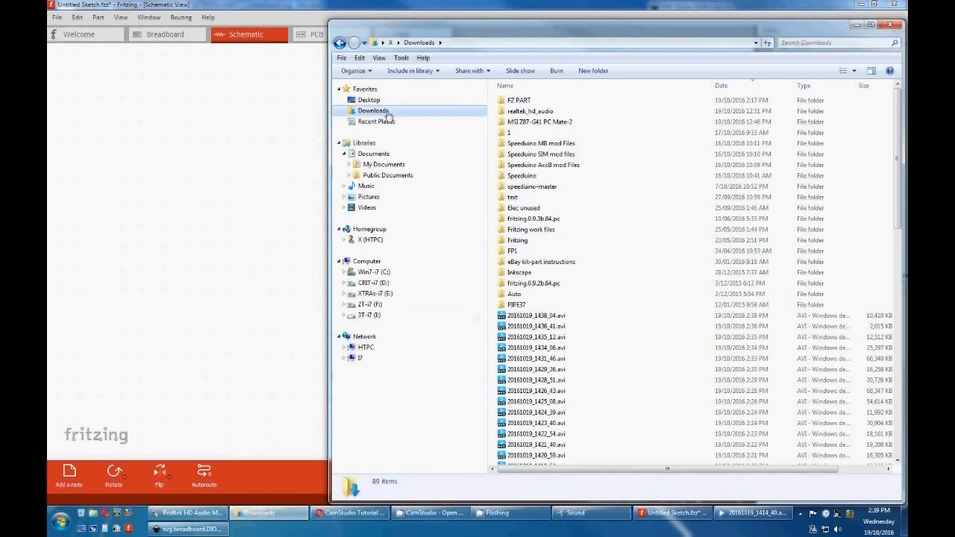
# Rename Zener Diode.fzpz to a ZIP archive in the FZ PART folder
pyautogui.doubleClick(519, 99)
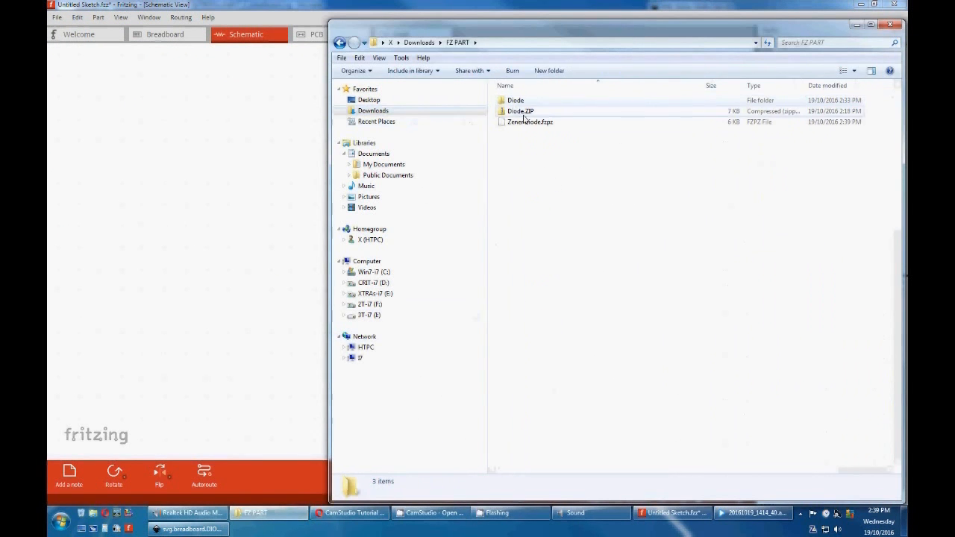
pyautogui.click(520, 111)
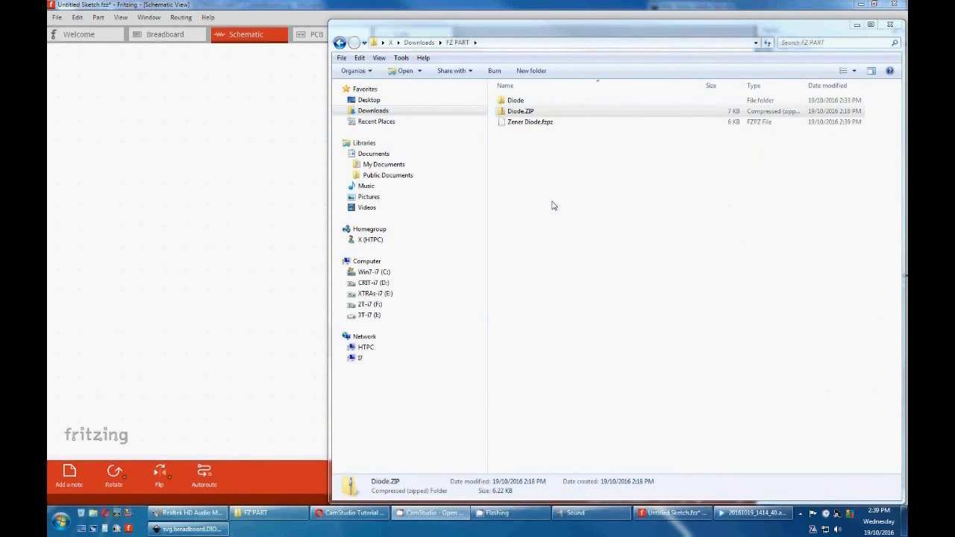
pyautogui.click(530, 122)
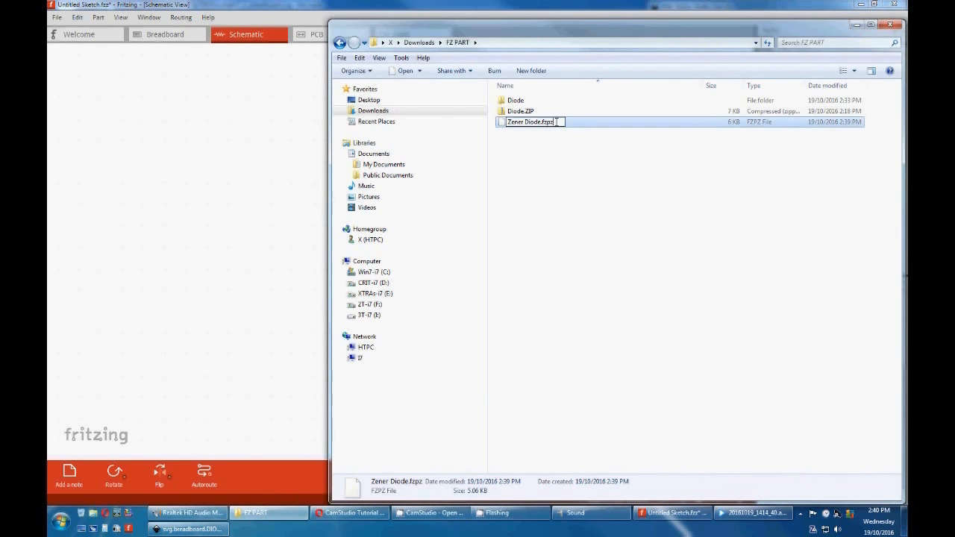
pyautogui.press('BackSpace')
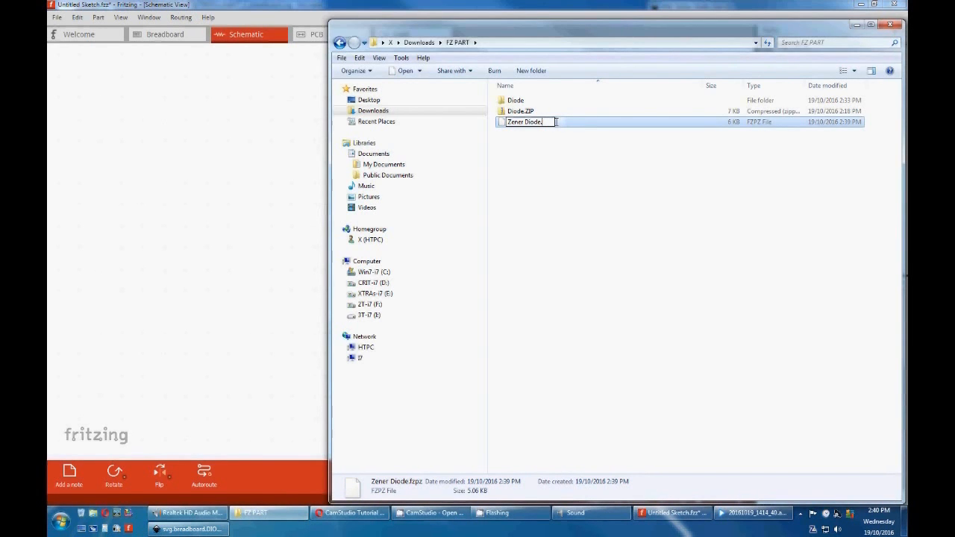
pyautogui.write('ZIP')
pyautogui.press('Return')
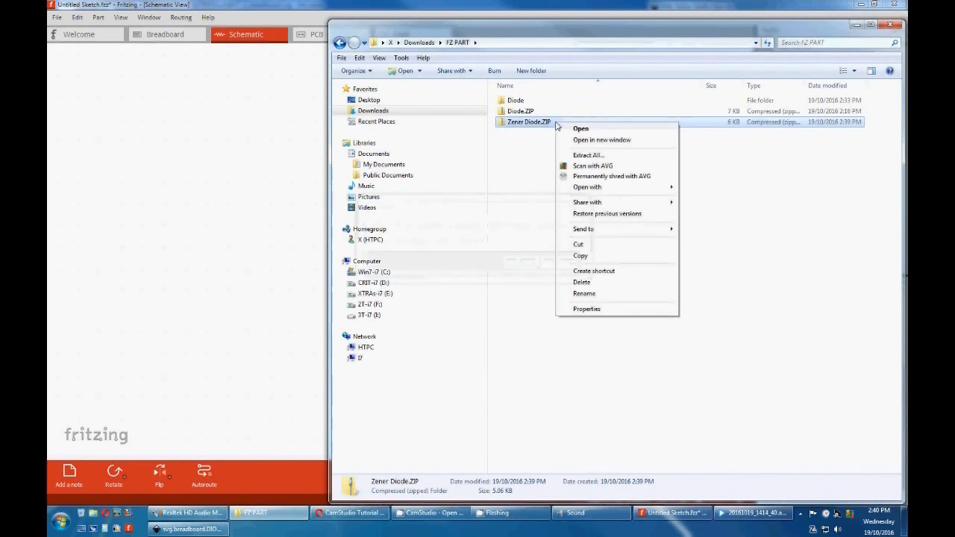
# Extract the Zener Diode archive and select its schematic SVG file
pyautogui.click(589, 154)
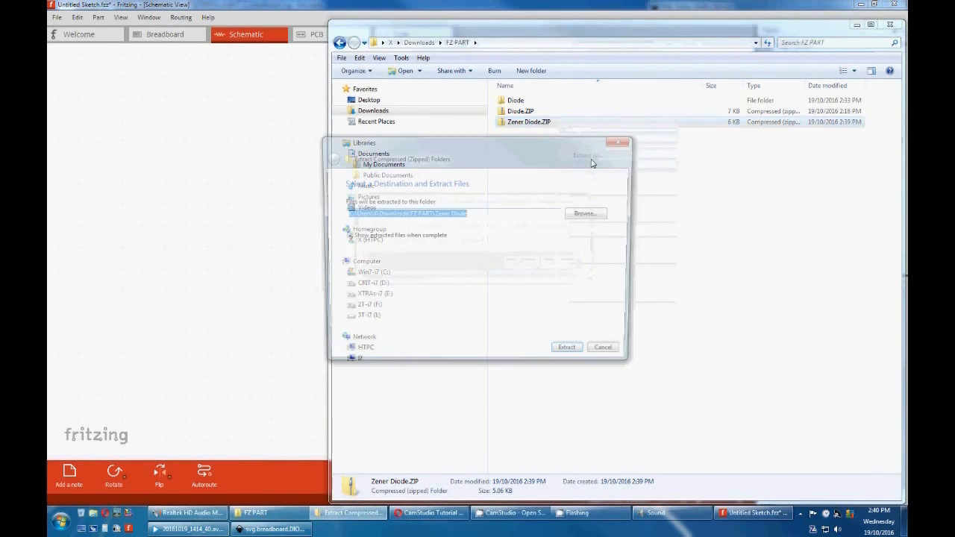
pyautogui.click(566, 347)
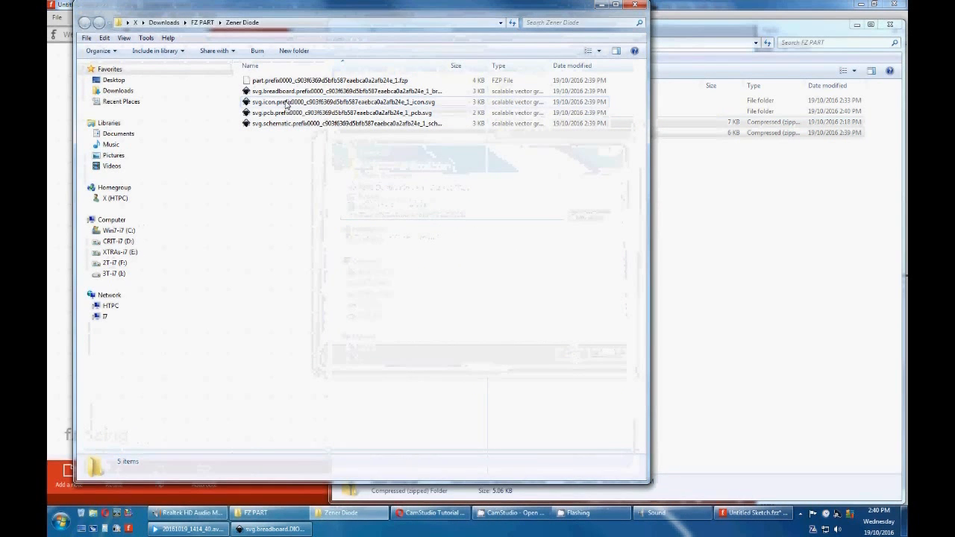
pyautogui.click(344, 123)
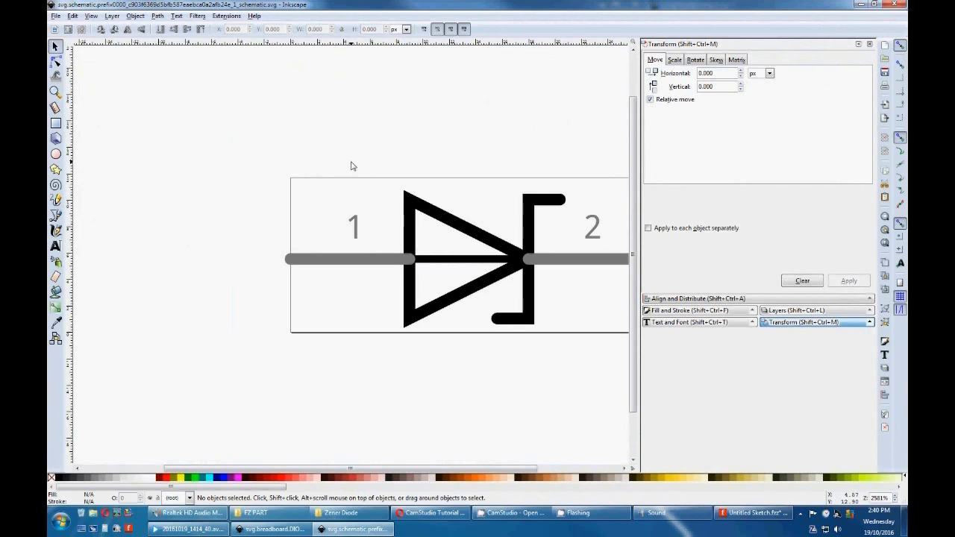
pyautogui.moveTo(899, 14)
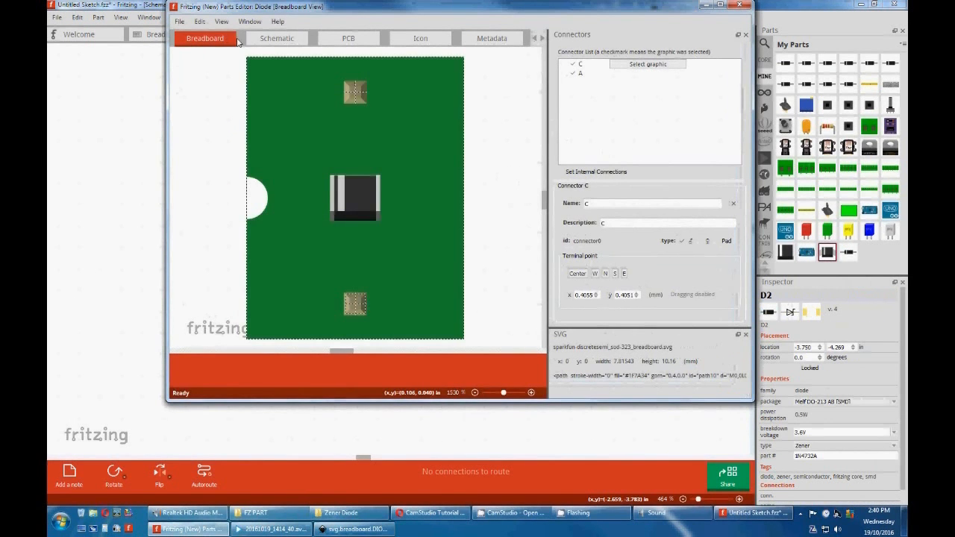
# Load the Zener Diode schematic SVG as the part's schematic view image
pyautogui.click(179, 21)
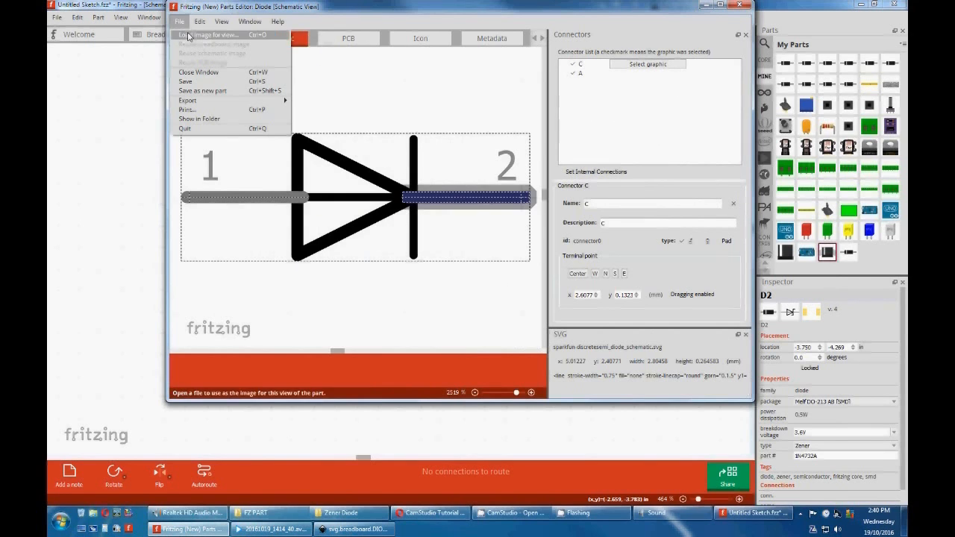
pyautogui.click(211, 34)
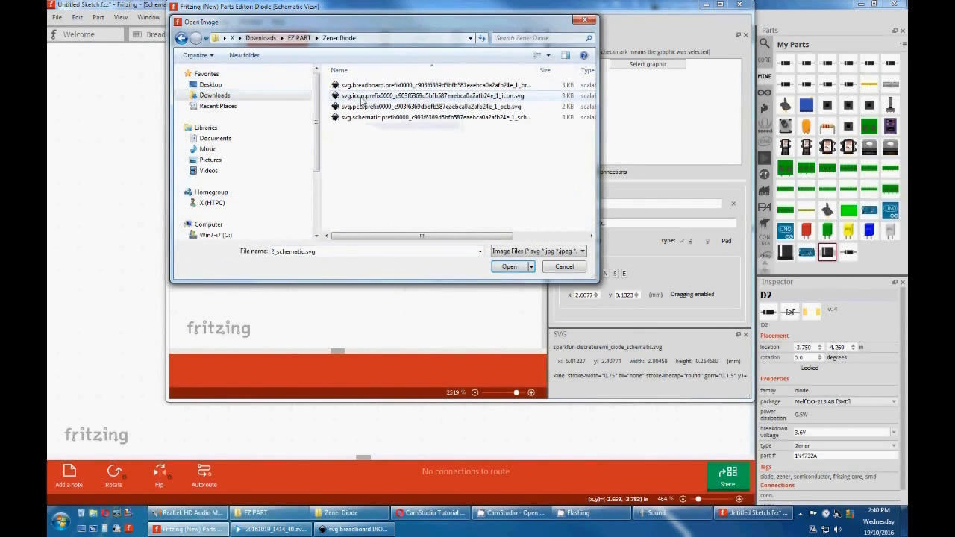
pyautogui.click(422, 117)
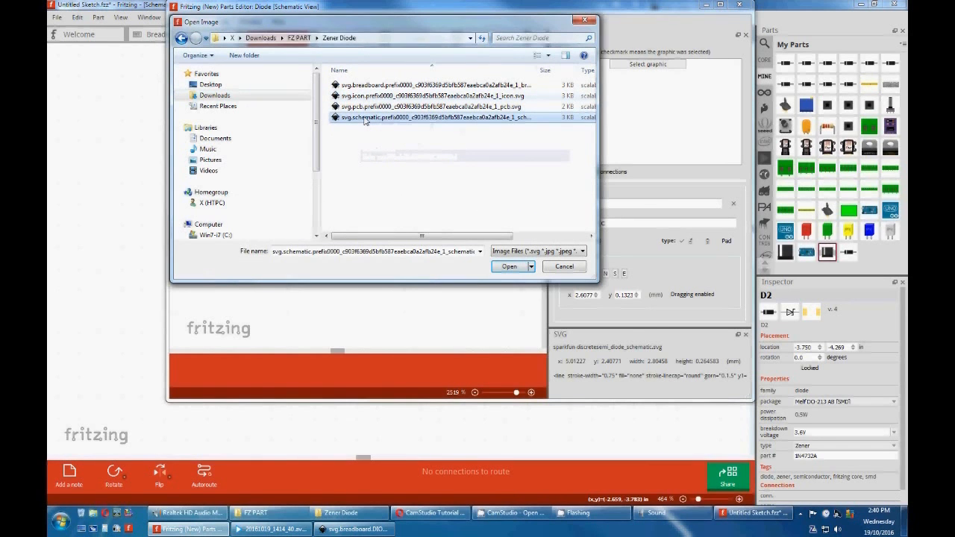
pyautogui.click(509, 265)
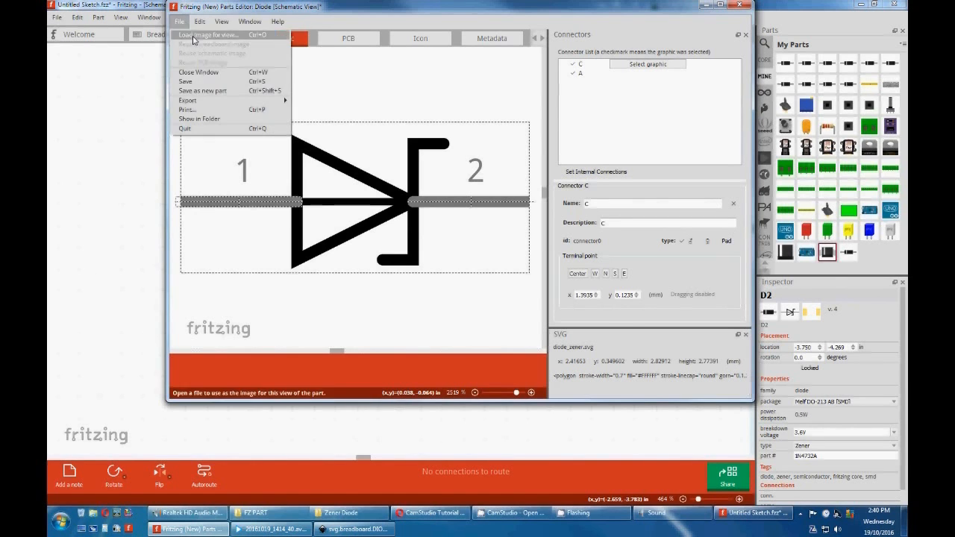
# Save the diode as a new part with the DIODE SMD prefix and return to the sketch
pyautogui.click(201, 90)
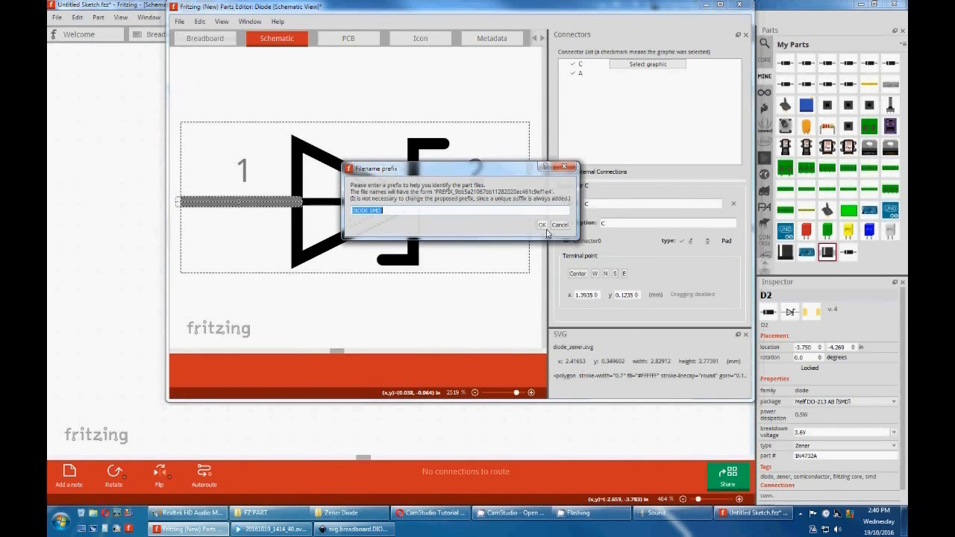
pyautogui.click(541, 225)
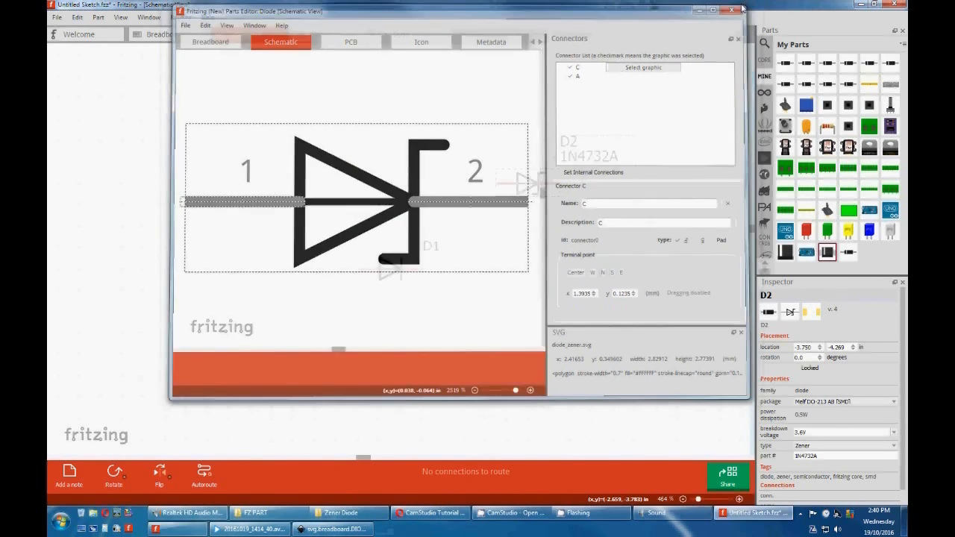
pyautogui.click(732, 9)
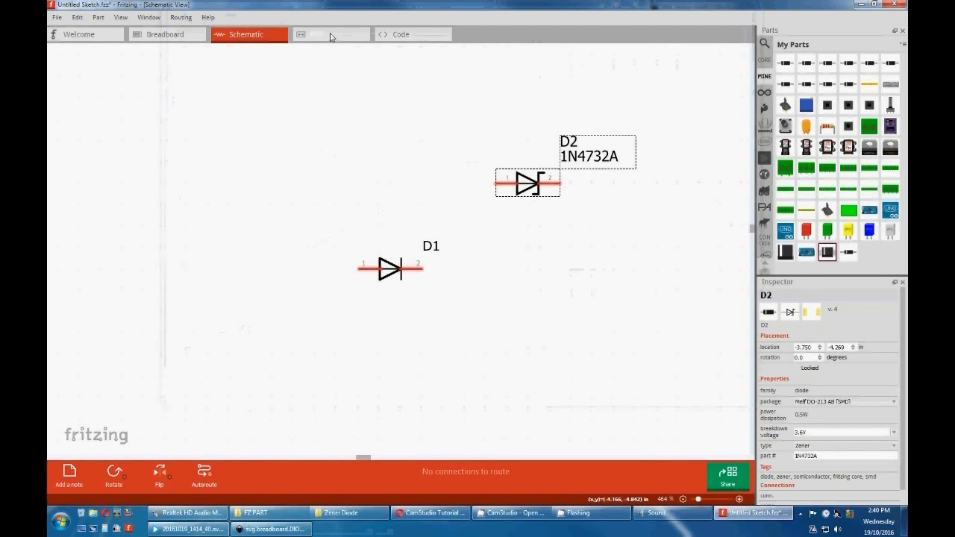
# In PCB view, search parts for an SMD resistor and place R1
pyautogui.click(331, 34)
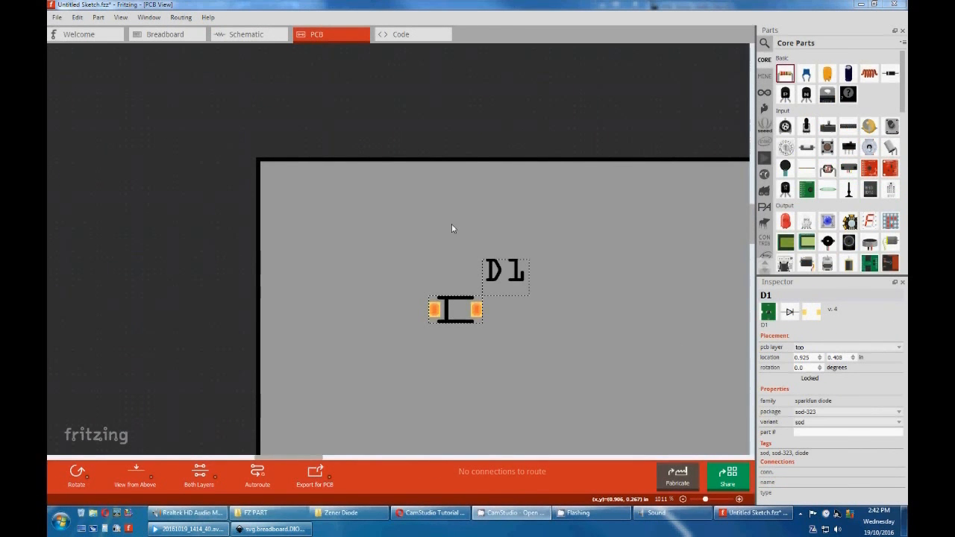
pyautogui.moveTo(744, 120)
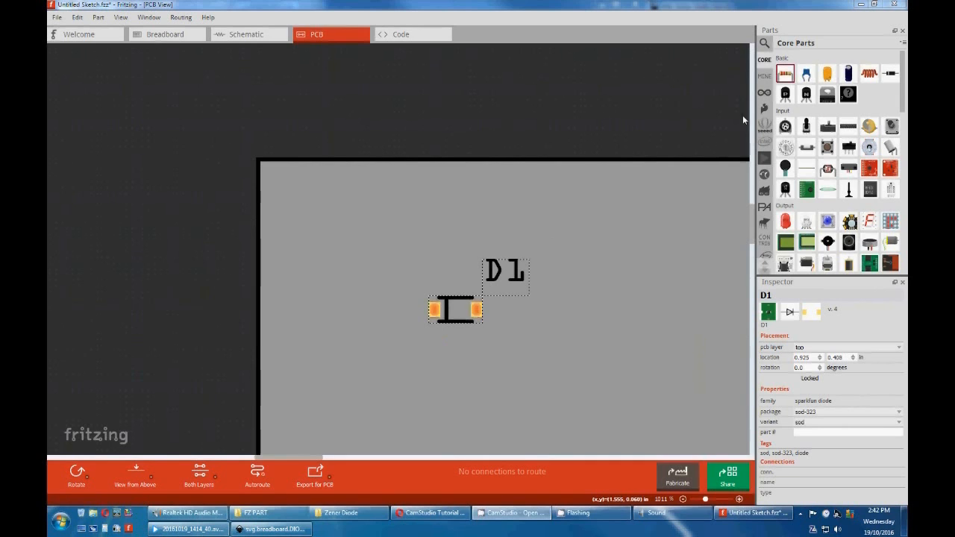
pyautogui.write('diode ZENER')
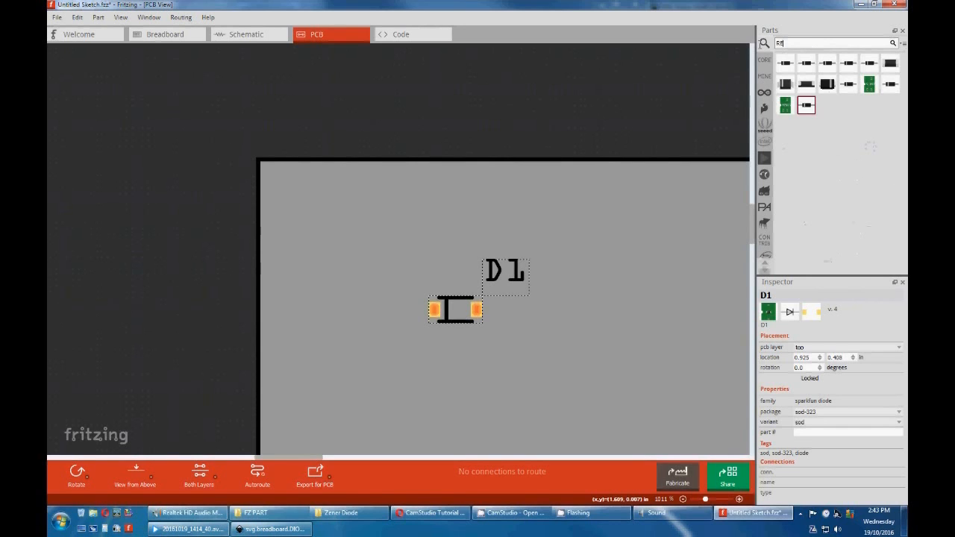
pyautogui.write('RESISTOR SMD')
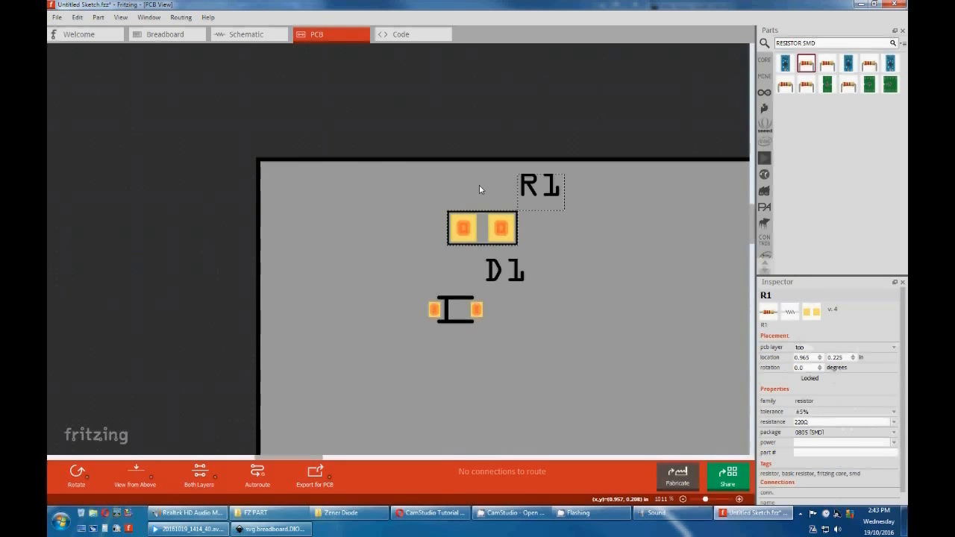
# Save resistor R1 as a new part and export it as 220 Ω Resistor.fzpz
pyautogui.rightClick(482, 228)
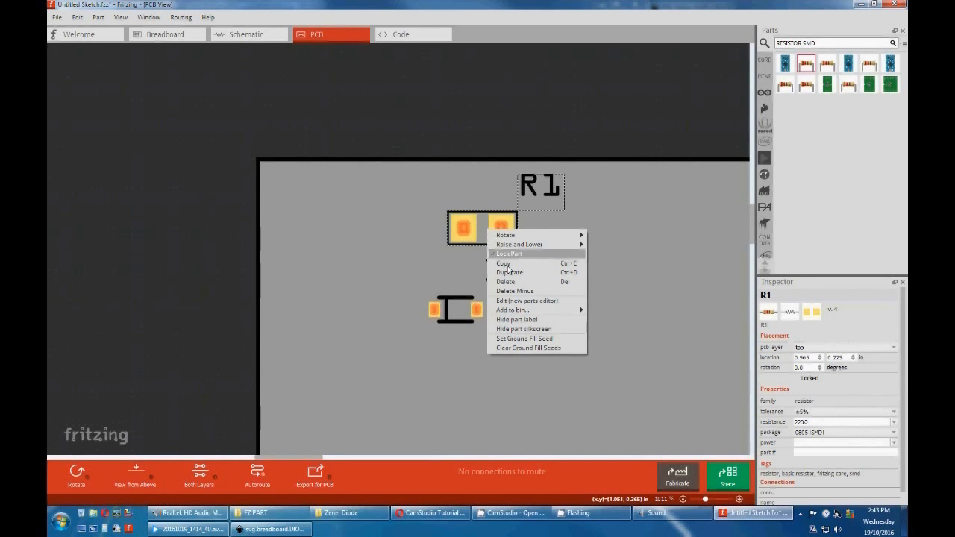
pyautogui.click(527, 301)
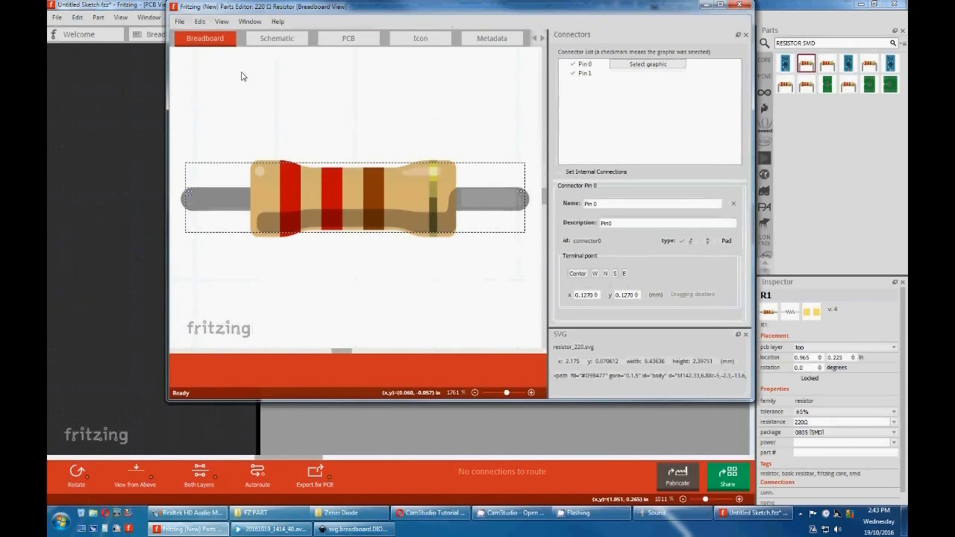
pyautogui.click(179, 20)
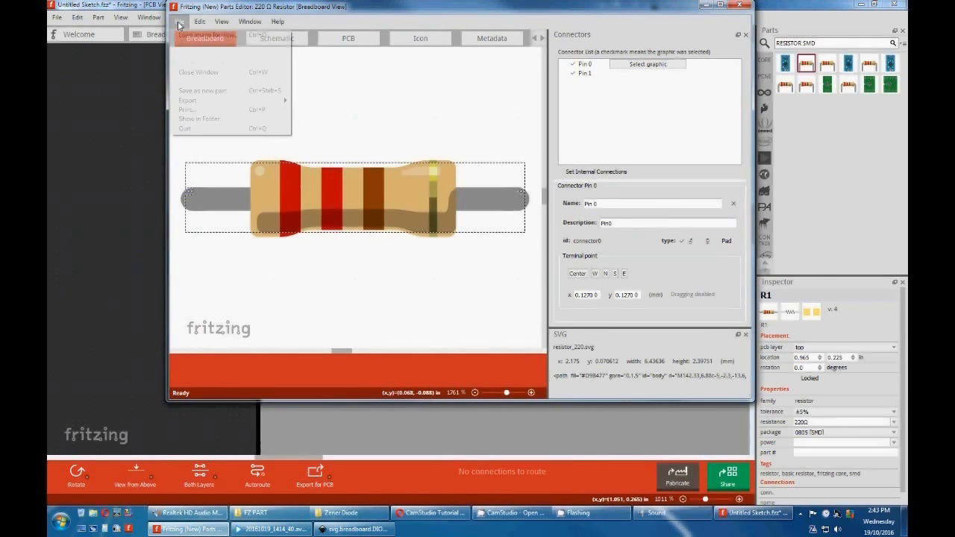
pyautogui.click(202, 90)
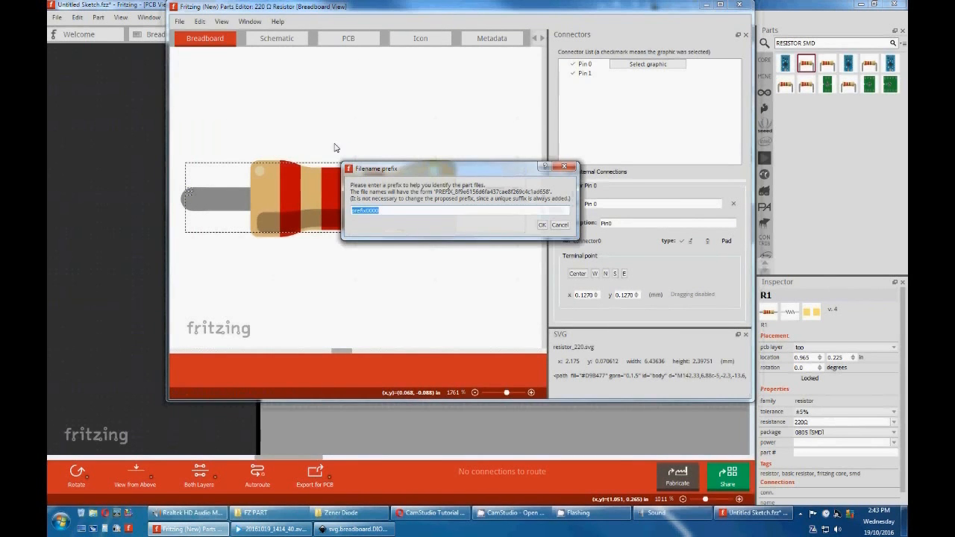
pyautogui.click(543, 225)
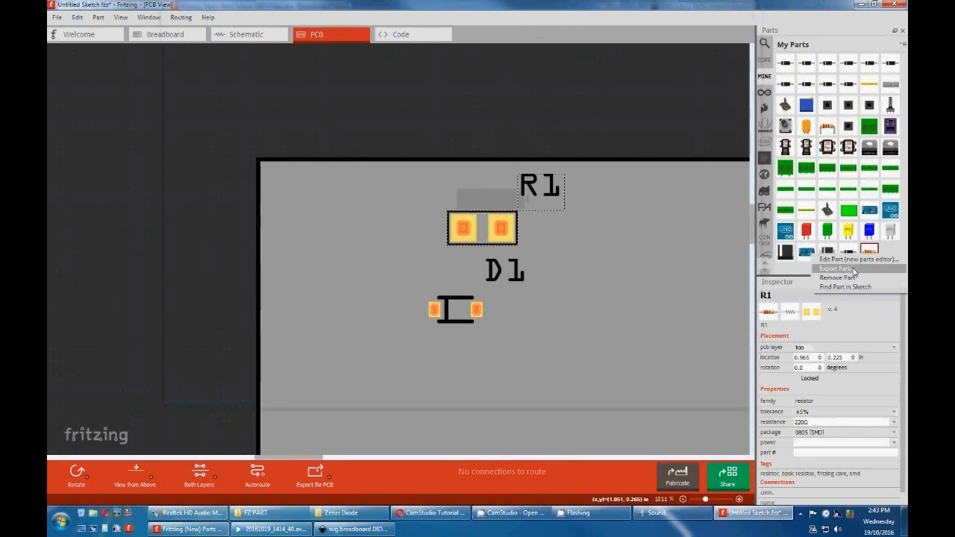
pyautogui.click(835, 268)
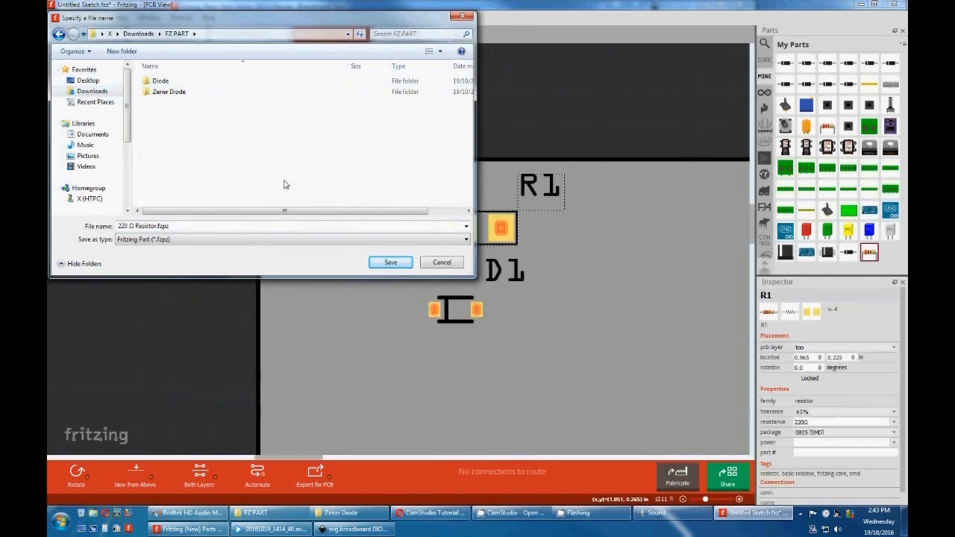
pyautogui.click(390, 262)
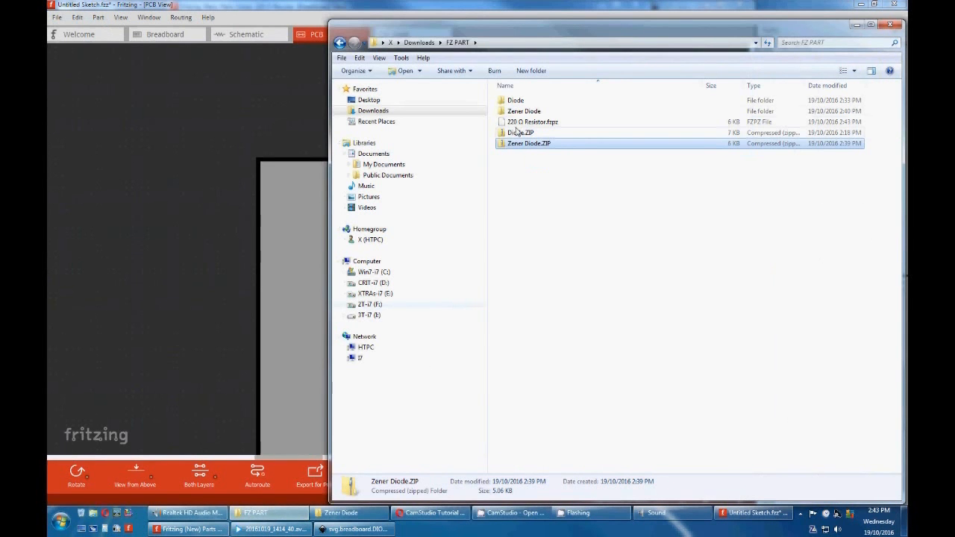
# Rename 220 Ω Resistor.fzpz to ZIP, extract it, and open its PCB SVG in Inkscape
pyautogui.click(533, 122)
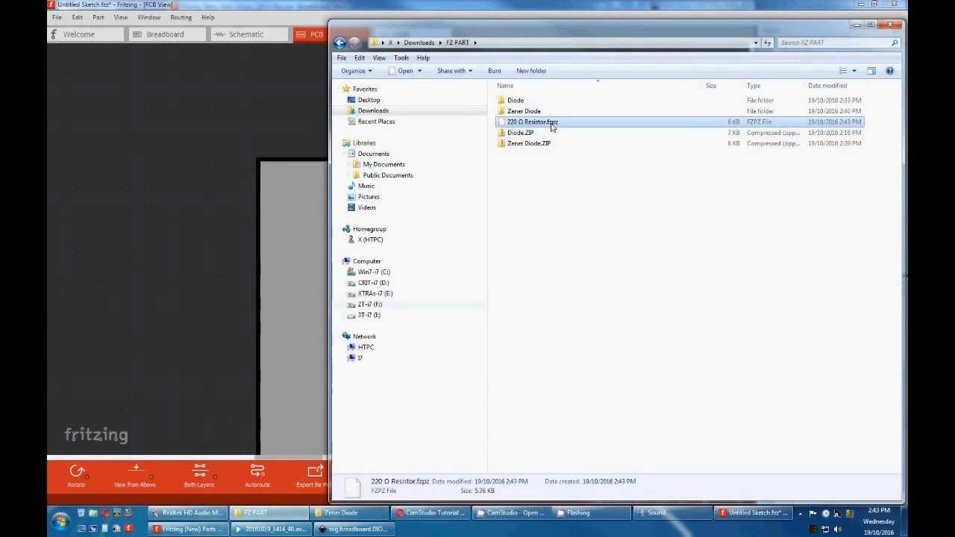
pyautogui.doubleClick(531, 121)
pyautogui.write('ZIP')
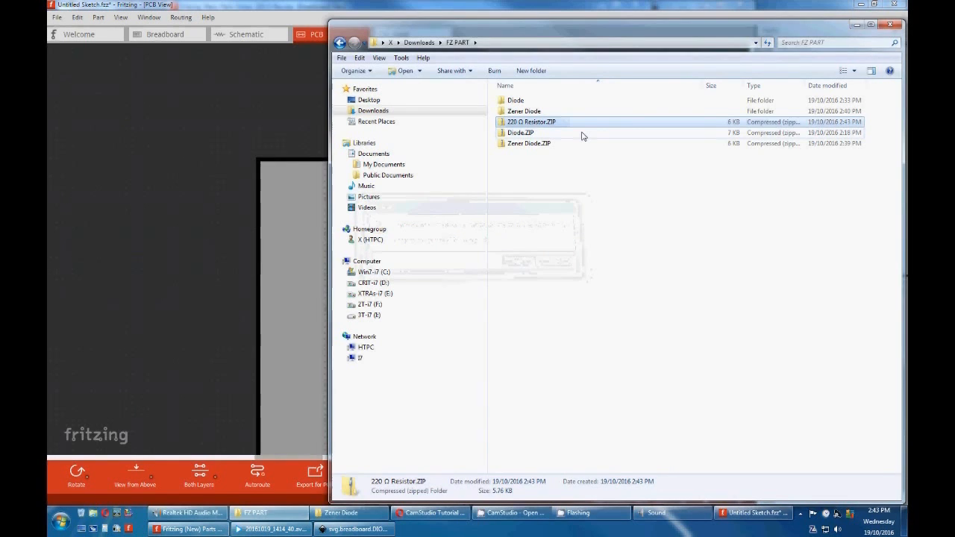
pyautogui.rightClick(531, 121)
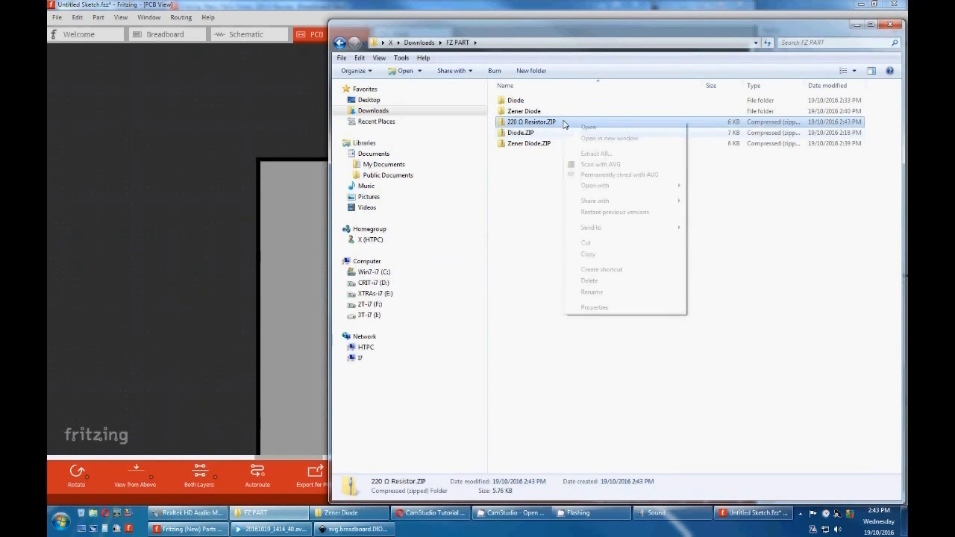
pyautogui.click(595, 153)
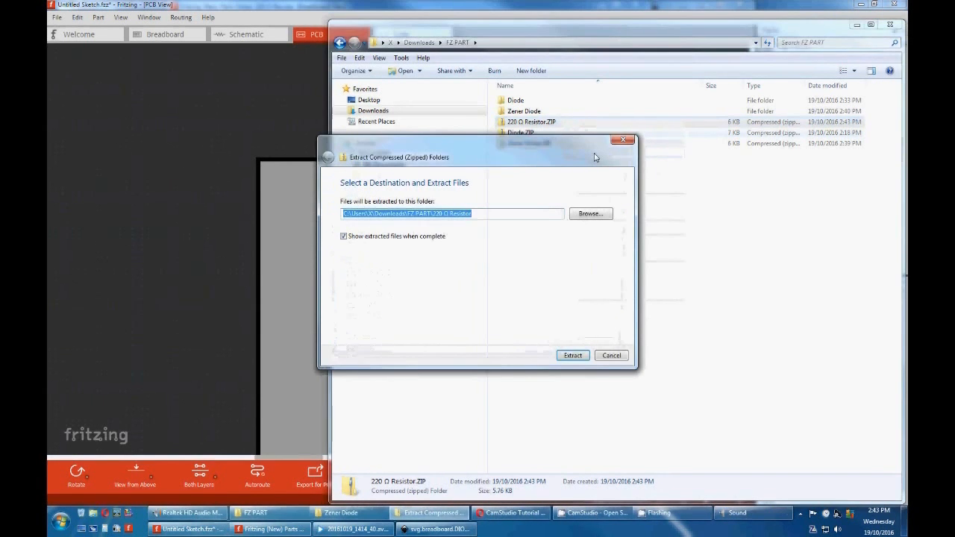
pyautogui.click(572, 355)
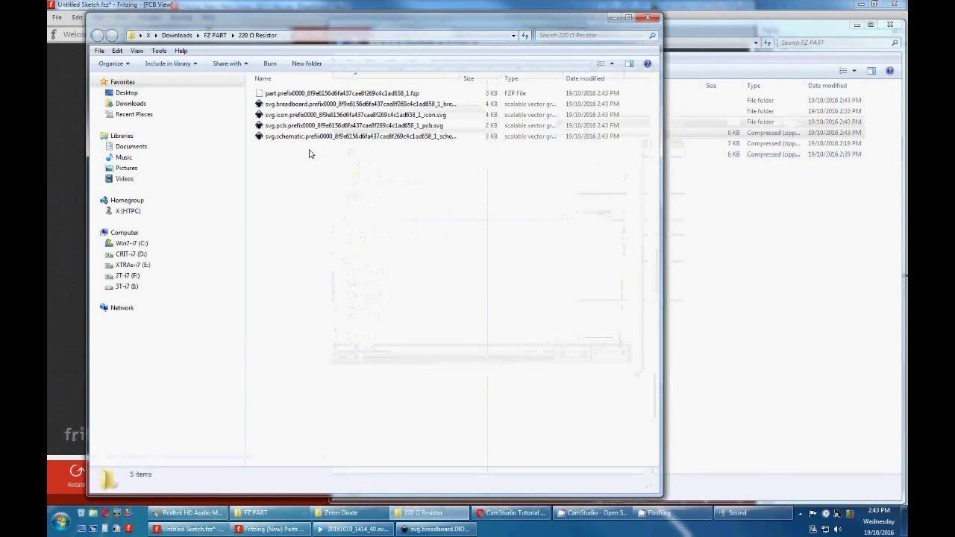
pyautogui.click(350, 126)
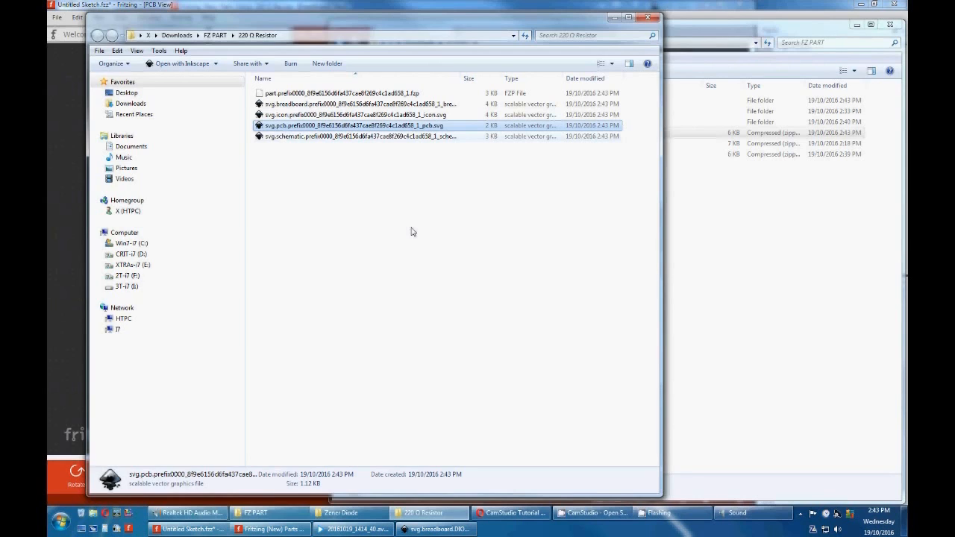
pyautogui.doubleClick(350, 126)
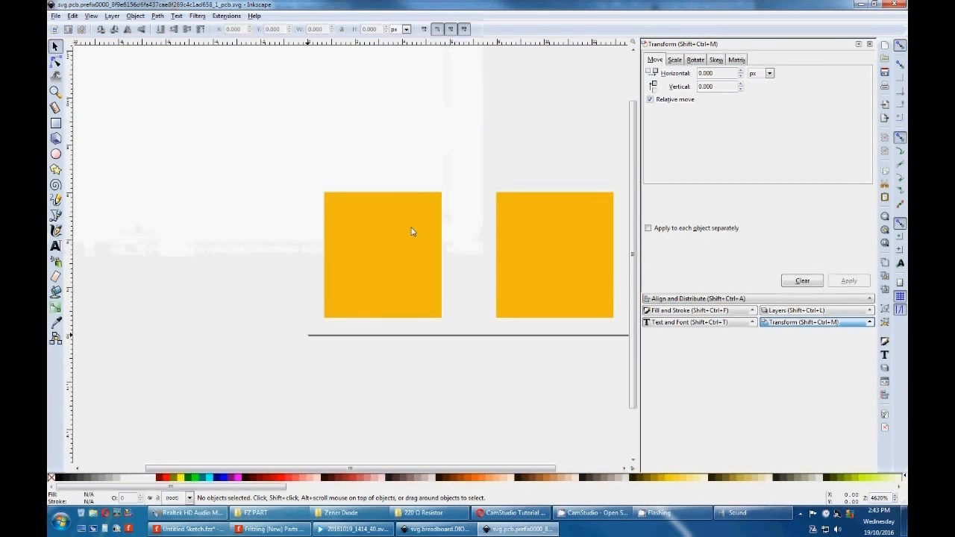
pyautogui.moveTo(421, 342)
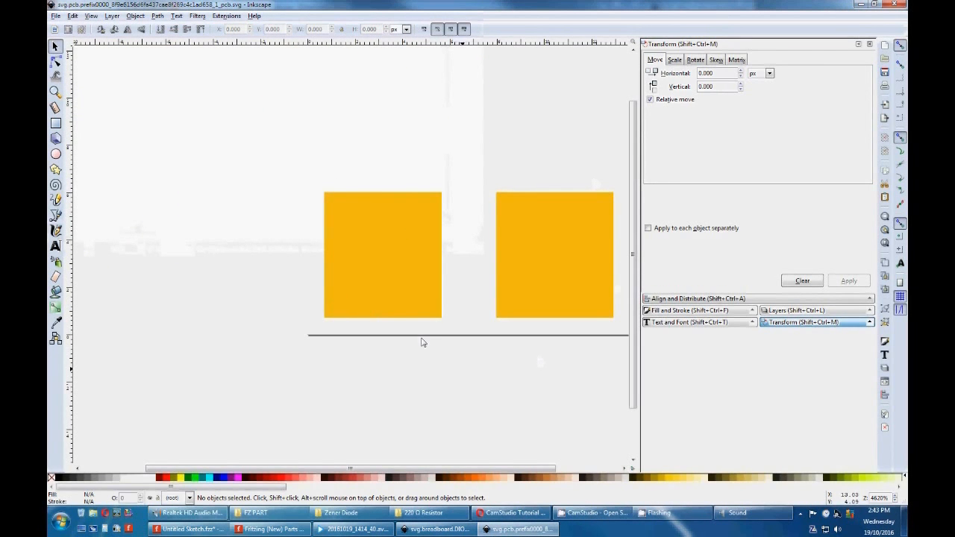
pyautogui.moveTo(540, 425)
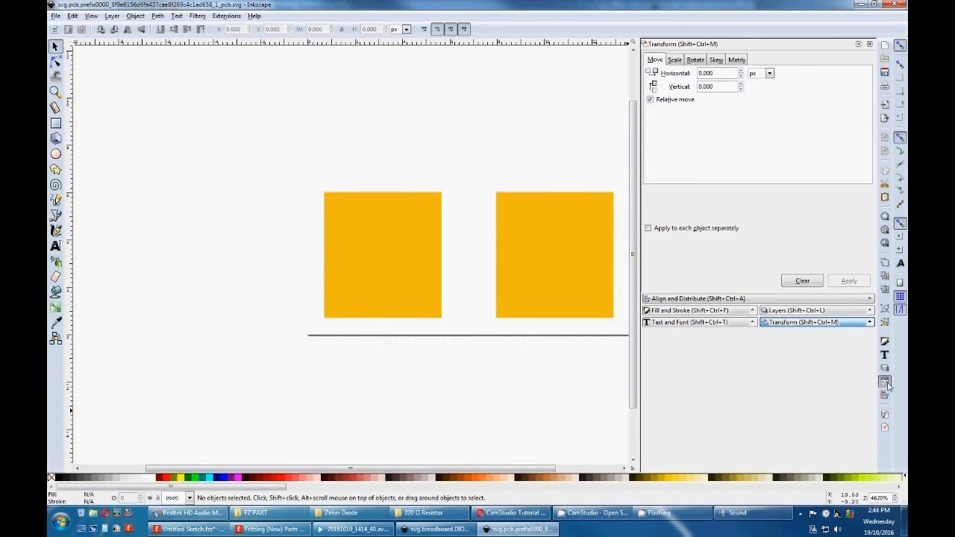
pyautogui.click(884, 385)
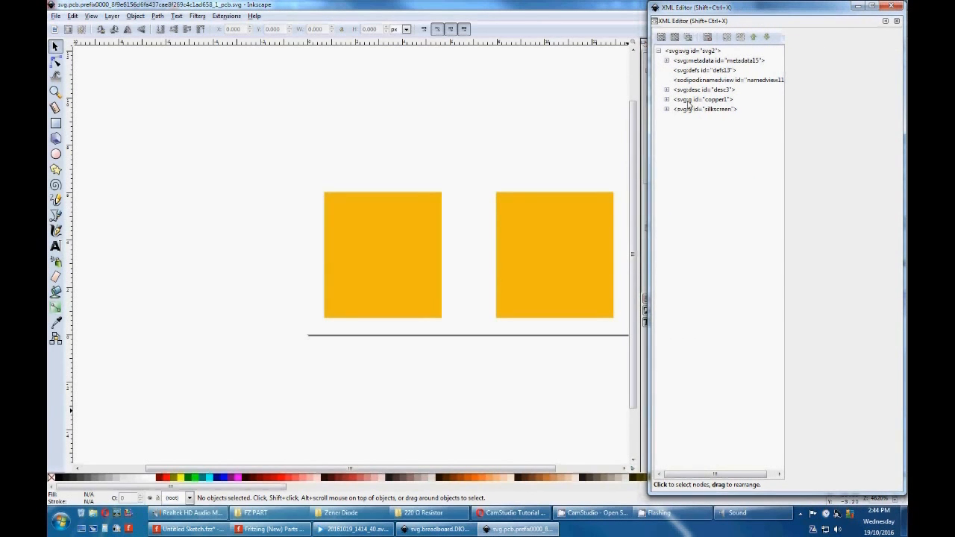
pyautogui.click(689, 51)
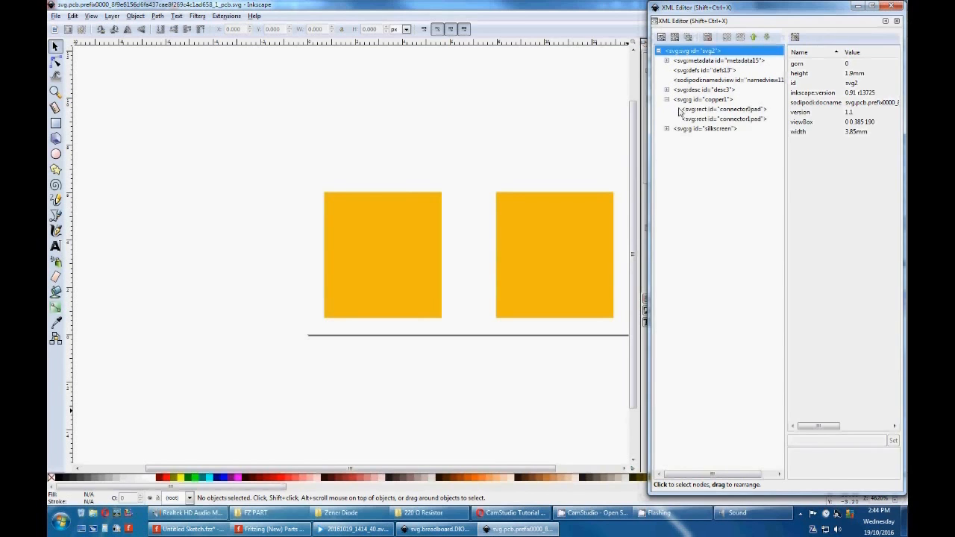
pyautogui.moveTo(694, 120)
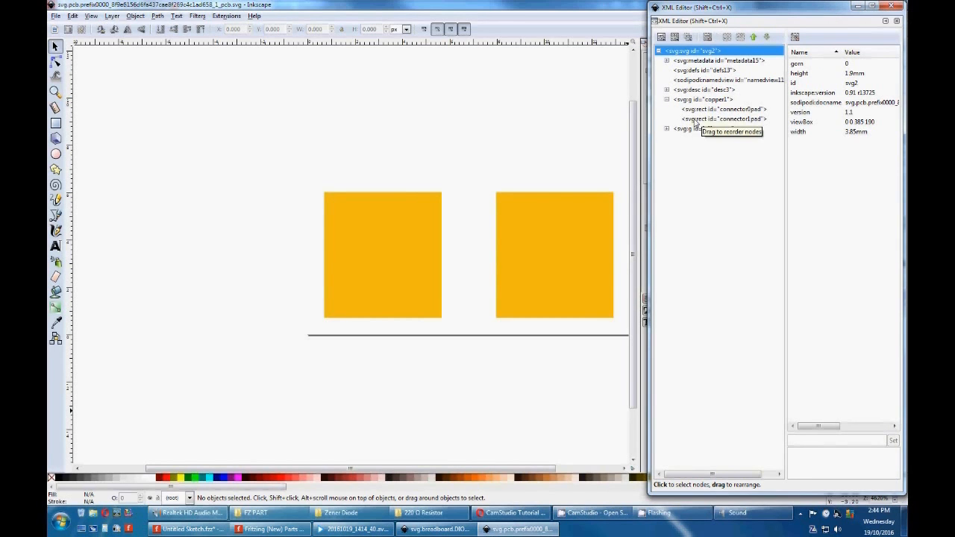
pyautogui.click(721, 109)
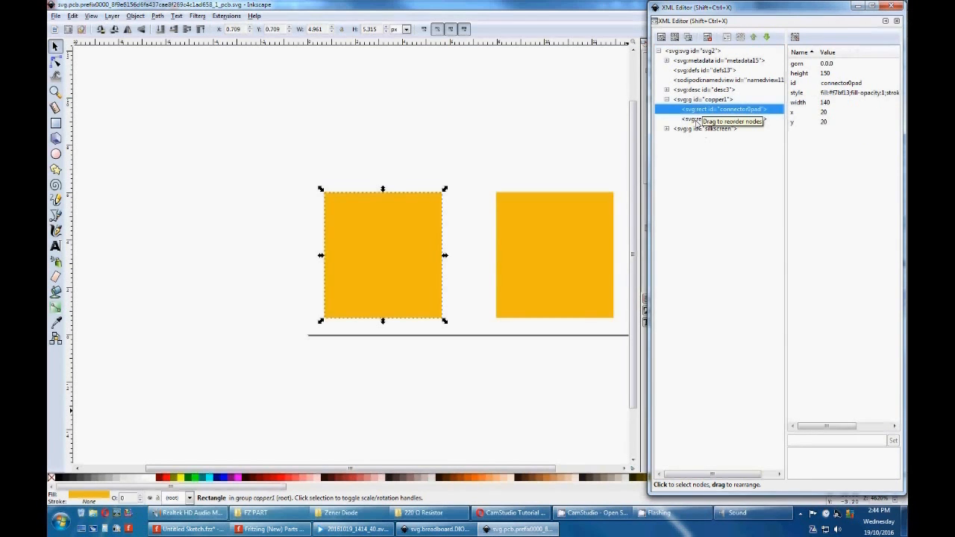
pyautogui.click(555, 255)
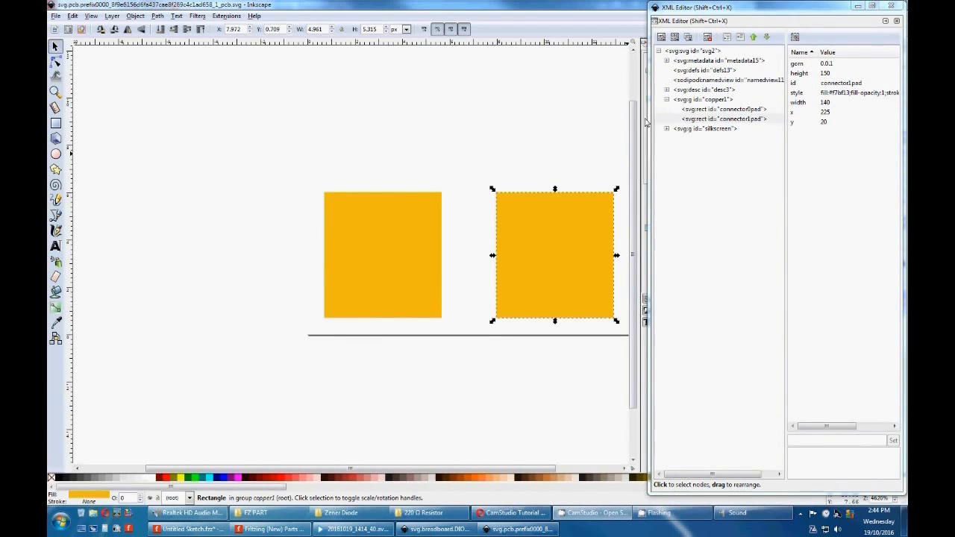
pyautogui.moveTo(724, 104)
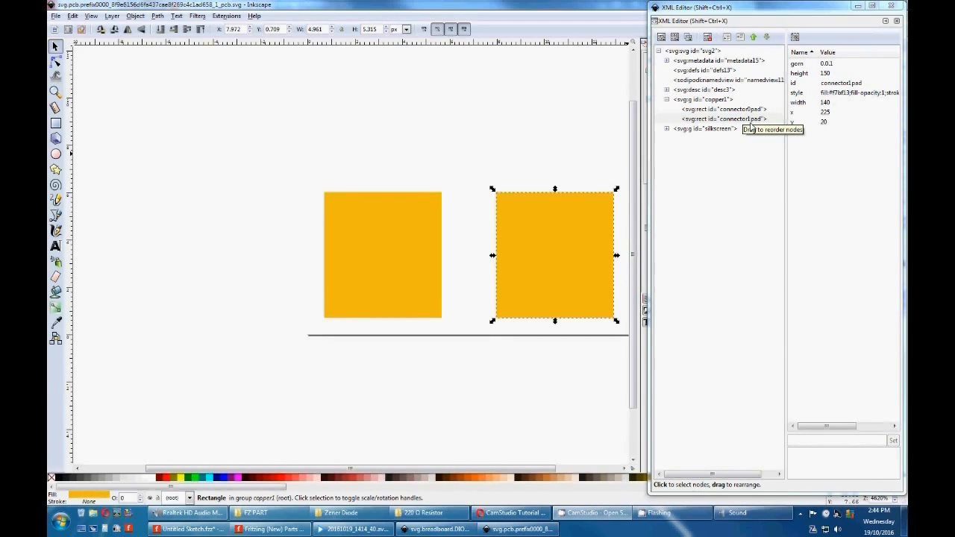
pyautogui.click(720, 109)
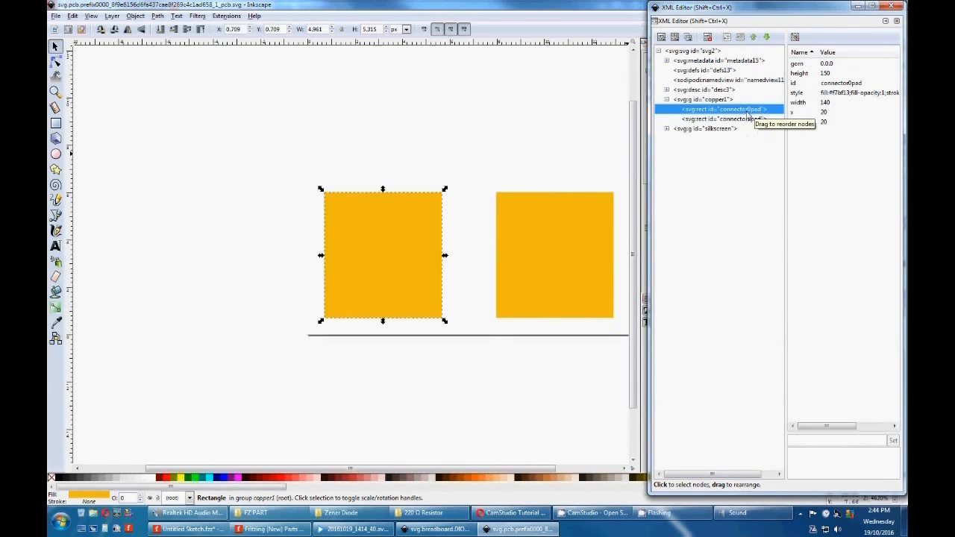
pyautogui.moveTo(329, 93)
pyautogui.write('1.000')
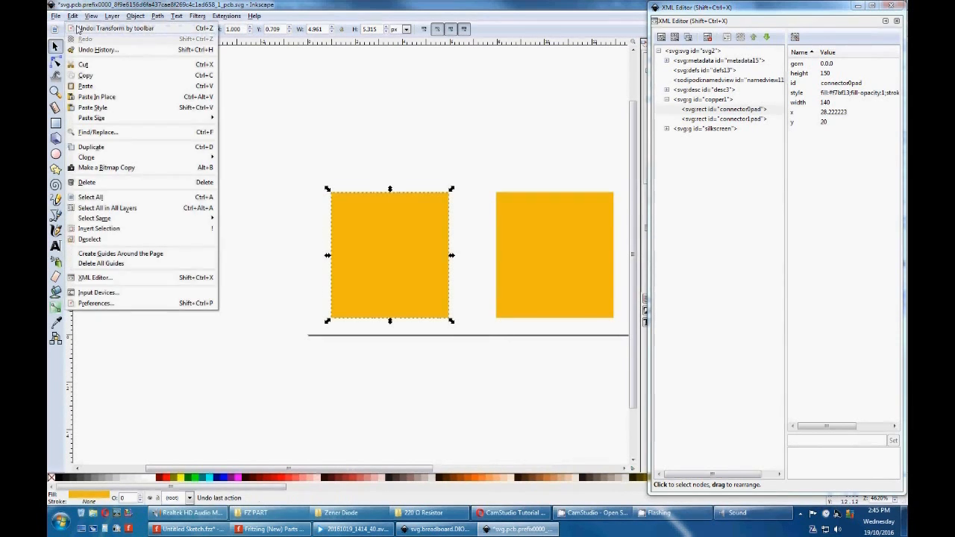
pyautogui.click(85, 38)
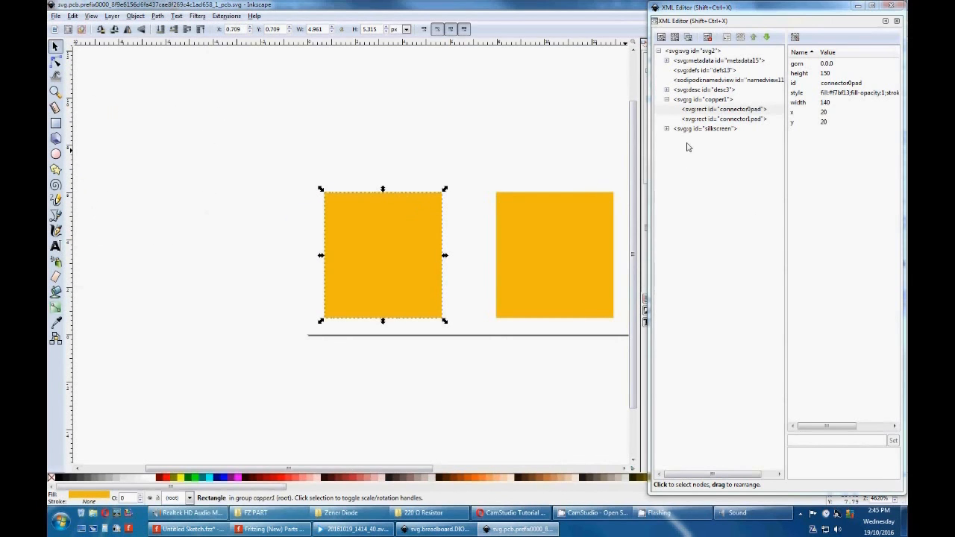
# Give the silkscreen group a black stroke (stroke:#000000) and select its rect9 outline
pyautogui.click(704, 127)
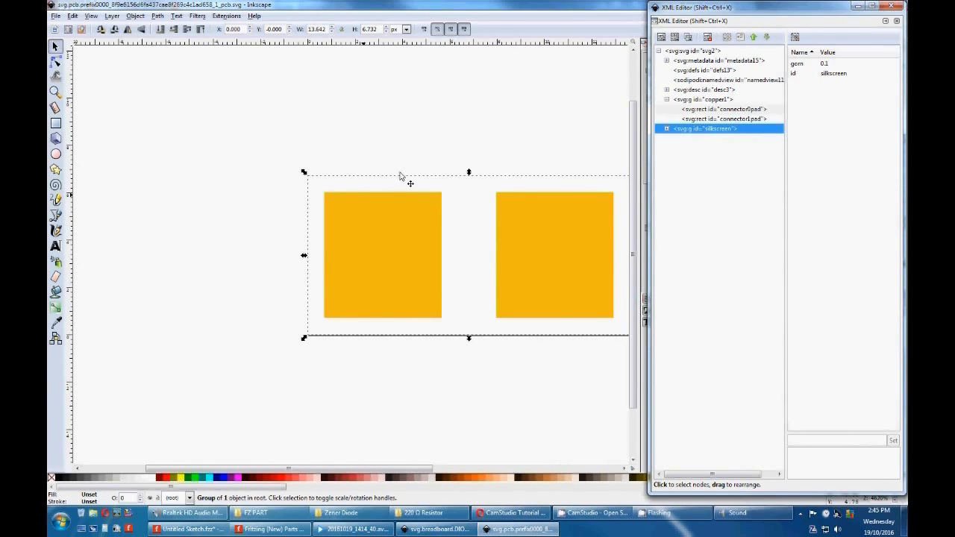
pyautogui.moveTo(239, 369)
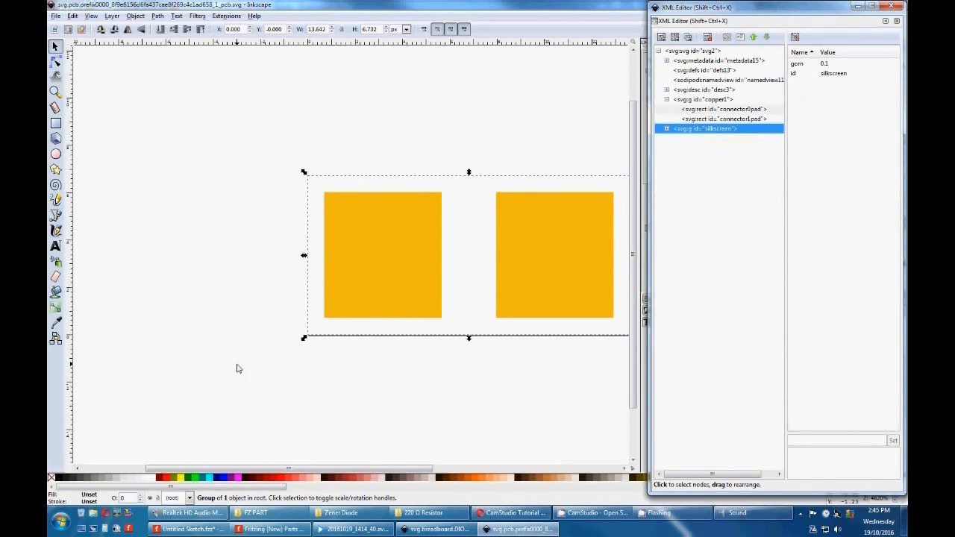
pyautogui.moveTo(60, 478)
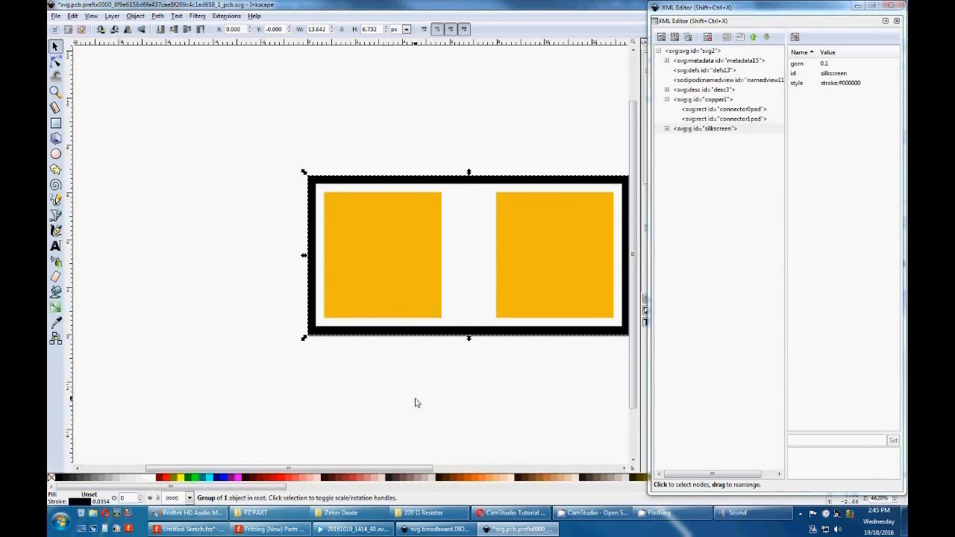
pyautogui.moveTo(412, 388)
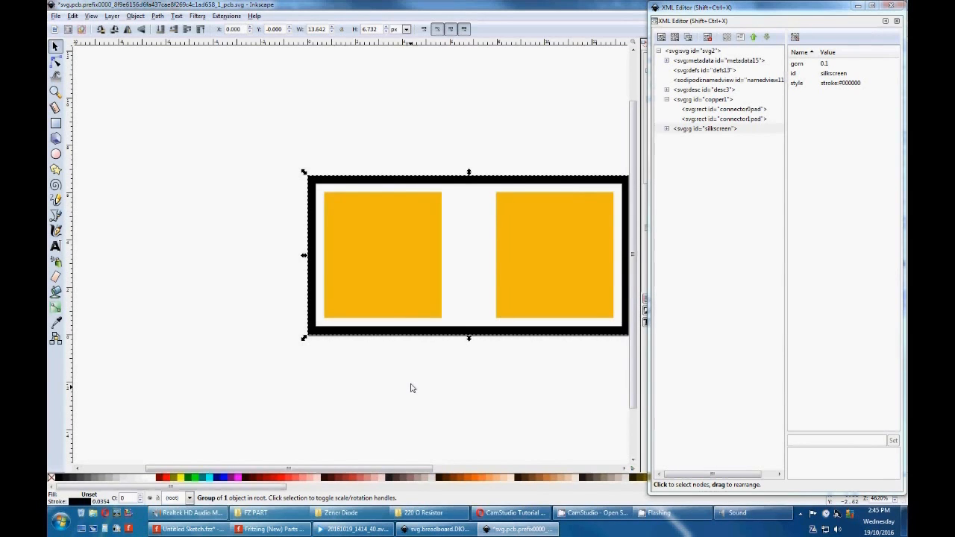
pyautogui.click(661, 129)
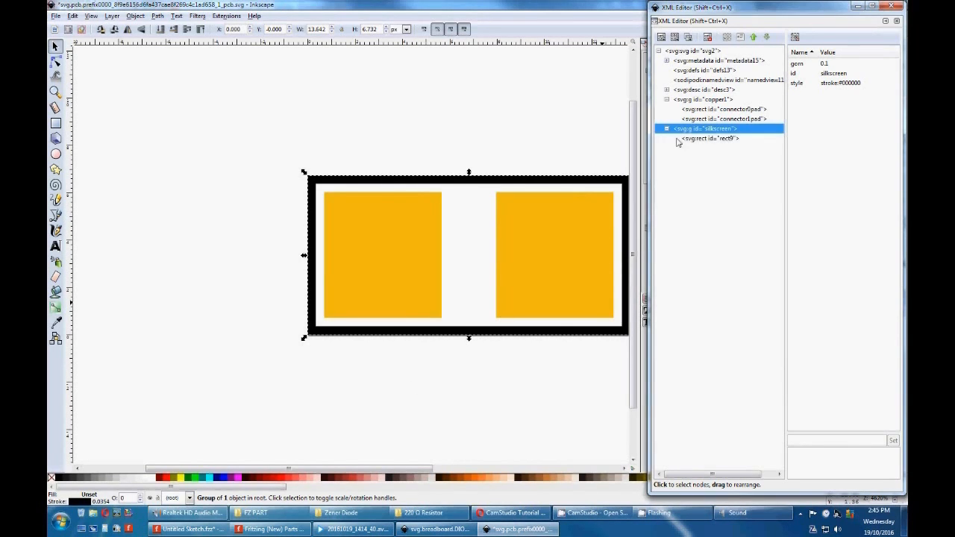
pyautogui.click(709, 138)
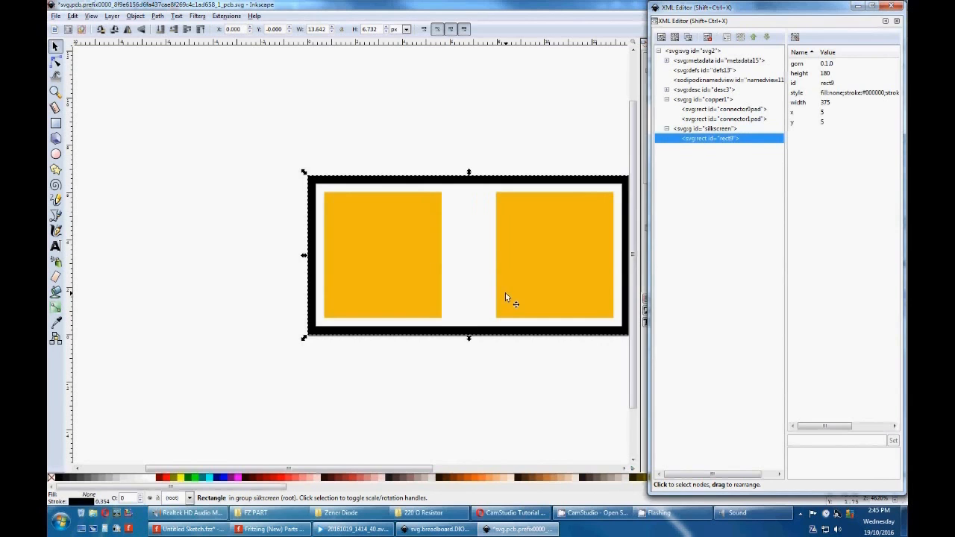
pyautogui.moveTo(507, 270)
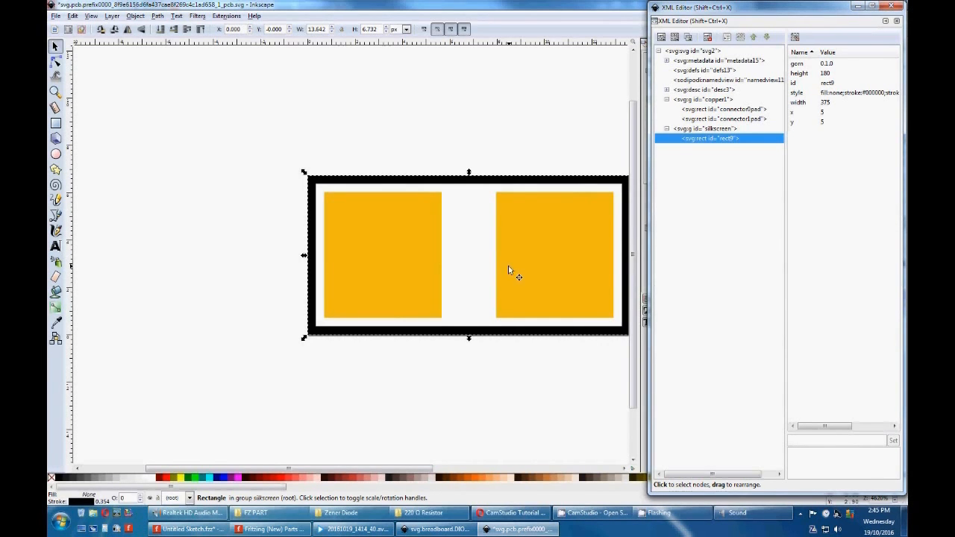
pyautogui.moveTo(444, 213)
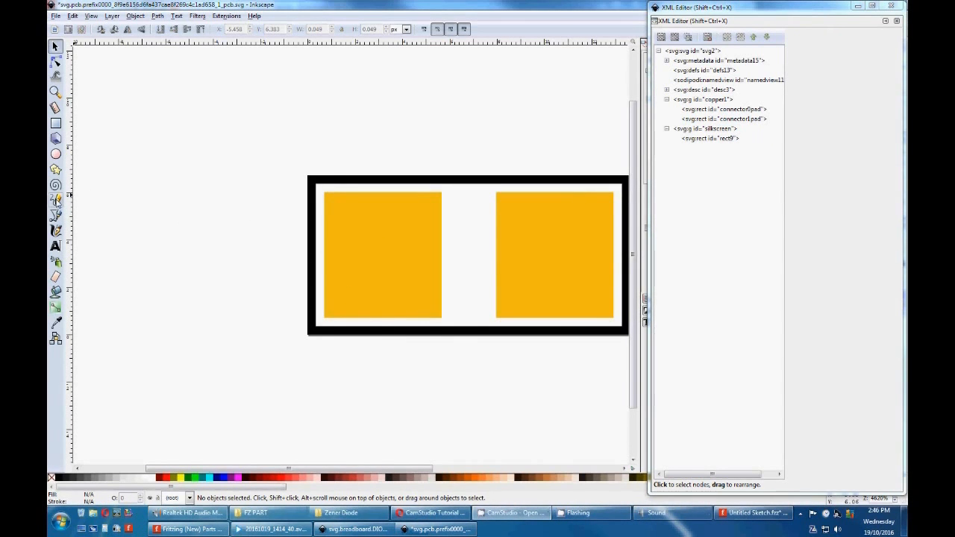
# Draw a freehand vertical line left of the pad outline with the Pencil tool
pyautogui.click(55, 200)
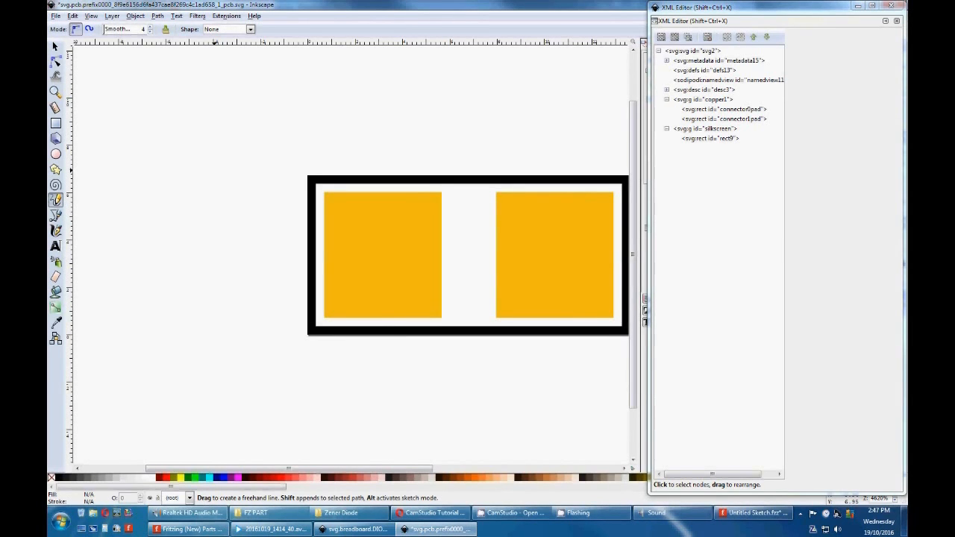
pyautogui.moveTo(215, 172); pyautogui.dragTo(215, 317)
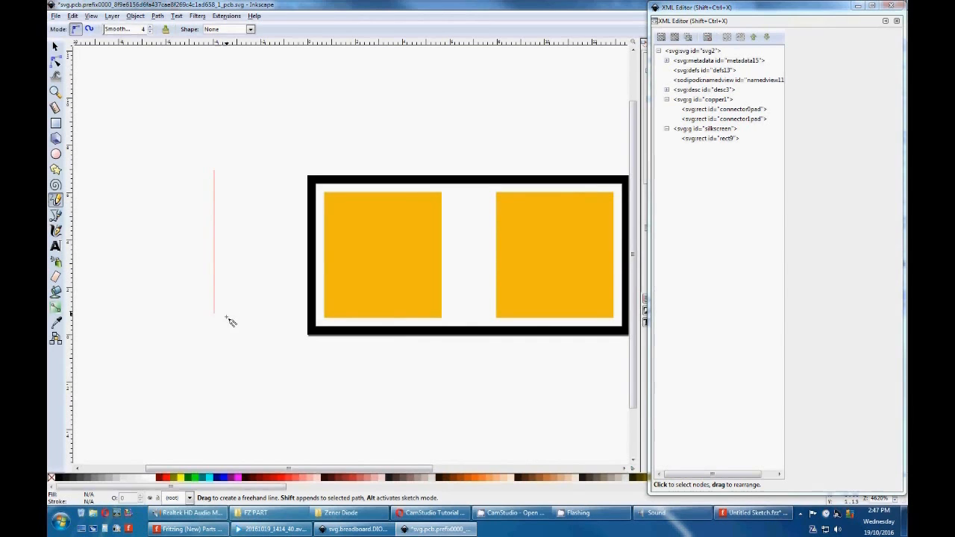
pyautogui.moveTo(215, 165); pyautogui.dragTo(215, 339)
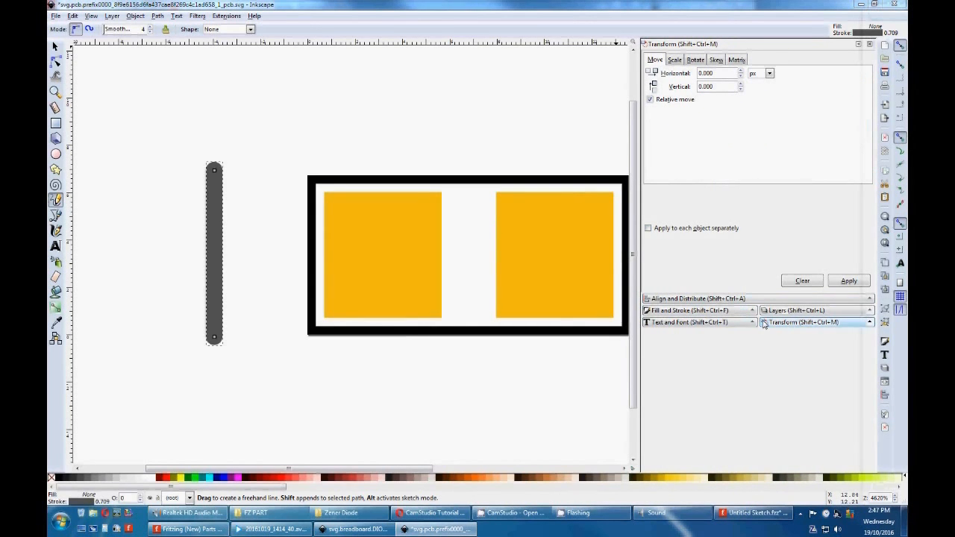
# Stroke the line with flat black paint and square caps in Fill and Stroke
pyautogui.click(696, 309)
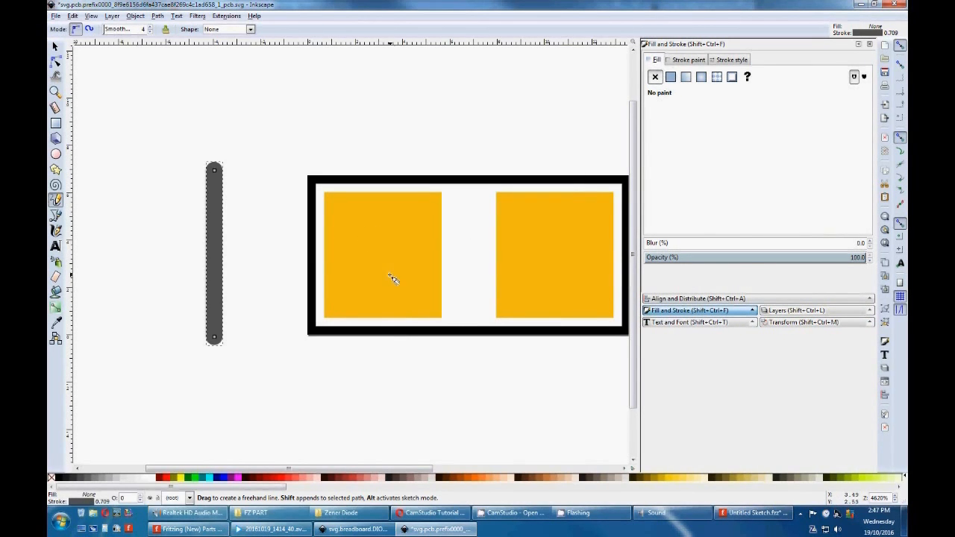
pyautogui.moveTo(328, 179)
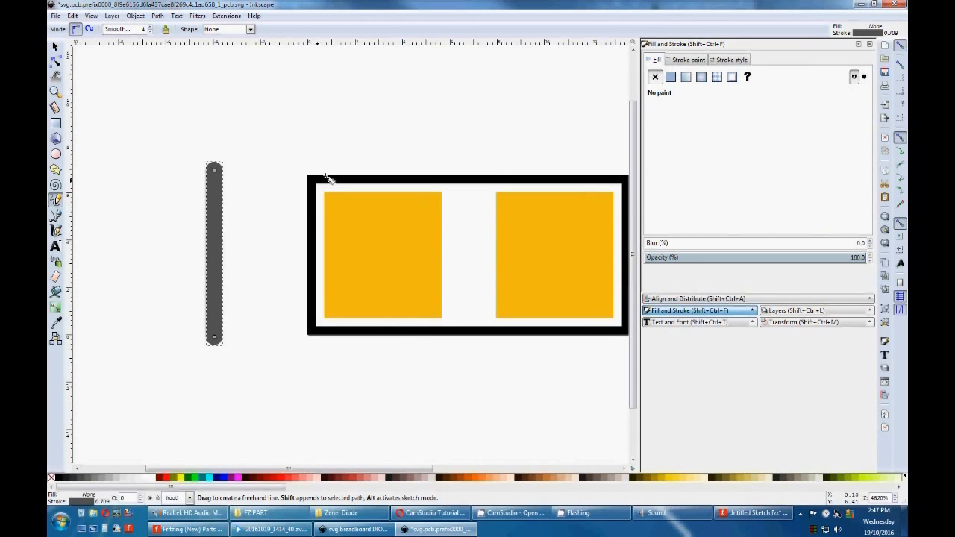
pyautogui.moveTo(649, 165)
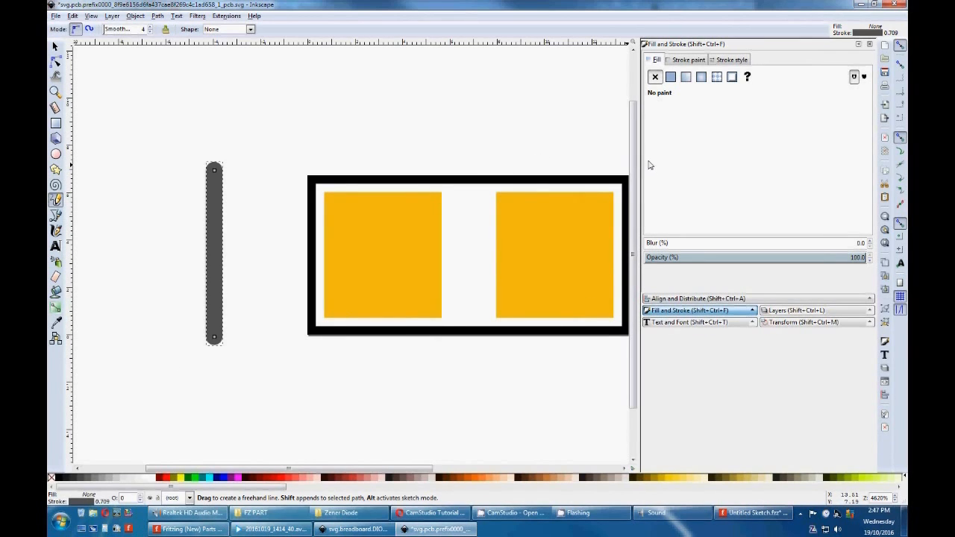
pyautogui.click(670, 76)
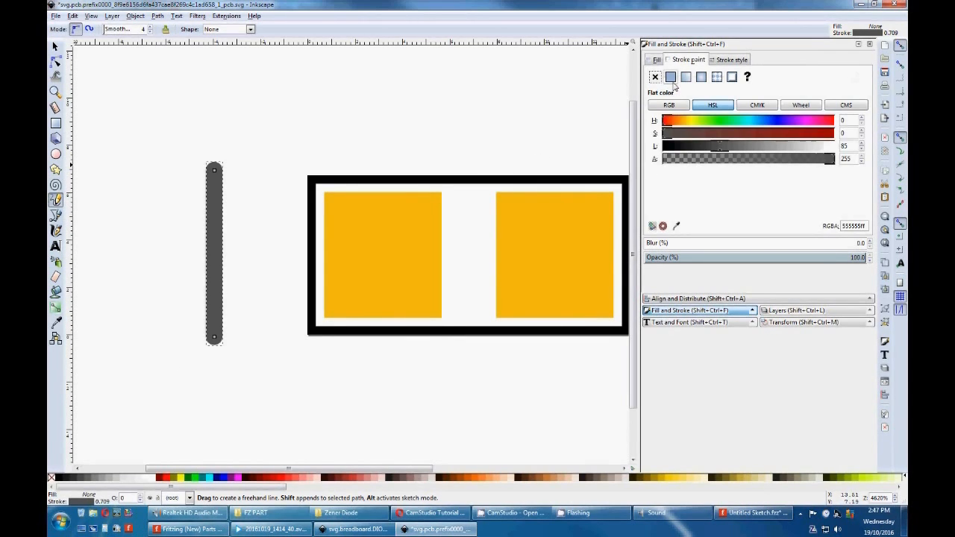
pyautogui.moveTo(671, 77)
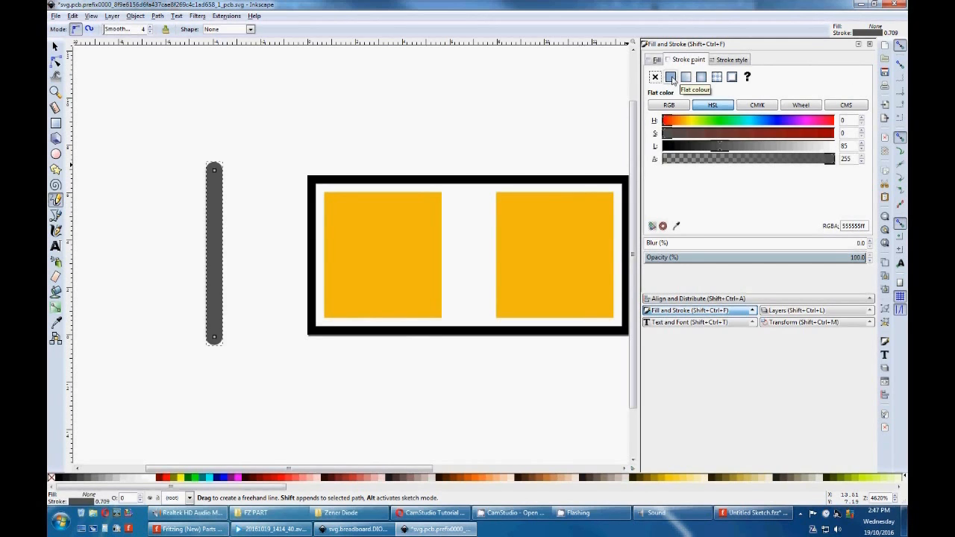
pyautogui.moveTo(149, 455)
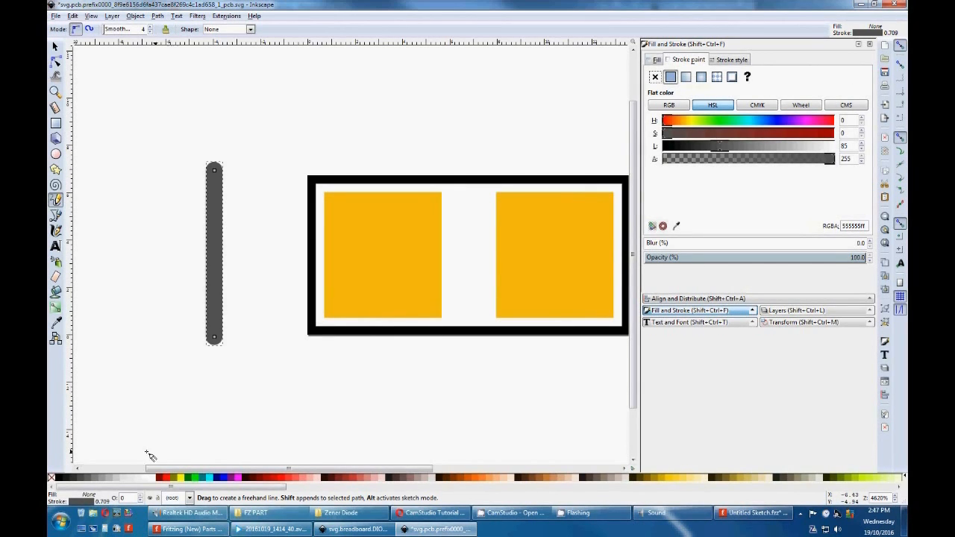
pyautogui.moveTo(61, 478)
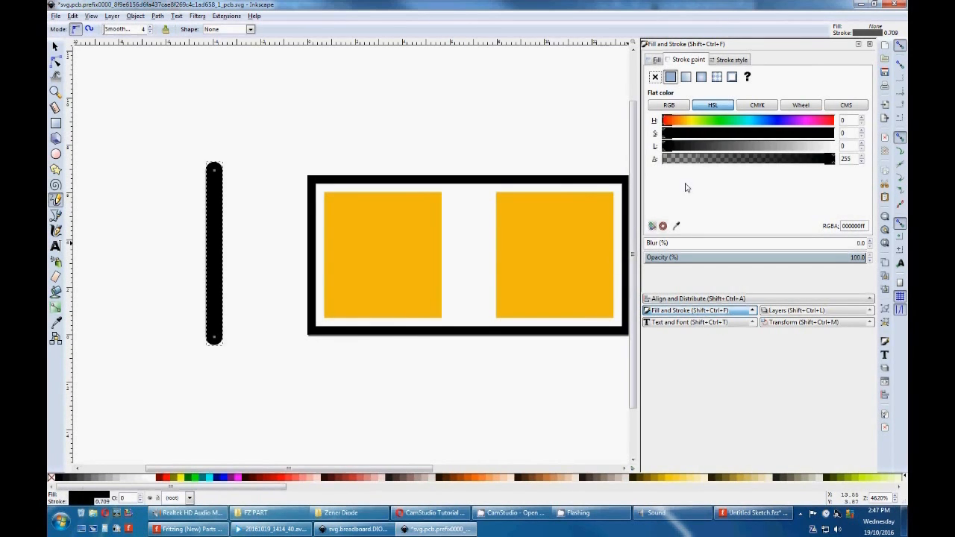
pyautogui.click(730, 59)
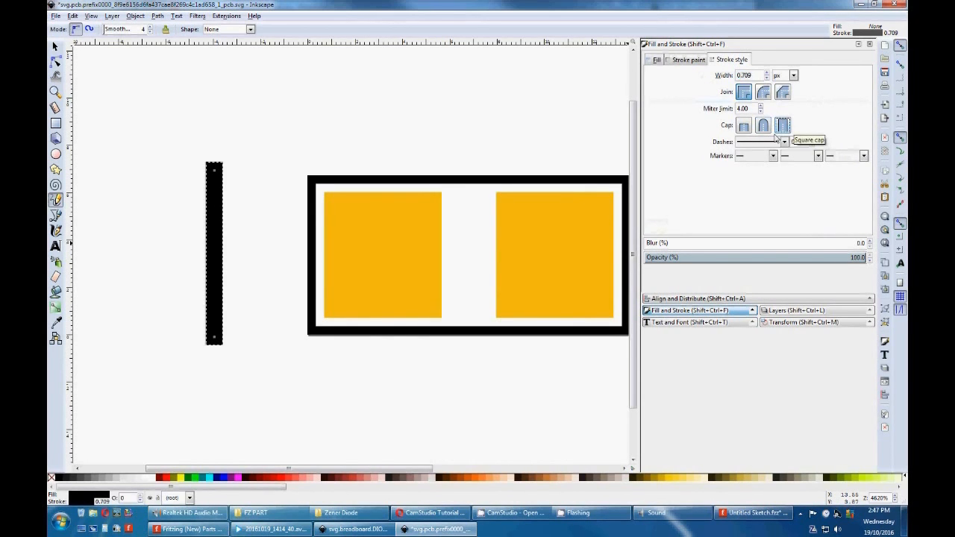
pyautogui.click(783, 125)
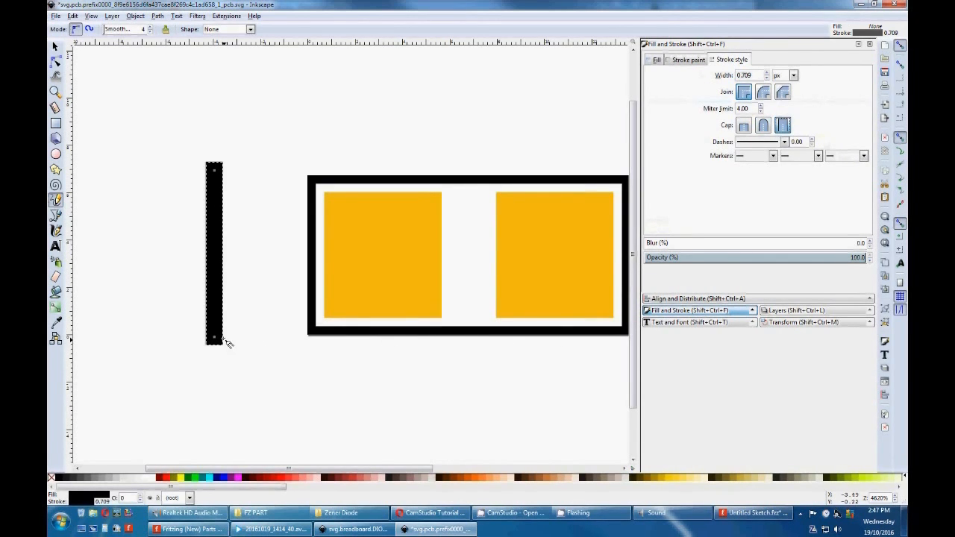
pyautogui.moveTo(444, 325)
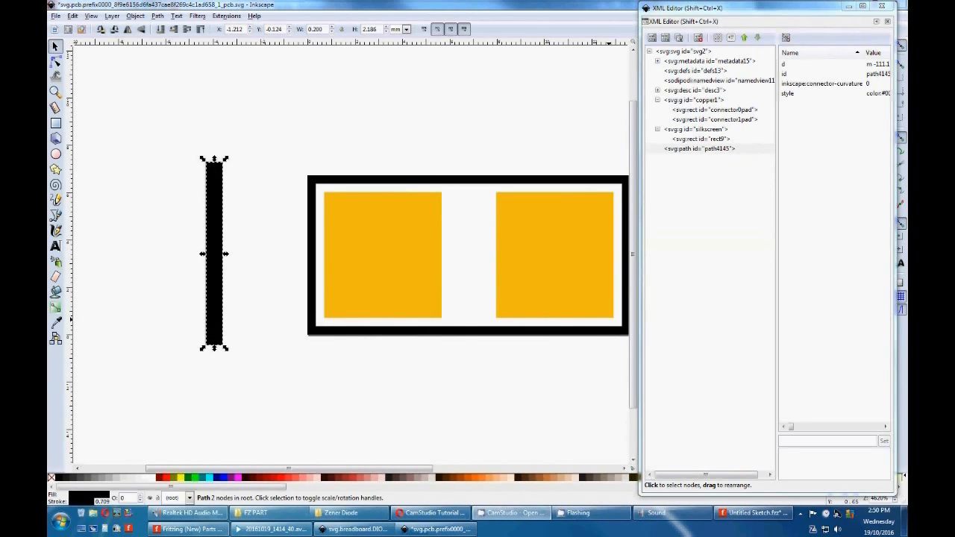
pyautogui.moveTo(371, 226)
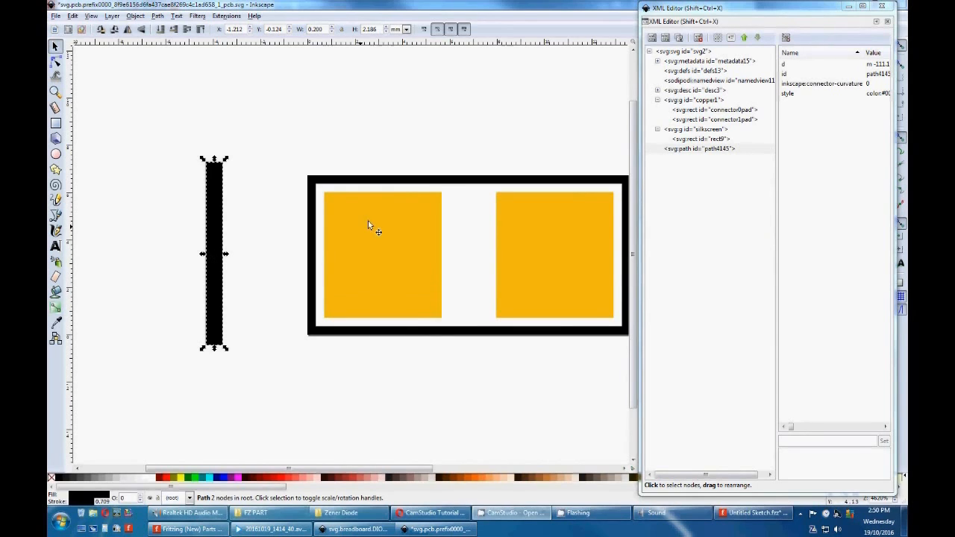
pyautogui.moveTo(448, 287)
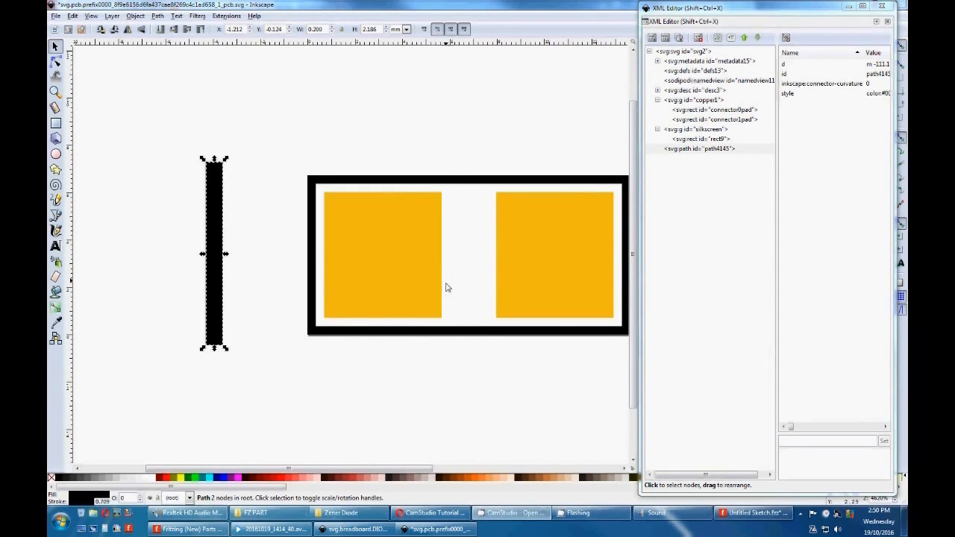
pyautogui.moveTo(277, 222)
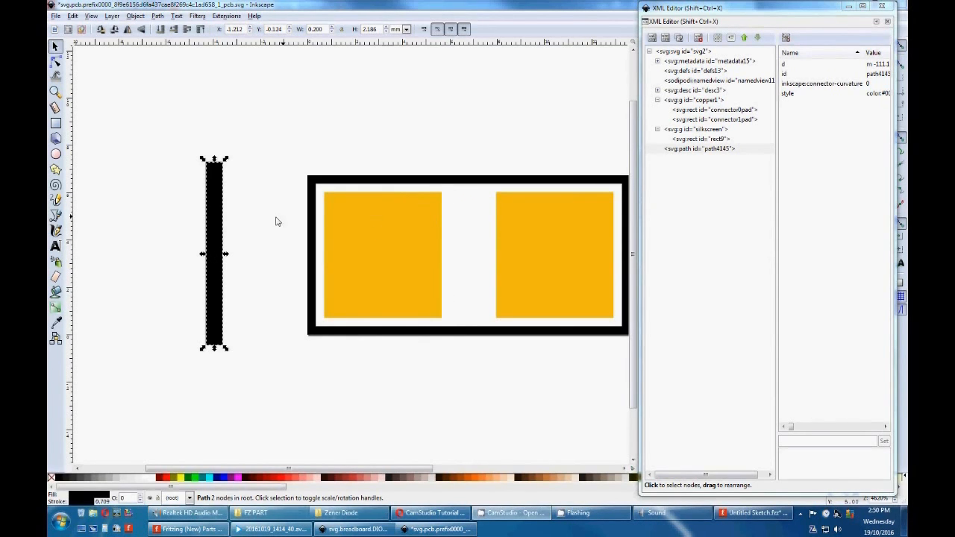
pyautogui.moveTo(219, 198)
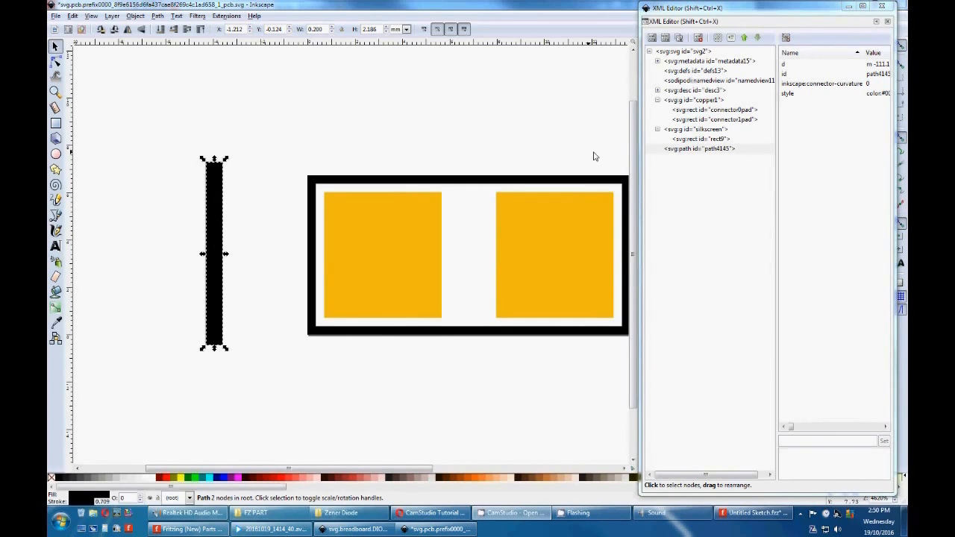
pyautogui.click(698, 128)
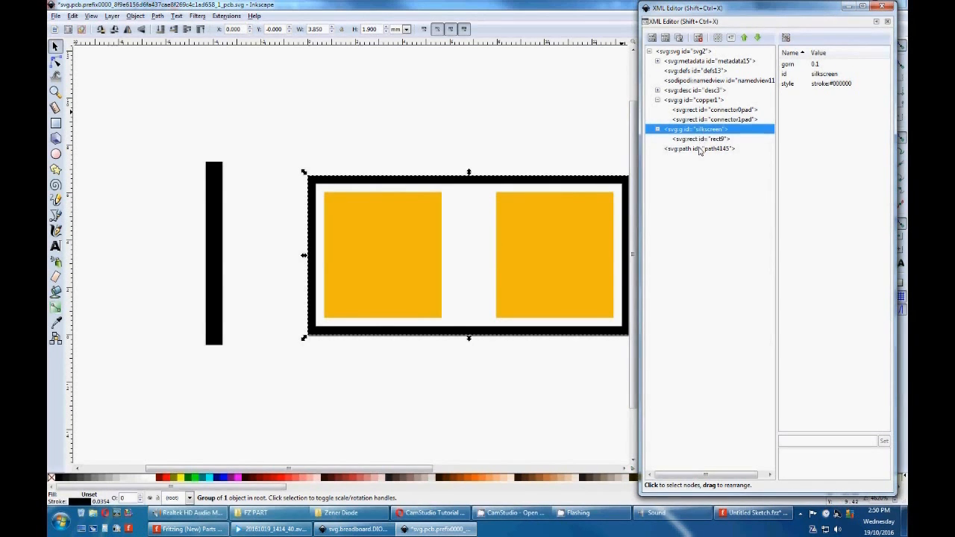
# Shrink the black bar path4145 to a thin short line and move it between the pads
pyautogui.click(698, 148)
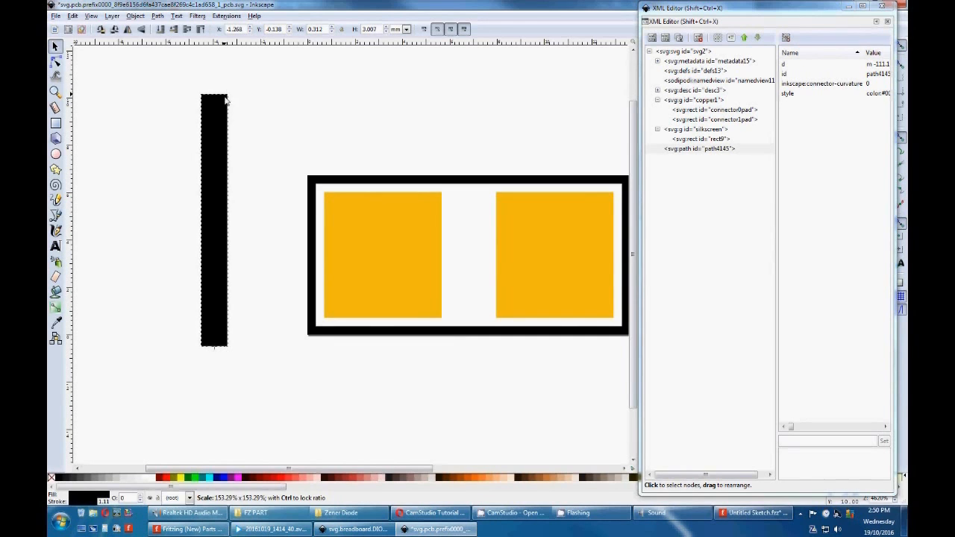
pyautogui.click(214, 224)
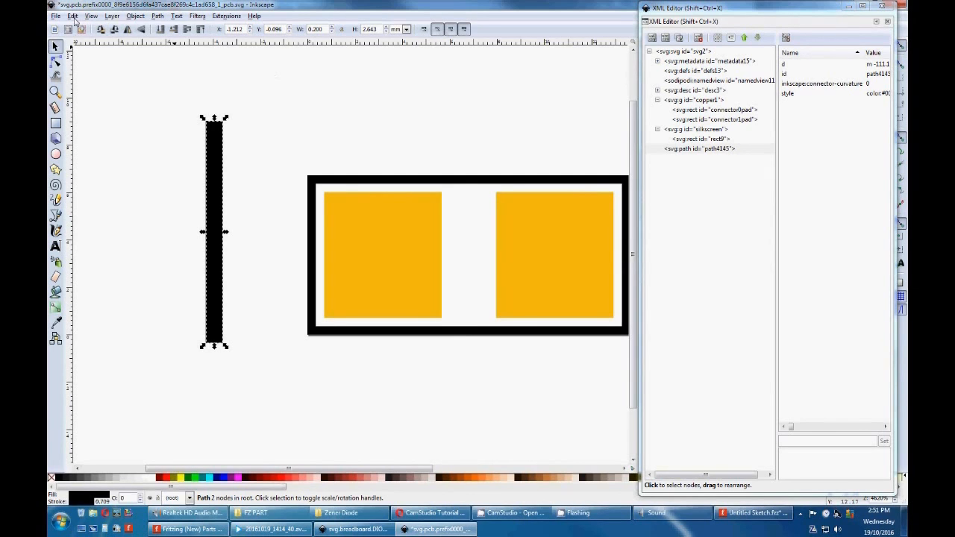
pyautogui.click(73, 15)
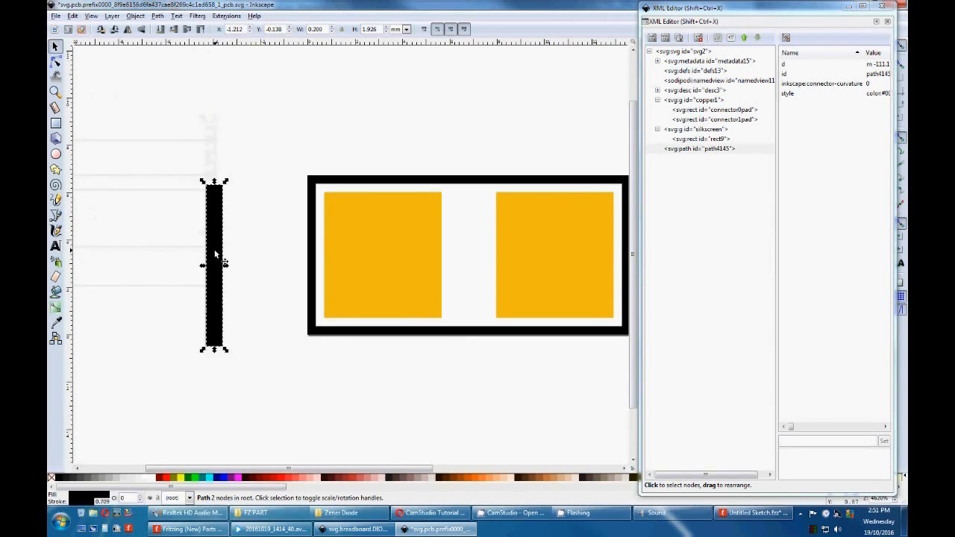
pyautogui.moveTo(214, 262); pyautogui.dragTo(453, 250)
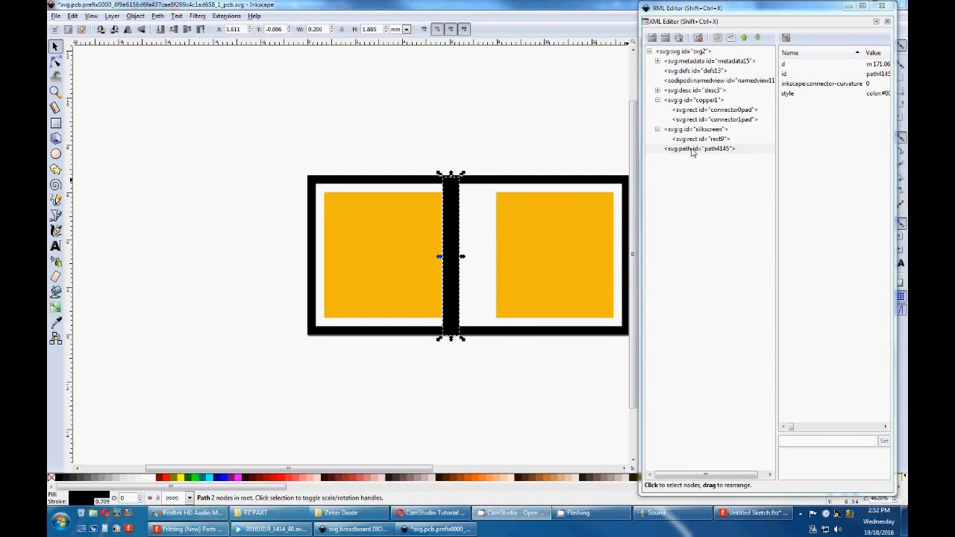
pyautogui.moveTo(682, 153)
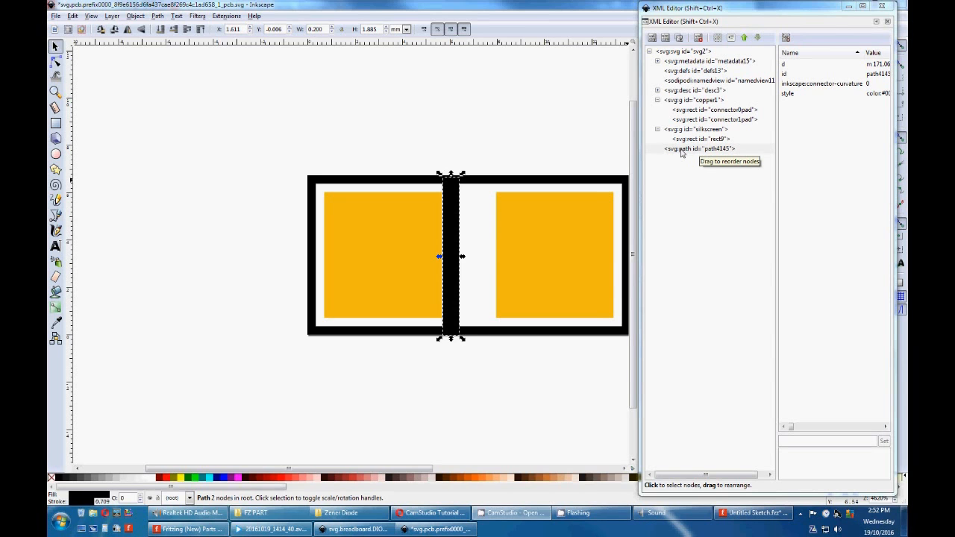
# Move path4145 into the silkscreen group after rect9 using the XML Editor node buttons
pyautogui.click(699, 149)
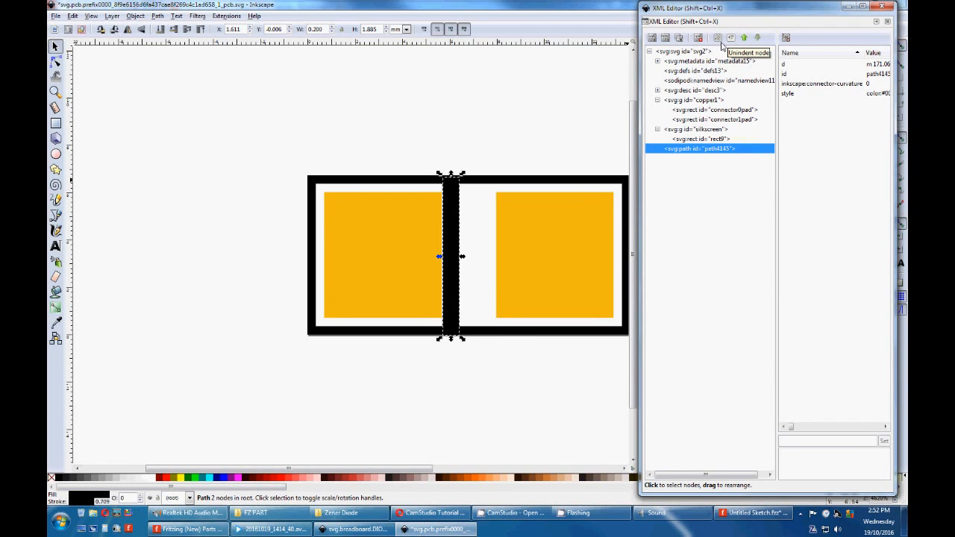
pyautogui.click(744, 37)
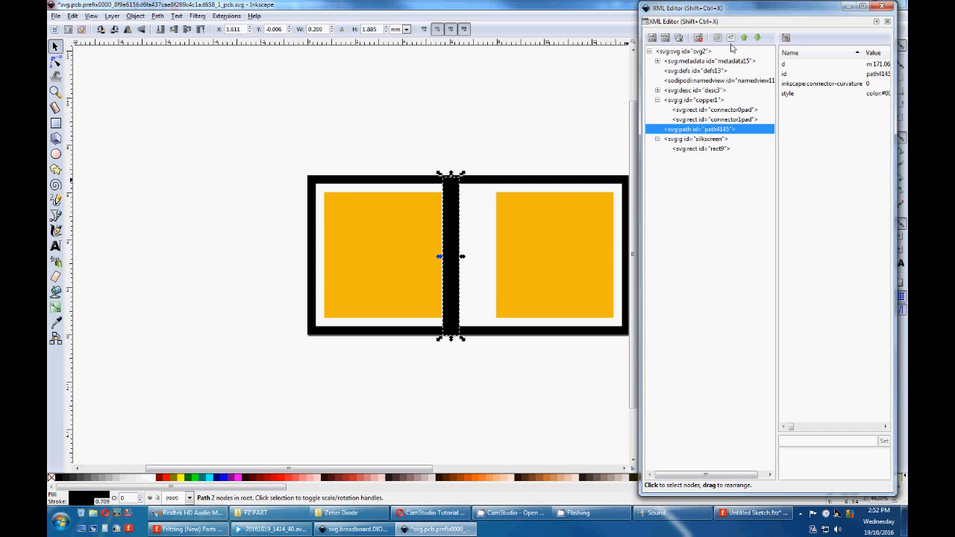
pyautogui.click(730, 37)
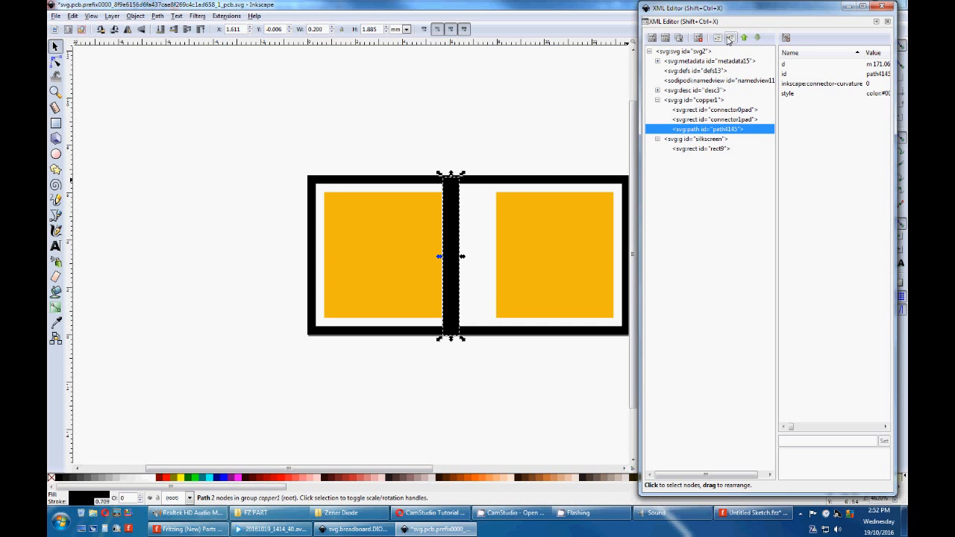
pyautogui.click(744, 37)
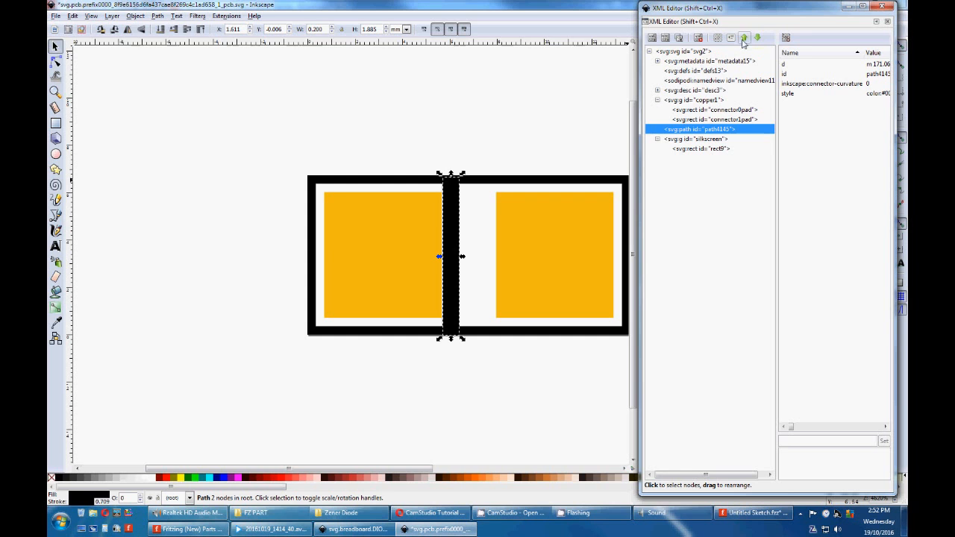
pyautogui.click(732, 37)
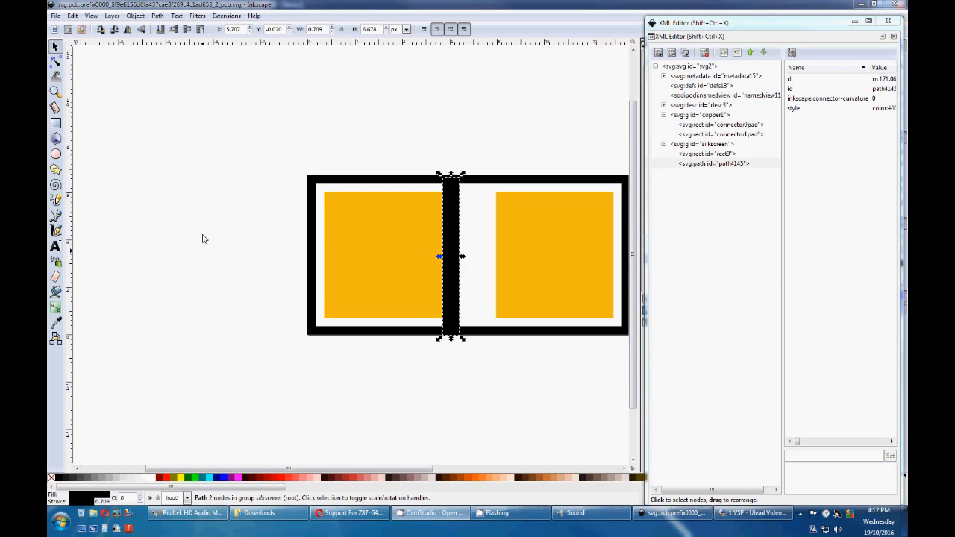
pyautogui.moveTo(321, 220)
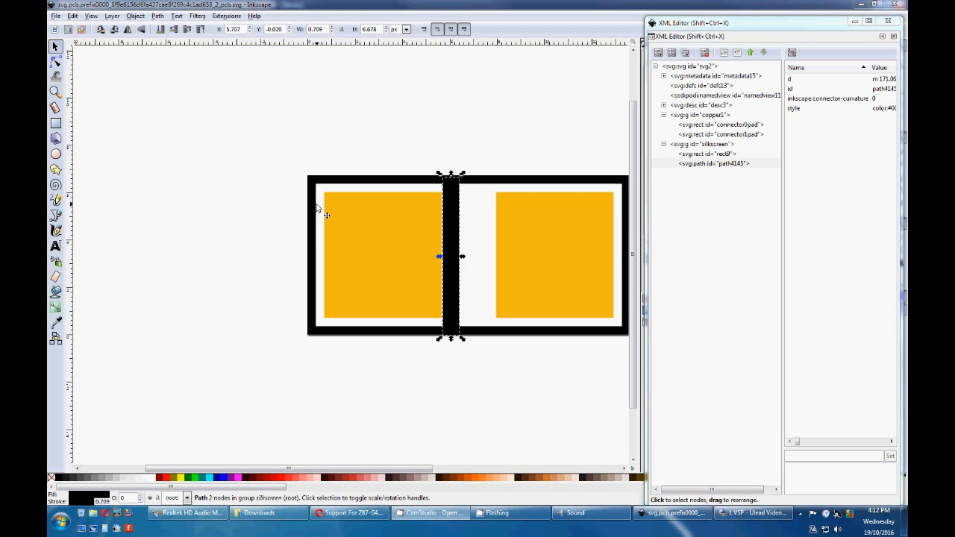
pyautogui.moveTo(402, 216)
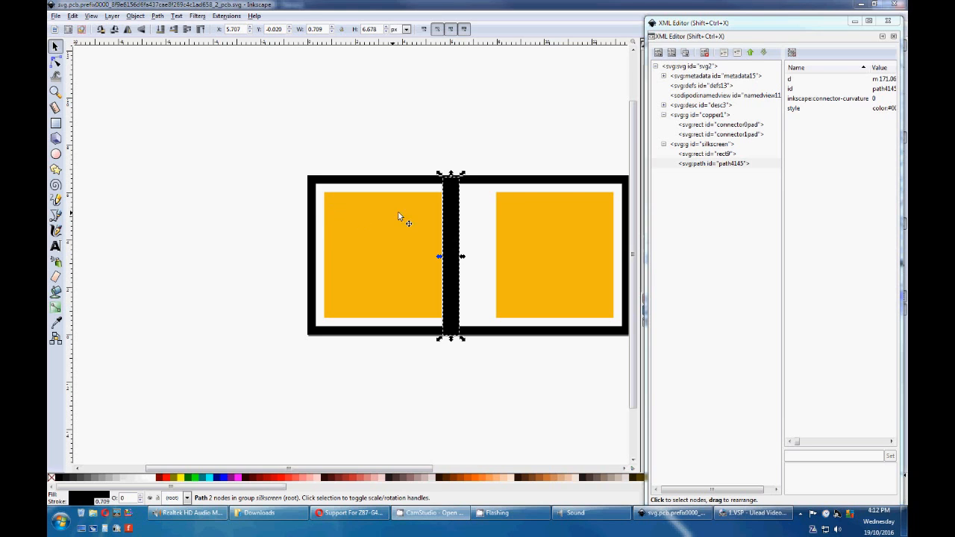
pyautogui.moveTo(685, 159)
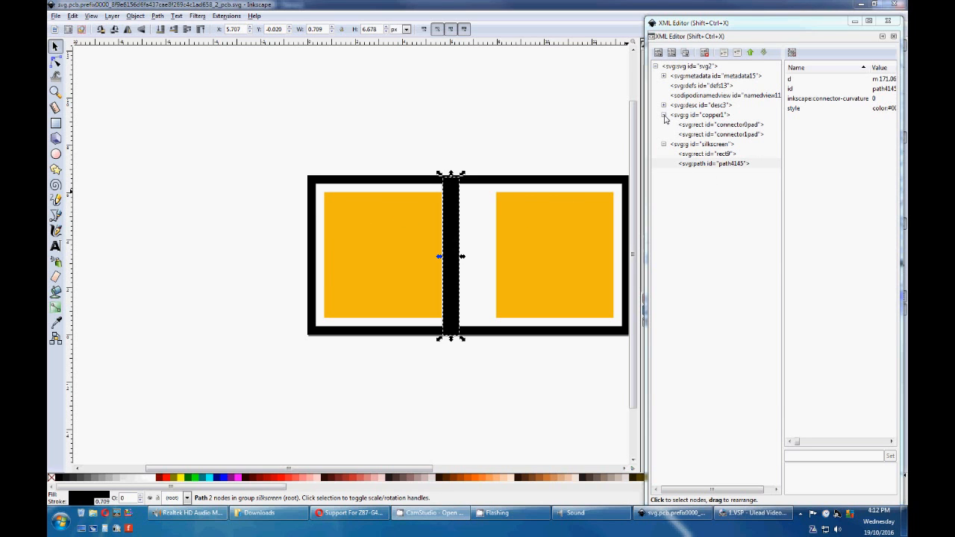
pyautogui.moveTo(702, 119)
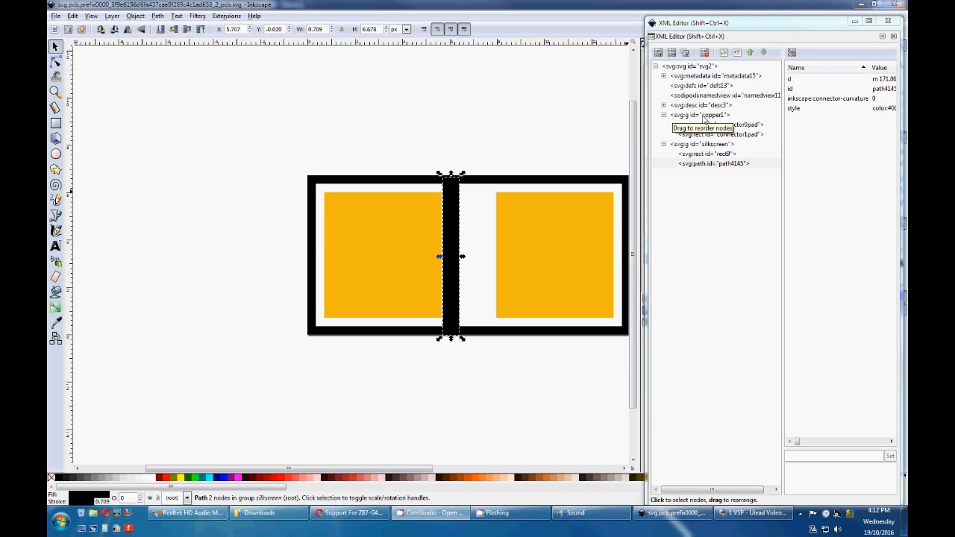
pyautogui.moveTo(700, 137)
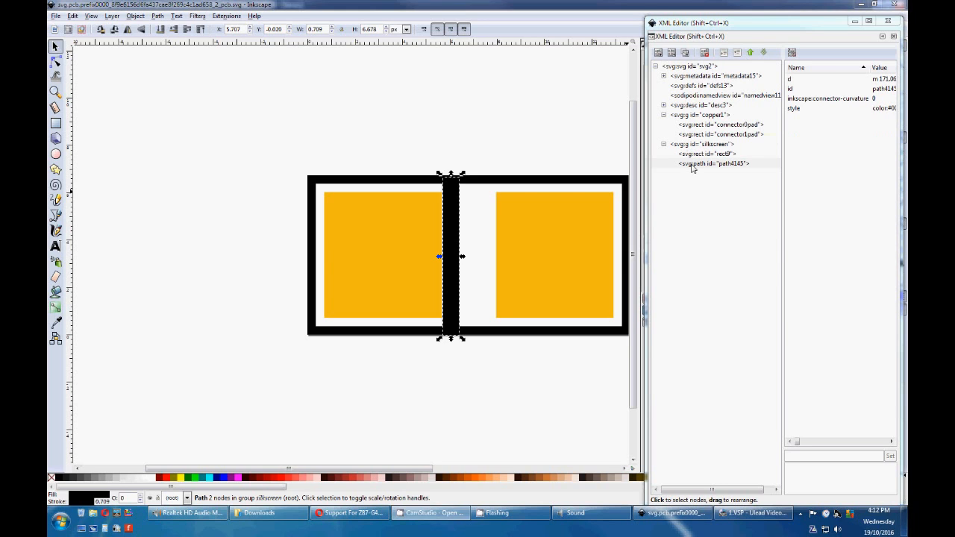
pyautogui.moveTo(713, 163)
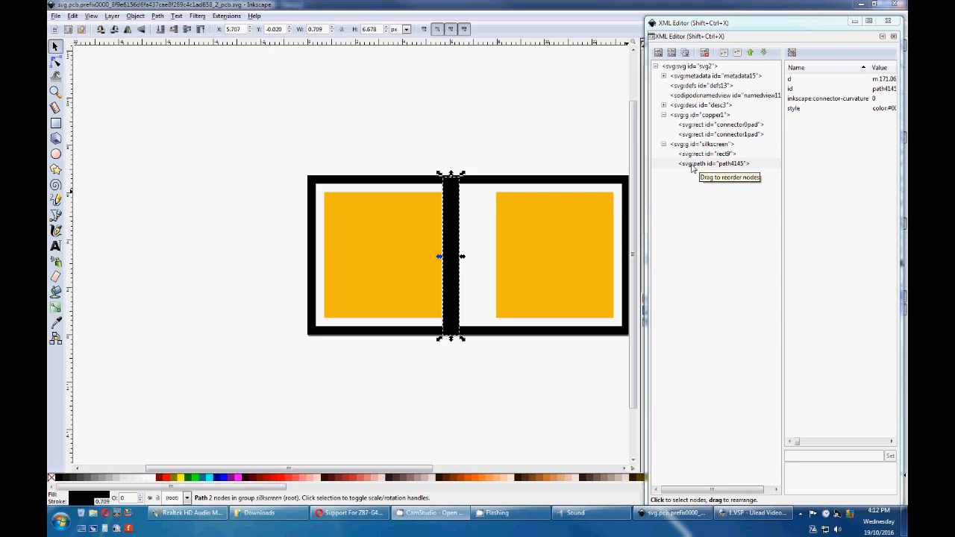
pyautogui.moveTo(696, 119)
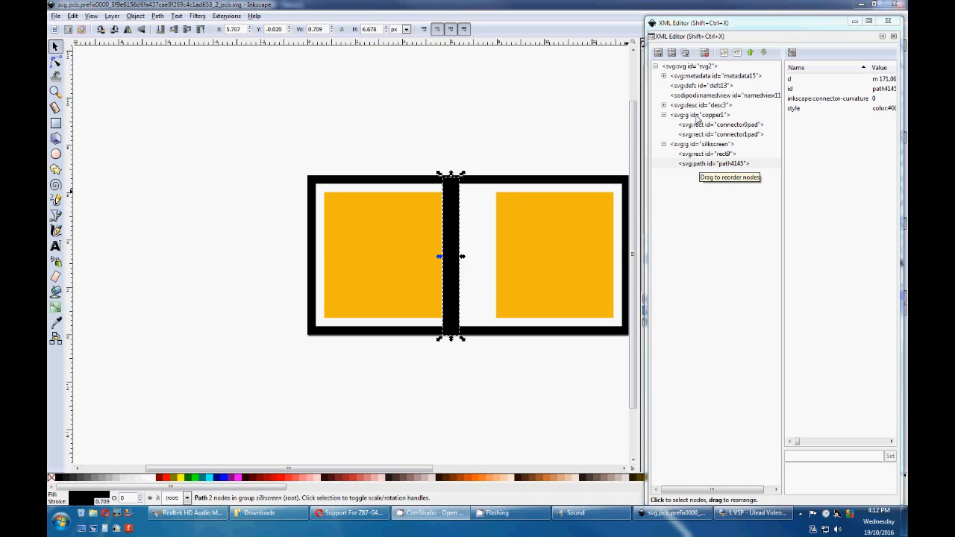
pyautogui.moveTo(720, 134)
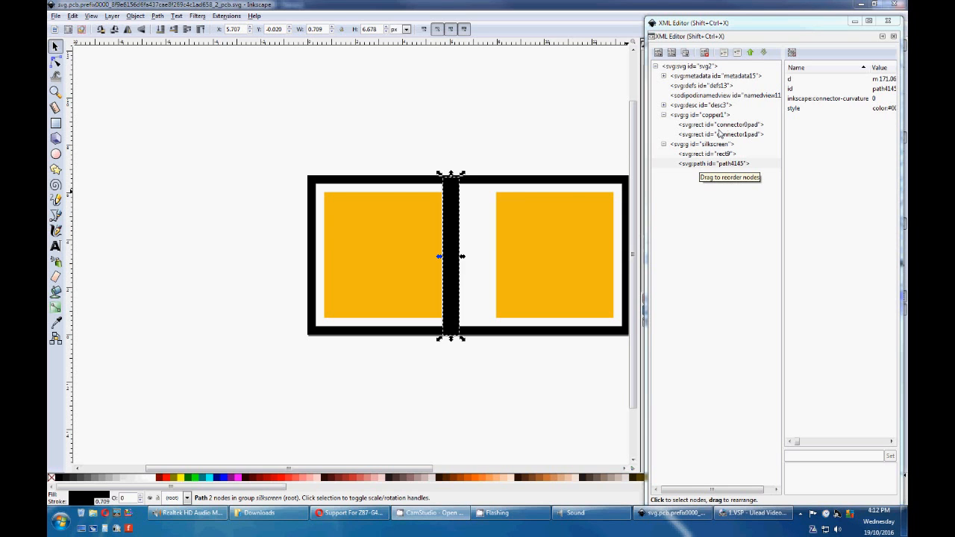
# Inspect the left copper pad connector0pad (140 by 150 at x 20, y 20)
pyautogui.click(720, 125)
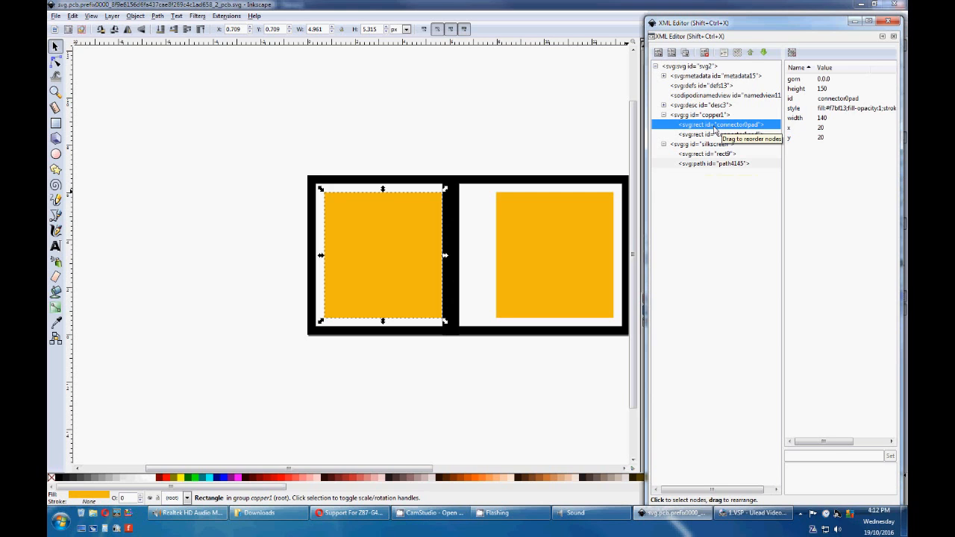
pyautogui.moveTo(759, 145)
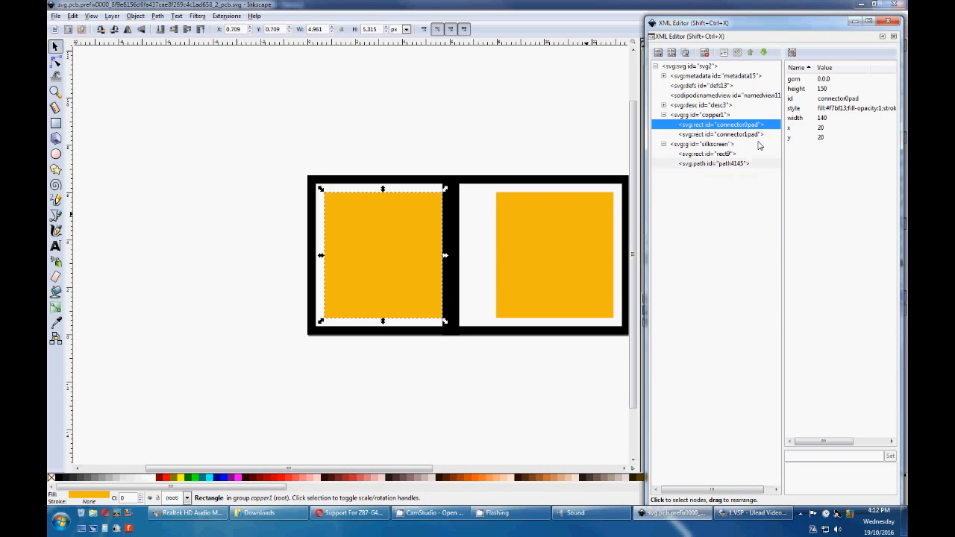
pyautogui.moveTo(759, 146)
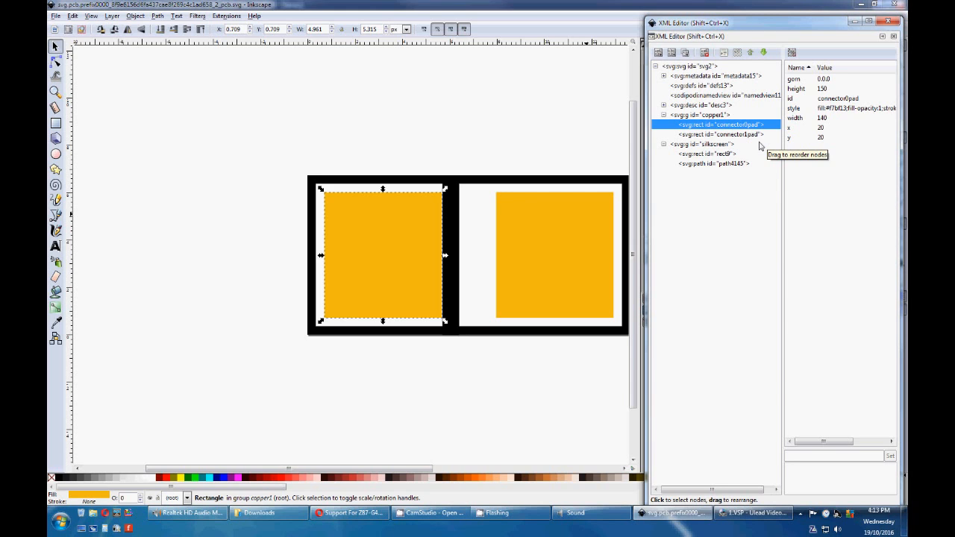
pyautogui.moveTo(769, 146)
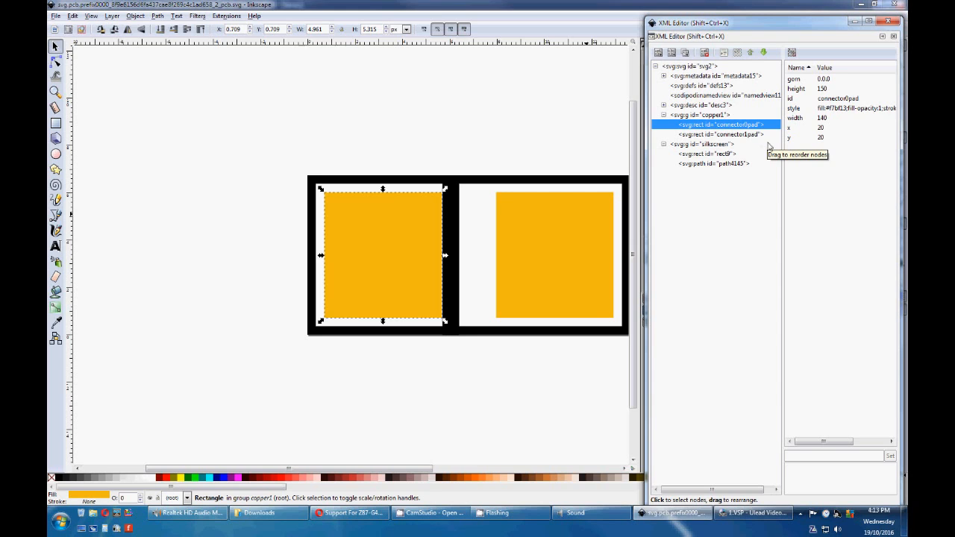
pyautogui.moveTo(750, 142)
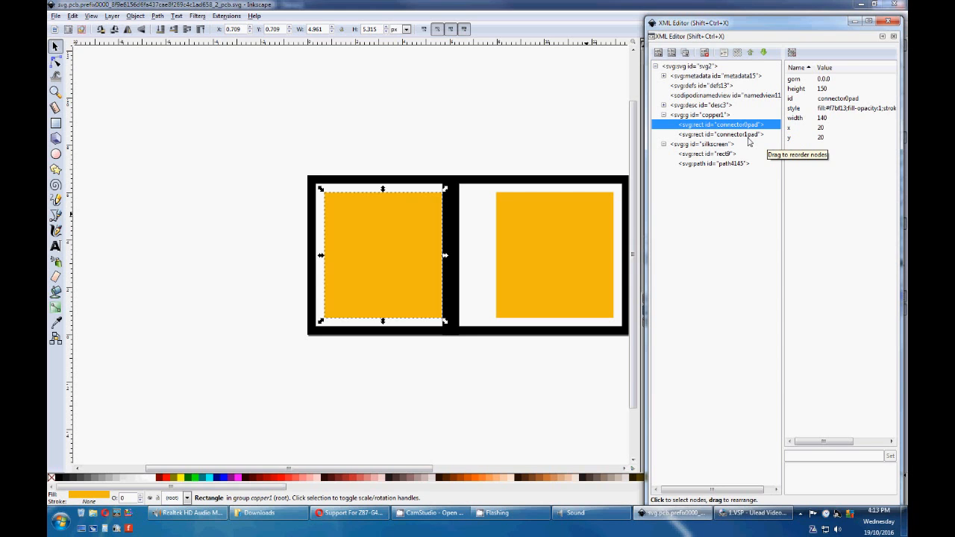
pyautogui.moveTo(759, 208)
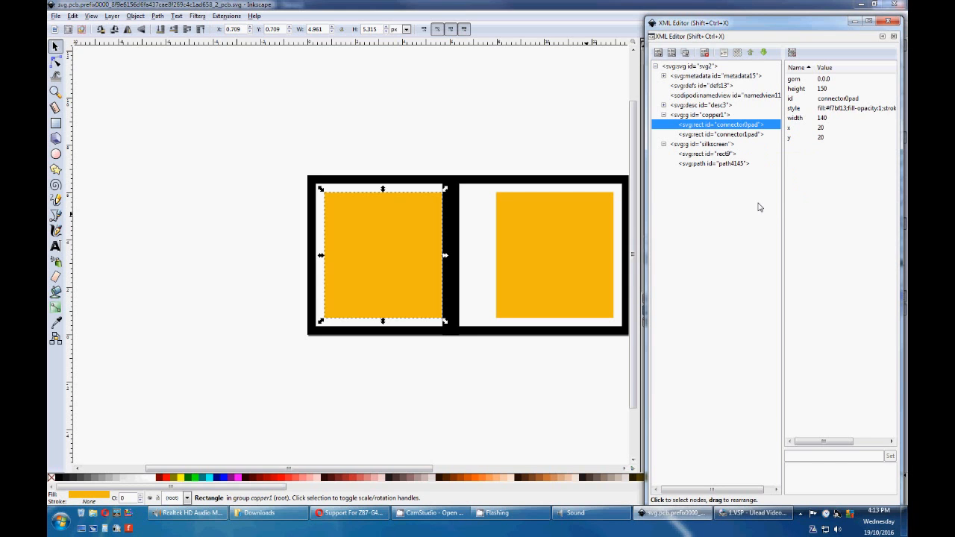
pyautogui.moveTo(713, 182)
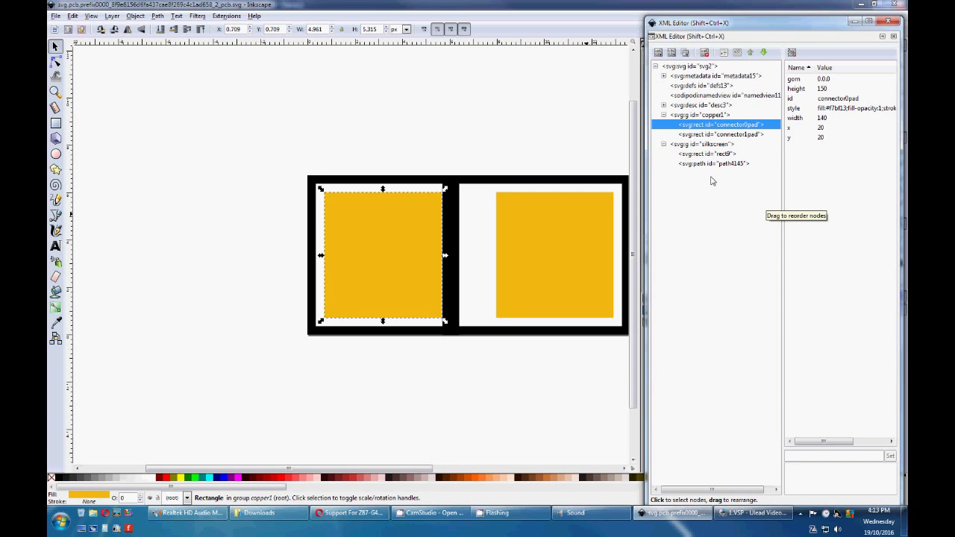
pyautogui.moveTo(713, 180)
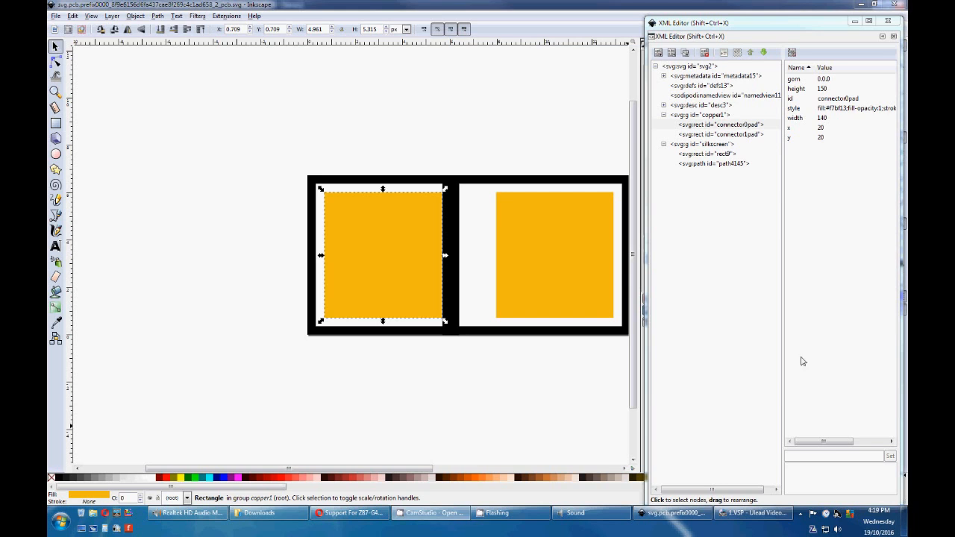
pyautogui.moveTo(486, 379)
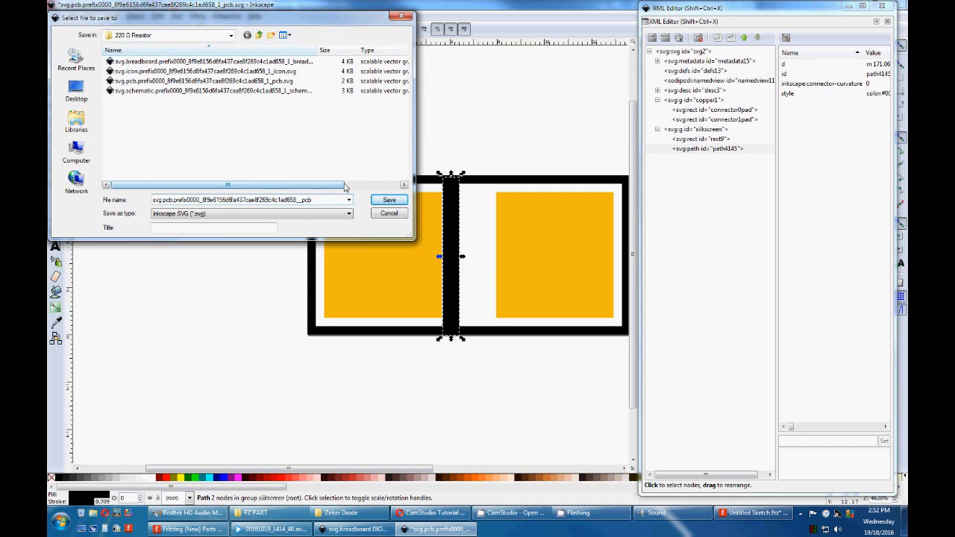
# Save the PCB drawing as Plain SVG in the 220 Ω Resistor folder, then return to Fritzing
pyautogui.click(348, 213)
pyautogui.write('2')
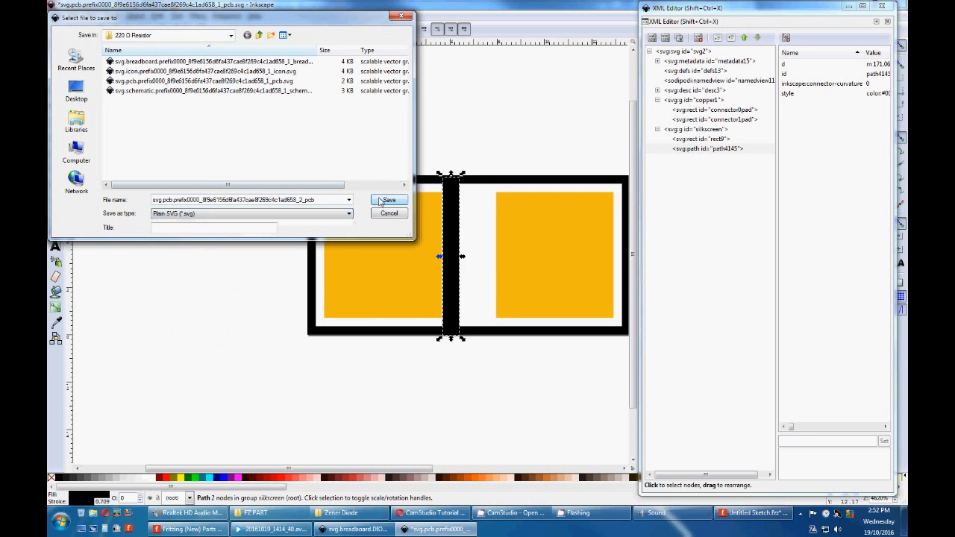
pyautogui.click(389, 200)
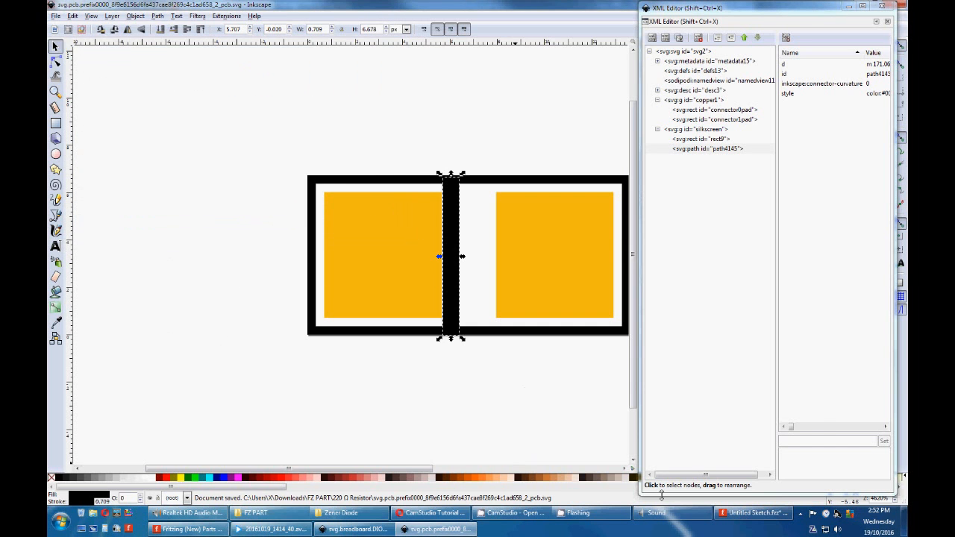
pyautogui.click(750, 513)
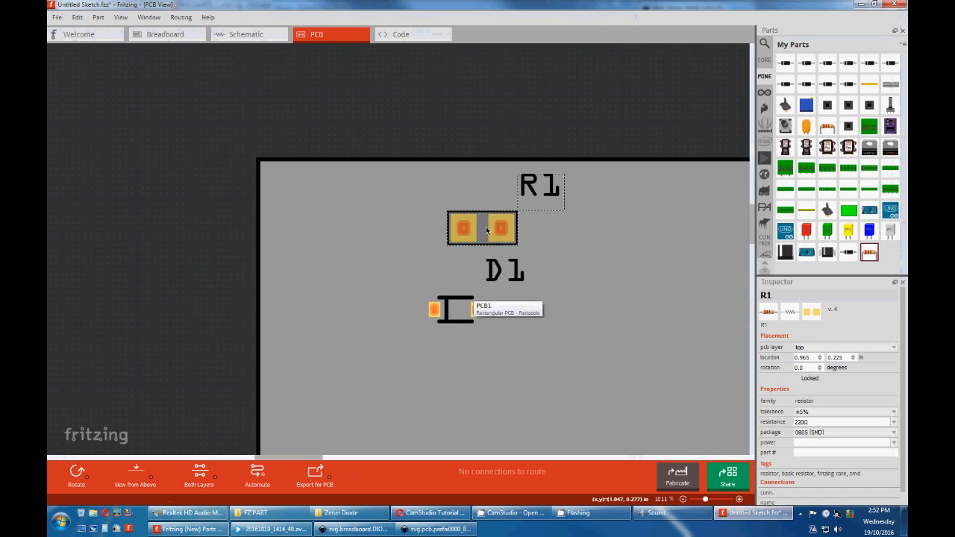
# Load the resistor's pcb SVG from Downloads > FZ PART > 220 Ω Resistor as the footprint
pyautogui.rightClick(433, 309)
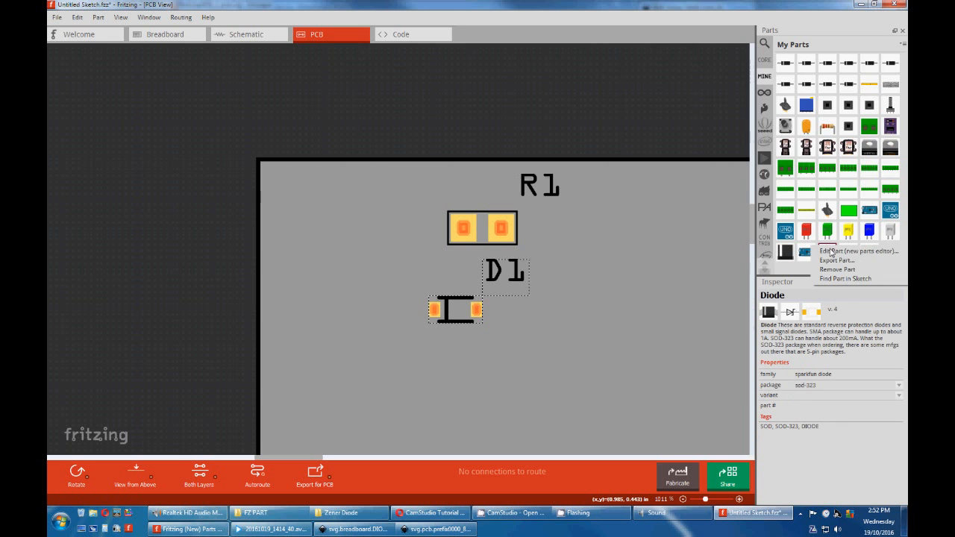
pyautogui.click(858, 251)
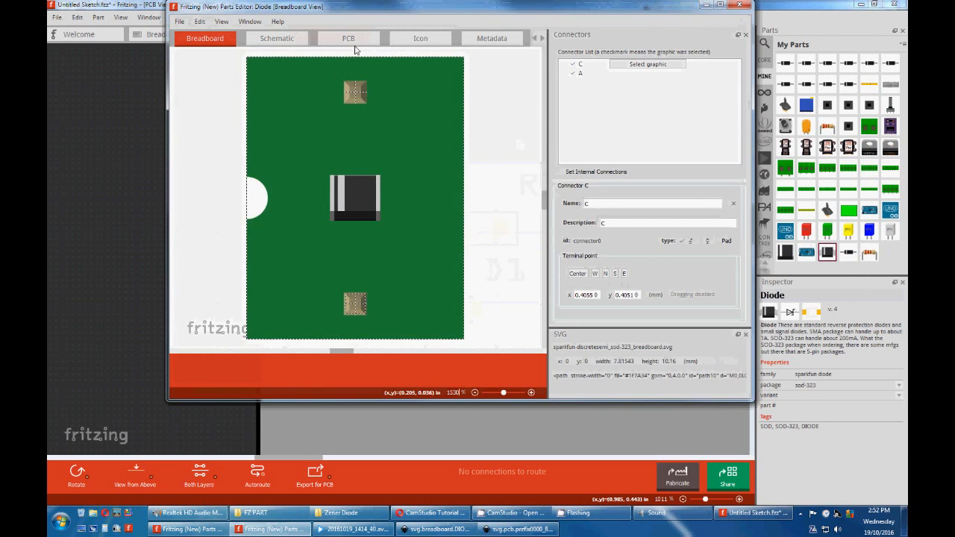
pyautogui.click(348, 38)
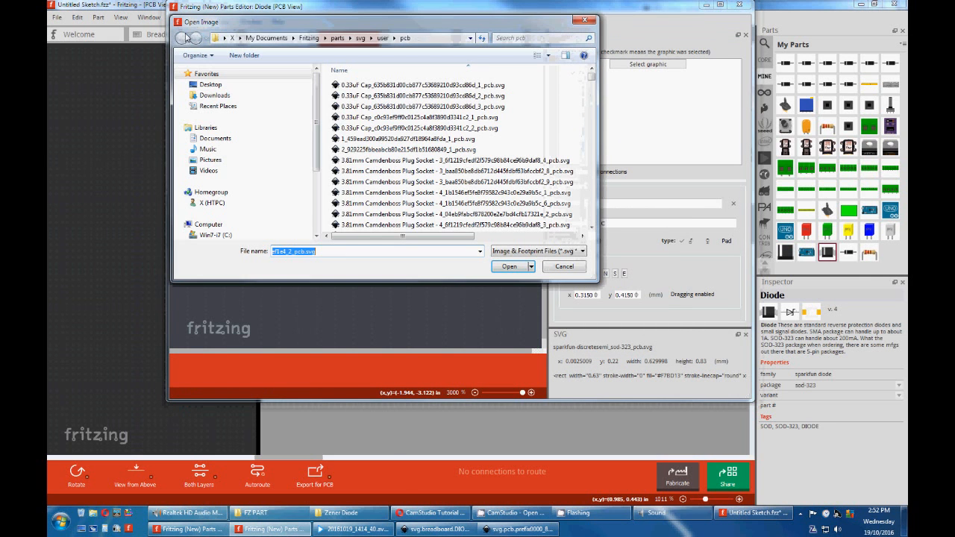
pyautogui.click(215, 95)
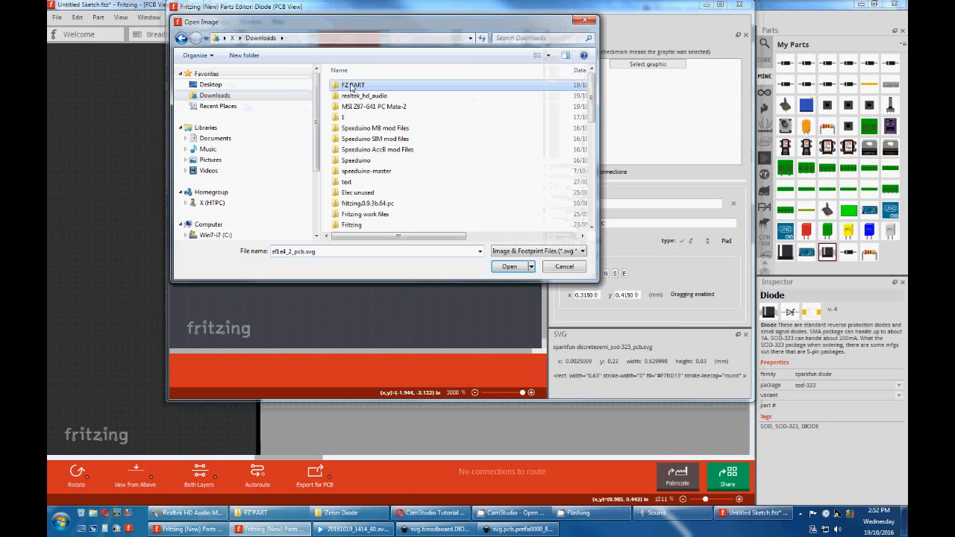
pyautogui.doubleClick(352, 85)
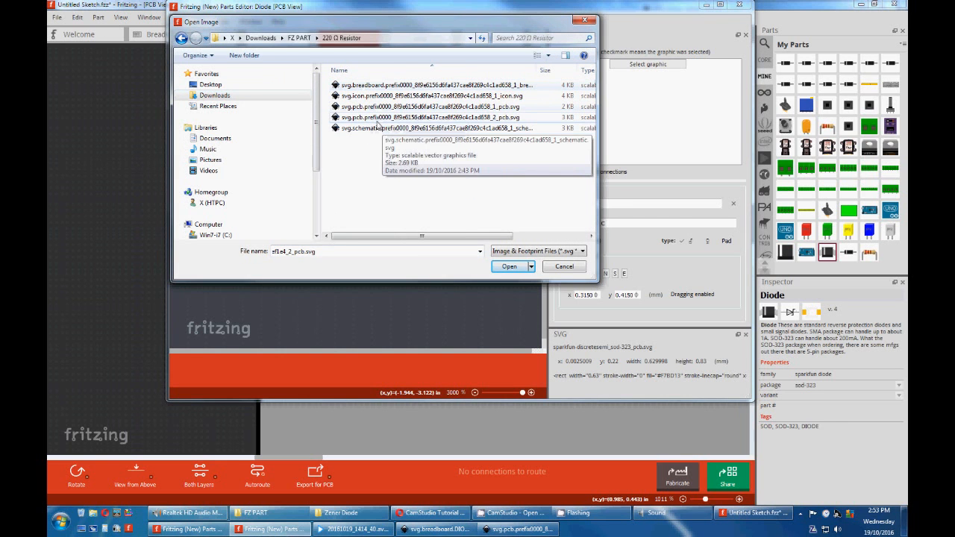
pyautogui.click(435, 118)
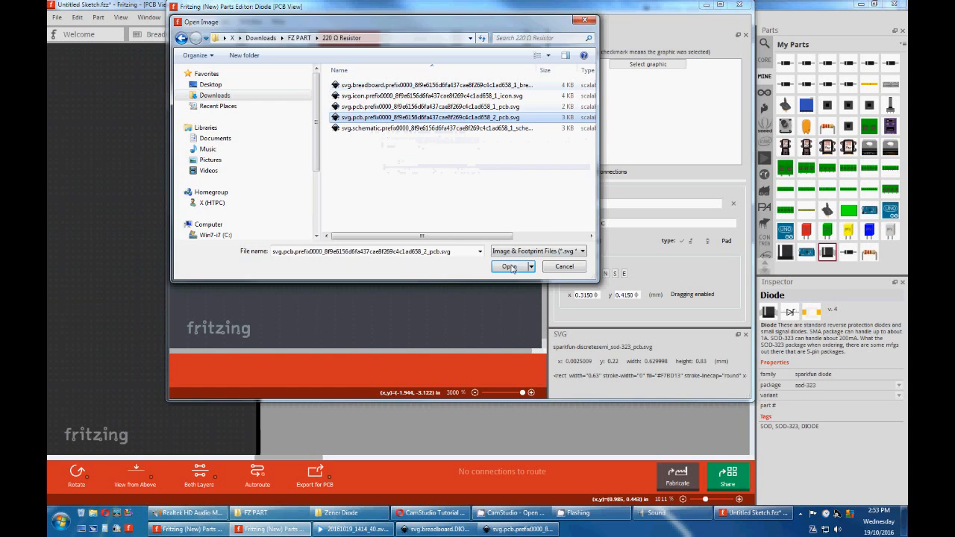
pyautogui.click(509, 266)
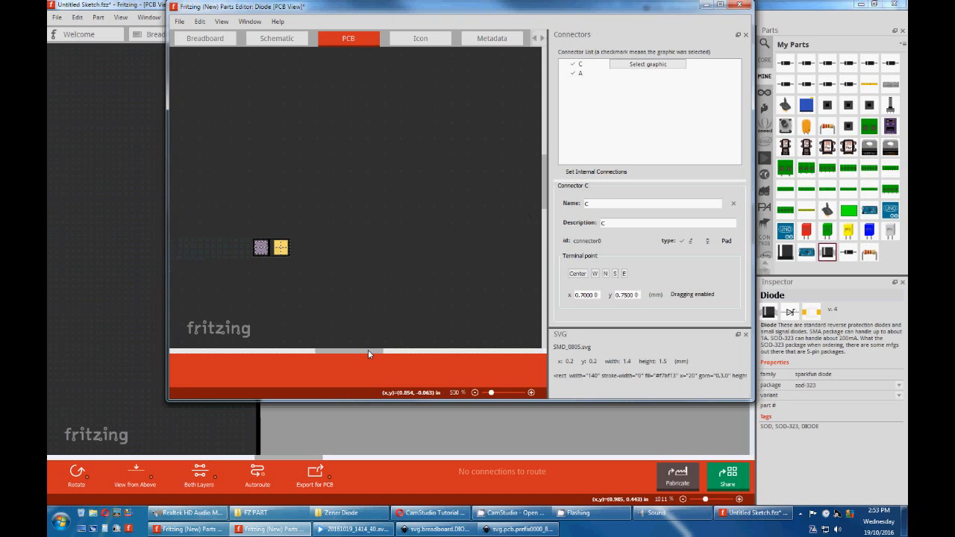
# Assign a footprint pad graphic to connector C, then select connector A
pyautogui.moveTo(270, 247); pyautogui.dragTo(308, 182)
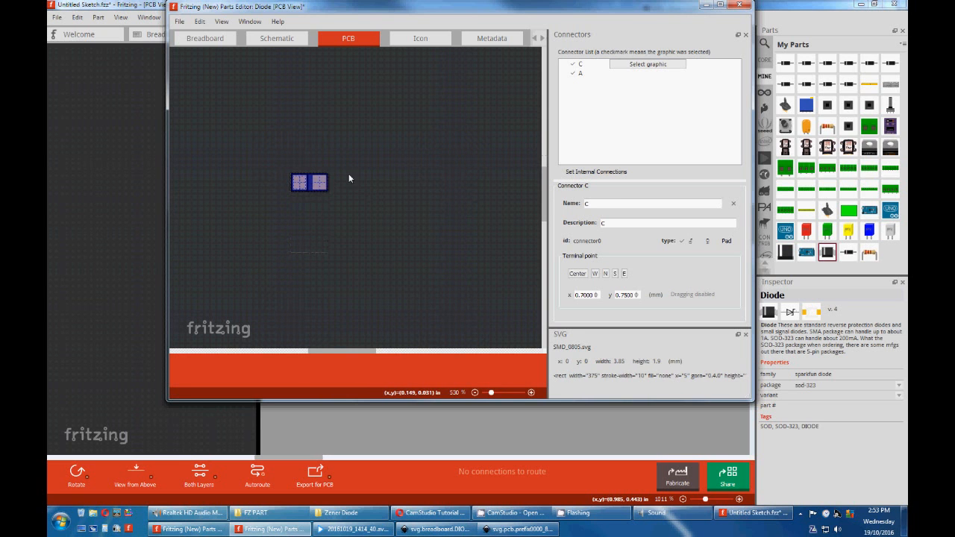
pyautogui.click(589, 63)
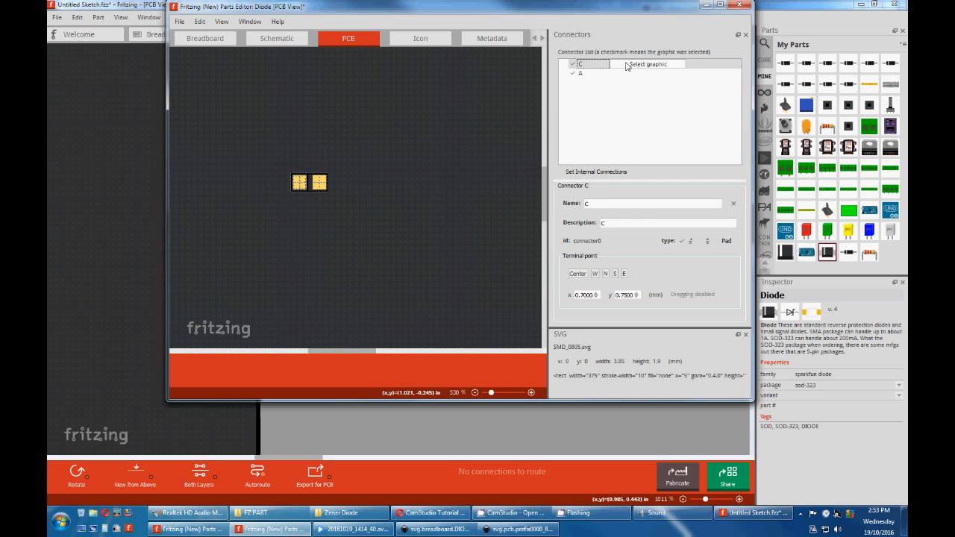
pyautogui.click(579, 63)
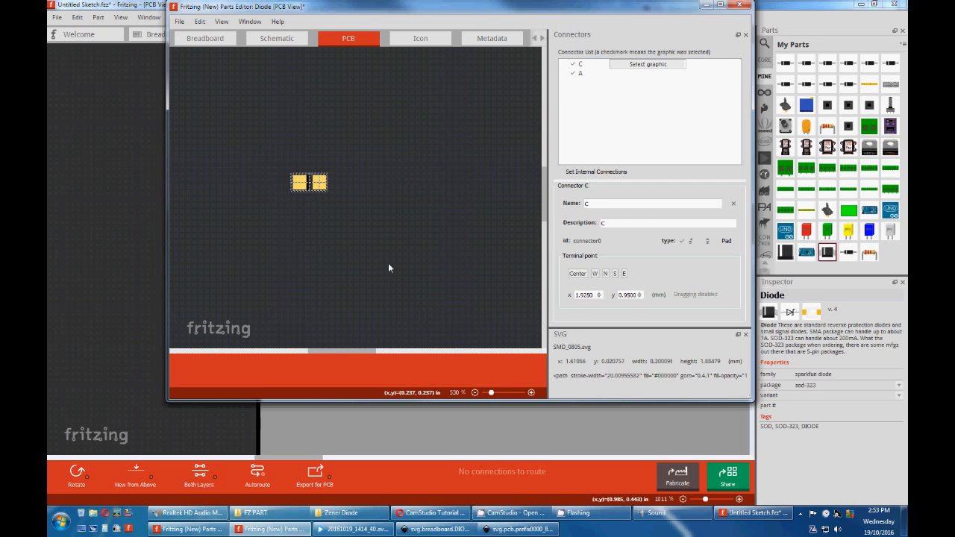
pyautogui.moveTo(633, 282)
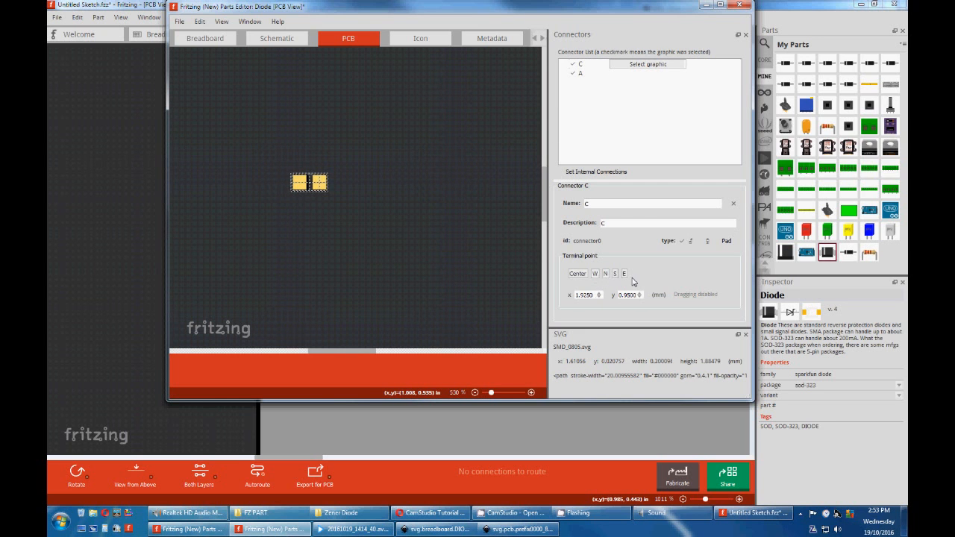
pyautogui.click(580, 72)
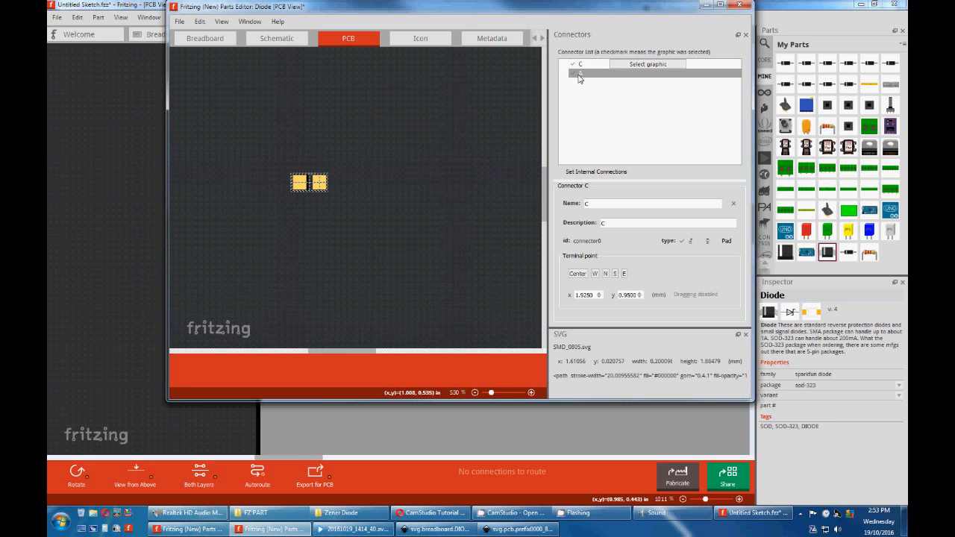
pyautogui.click(581, 72)
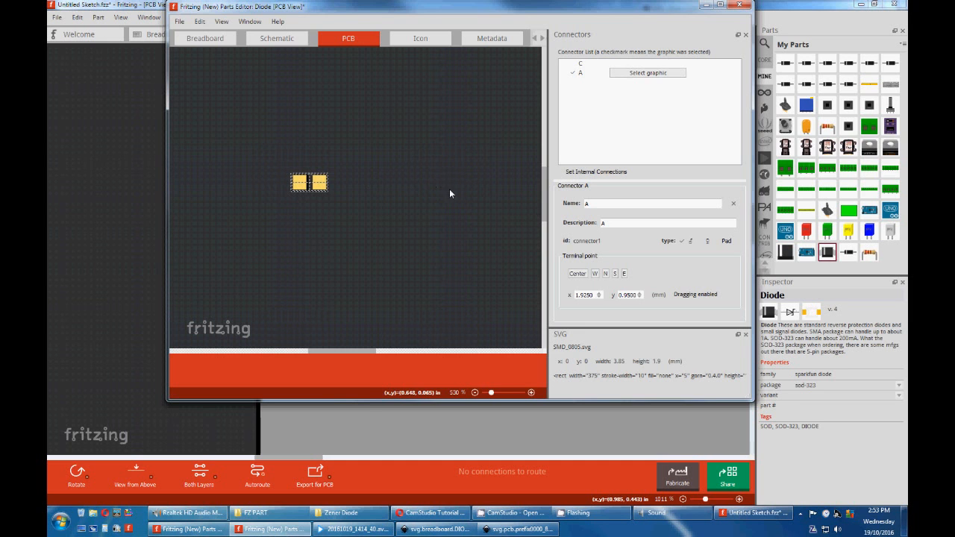
pyautogui.click(494, 38)
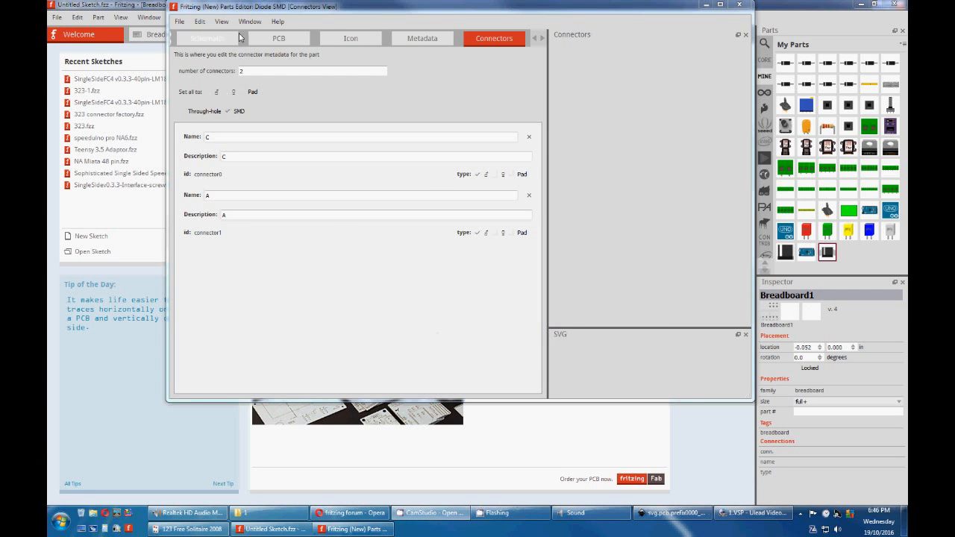
# Change the Diode SMD's number of connectors from 2 to 1
pyautogui.click(313, 70)
pyautogui.write('1')
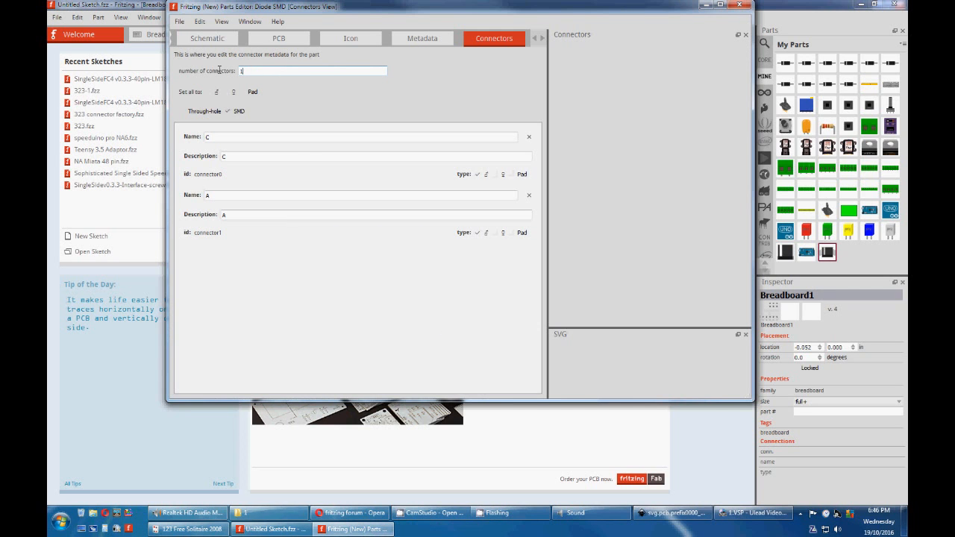
pyautogui.click(529, 195)
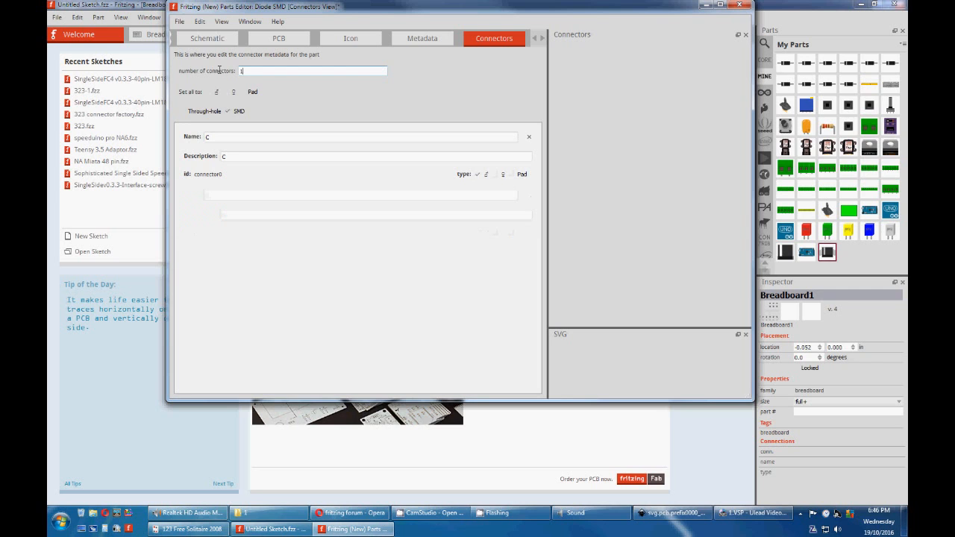
pyautogui.click(199, 21)
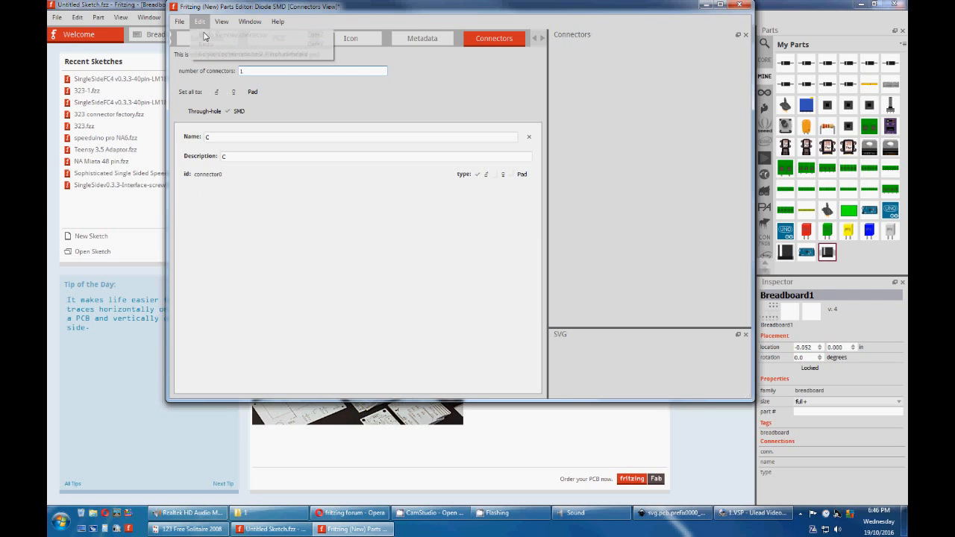
pyautogui.click(312, 71)
pyautogui.write('4')
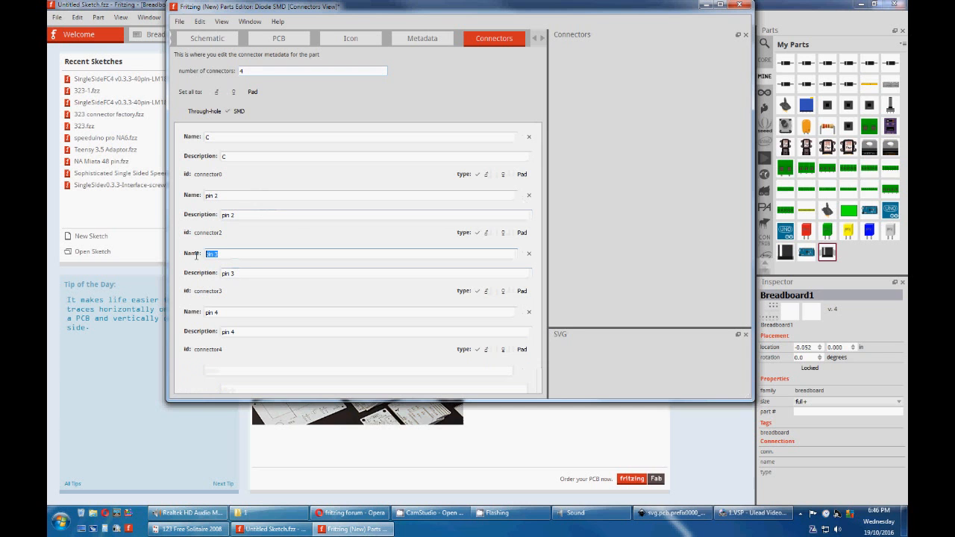
# Open the Diode from My Parts in a new Parts Editor via Edit Part
pyautogui.write('5')
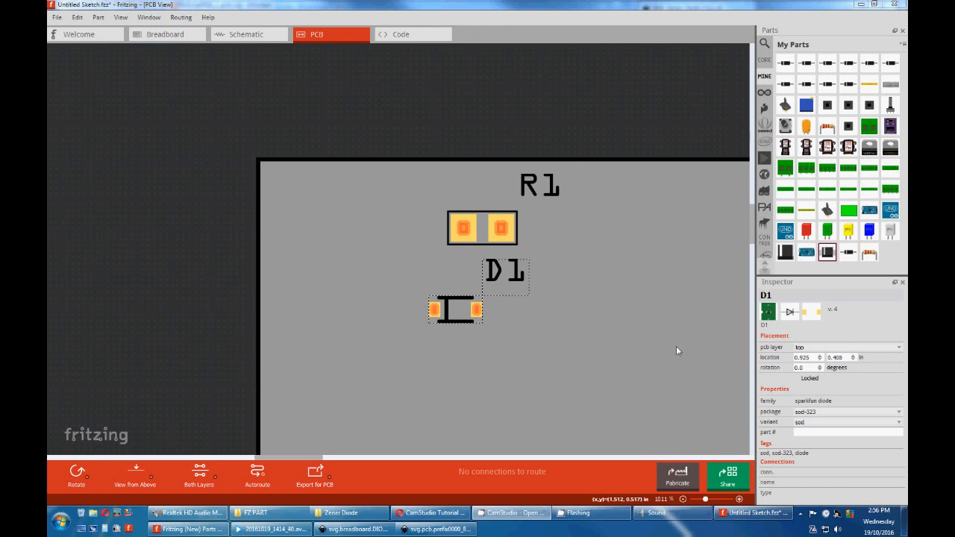
pyautogui.moveTo(778, 284)
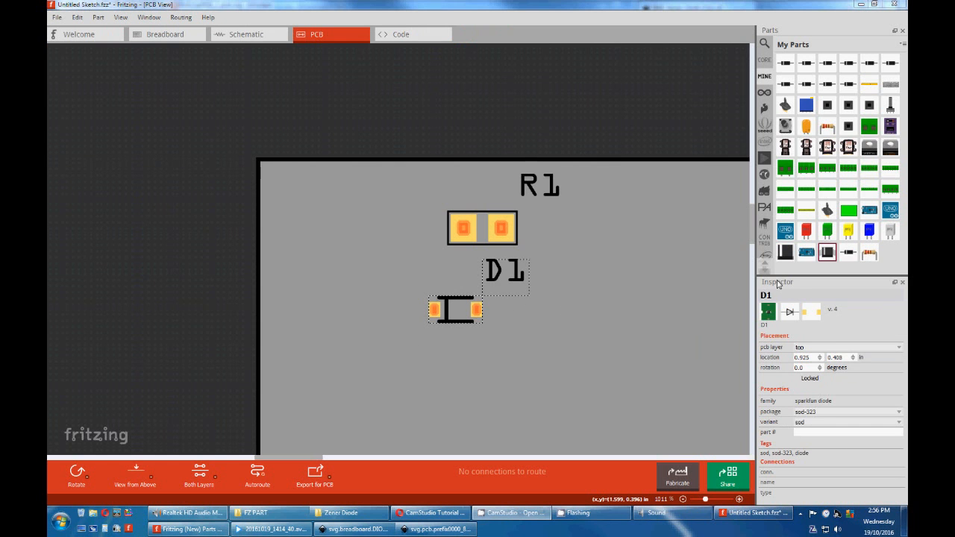
pyautogui.rightClick(827, 252)
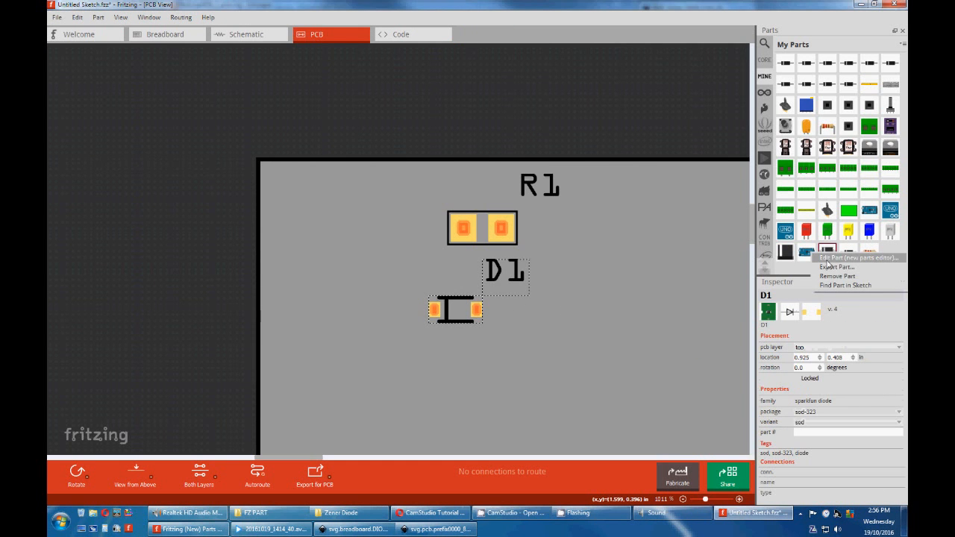
pyautogui.click(859, 258)
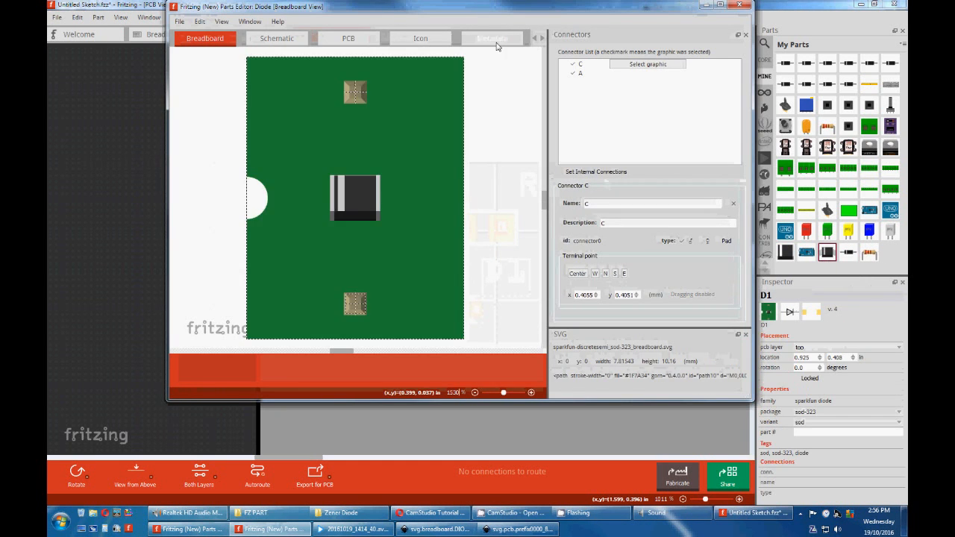
# Append ' SMD' to the part's metadata title, making it 'Diode SMD'
pyautogui.click(491, 38)
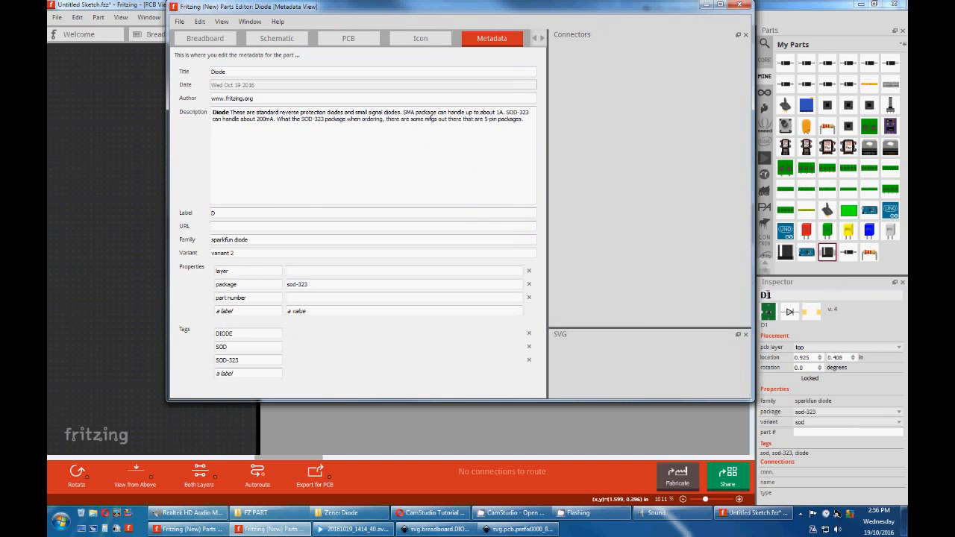
pyautogui.click(237, 70)
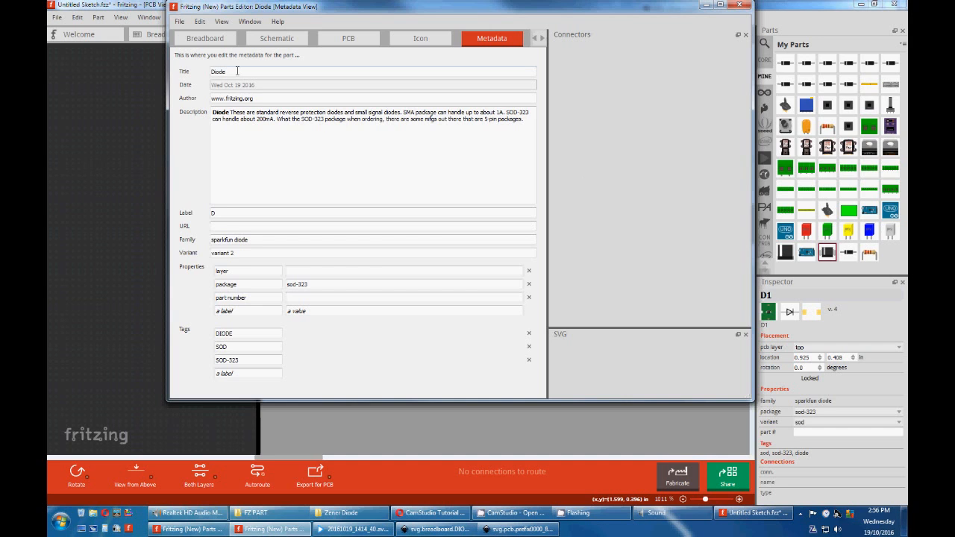
pyautogui.write('9')
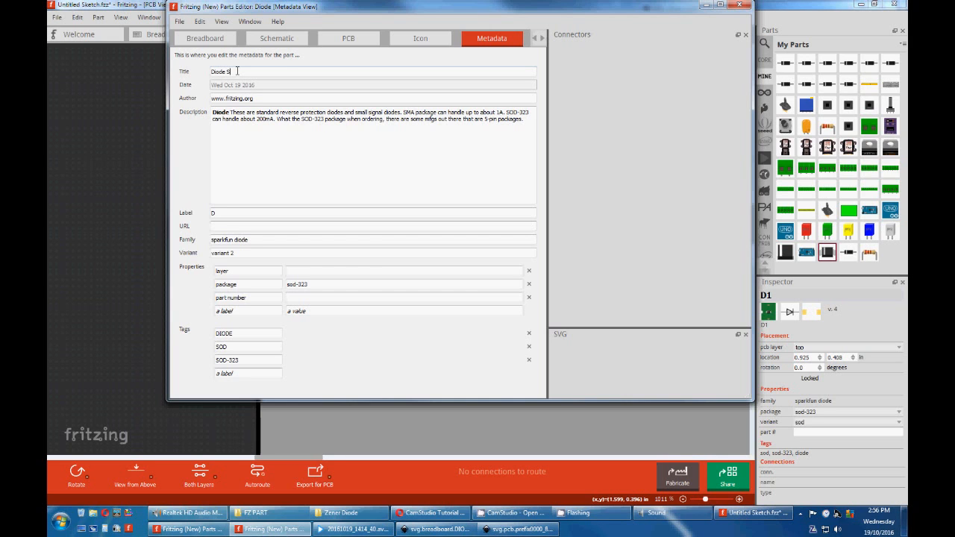
pyautogui.write('SMD')
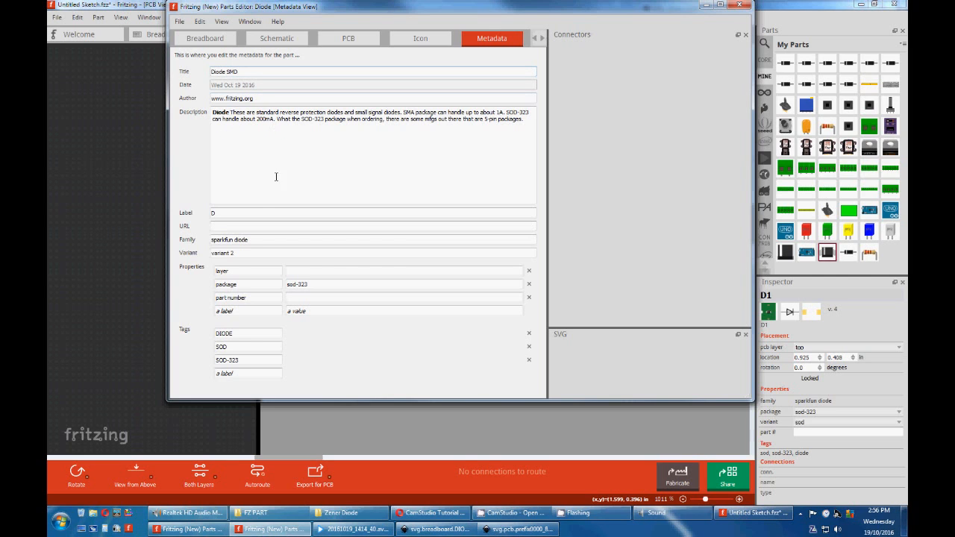
pyautogui.moveTo(188, 218)
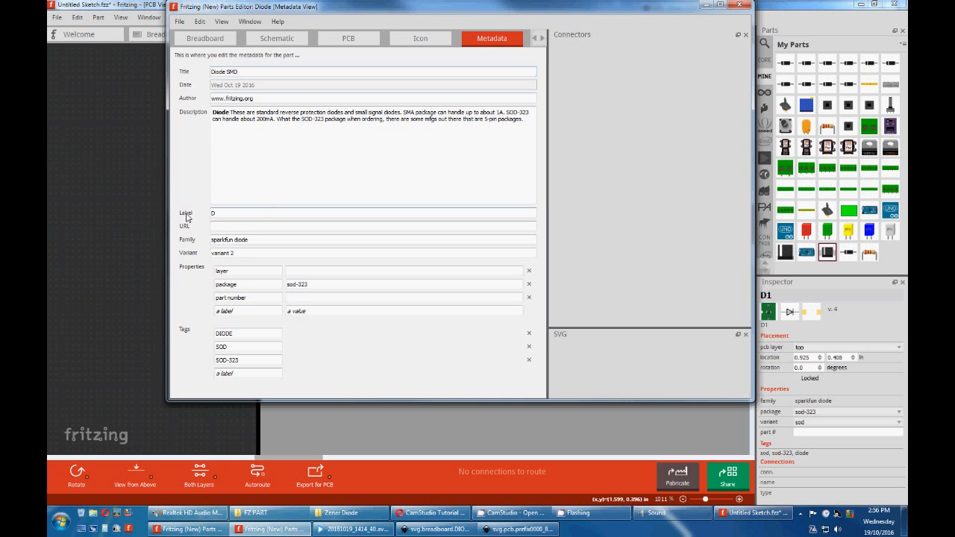
pyautogui.moveTo(468, 10)
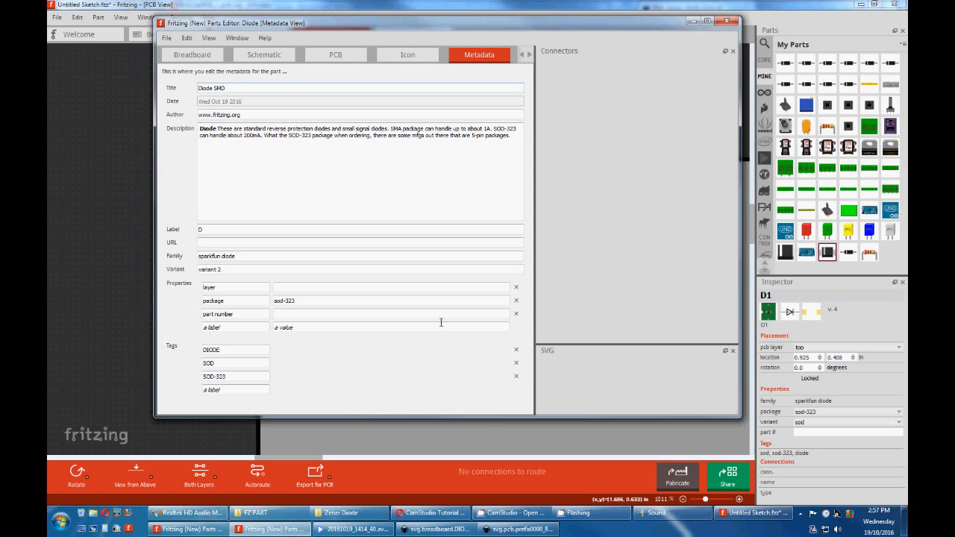
# Trim the description to 'Diode' and change the third tag to 'SMD 0805'
pyautogui.doubleClick(284, 301)
pyautogui.write('SMD')
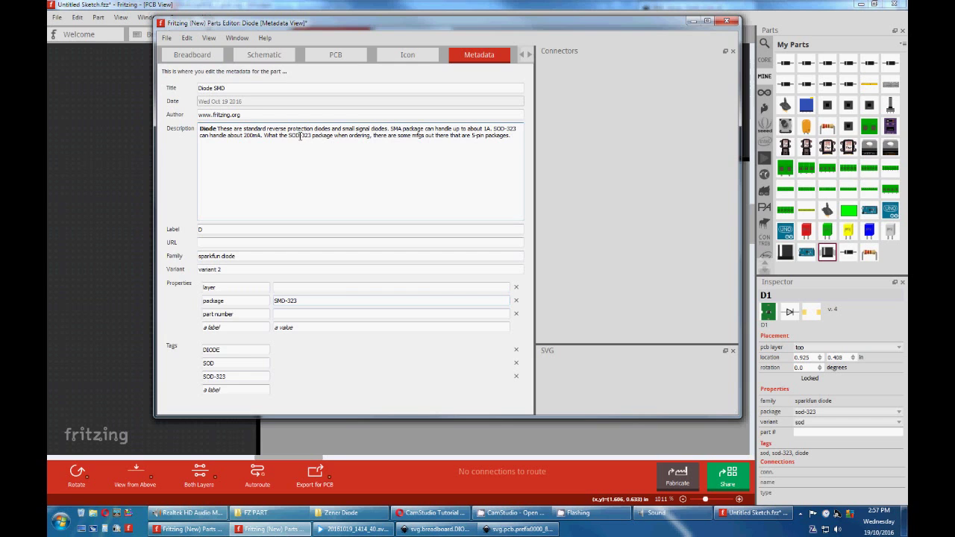
pyautogui.moveTo(498, 139)
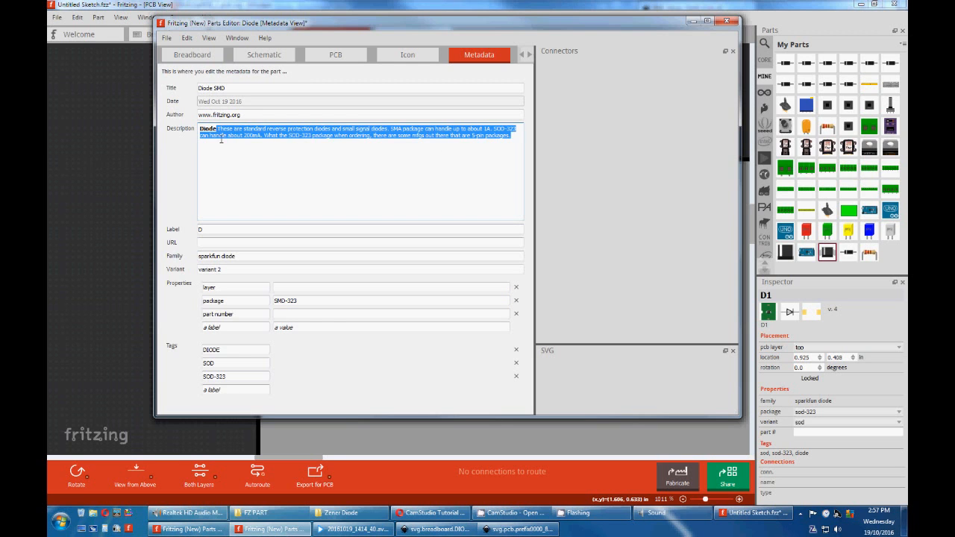
pyautogui.press('Delete')
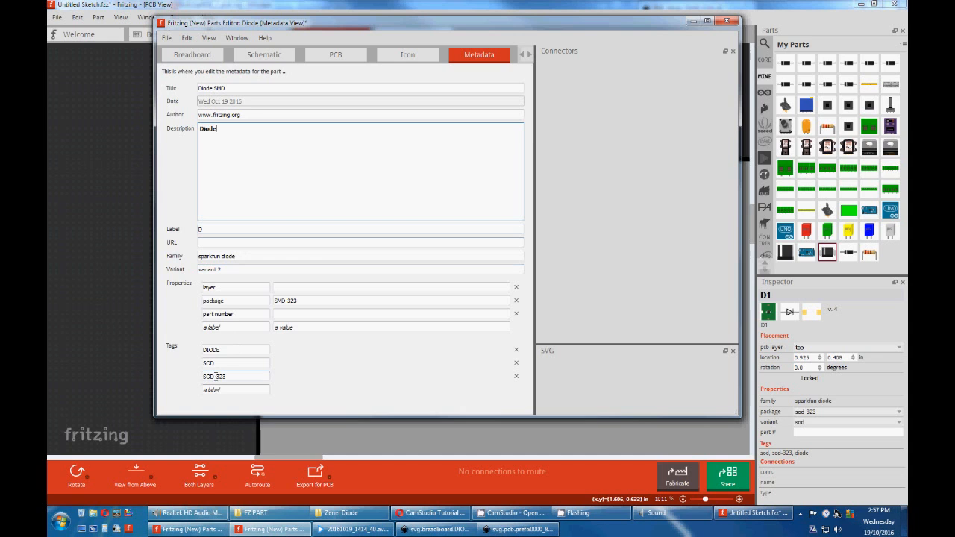
pyautogui.doubleClick(208, 362)
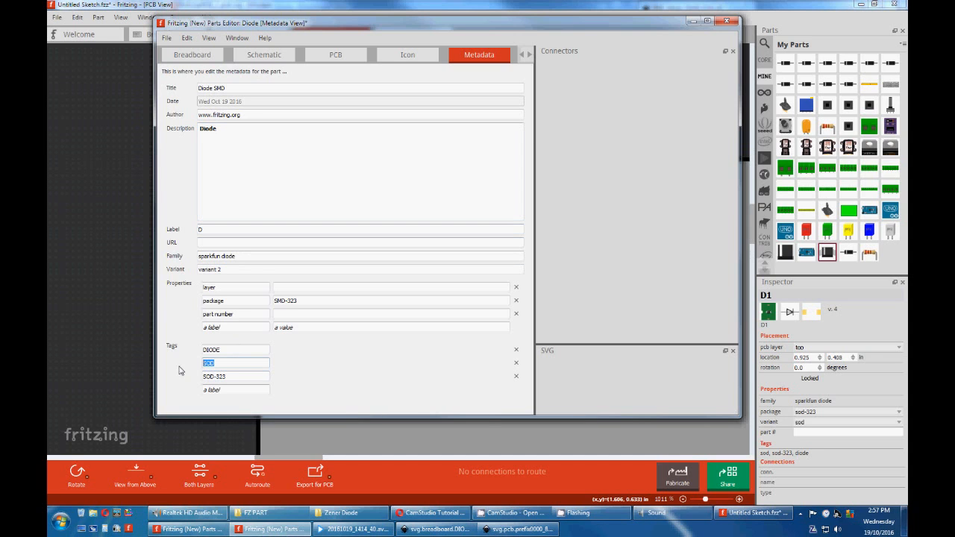
pyautogui.write('SM')
pyautogui.click(235, 376)
pyautogui.write('S')
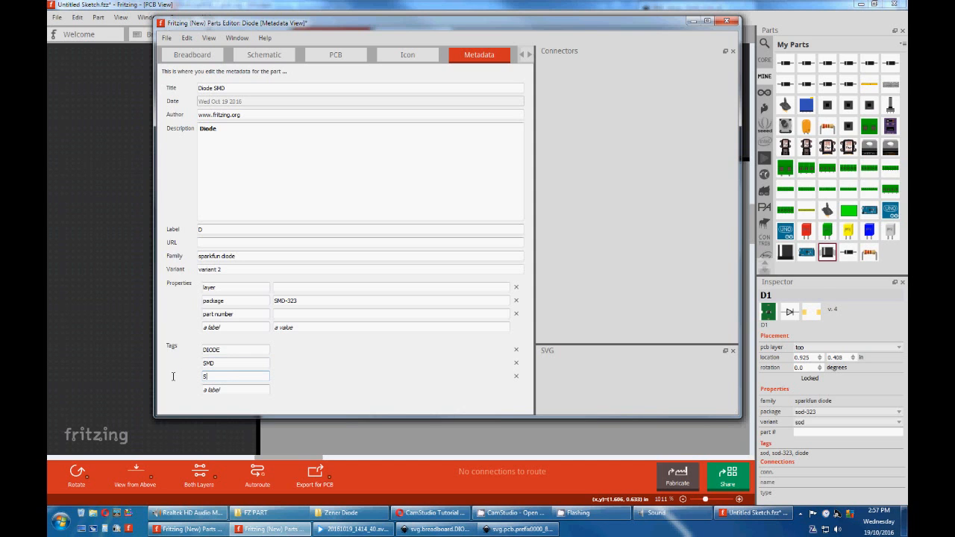
pyautogui.write('MD')
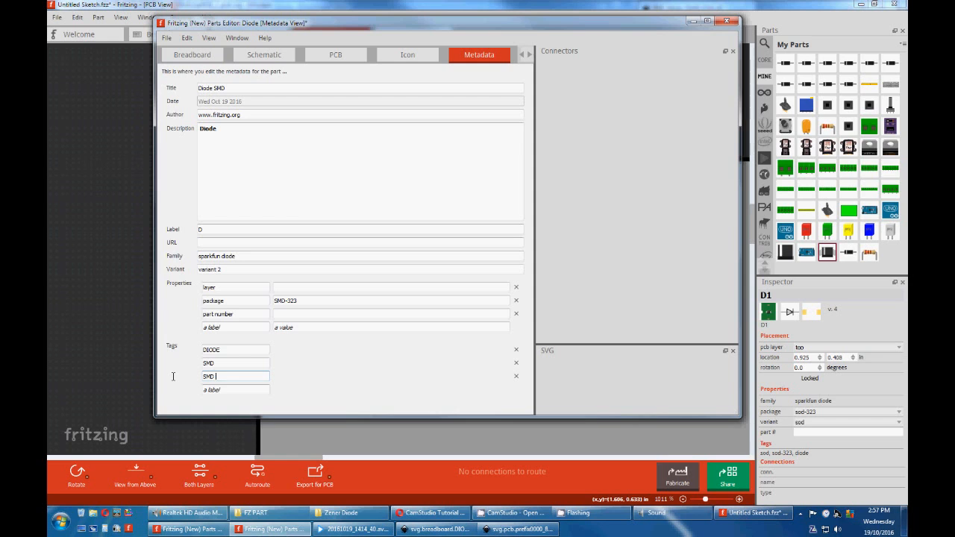
pyautogui.write('0805')
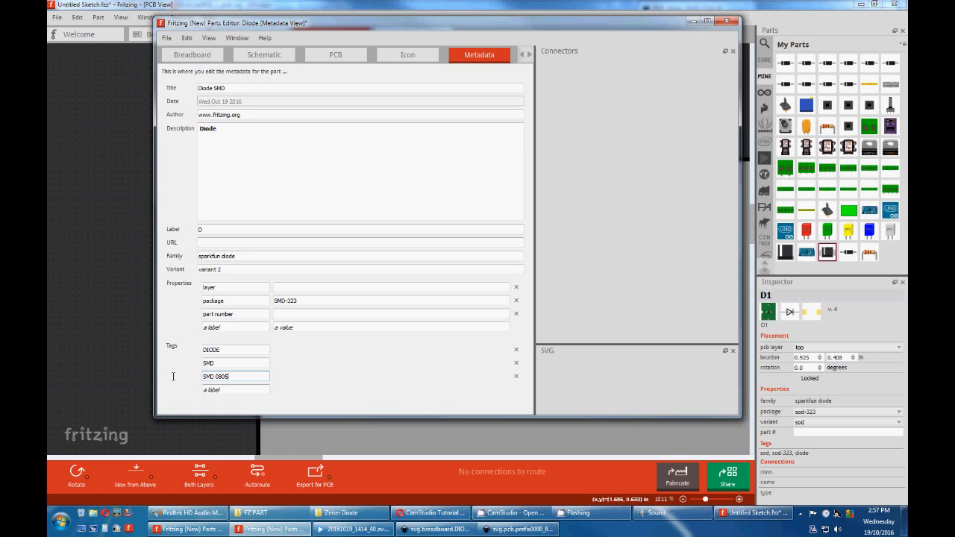
pyautogui.click(166, 38)
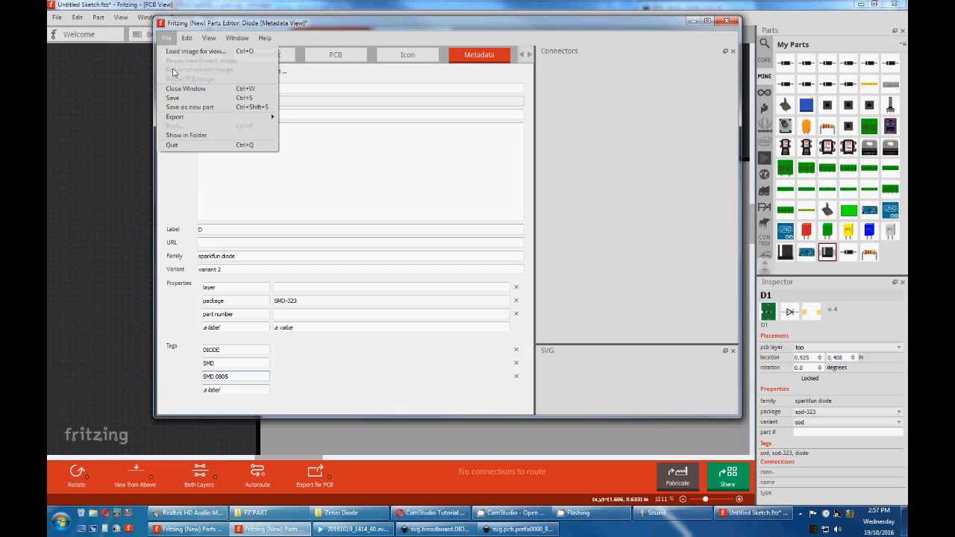
# Save the edited diode as a new part with the 'DIODE SMD' filename prefix
pyautogui.click(189, 106)
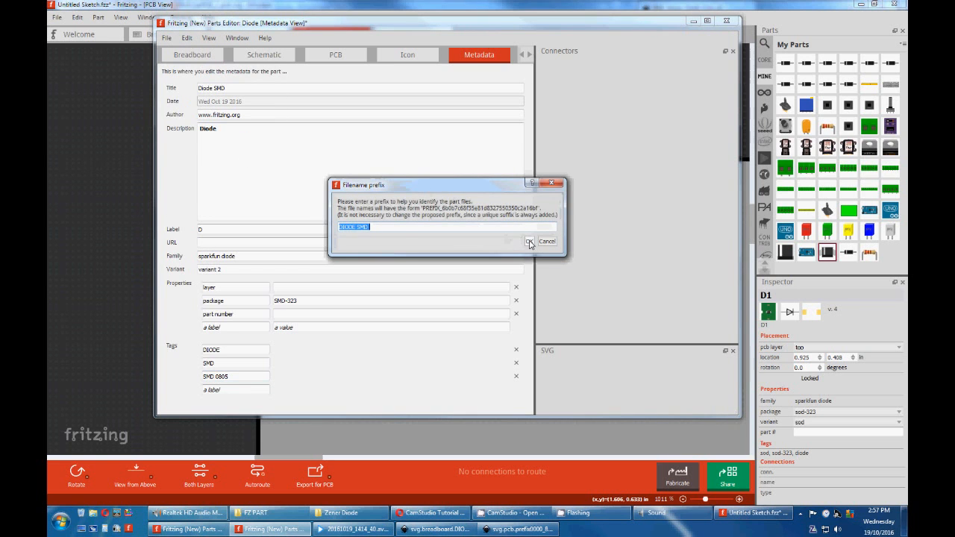
pyautogui.click(727, 21)
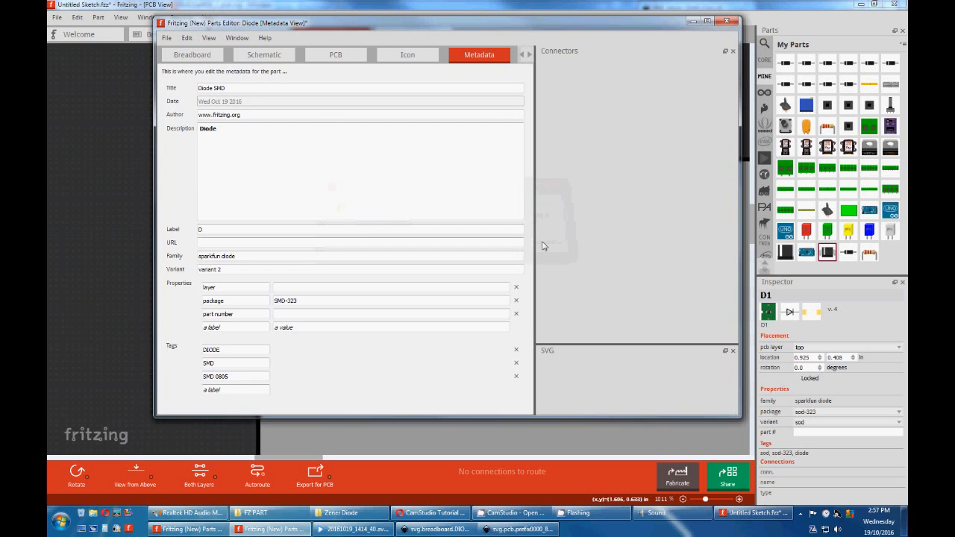
pyautogui.click(166, 38)
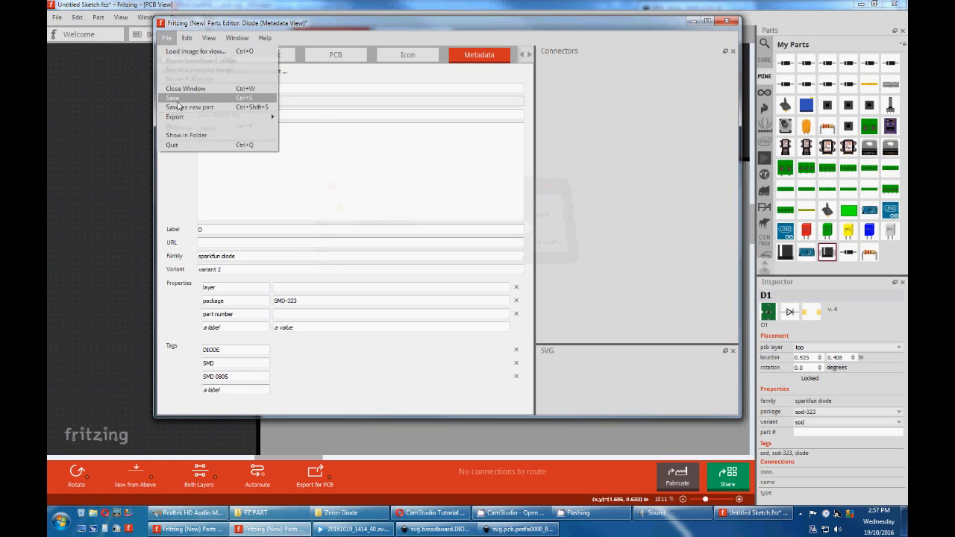
pyautogui.click(190, 107)
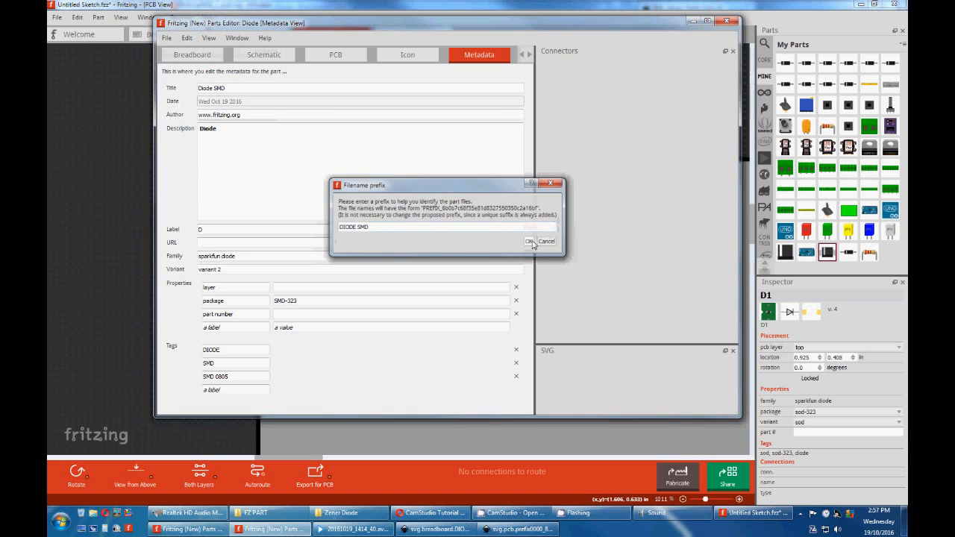
pyautogui.click(530, 242)
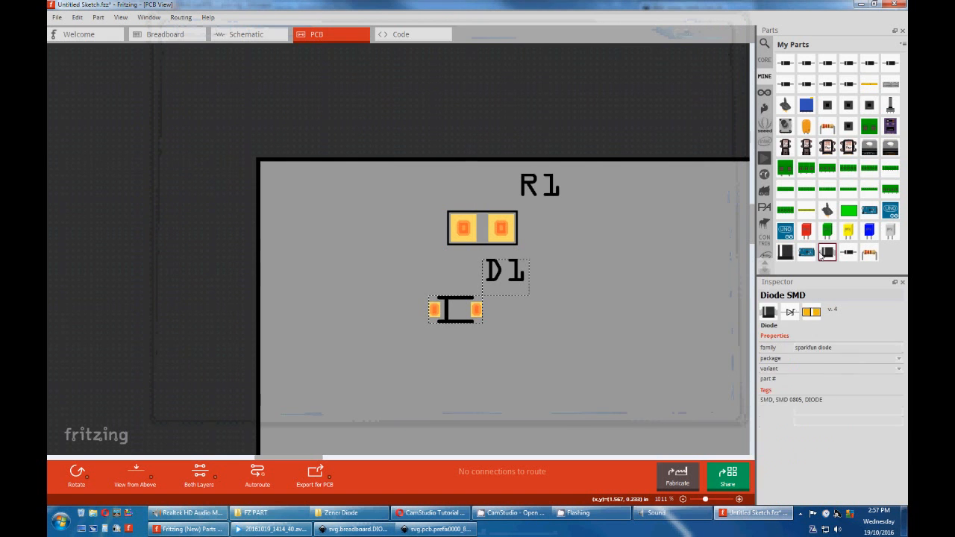
pyautogui.rightClick(483, 228)
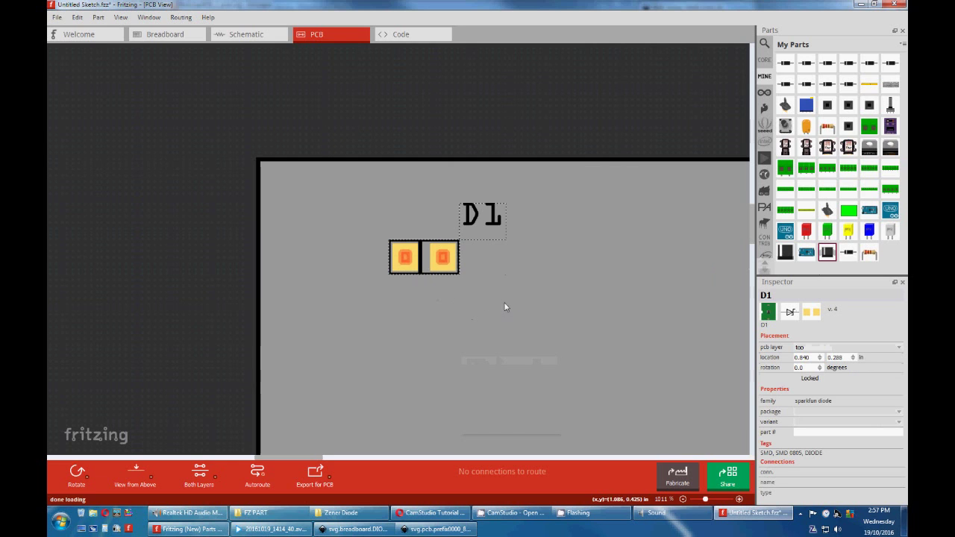
# In breadboard view, set D1 to package diode-1n4001, part number 1n4004, and show its label
pyautogui.click(249, 34)
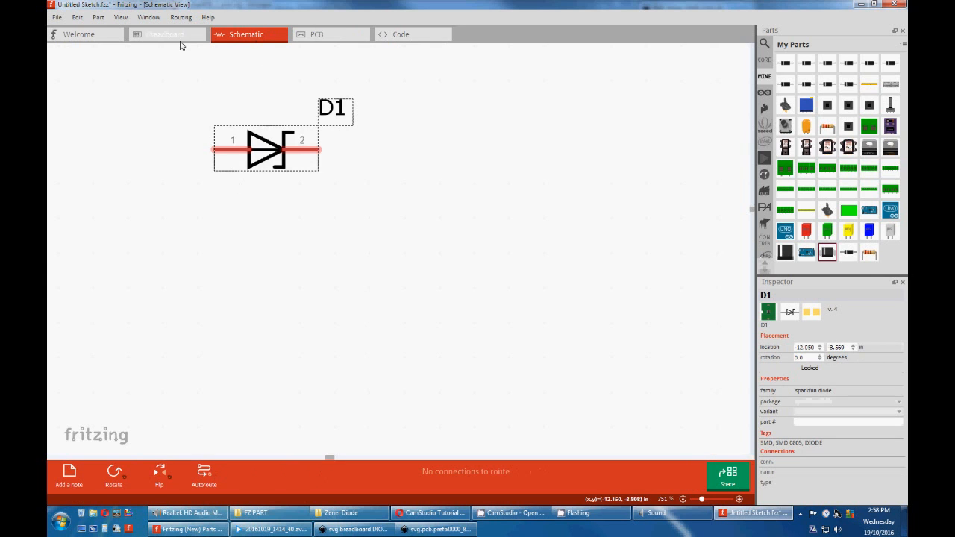
pyautogui.click(165, 34)
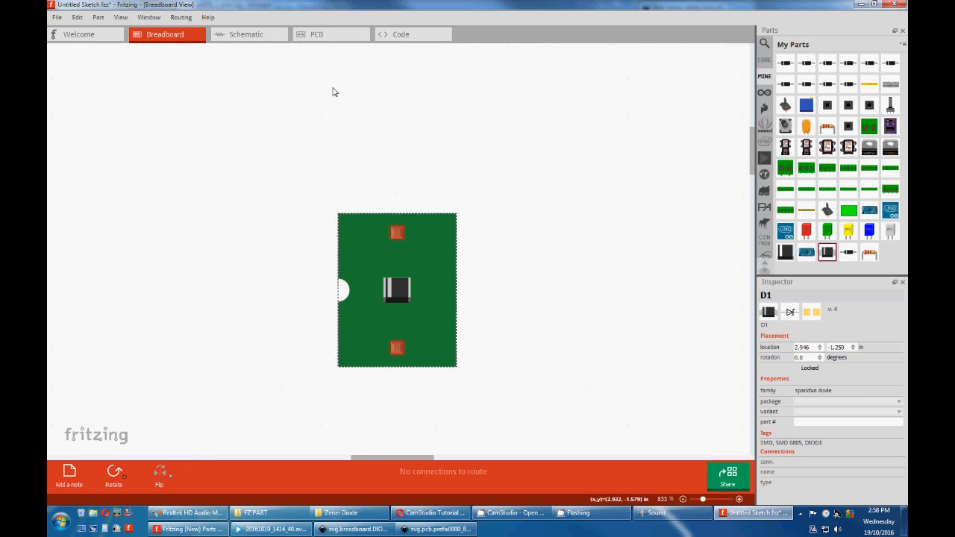
pyautogui.moveTo(505, 158)
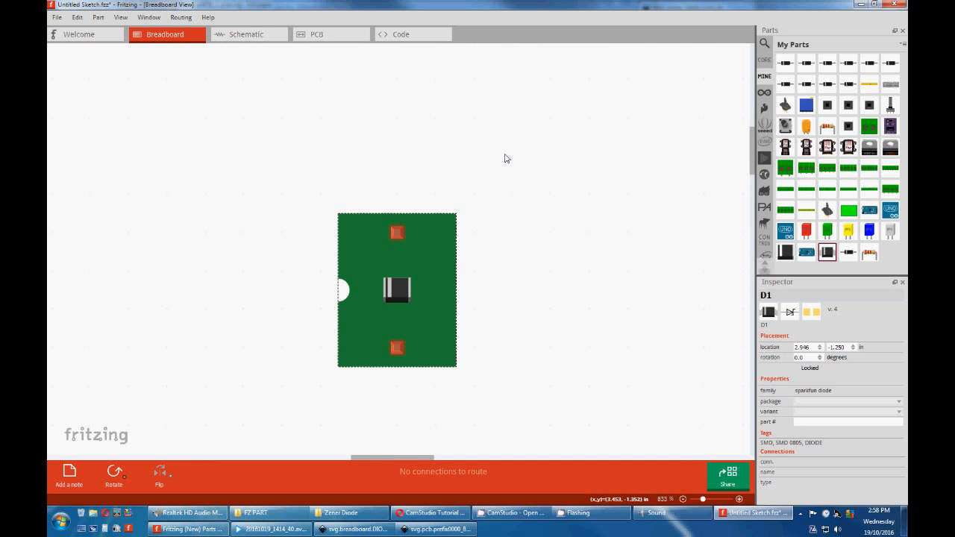
pyautogui.moveTo(722, 304)
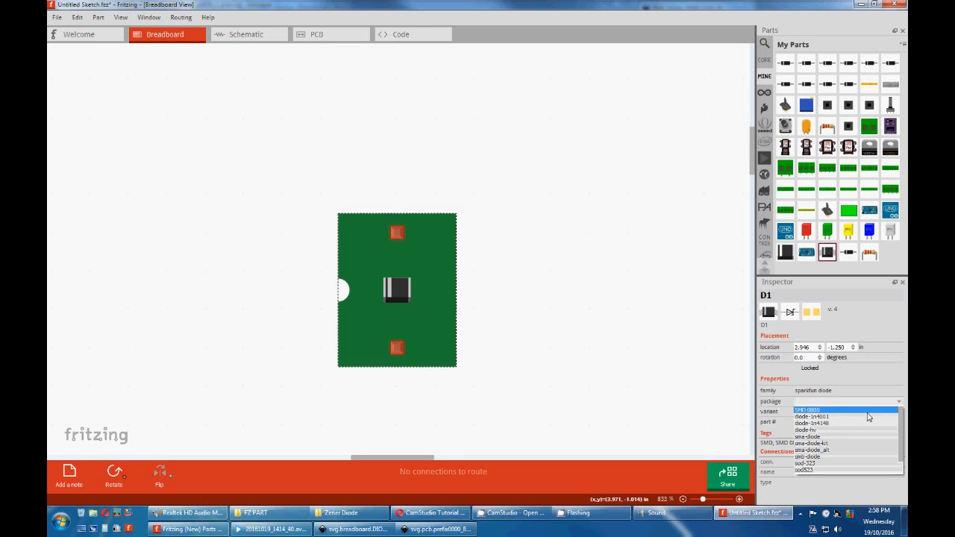
pyautogui.click(813, 401)
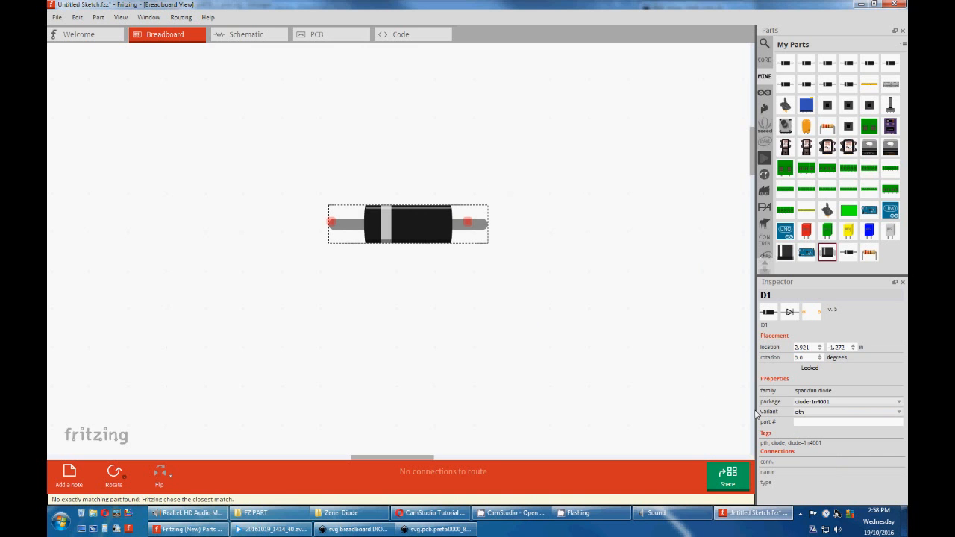
pyautogui.click(847, 422)
pyautogui.write('1n4004')
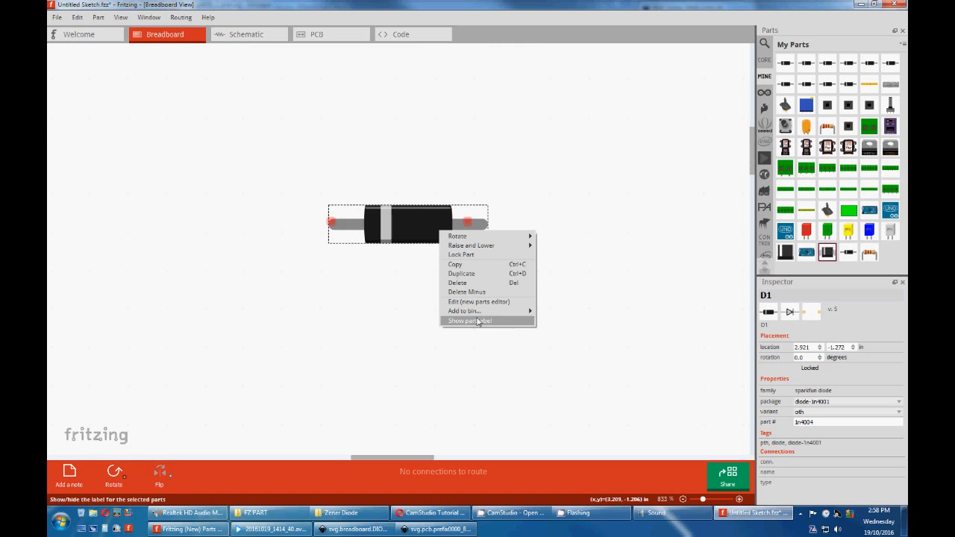
pyautogui.click(468, 320)
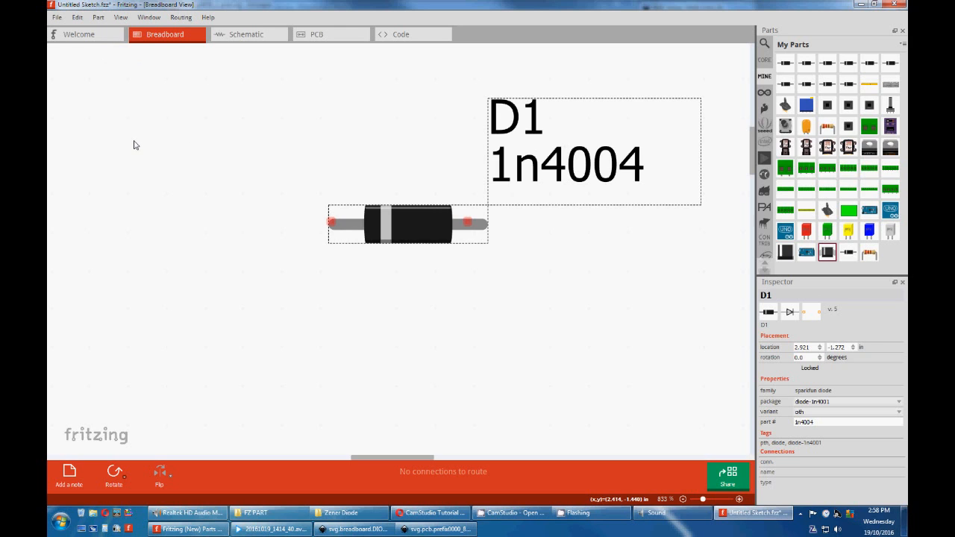
pyautogui.moveTo(105, 57)
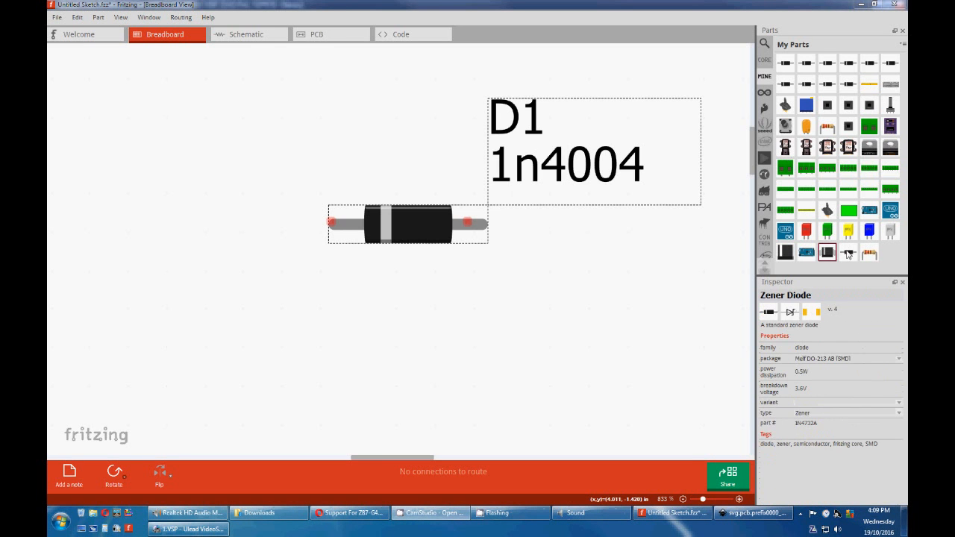
pyautogui.moveTo(849, 256)
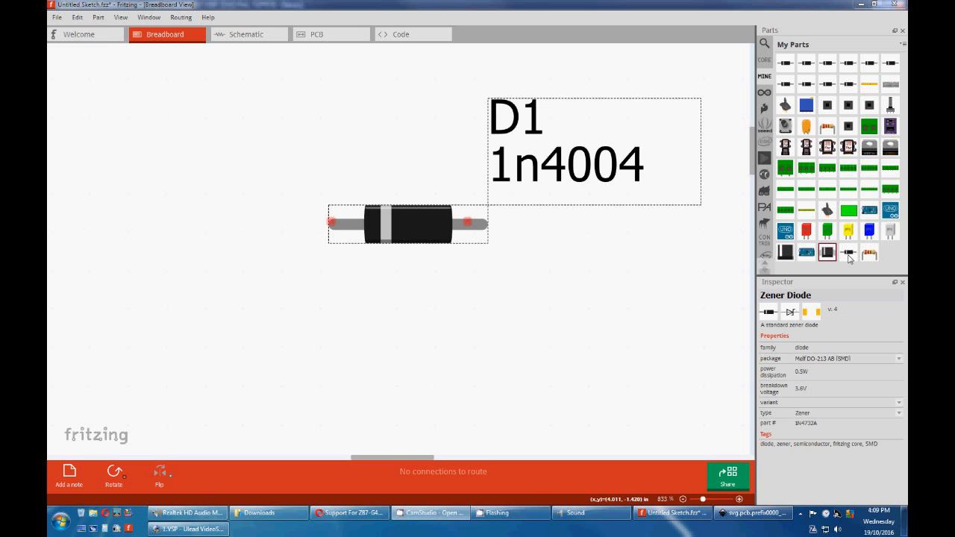
# Remove the Zener Diode and 220 Ω Resistor from My Parts, then close without saving
pyautogui.rightClick(826, 253)
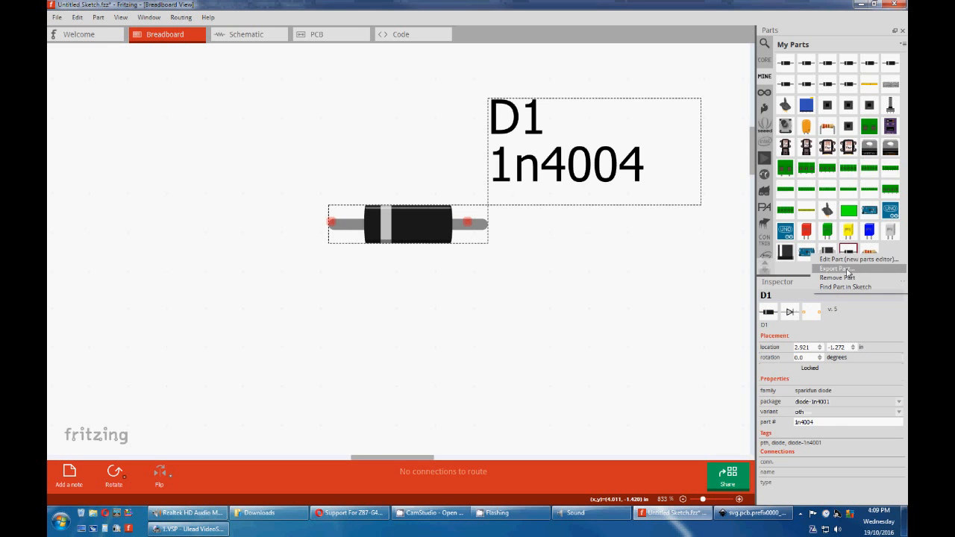
pyautogui.click(837, 277)
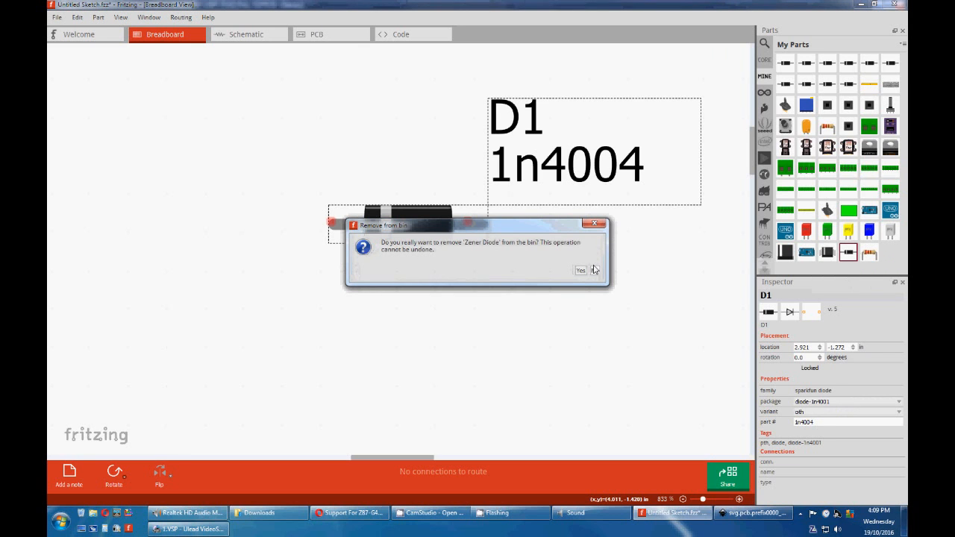
pyautogui.click(581, 271)
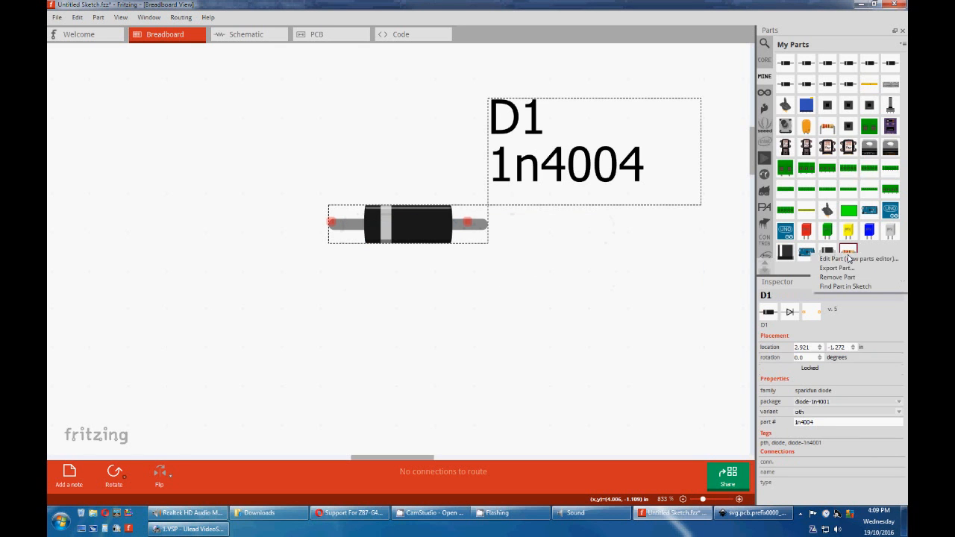
pyautogui.click(837, 276)
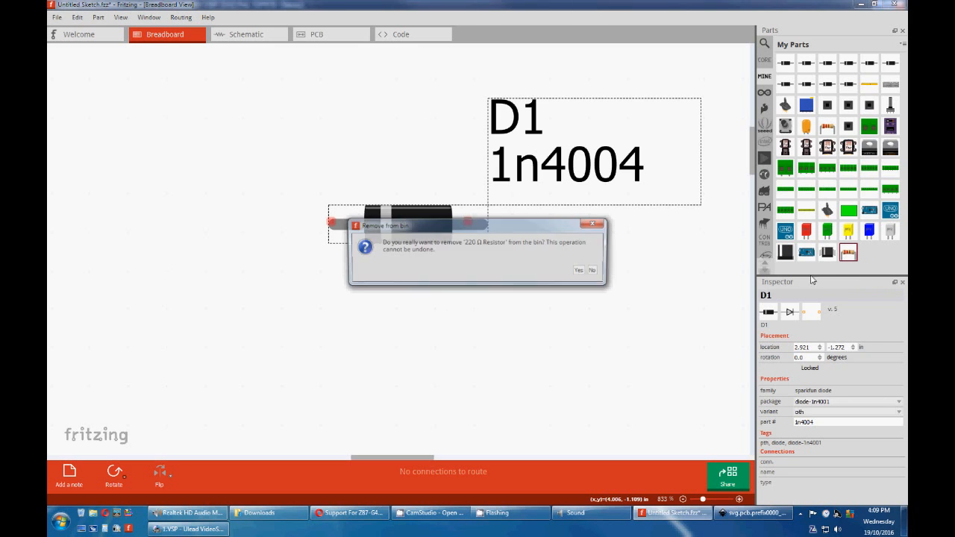
pyautogui.click(592, 270)
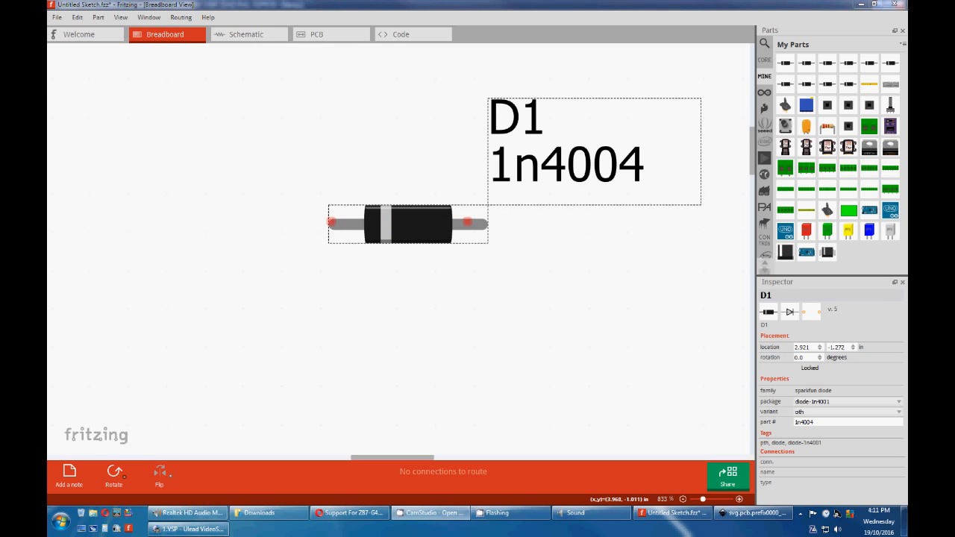
pyautogui.moveTo(366, 232)
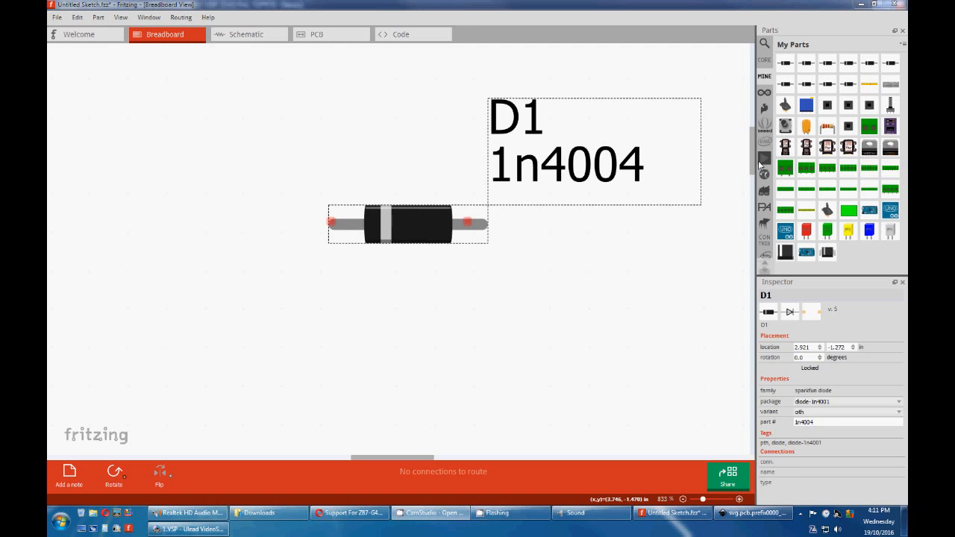
pyautogui.moveTo(774, 251)
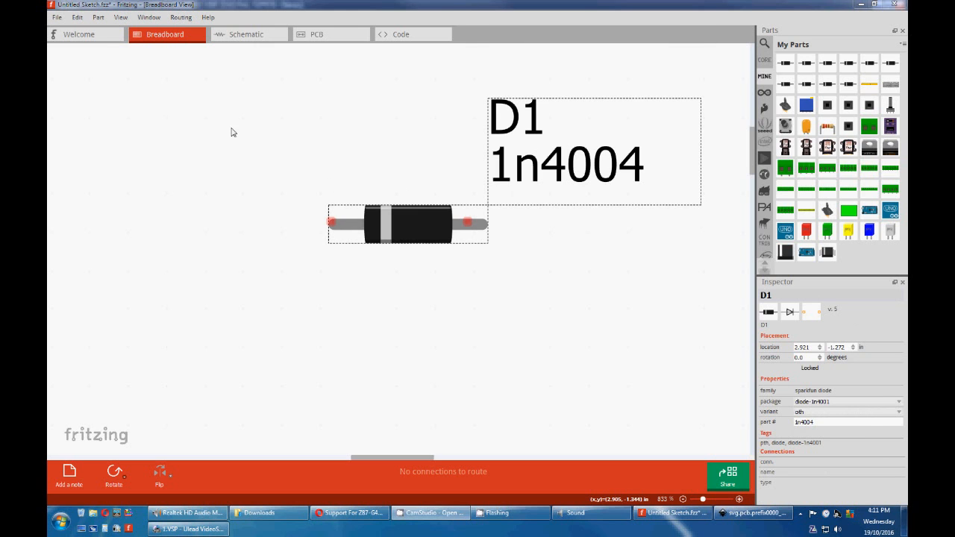
pyautogui.click(895, 6)
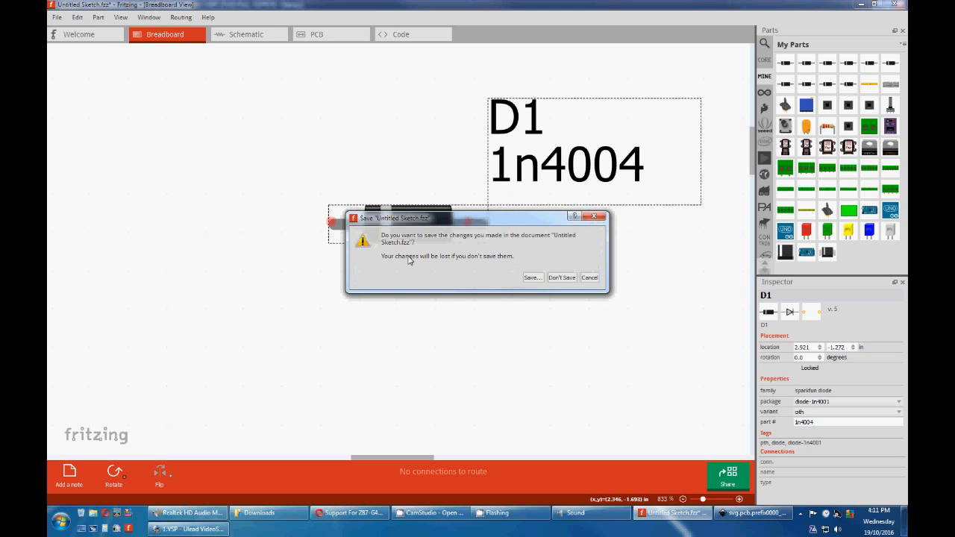
pyautogui.click(561, 276)
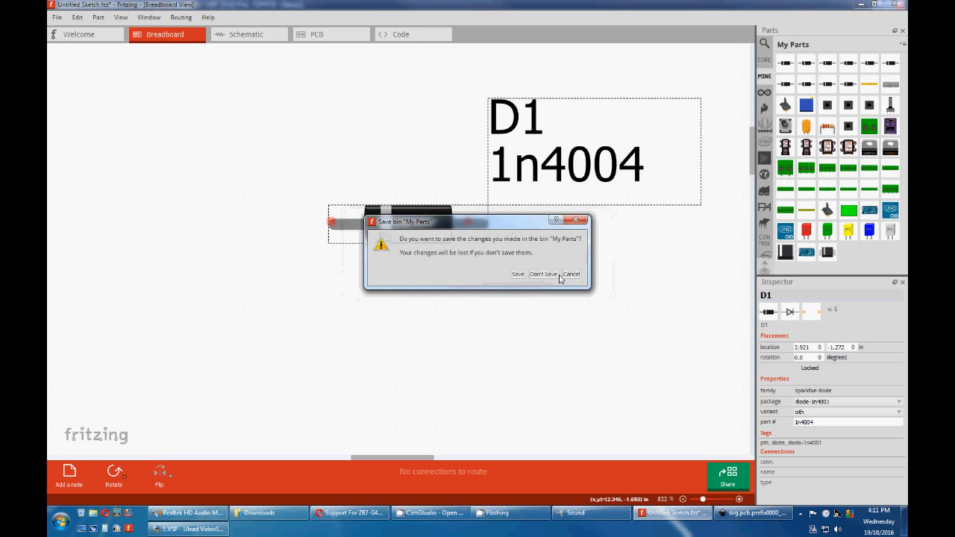